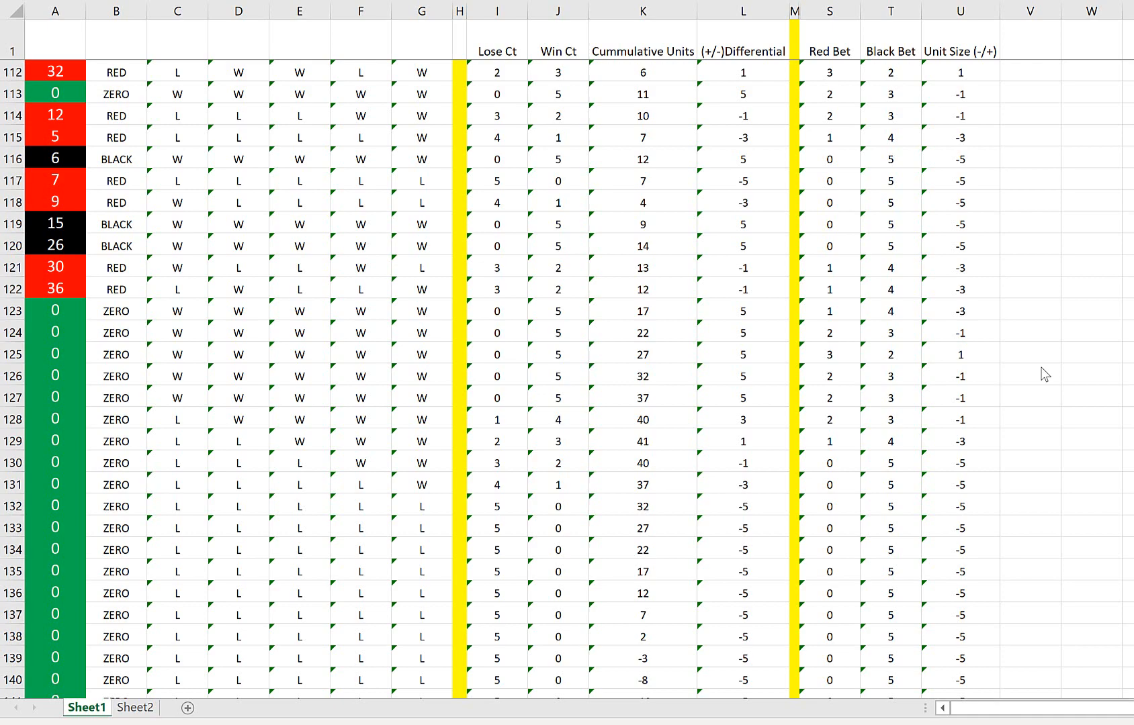
{"action": "mouse_move", "coordinate": [688, 211]}
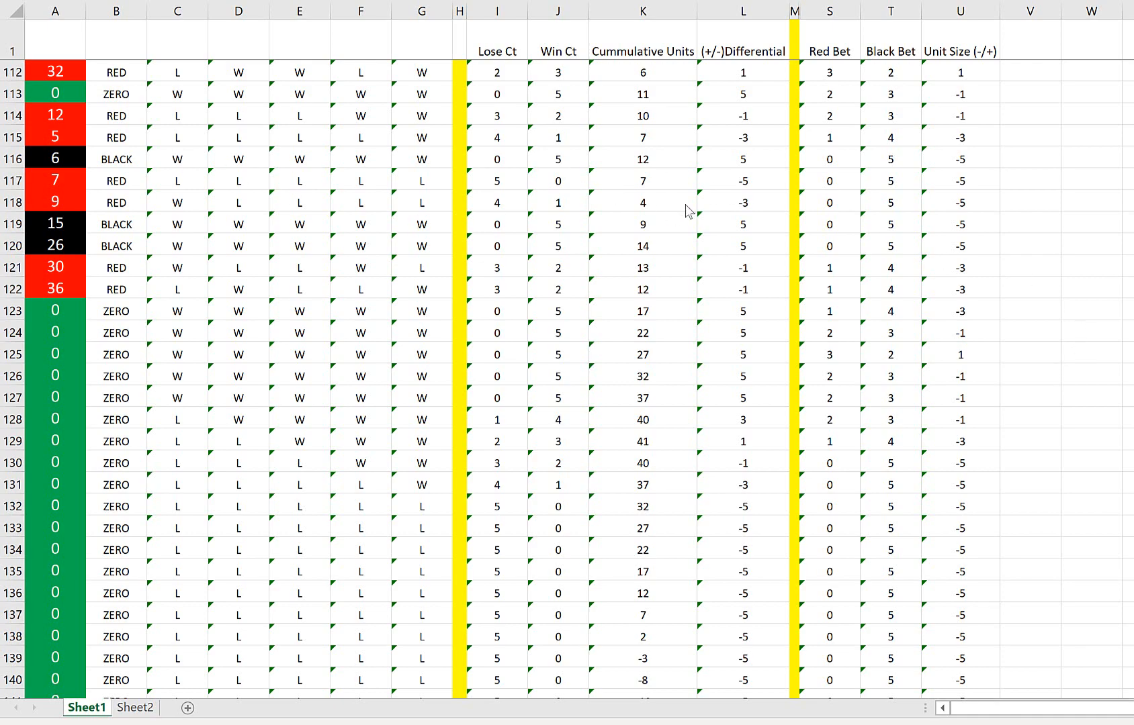
- Copy the 0 from A123 up through A31 so those spin results become ZERO rows
{"action": "scroll", "scroll_direction": "up", "scroll_amount": 3}
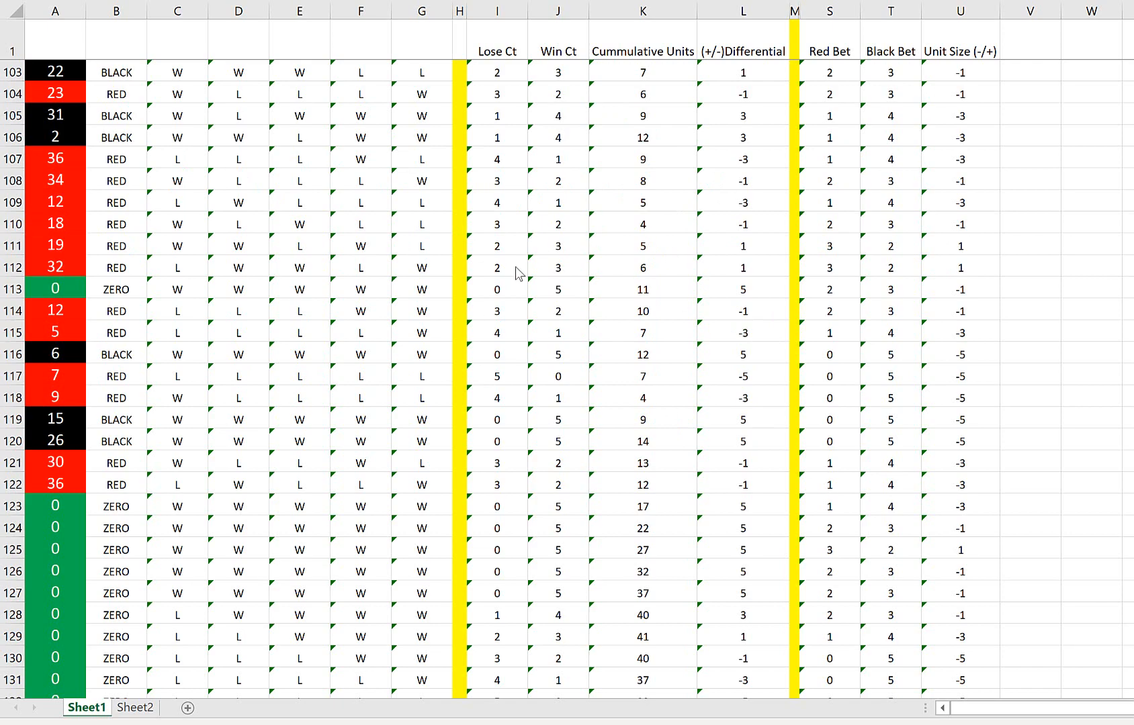
{"action": "mouse_move", "coordinate": [763, 318]}
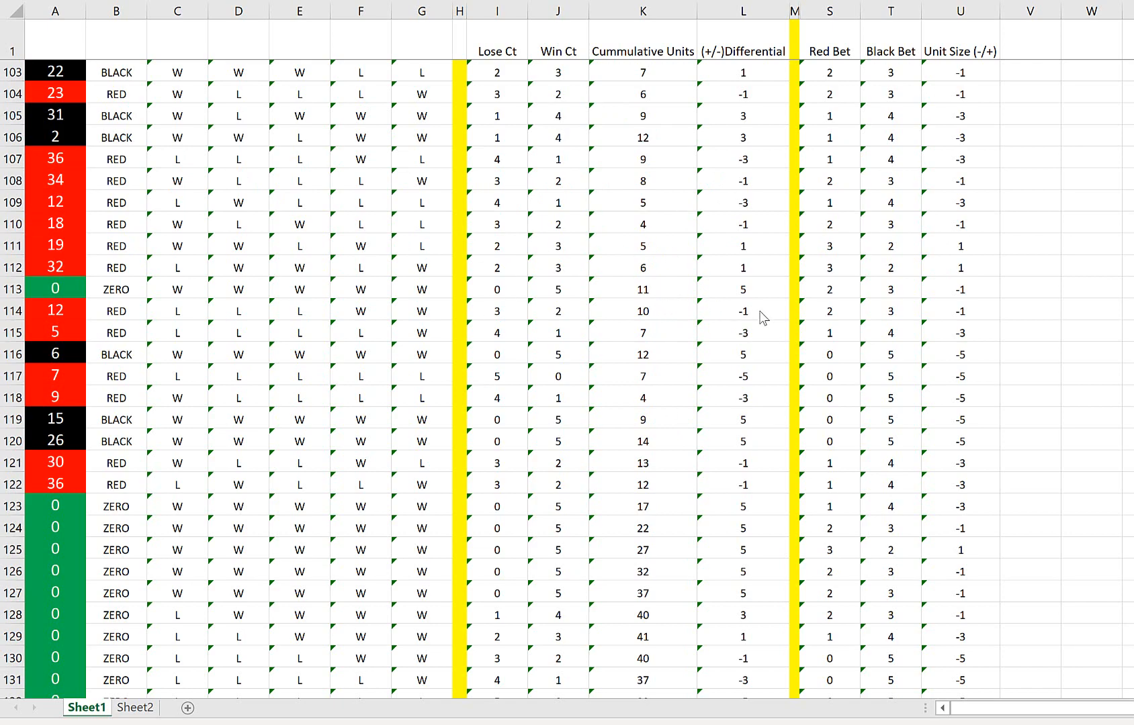
{"action": "mouse_move", "coordinate": [707, 324]}
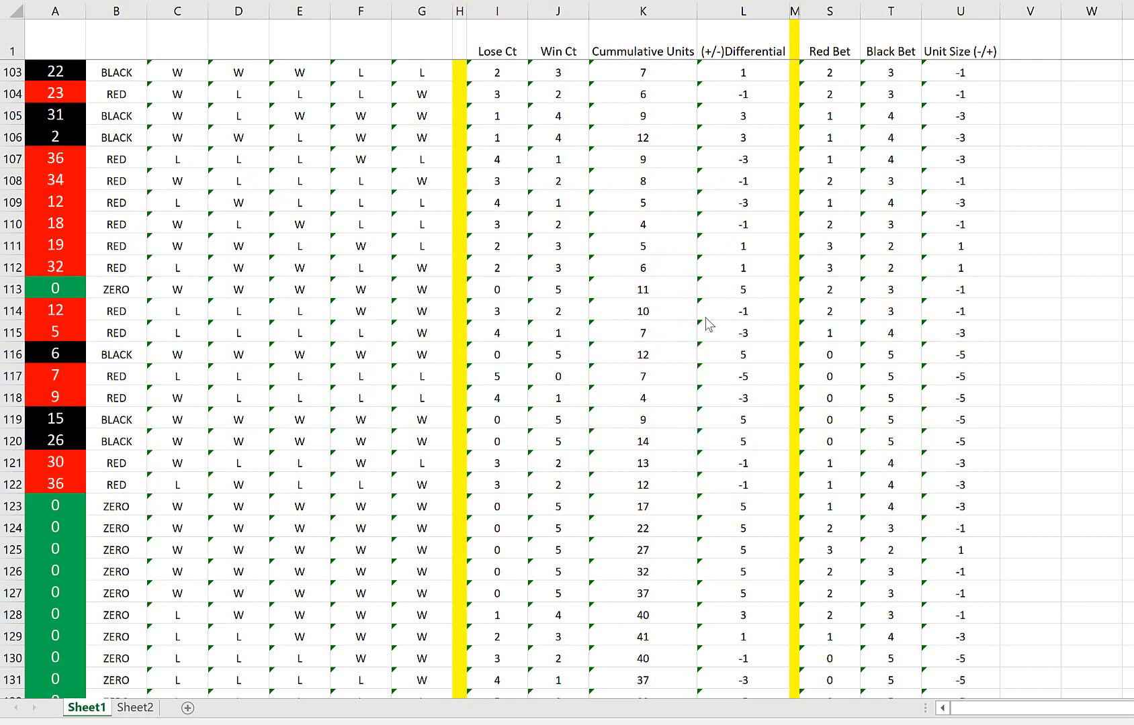
{"action": "mouse_move", "coordinate": [700, 48]}
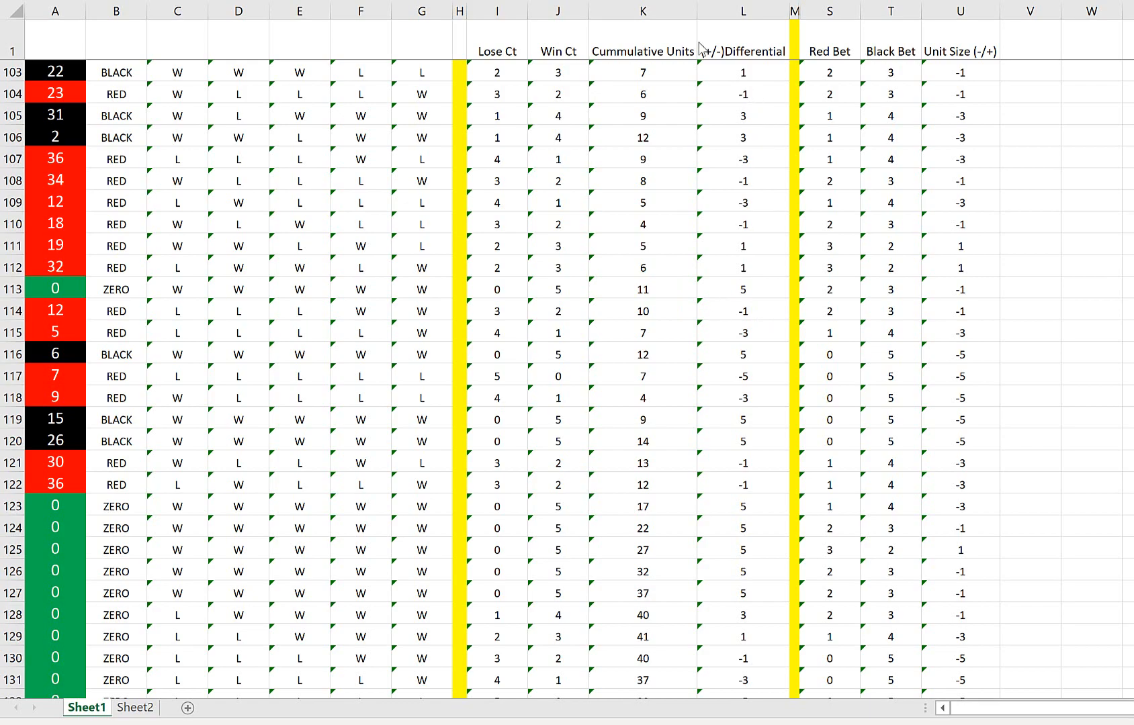
{"action": "mouse_move", "coordinate": [712, 193]}
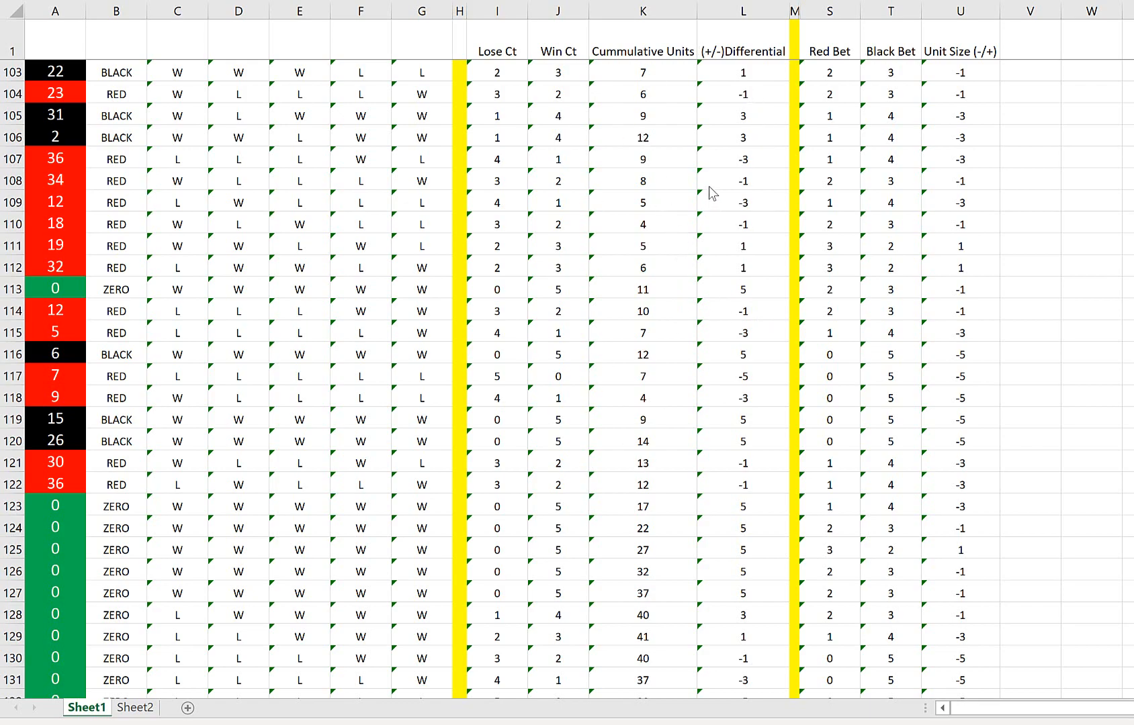
{"action": "mouse_move", "coordinate": [837, 152]}
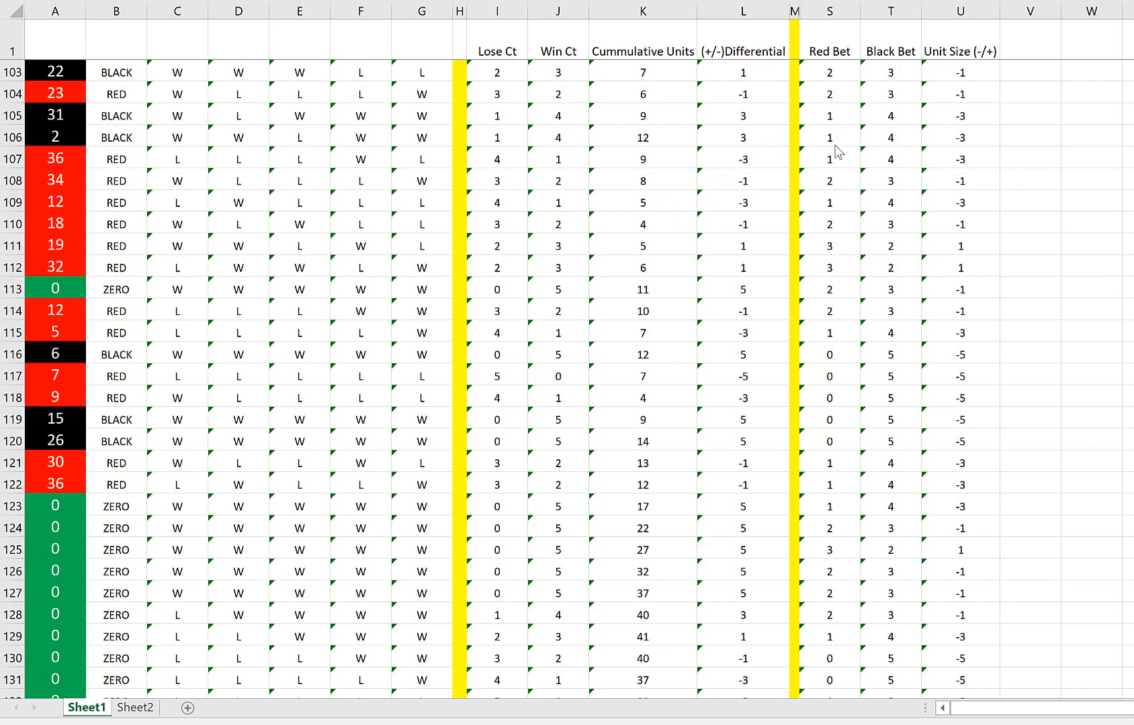
{"action": "mouse_move", "coordinate": [721, 191]}
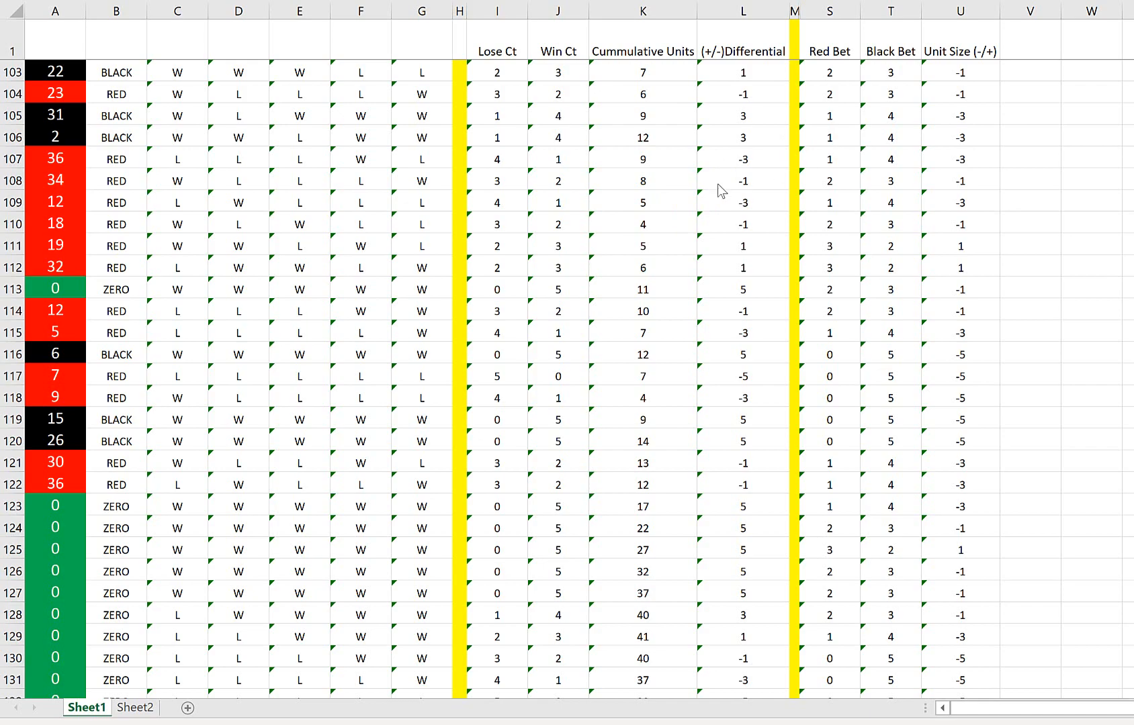
{"action": "scroll", "scroll_direction": "up", "scroll_amount": 3}
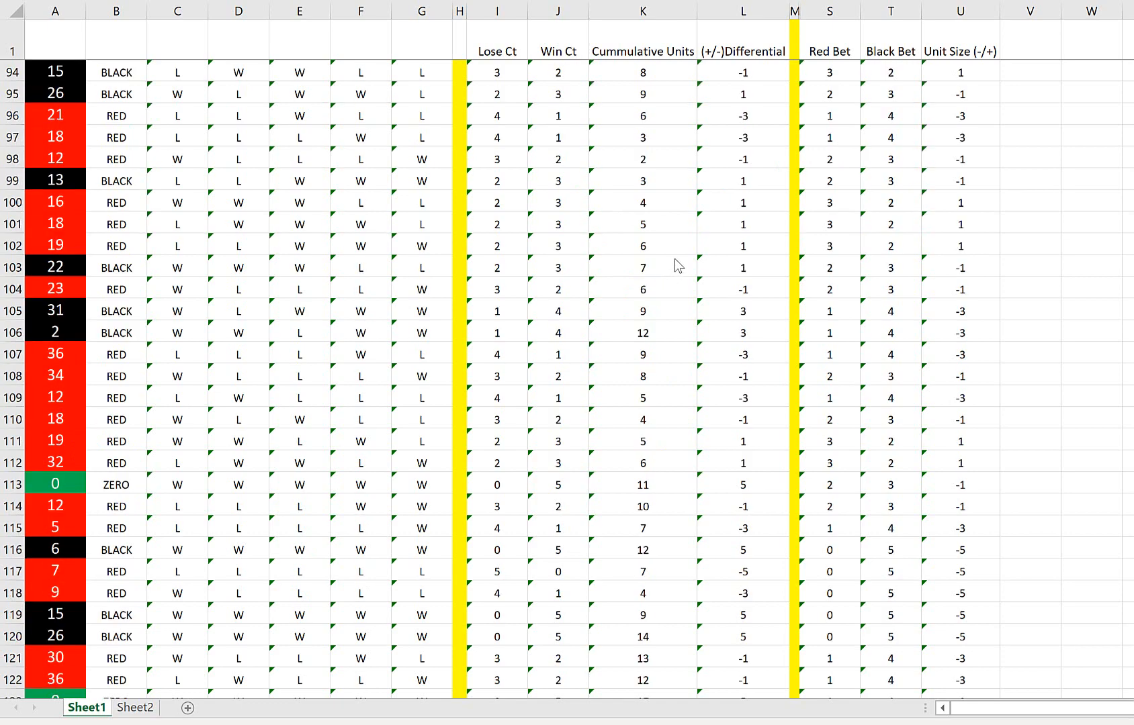
{"action": "mouse_move", "coordinate": [740, 320]}
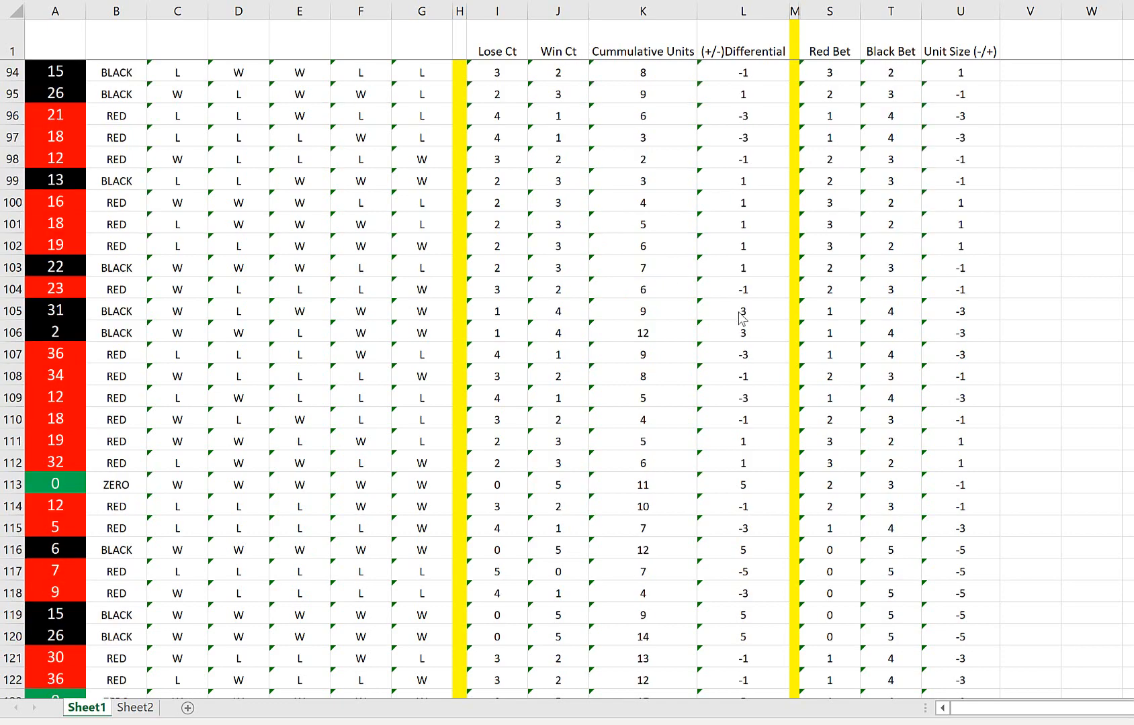
{"action": "scroll", "scroll_direction": "up", "scroll_amount": 3}
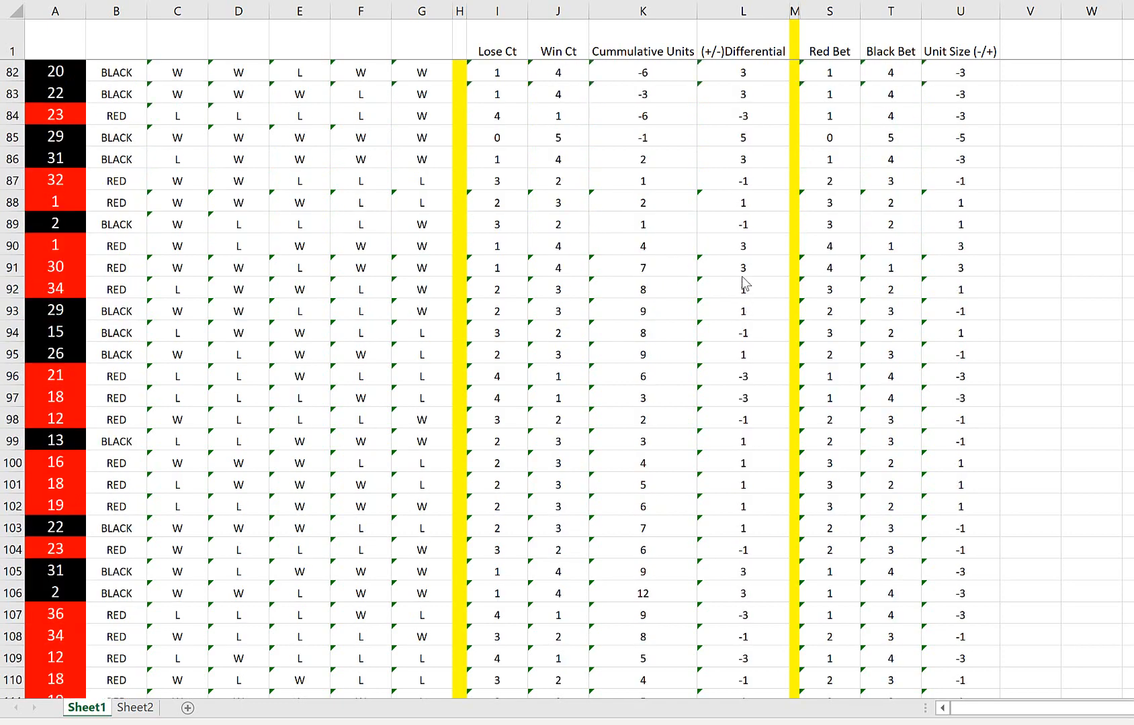
{"action": "mouse_move", "coordinate": [720, 243]}
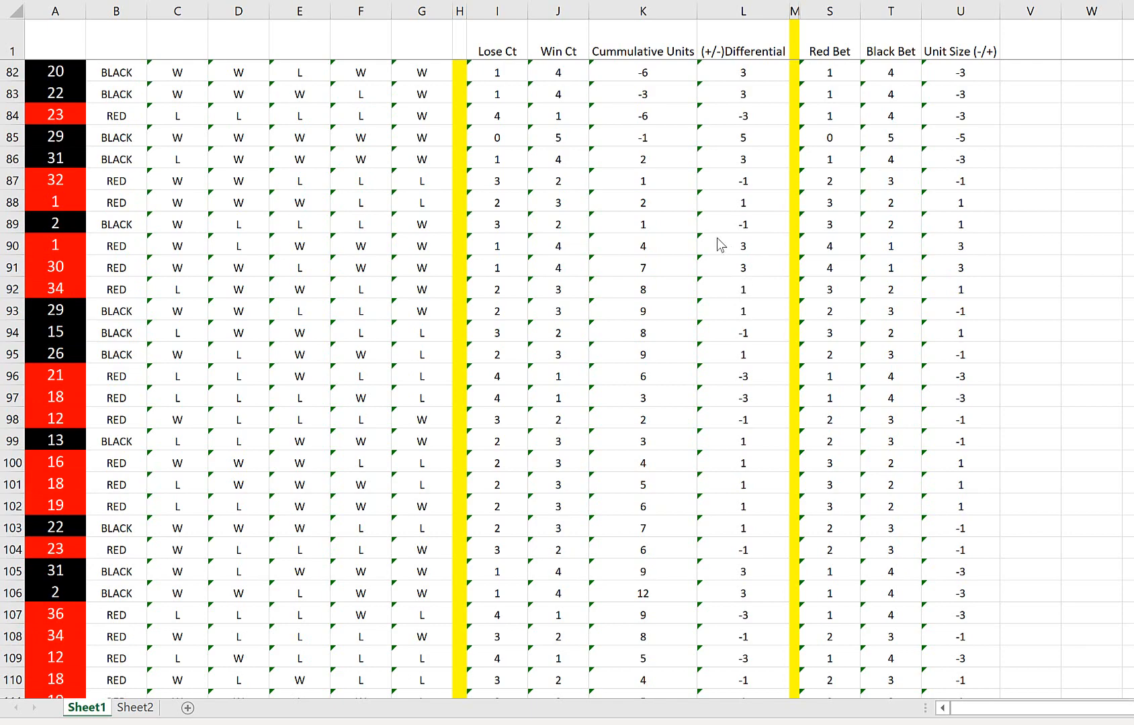
{"action": "scroll", "scroll_direction": "down", "scroll_amount": 3}
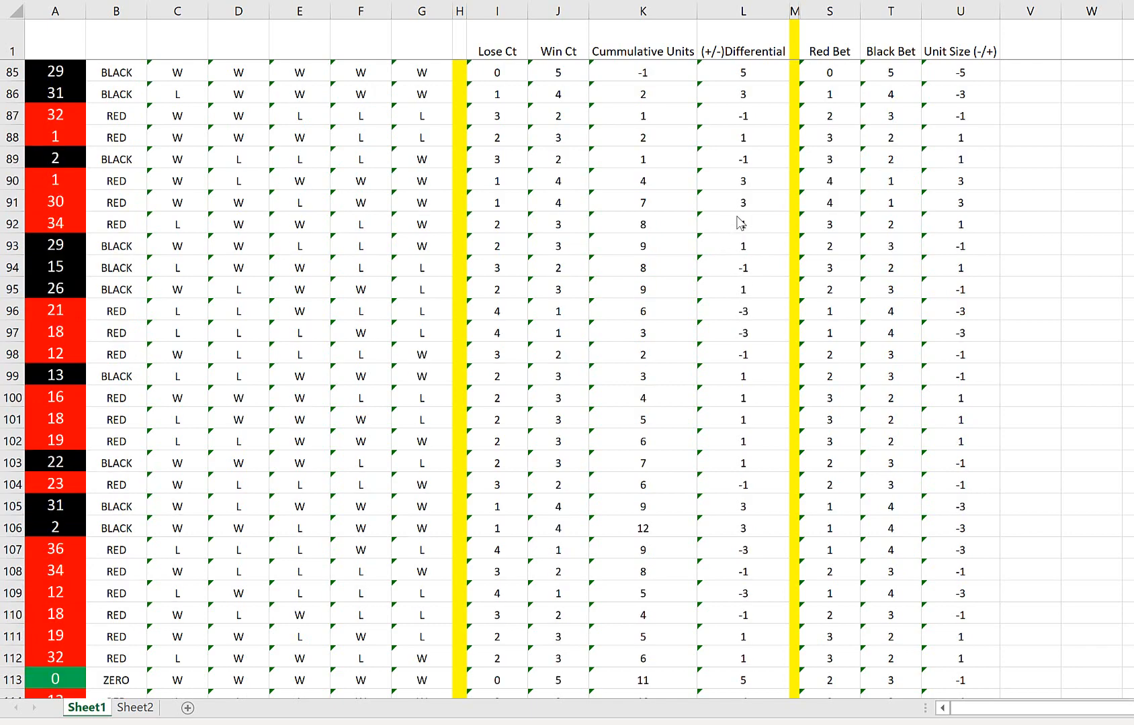
{"action": "scroll", "scroll_direction": "down", "scroll_amount": 3}
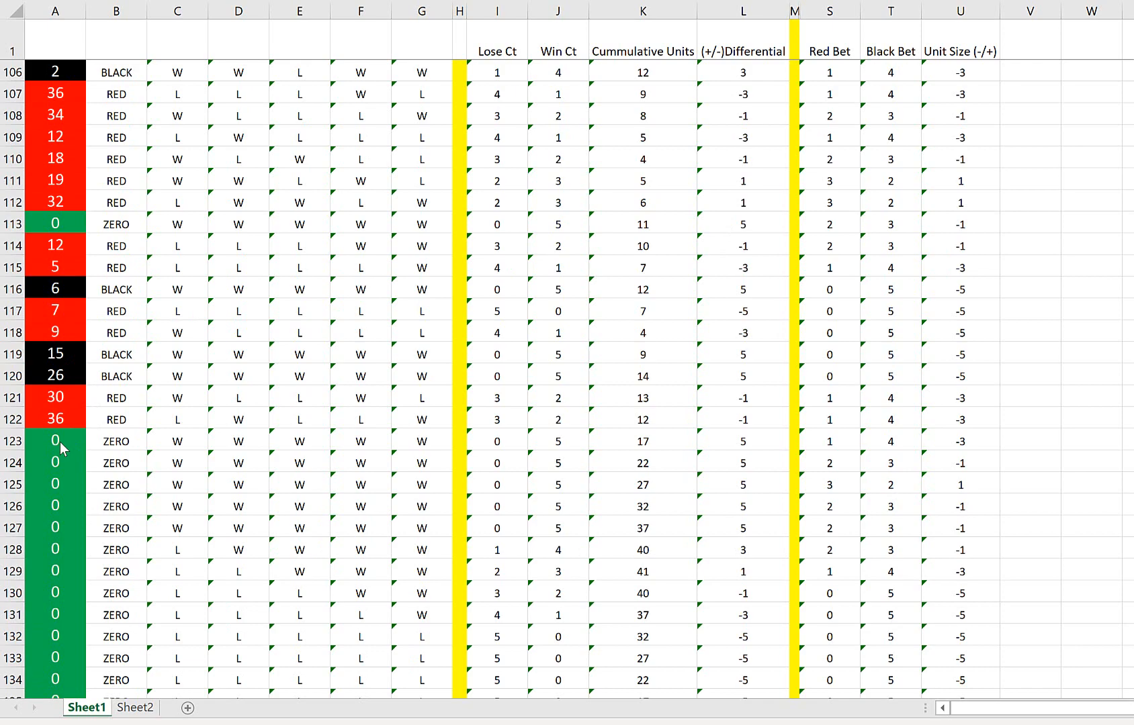
{"action": "left_click", "coordinate": [54, 441]}
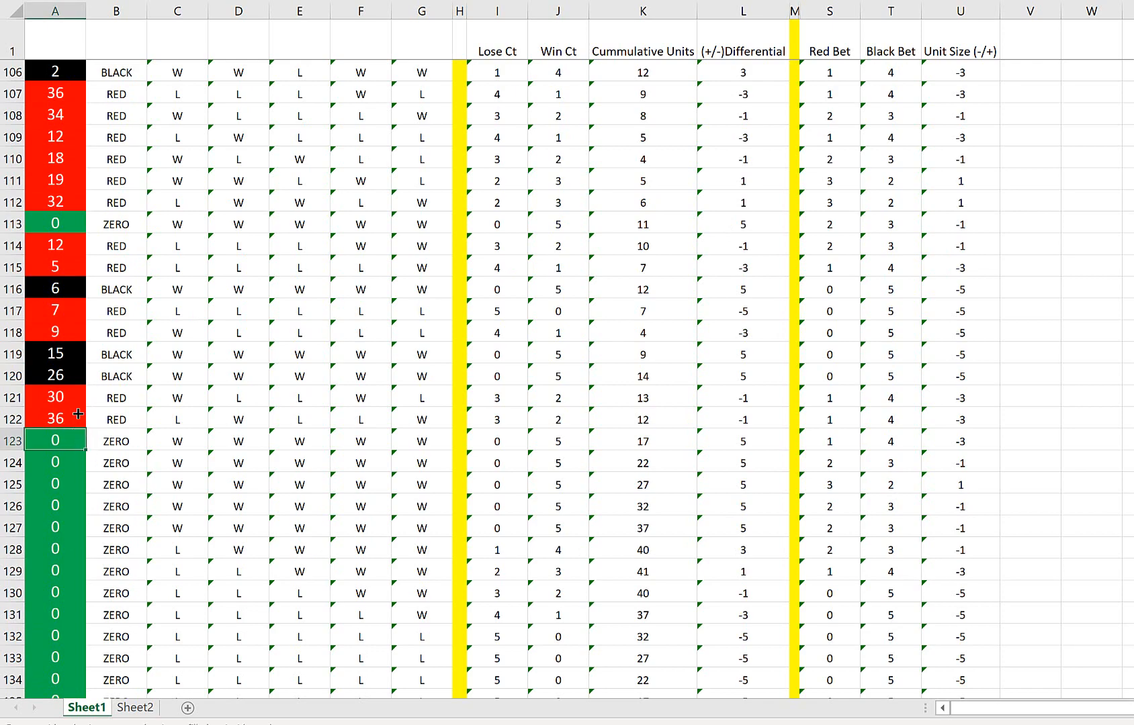
{"action": "scroll", "scroll_direction": "up", "scroll_amount": 3}
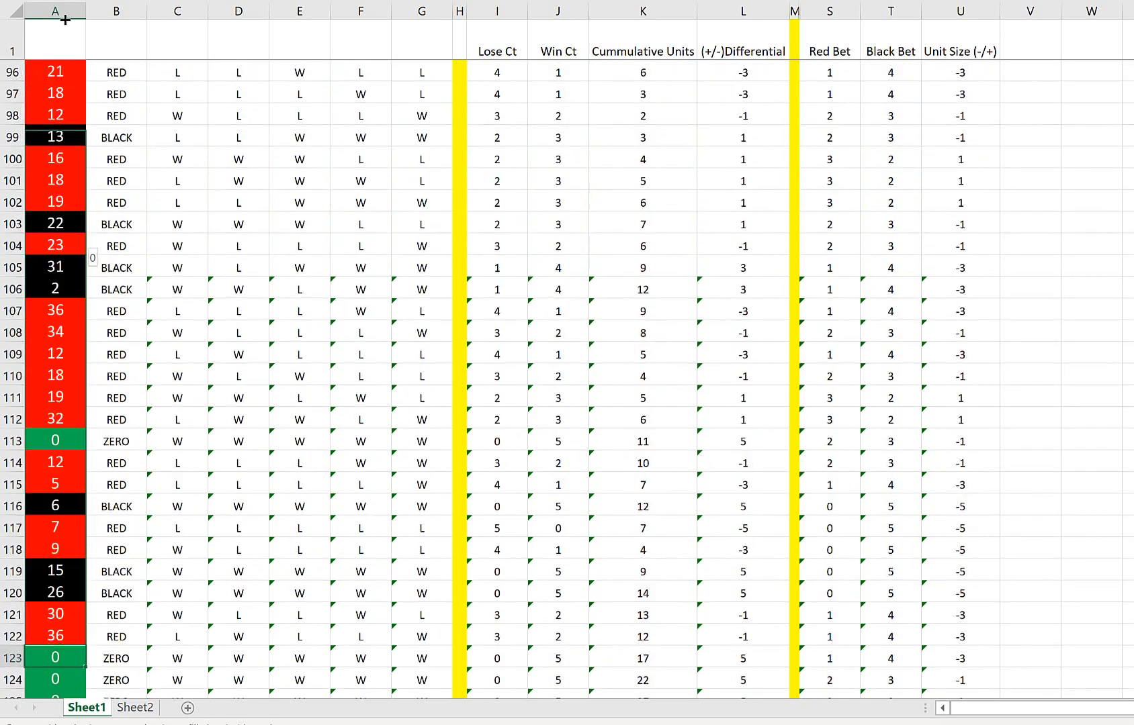
{"action": "scroll", "scroll_direction": "up", "scroll_amount": 3}
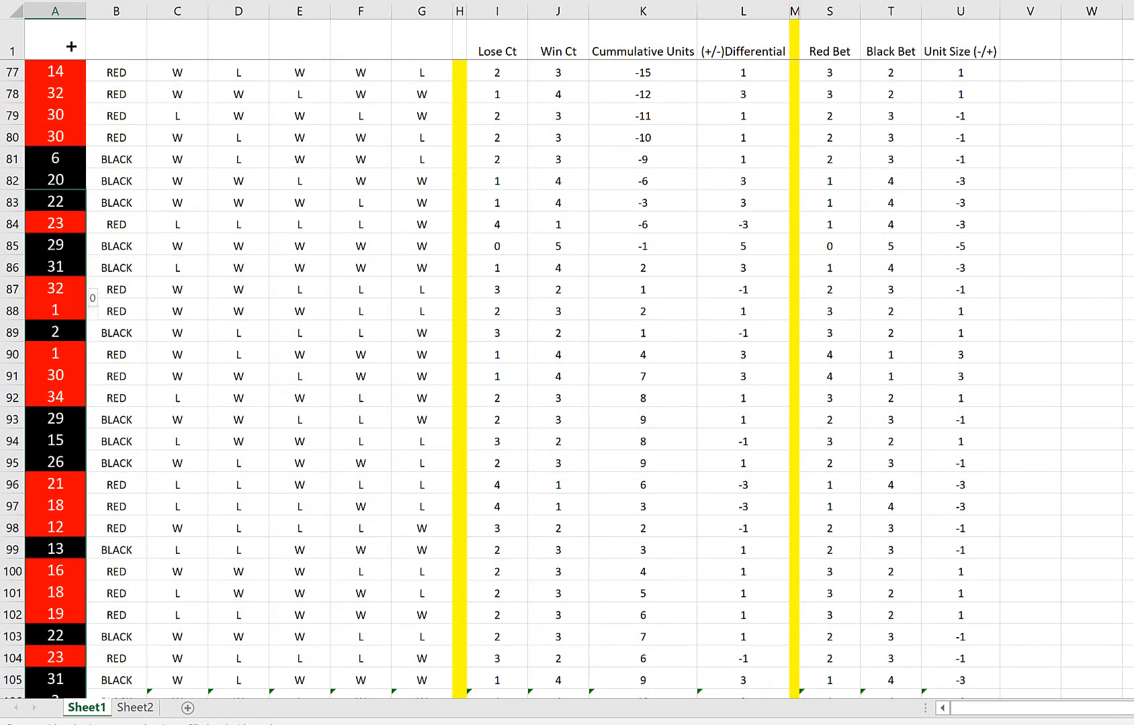
{"action": "scroll", "scroll_direction": "up", "scroll_amount": 3}
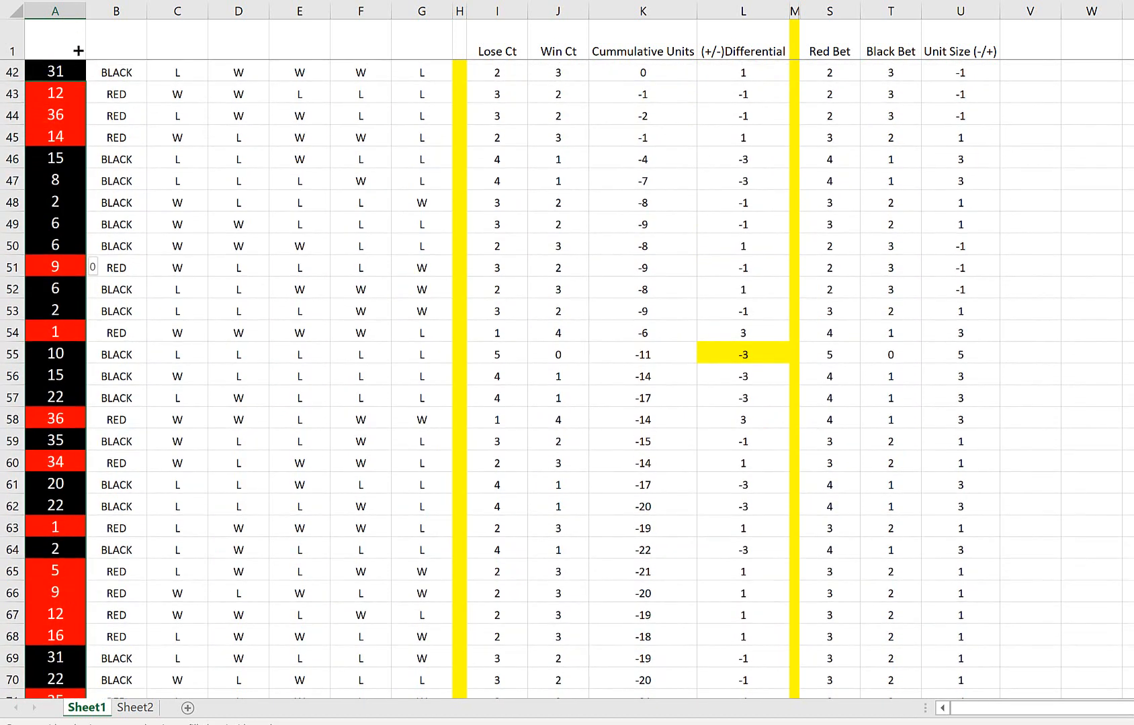
{"action": "scroll", "scroll_direction": "up", "scroll_amount": 3}
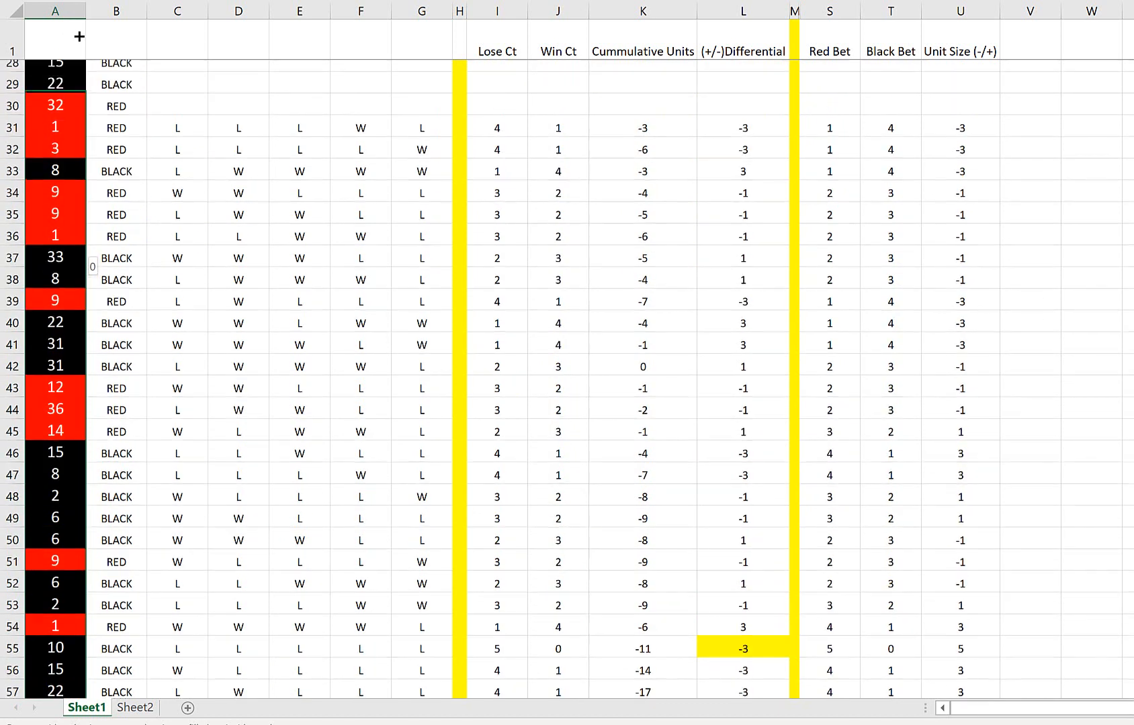
{"action": "scroll", "scroll_direction": "up", "scroll_amount": 3}
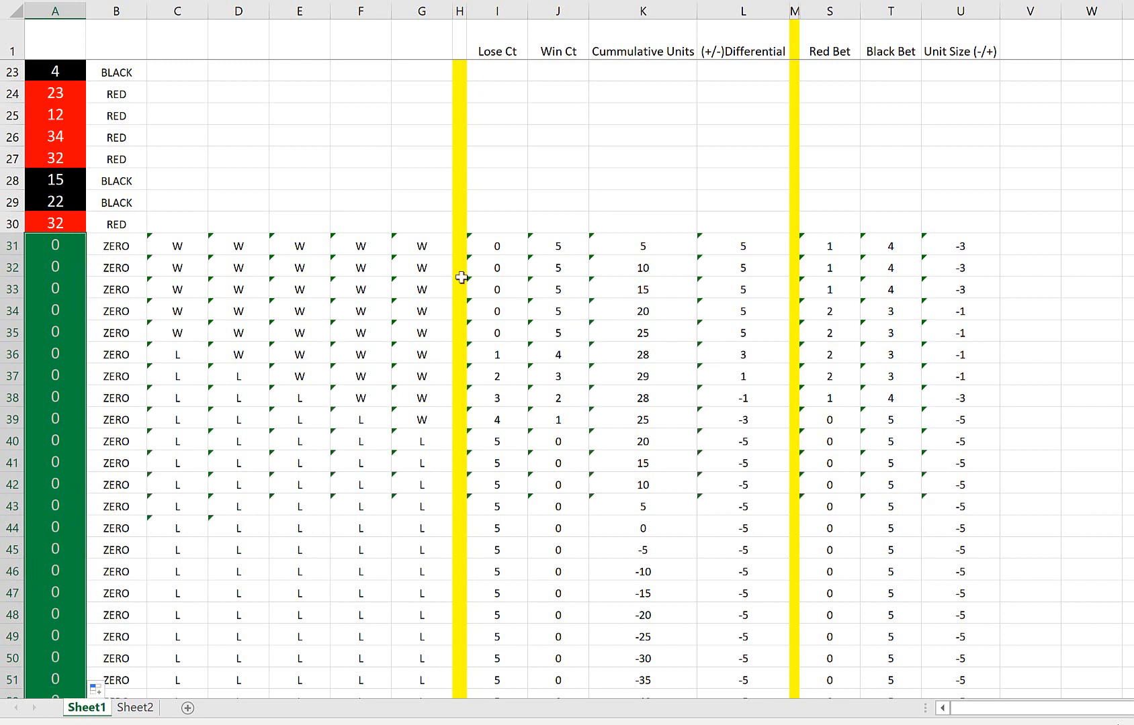
{"action": "mouse_move", "coordinate": [678, 250]}
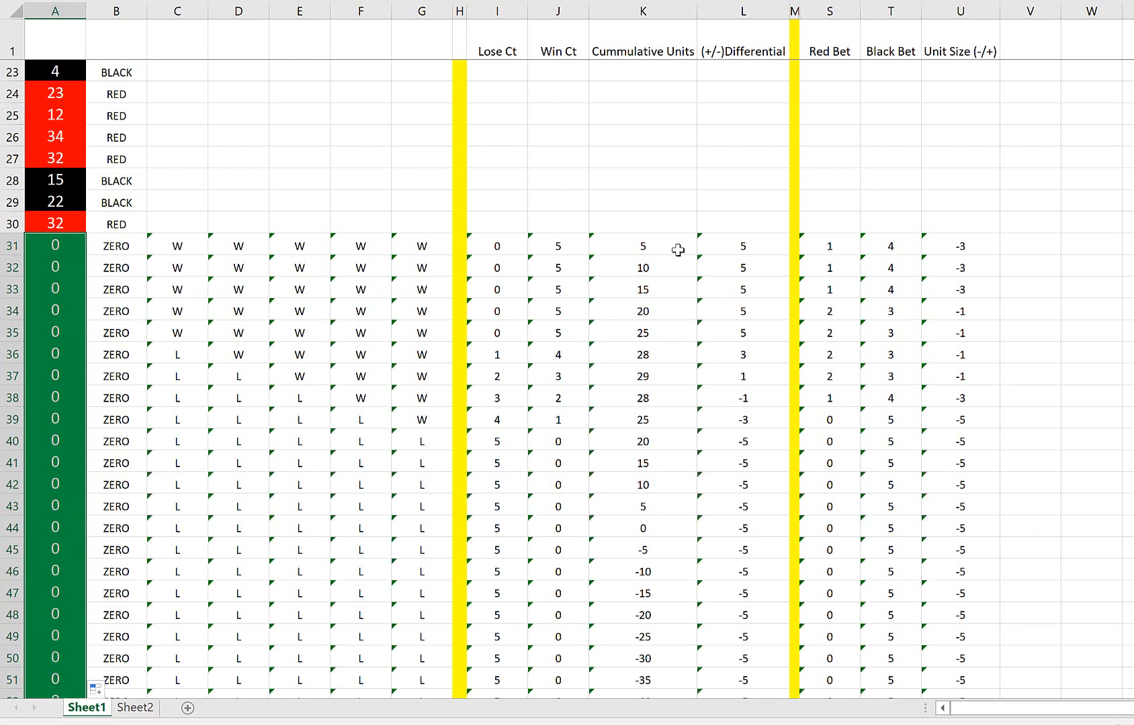
{"action": "mouse_move", "coordinate": [83, 181]}
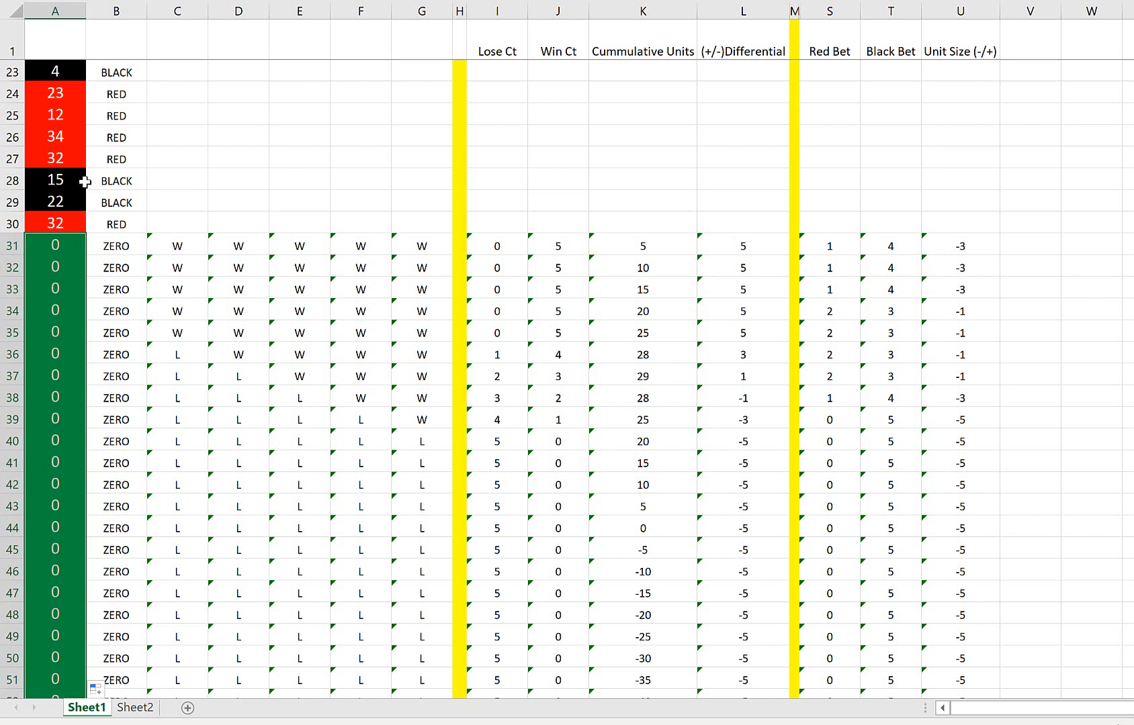
{"action": "left_click", "coordinate": [54, 246]}
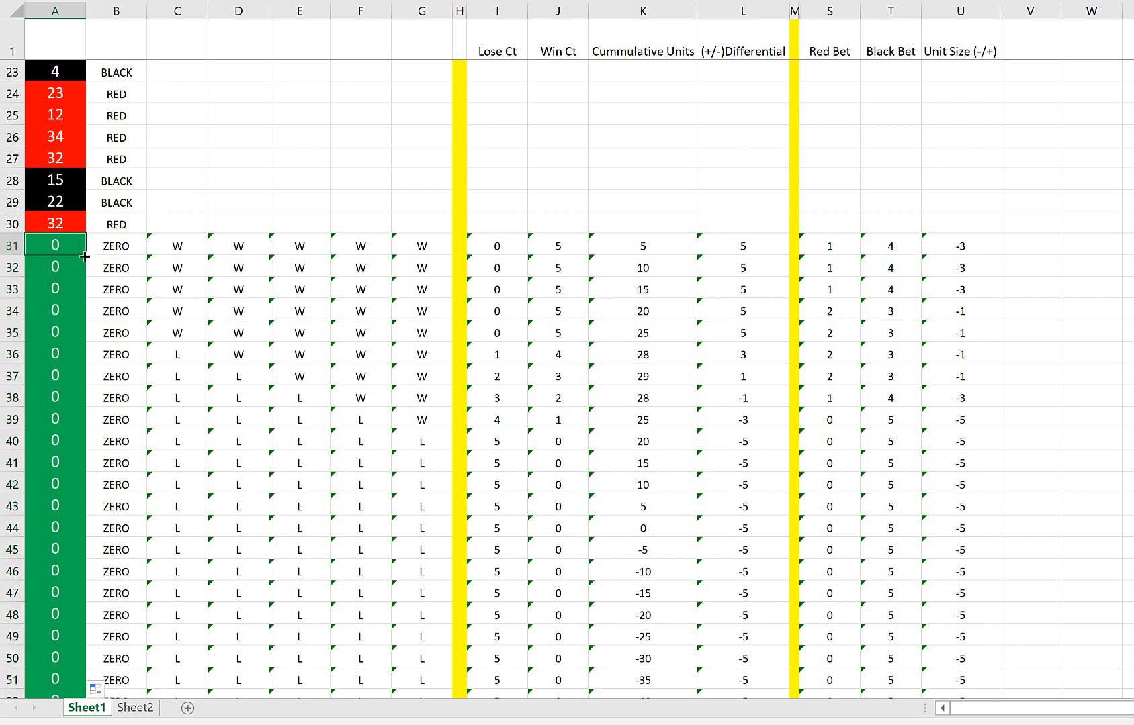
{"action": "scroll", "scroll_direction": "up", "scroll_amount": 3}
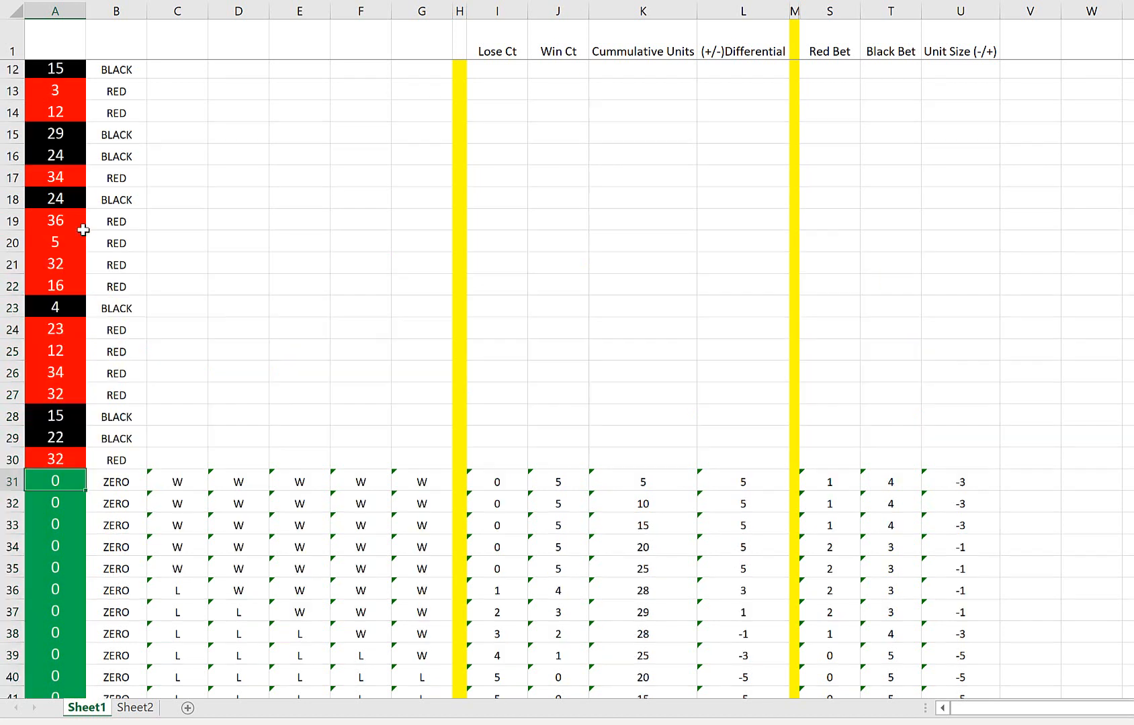
{"action": "scroll", "scroll_direction": "up", "scroll_amount": 3}
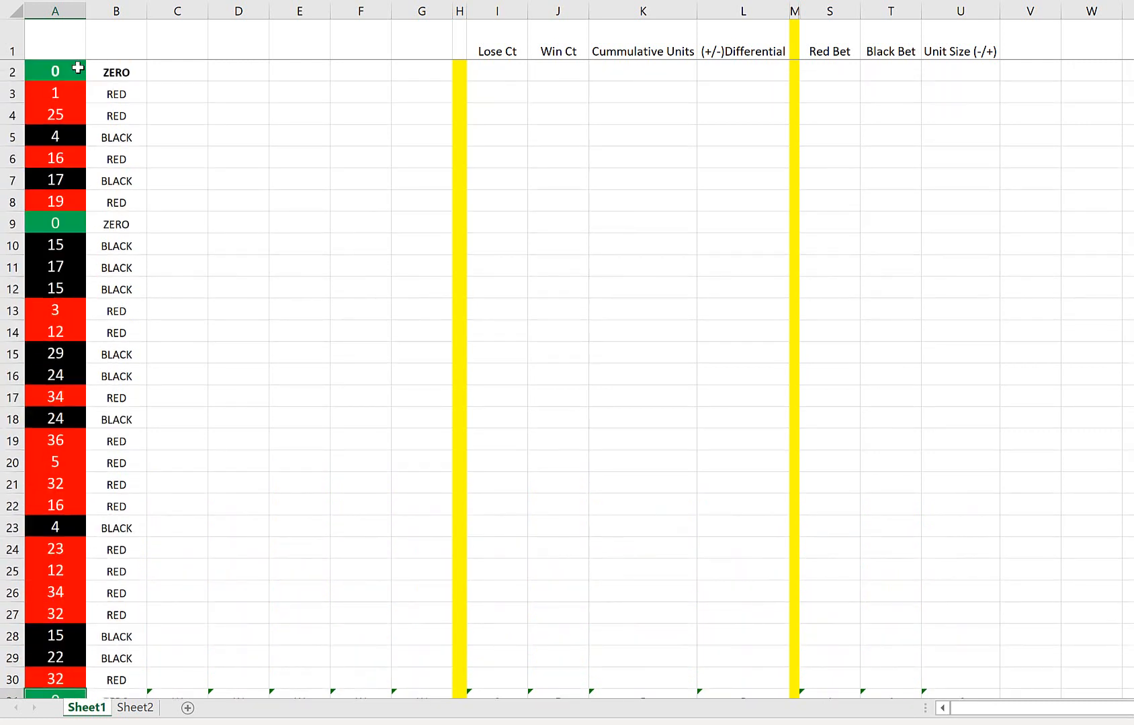
{"action": "scroll", "scroll_direction": "down", "scroll_amount": 3}
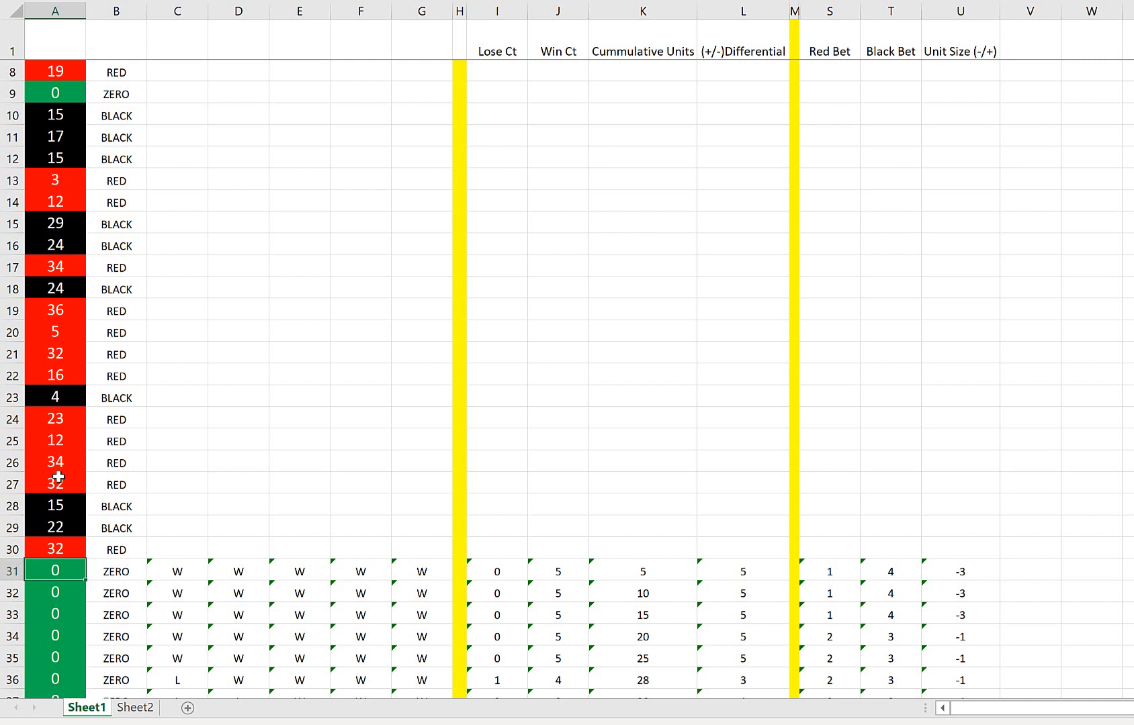
{"action": "scroll", "scroll_direction": "up", "scroll_amount": 3}
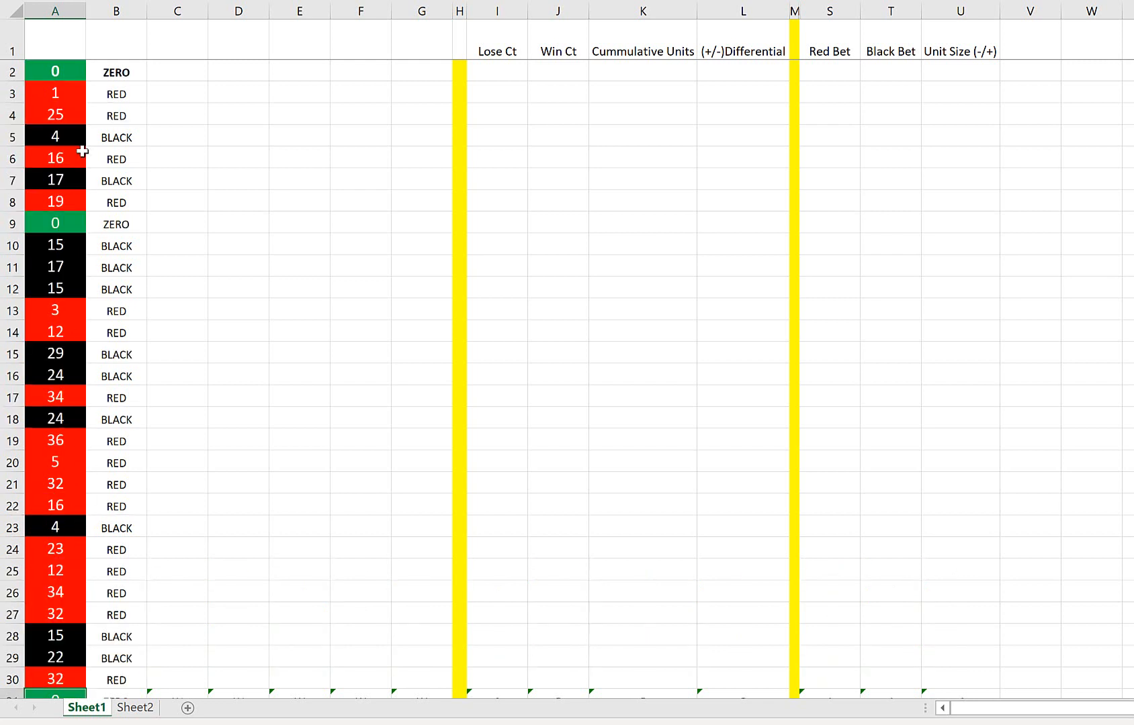
{"action": "scroll", "scroll_direction": "down", "scroll_amount": 3}
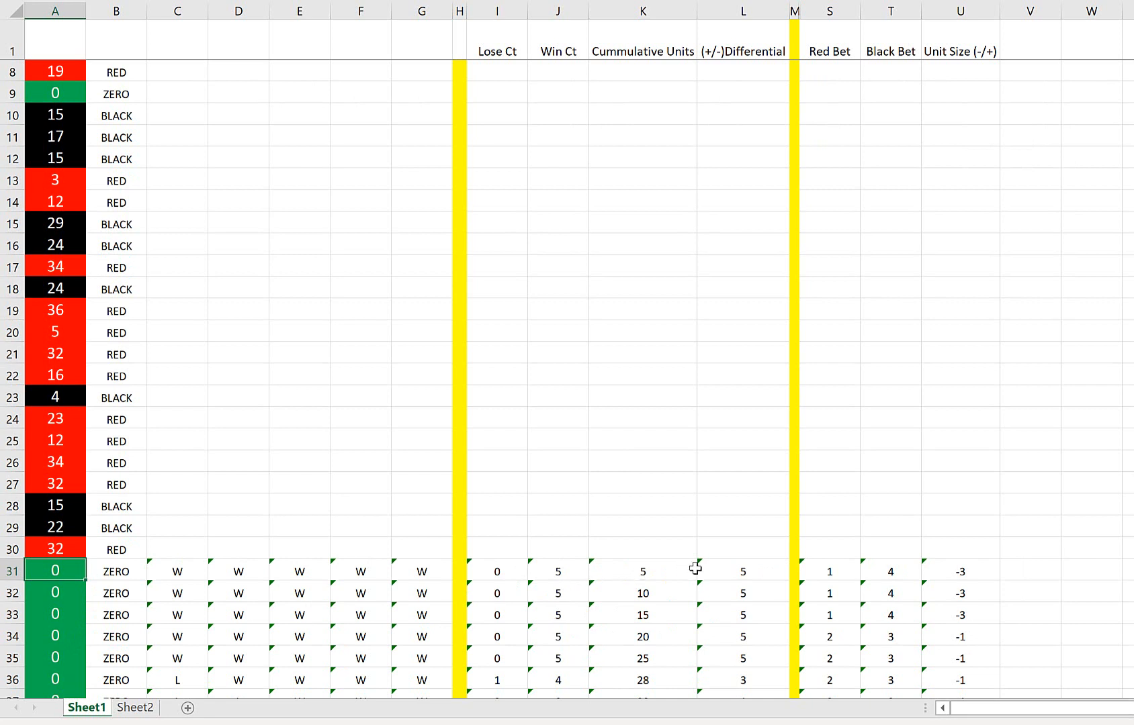
{"action": "mouse_move", "coordinate": [55, 476]}
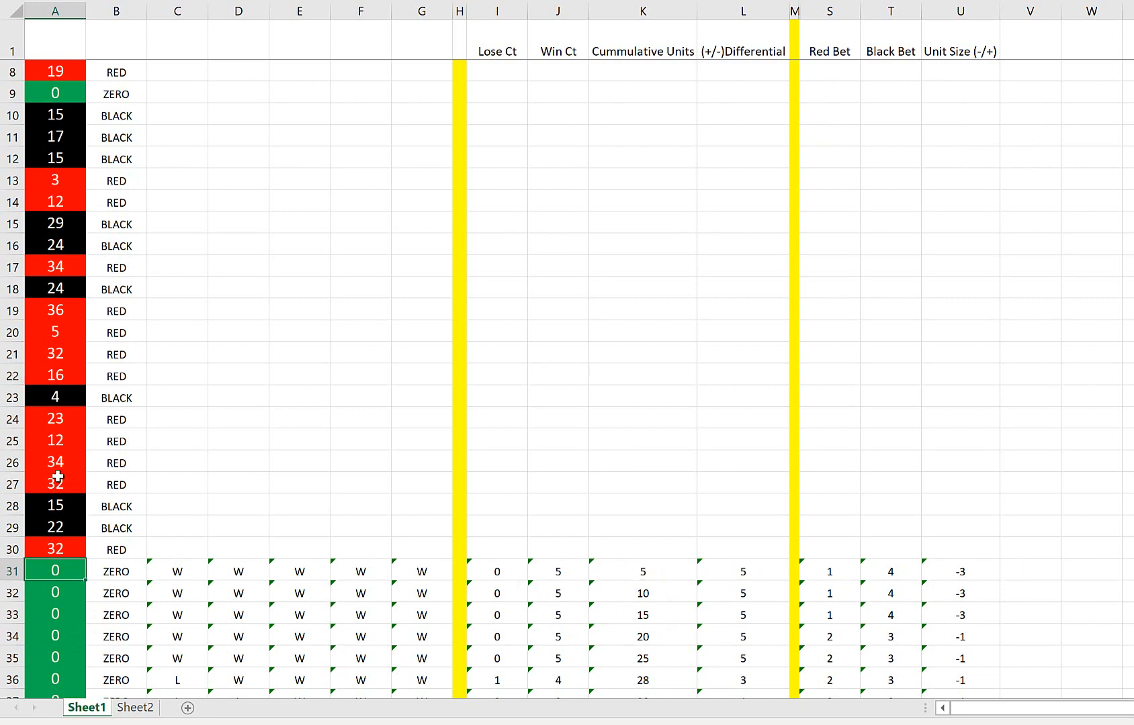
{"action": "mouse_move", "coordinate": [55, 317]}
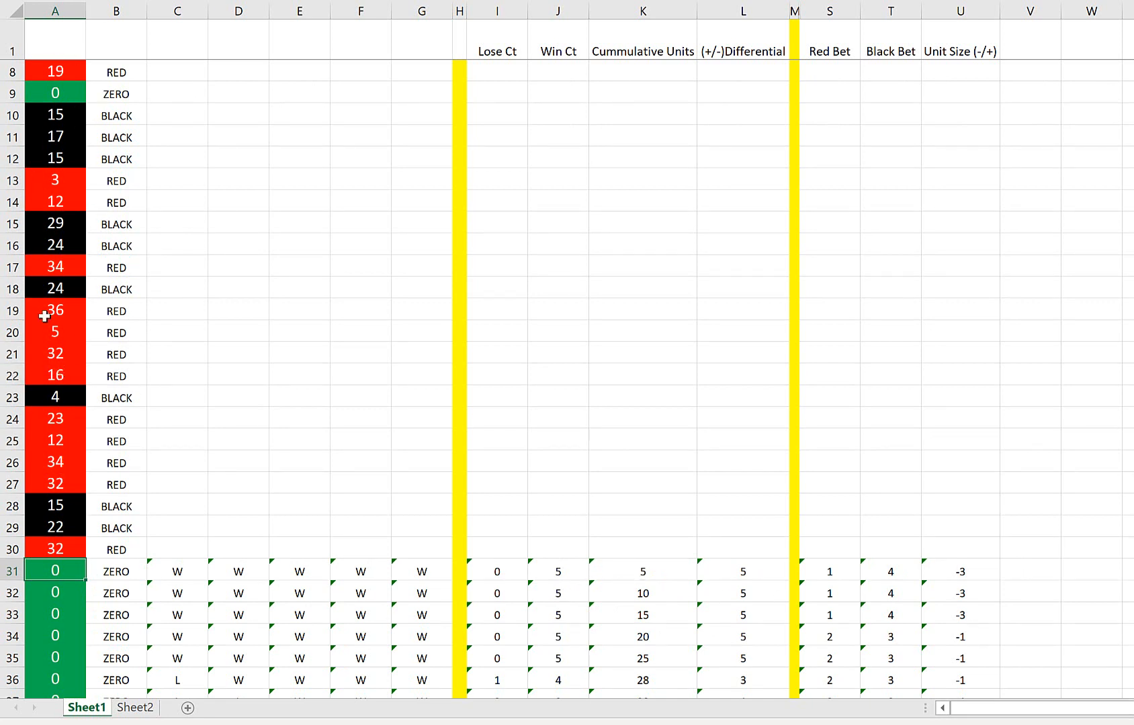
{"action": "mouse_move", "coordinate": [620, 299]}
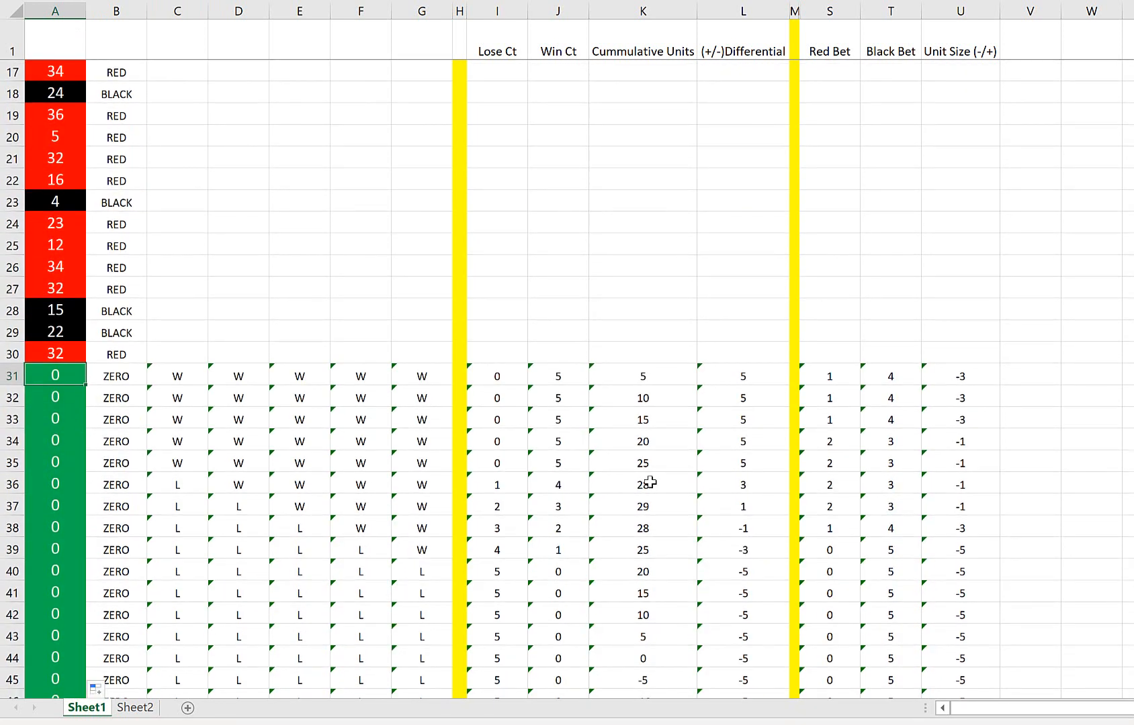
{"action": "scroll", "scroll_direction": "down", "scroll_amount": 3}
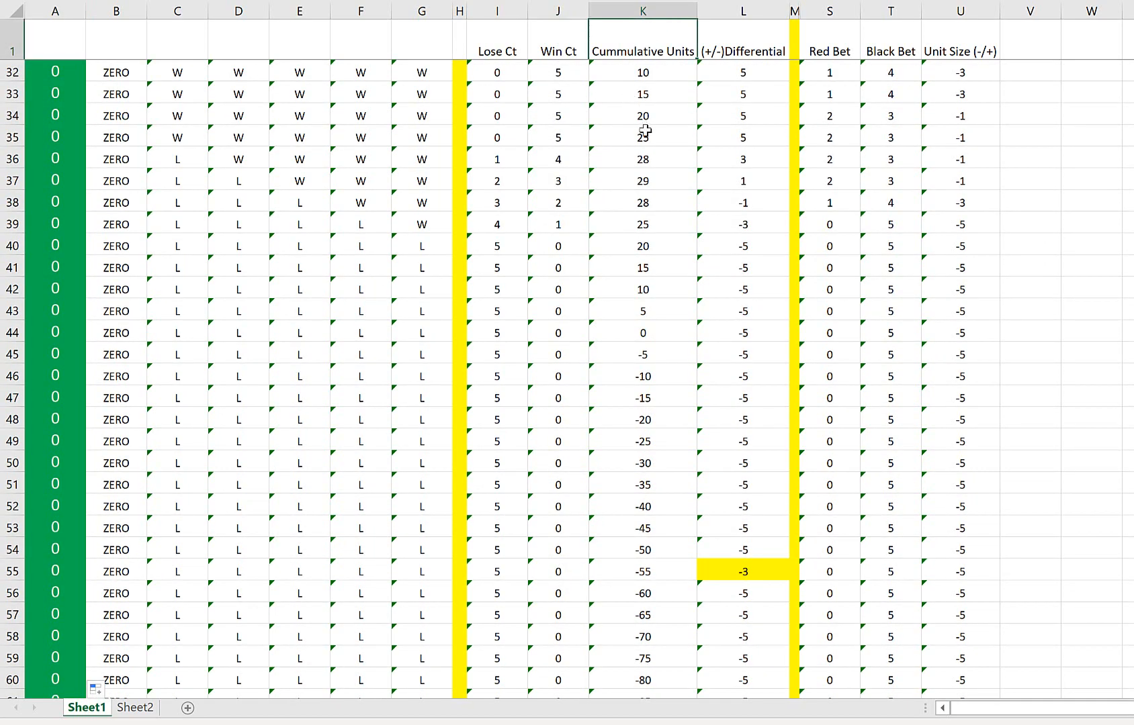
{"action": "scroll", "scroll_direction": "up", "scroll_amount": 3}
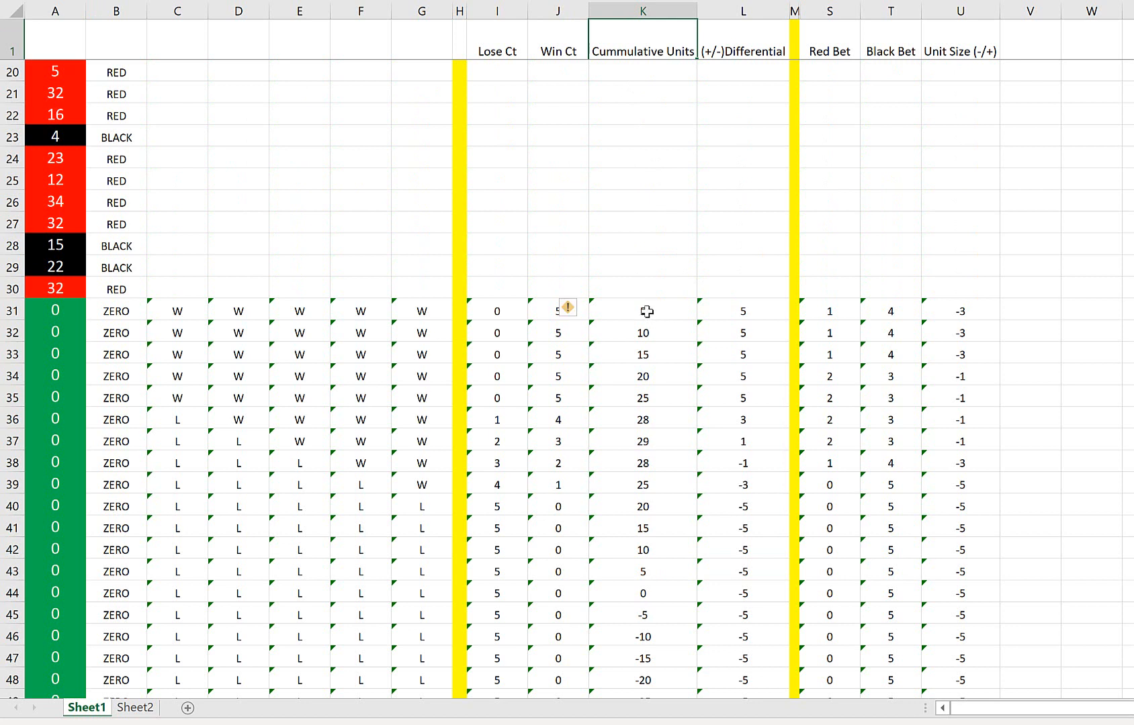
{"action": "left_click", "coordinate": [642, 312]}
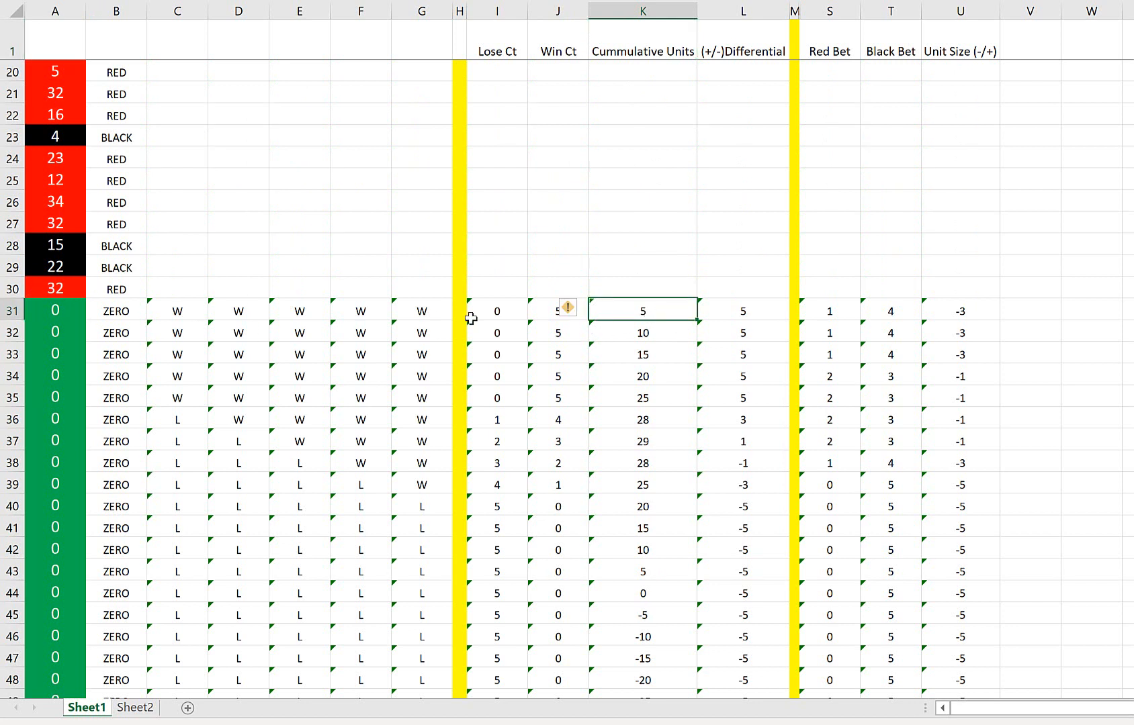
{"action": "mouse_move", "coordinate": [563, 349]}
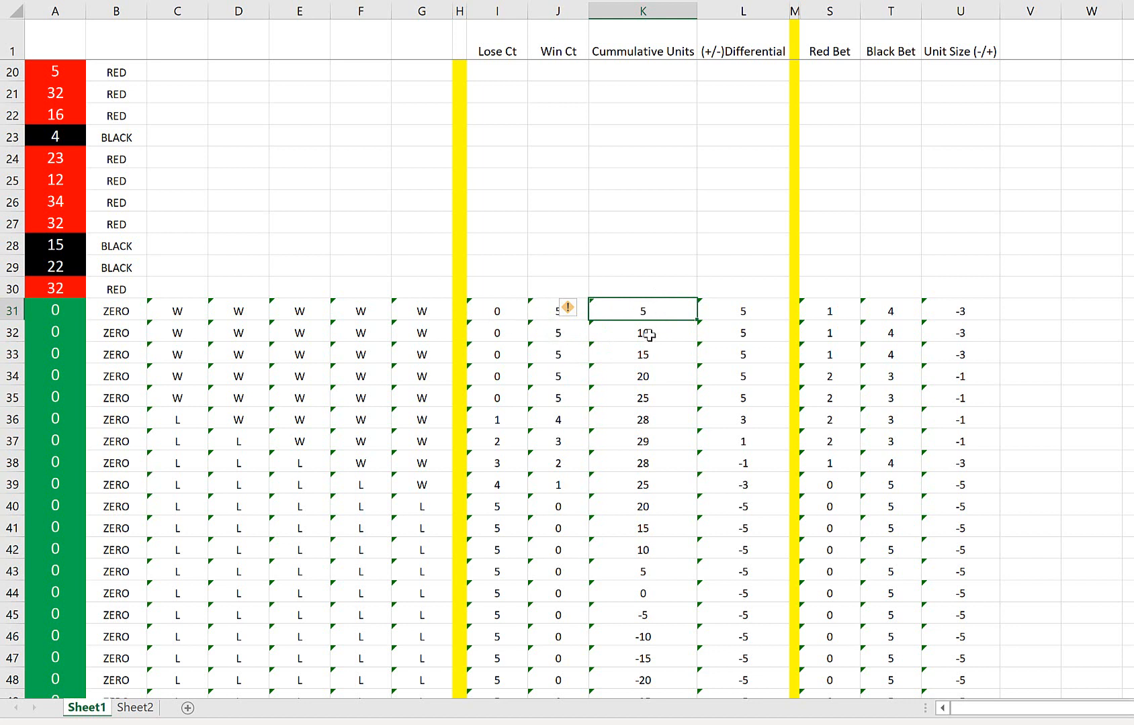
{"action": "left_click", "coordinate": [642, 333]}
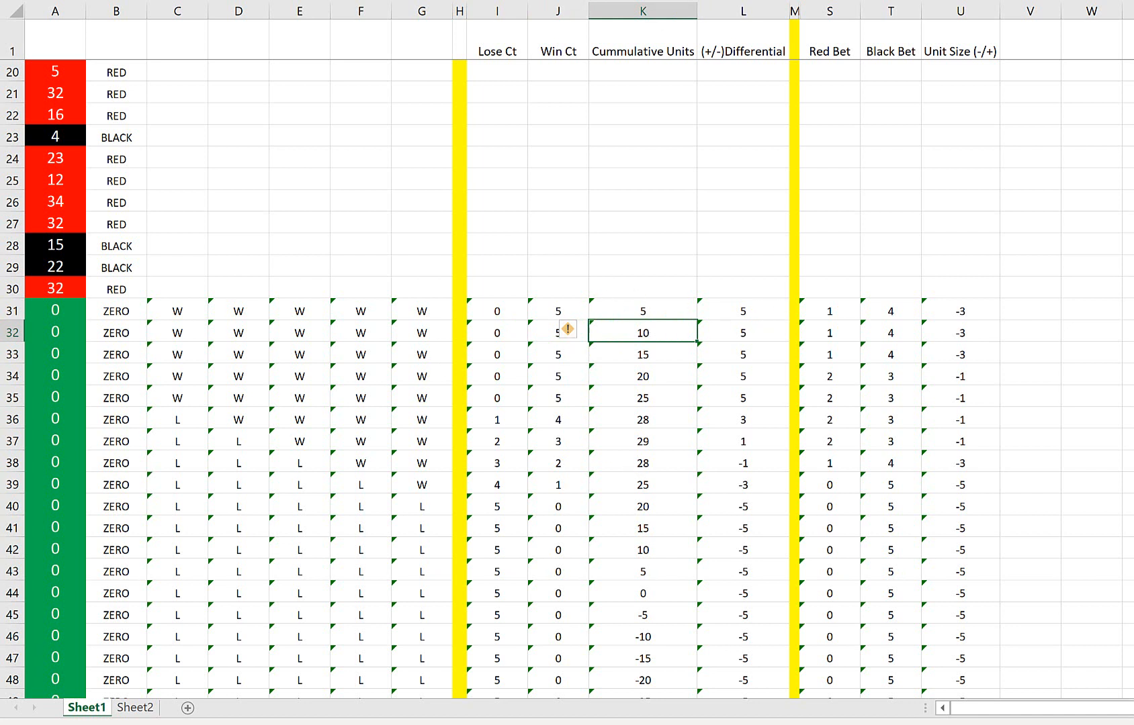
{"action": "mouse_move", "coordinate": [407, 397]}
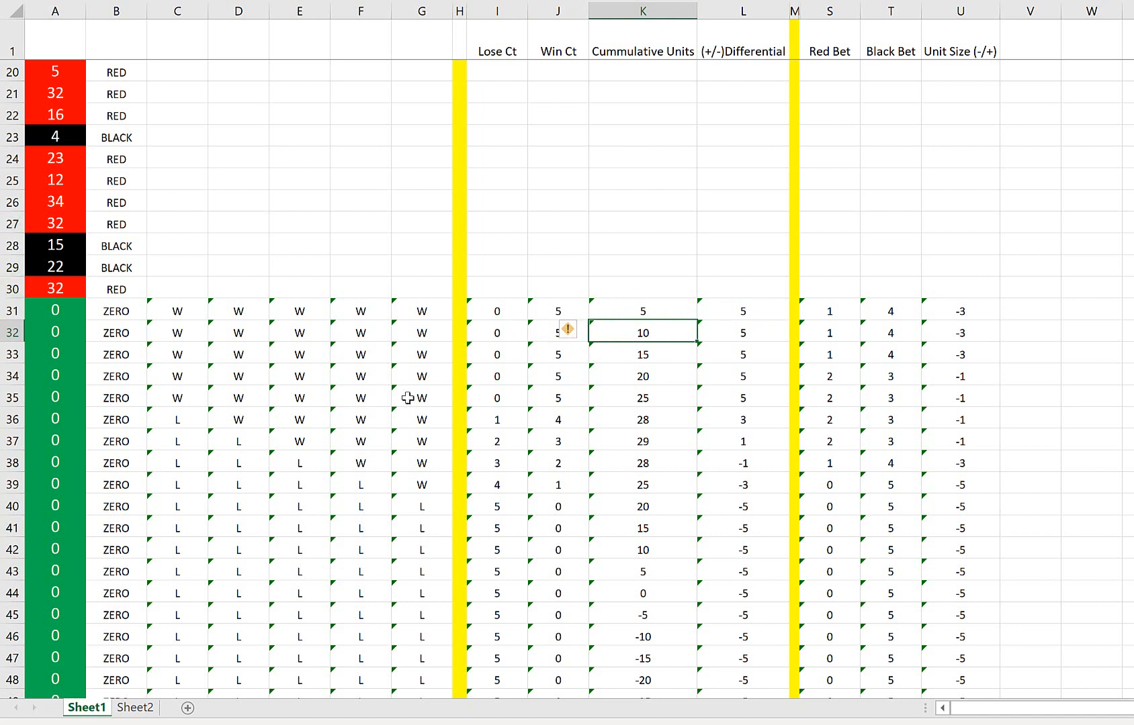
{"action": "left_click", "coordinate": [55, 311]}
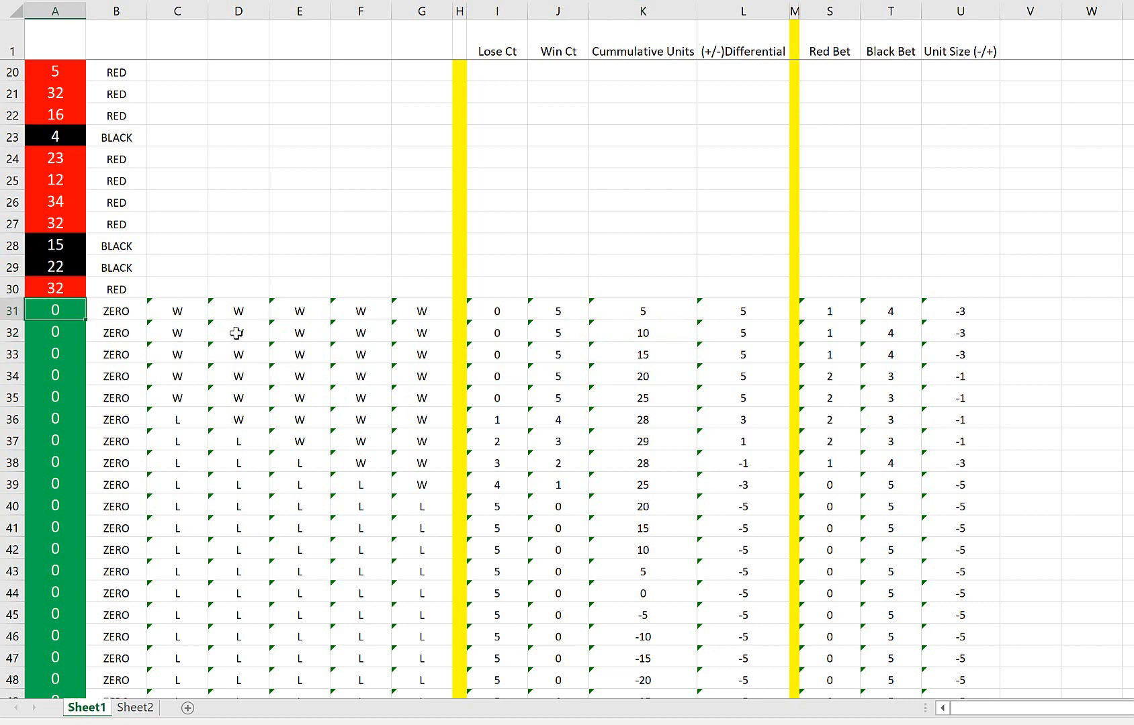
{"action": "mouse_move", "coordinate": [966, 299]}
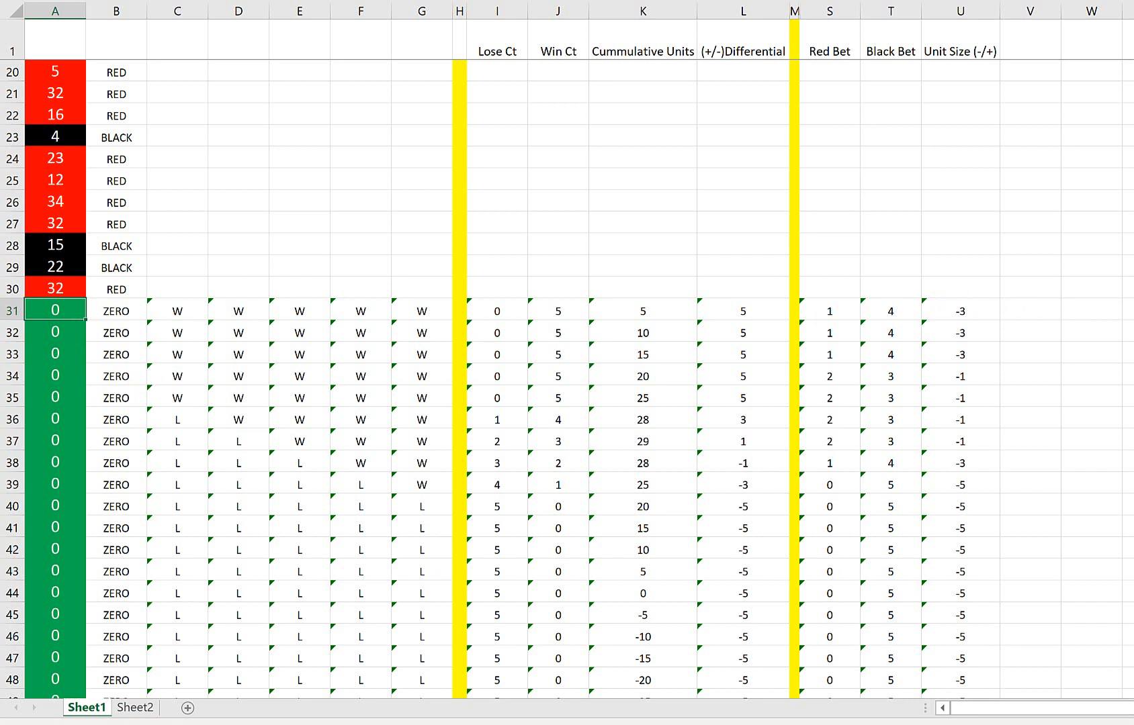
- Enter spin number 1 in column A and review the recalculated rows below
{"action": "type", "text": "12"}
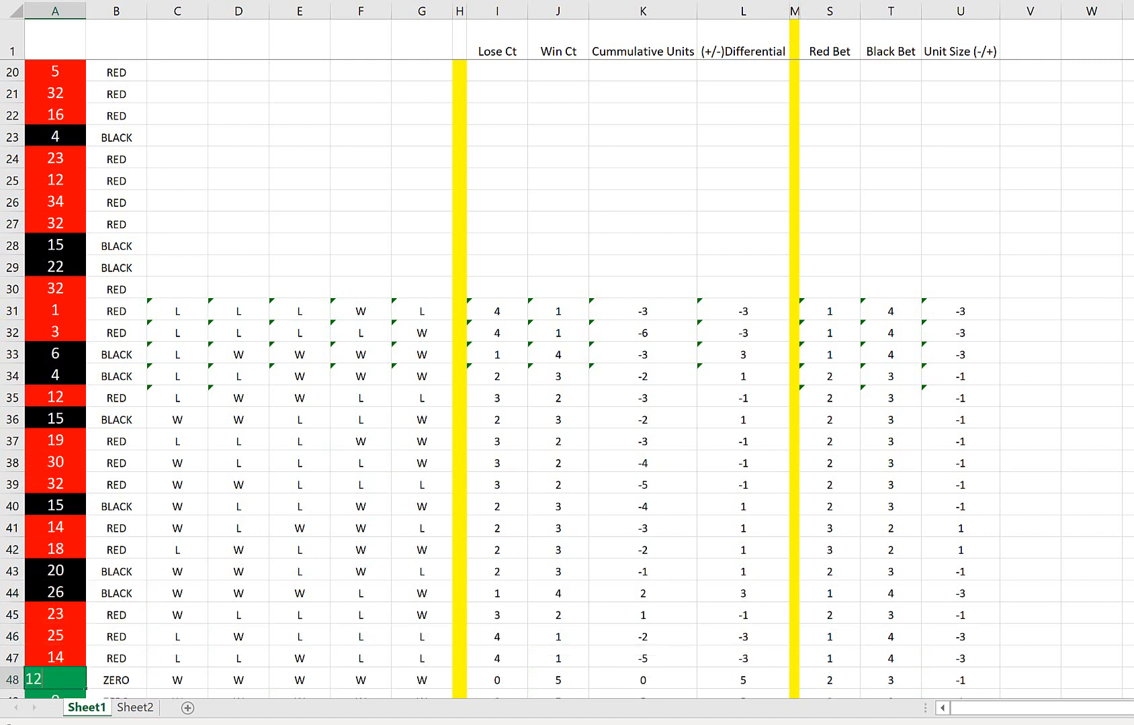
{"action": "scroll", "scroll_direction": "down", "scroll_amount": 3}
{"action": "type", "text": "25"}
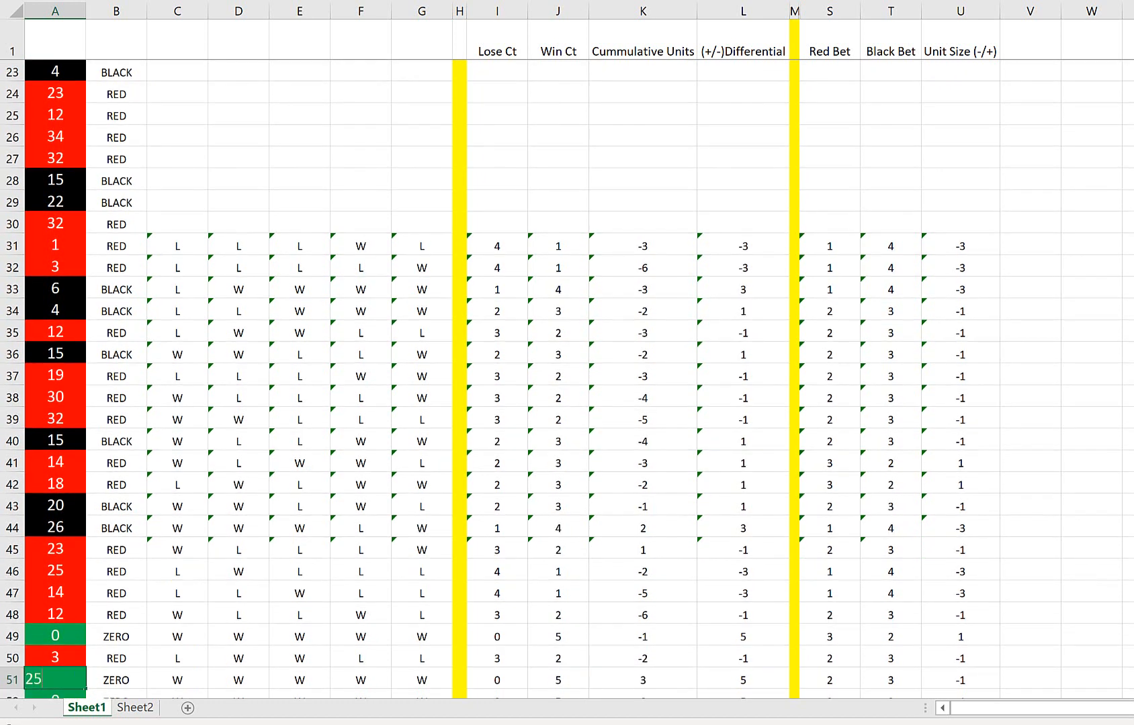
{"action": "scroll", "scroll_direction": "down", "scroll_amount": 3}
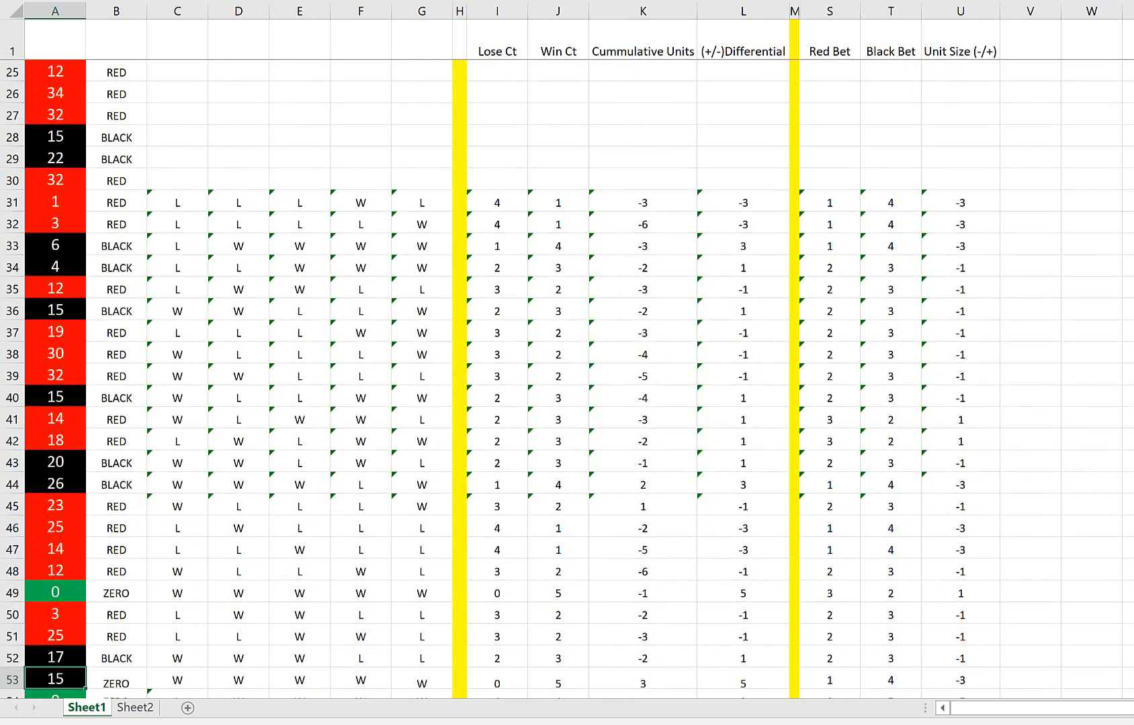
{"action": "scroll", "scroll_direction": "down", "scroll_amount": 3}
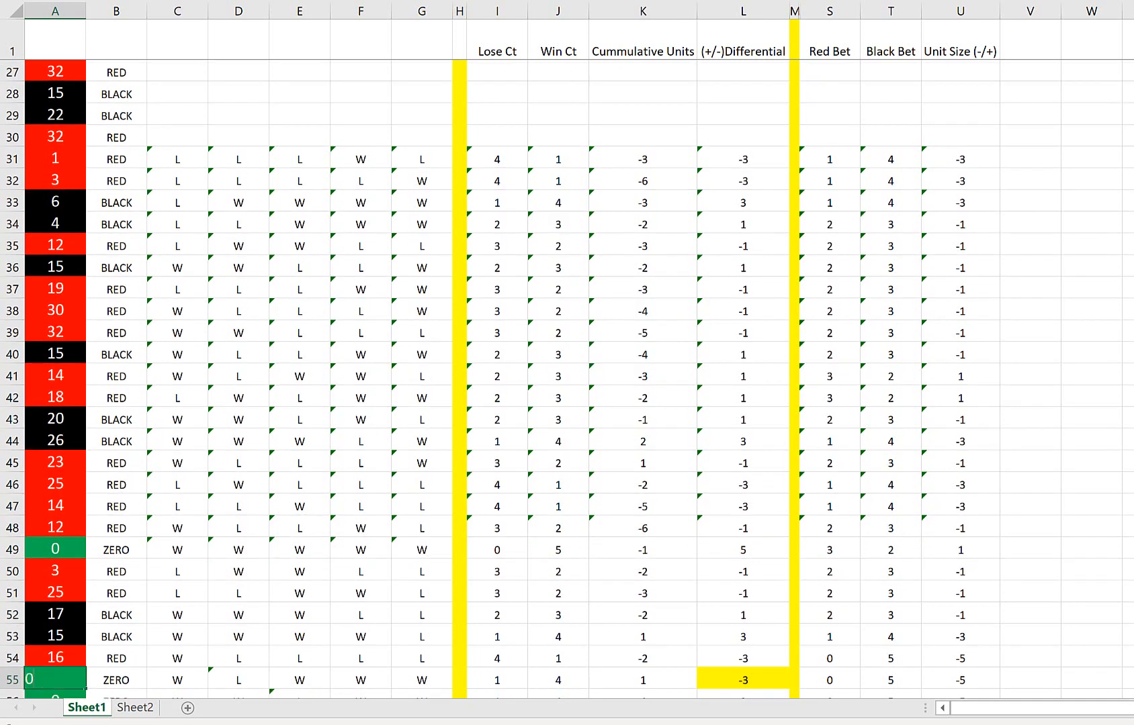
{"action": "scroll", "scroll_direction": "down", "scroll_amount": 3}
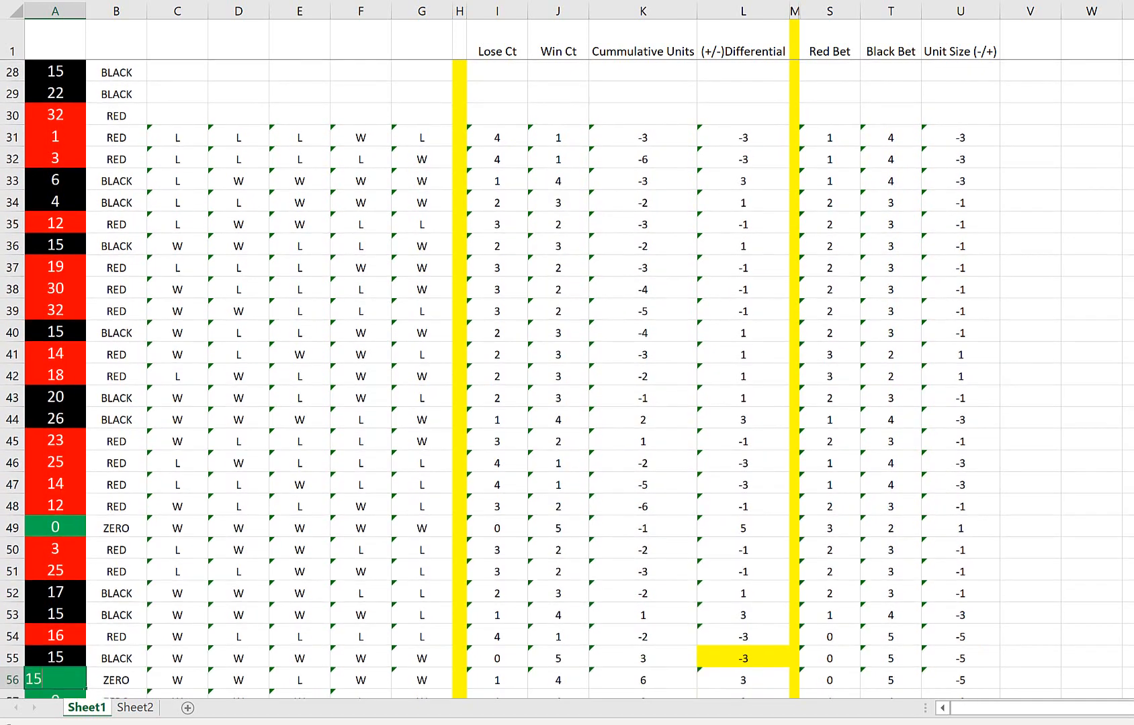
{"action": "scroll", "scroll_direction": "down", "scroll_amount": 3}
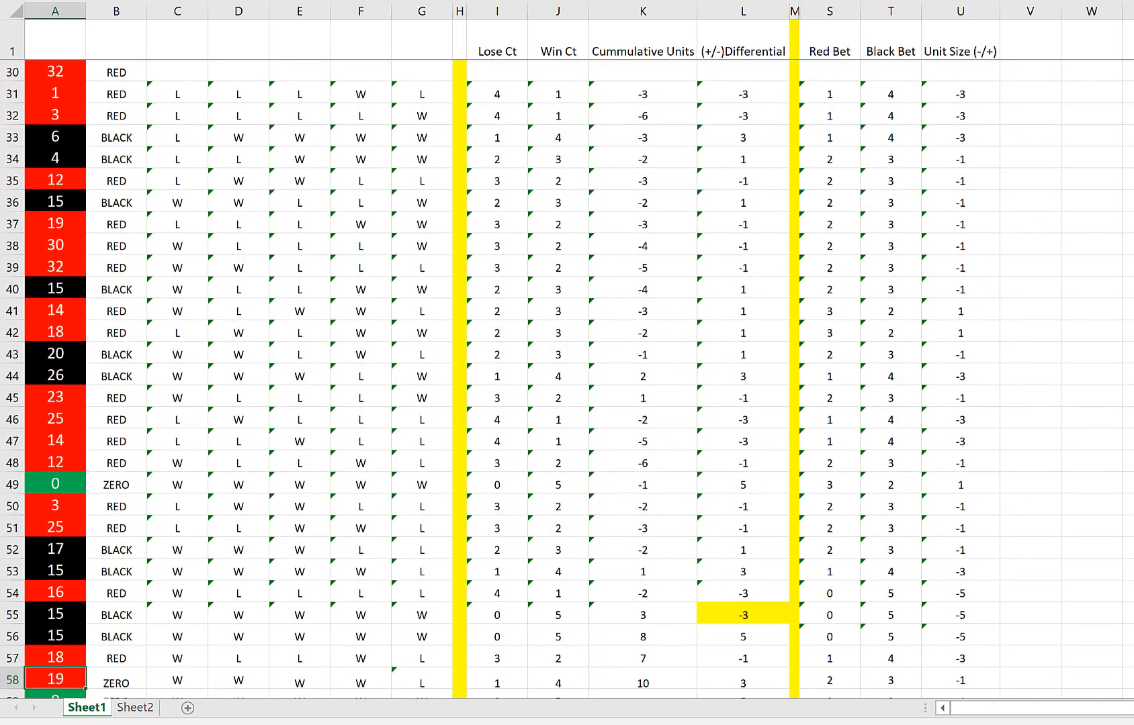
{"action": "scroll", "scroll_direction": "down", "scroll_amount": 3}
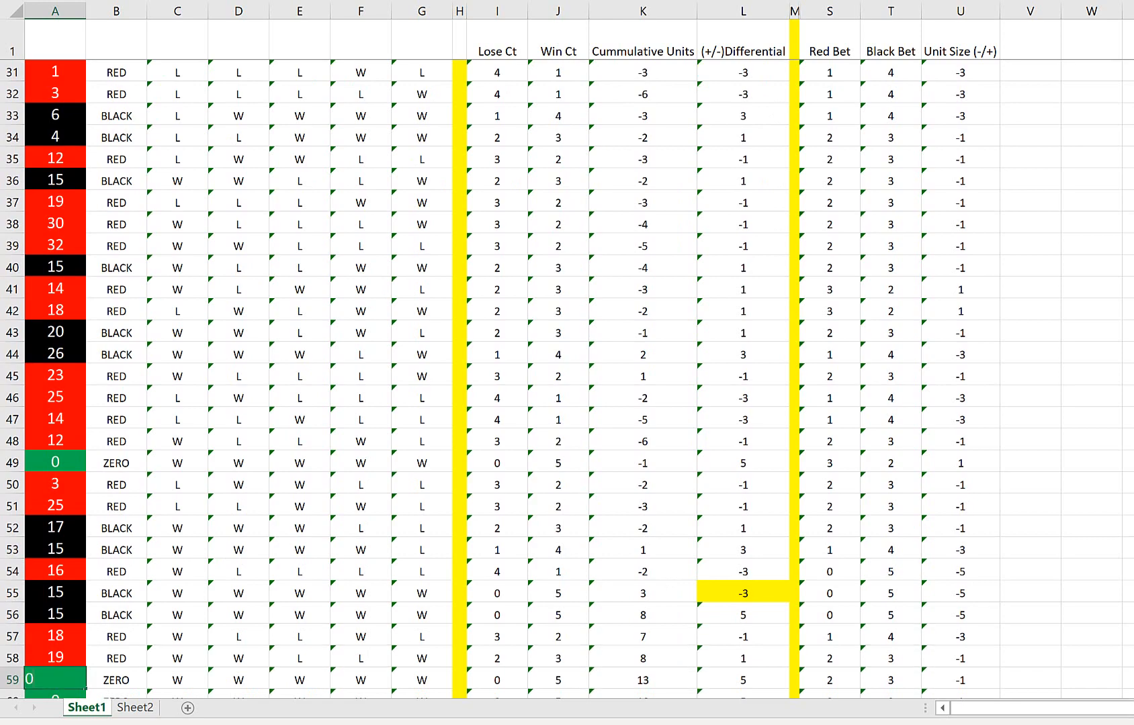
{"action": "scroll", "scroll_direction": "down", "scroll_amount": 3}
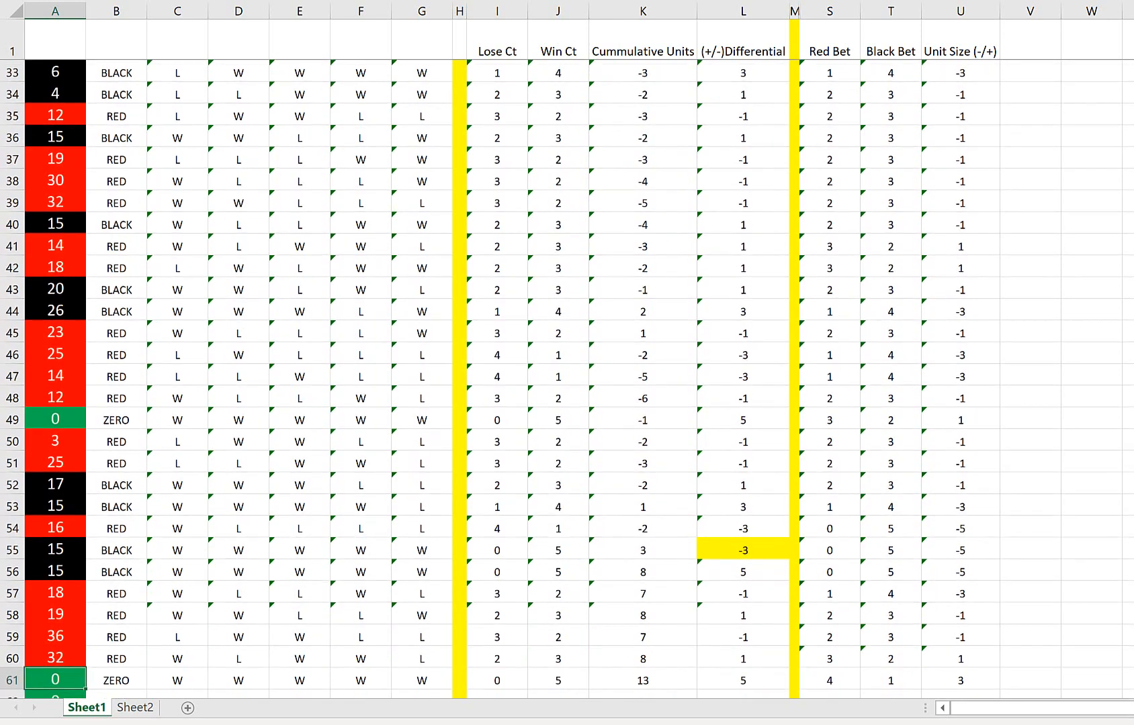
{"action": "scroll", "scroll_direction": "down", "scroll_amount": 3}
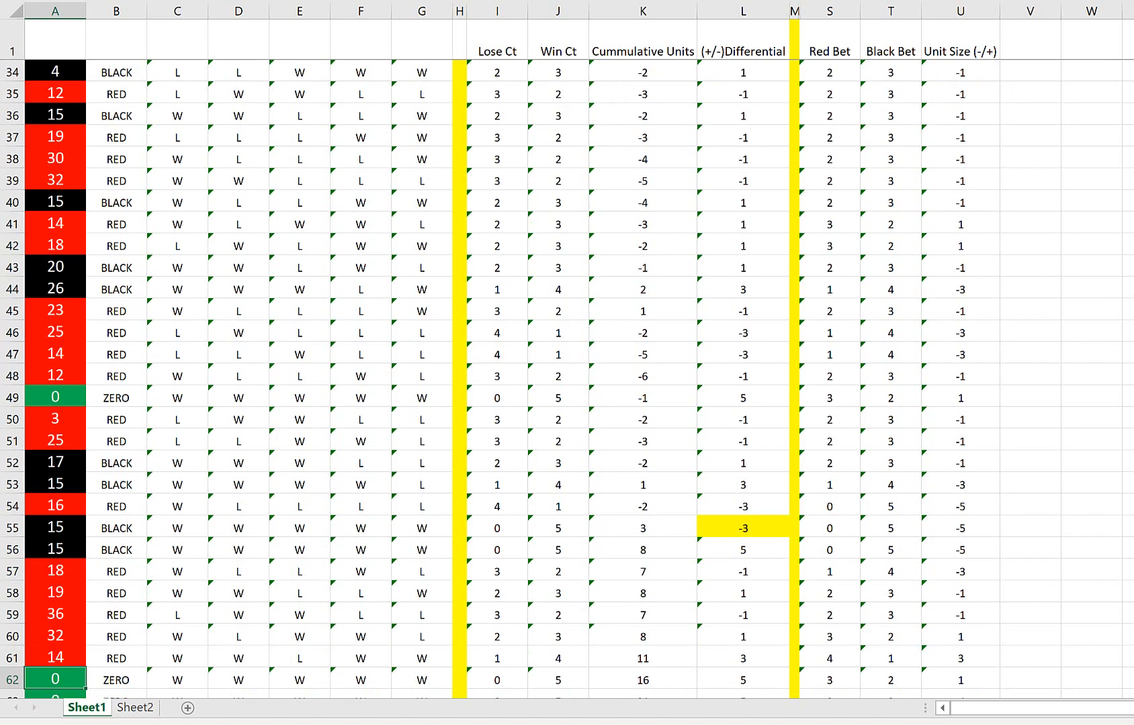
{"action": "scroll", "scroll_direction": "down", "scroll_amount": 3}
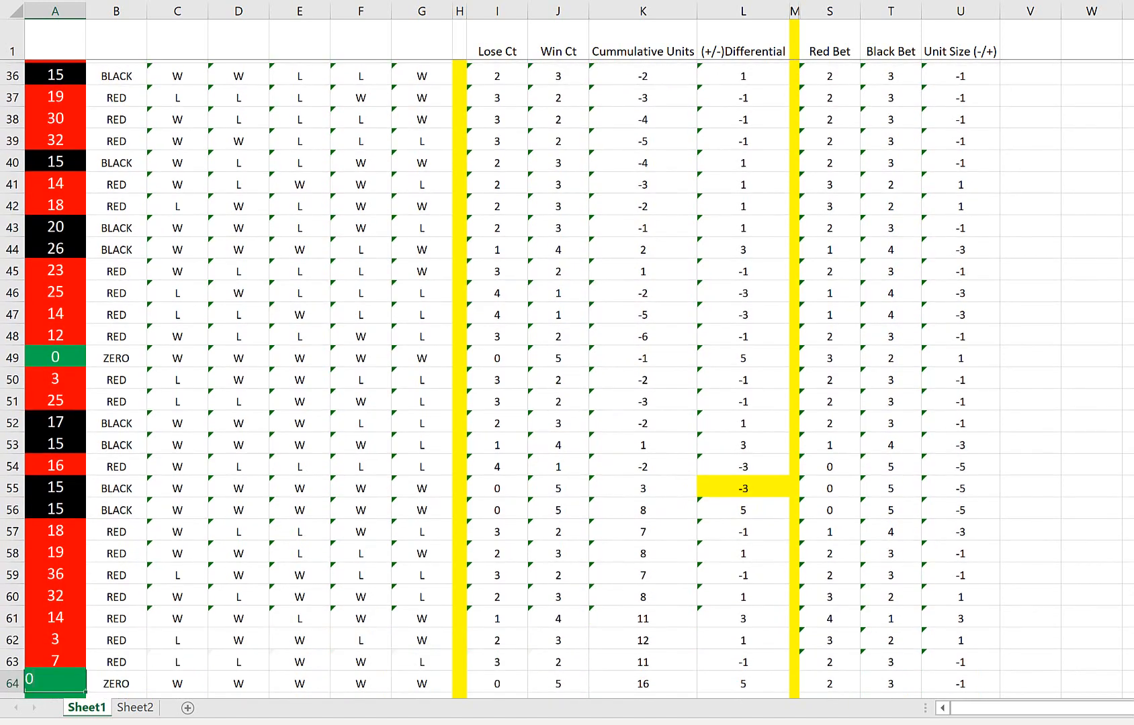
{"action": "scroll", "scroll_direction": "down", "scroll_amount": 3}
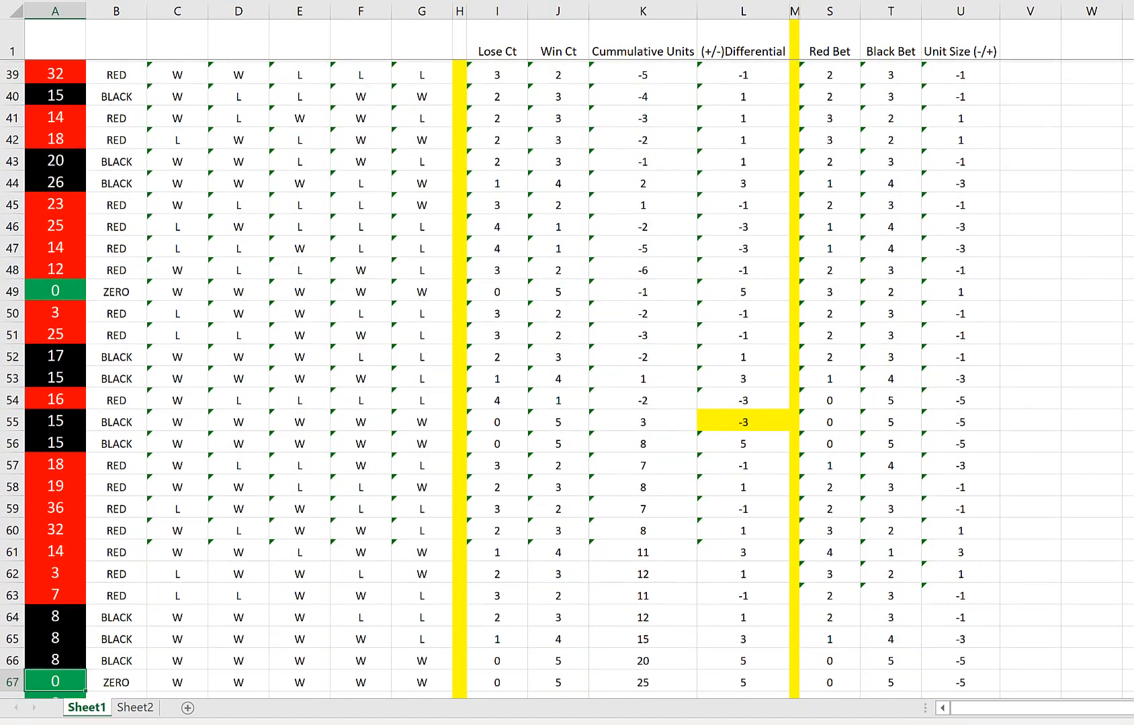
{"action": "scroll", "scroll_direction": "down", "scroll_amount": 3}
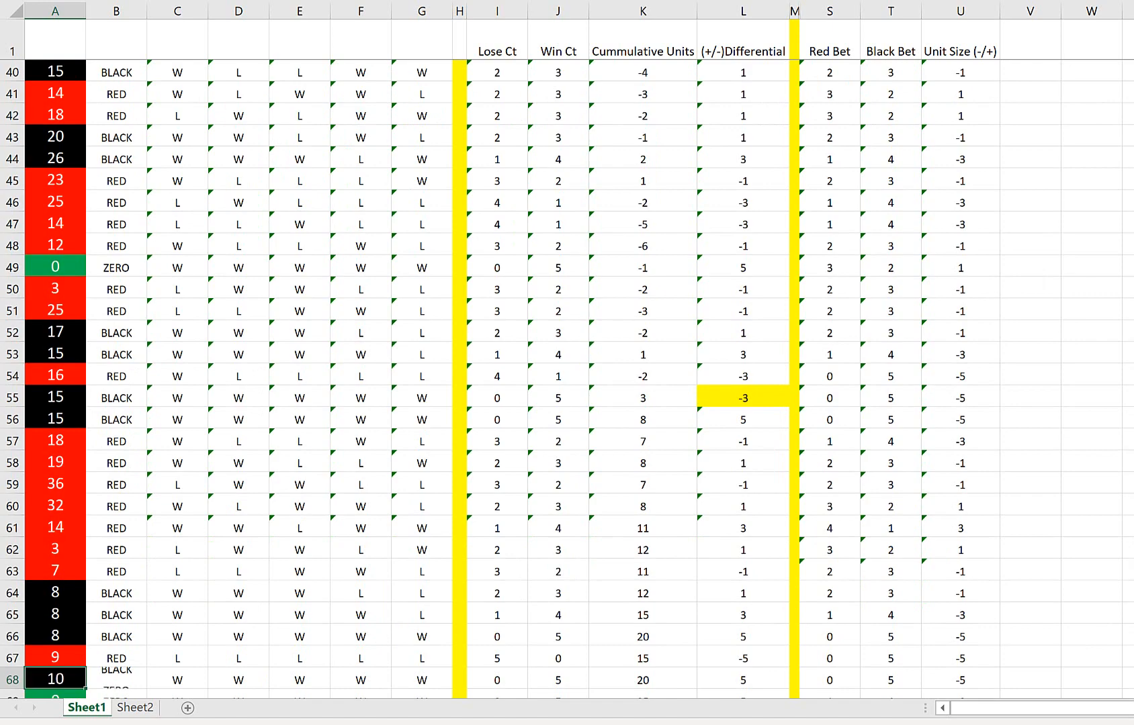
{"action": "scroll", "scroll_direction": "down", "scroll_amount": 3}
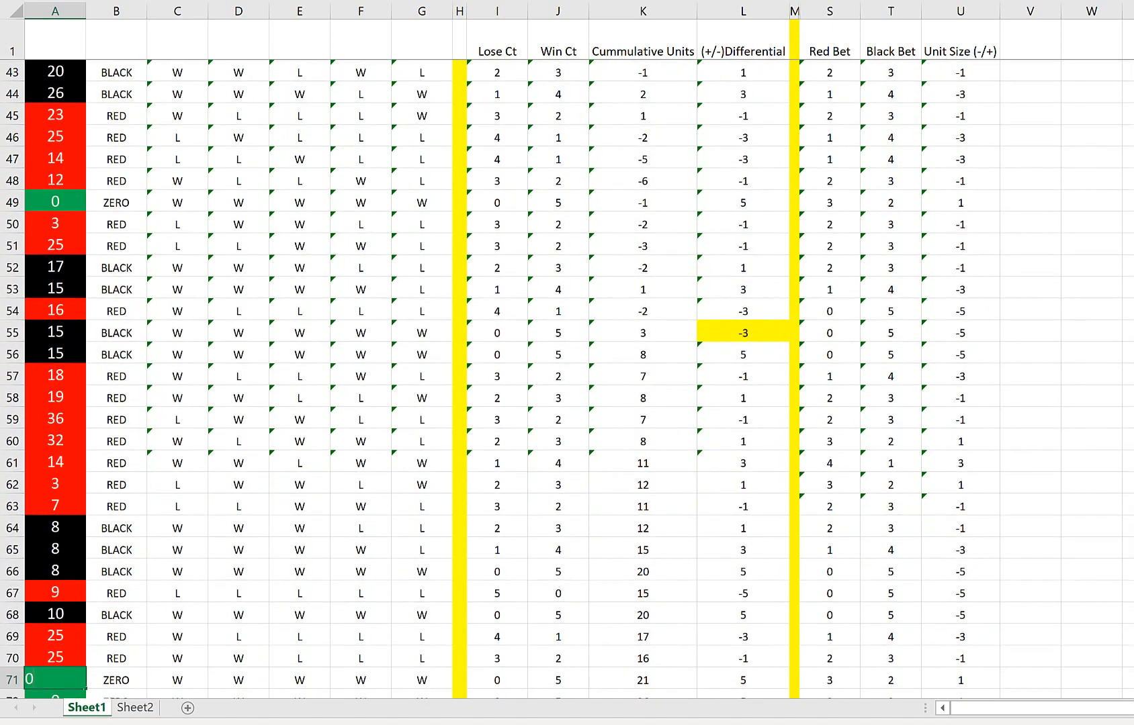
{"action": "scroll", "scroll_direction": "down", "scroll_amount": 3}
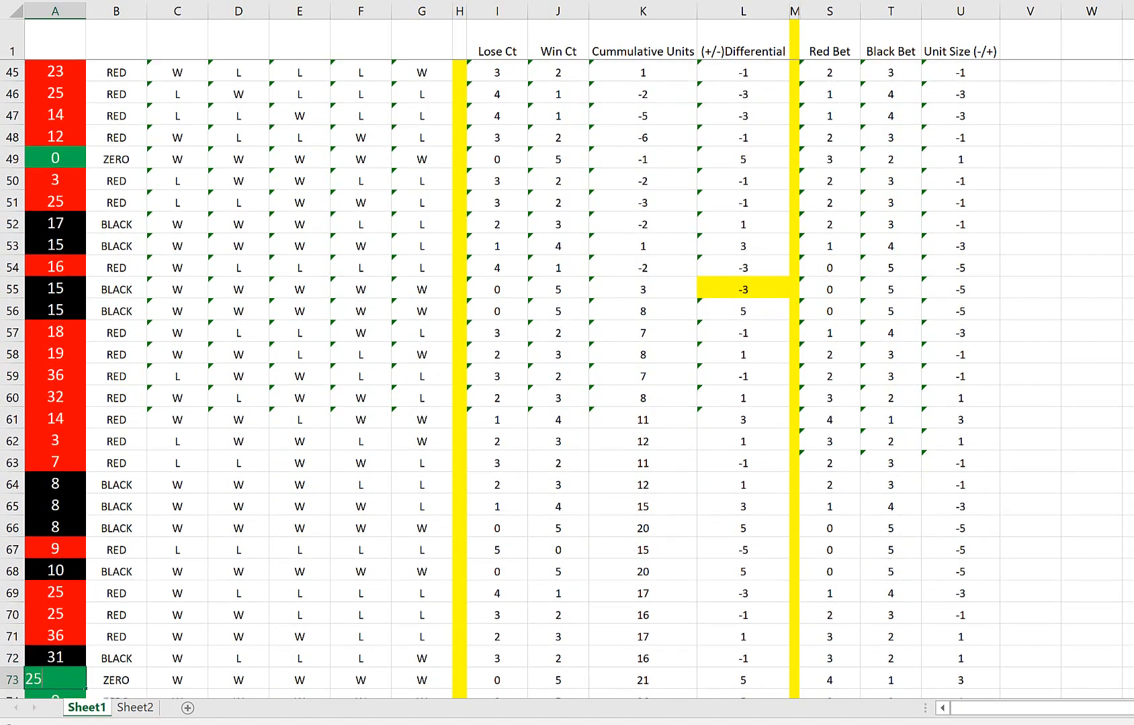
{"action": "scroll", "scroll_direction": "down", "scroll_amount": 3}
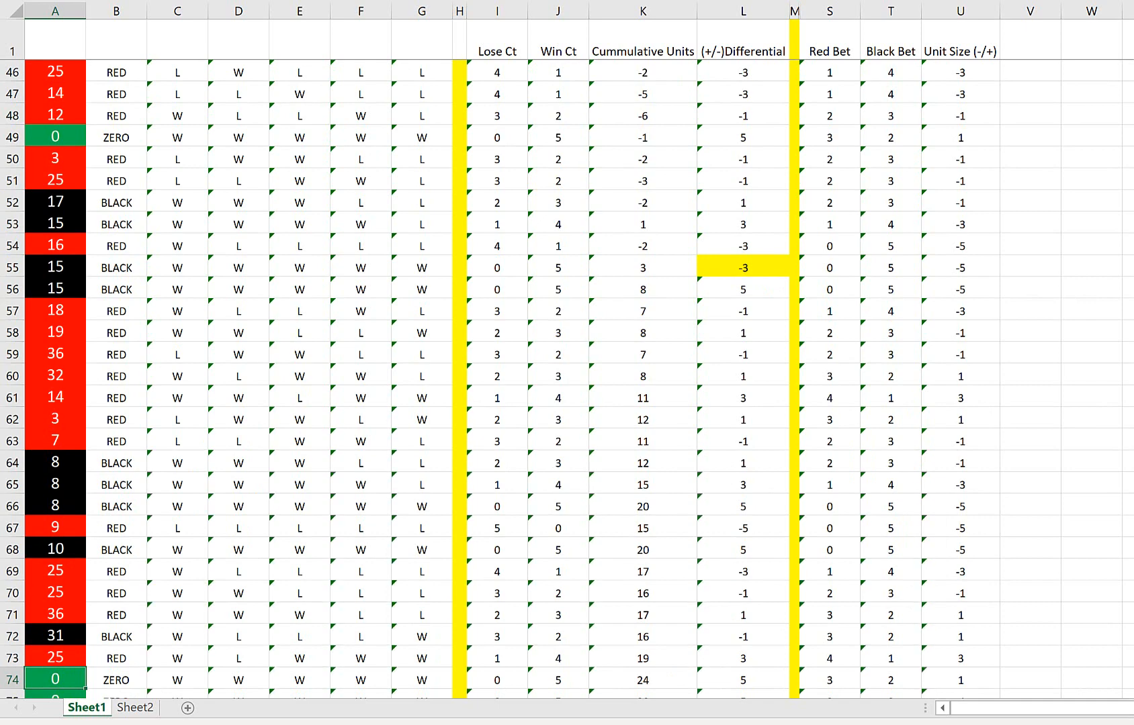
{"action": "scroll", "scroll_direction": "down", "scroll_amount": 3}
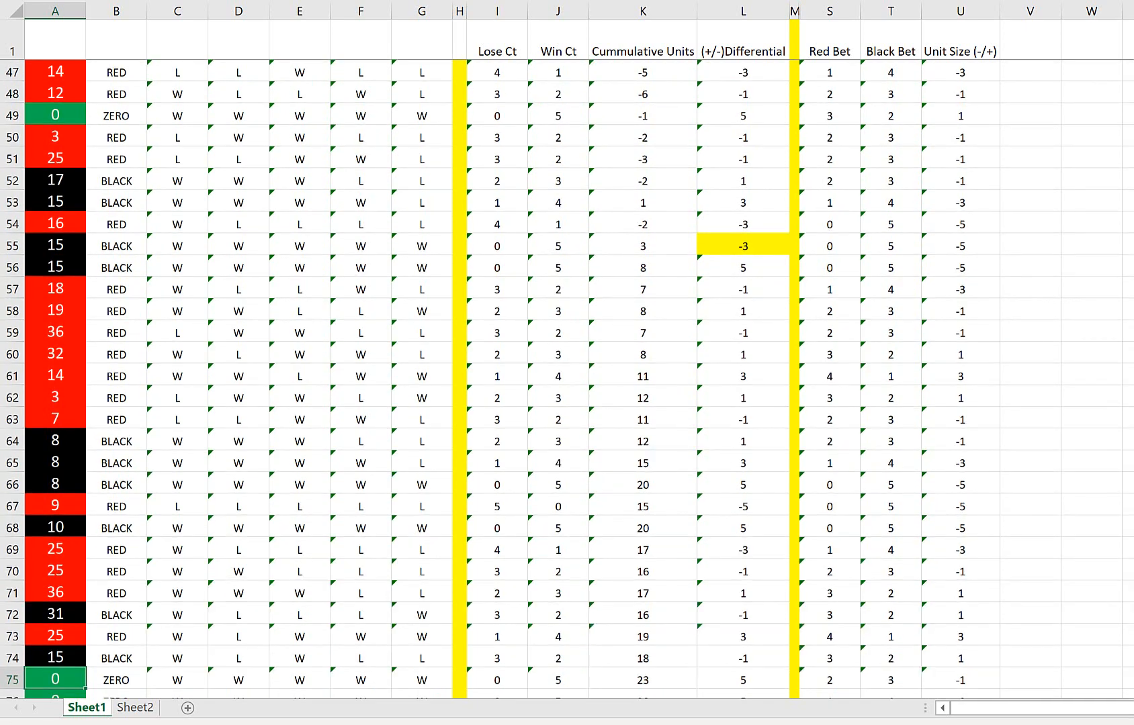
- Continue entering spin results in the next empty column A cells through row 90
{"action": "left_click", "coordinate": [54, 680]}
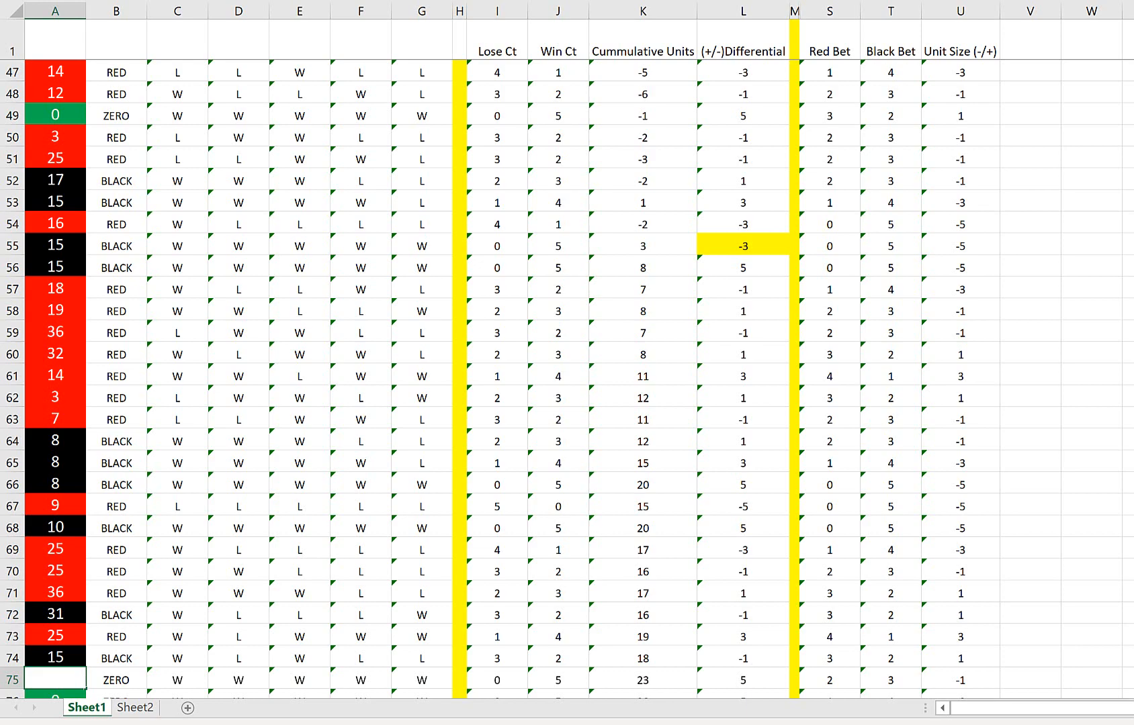
{"action": "scroll", "scroll_direction": "down", "scroll_amount": 3}
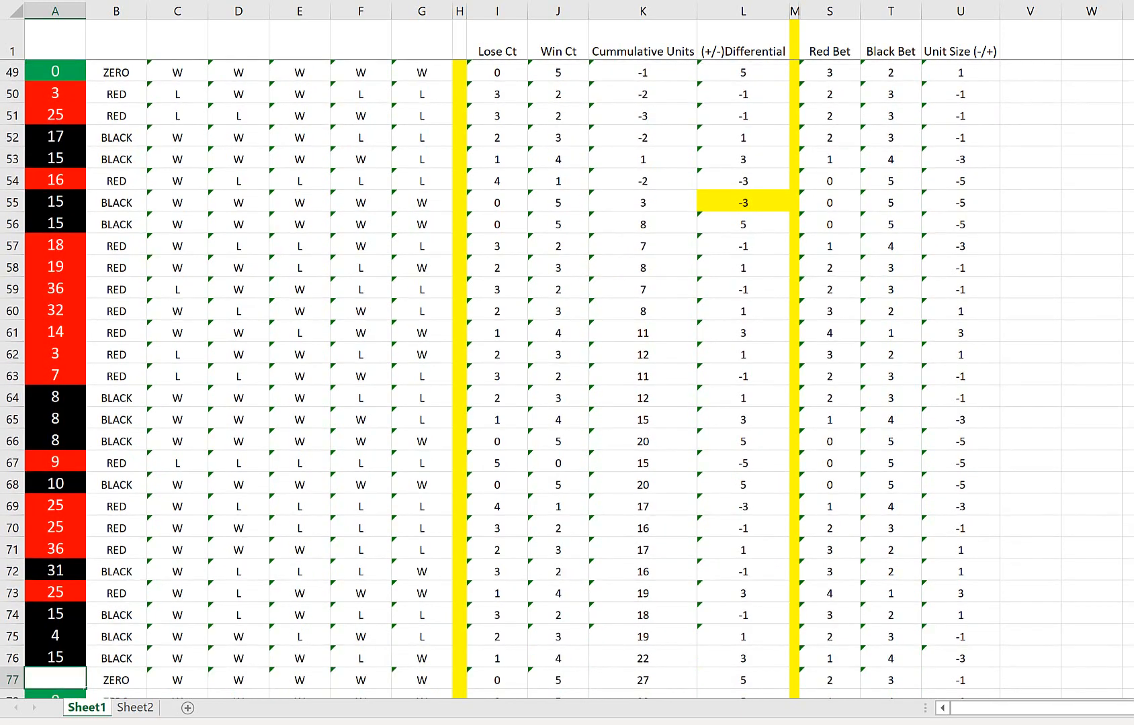
{"action": "scroll", "scroll_direction": "down", "scroll_amount": 3}
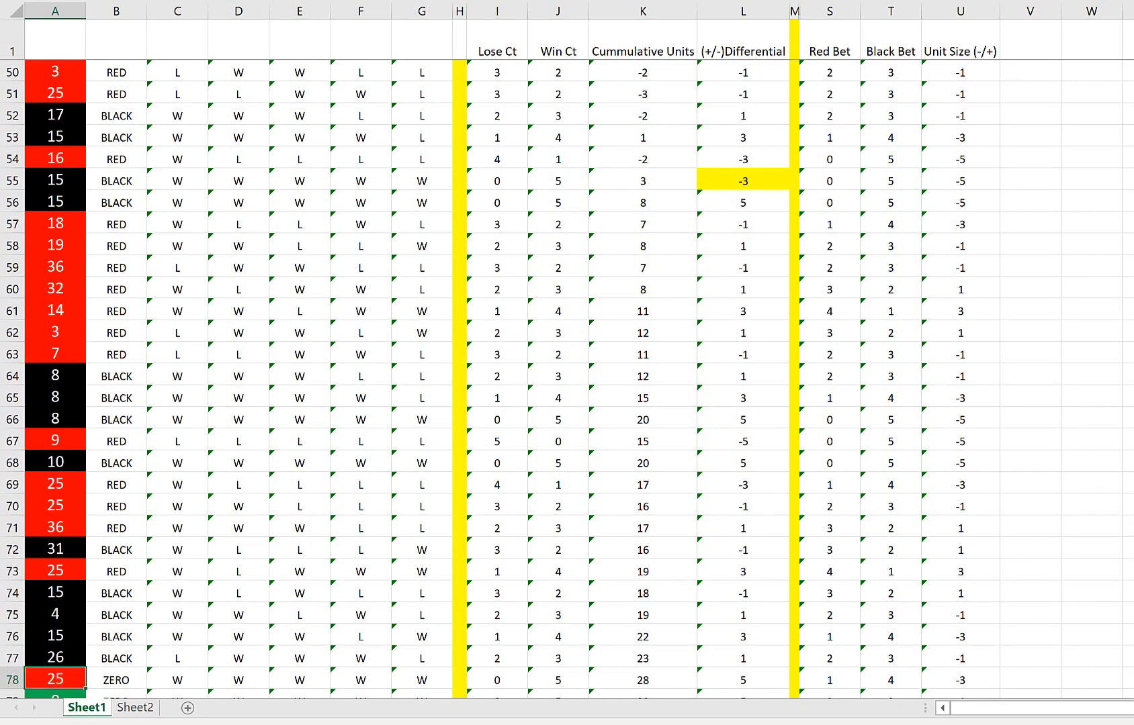
{"action": "scroll", "scroll_direction": "down", "scroll_amount": 3}
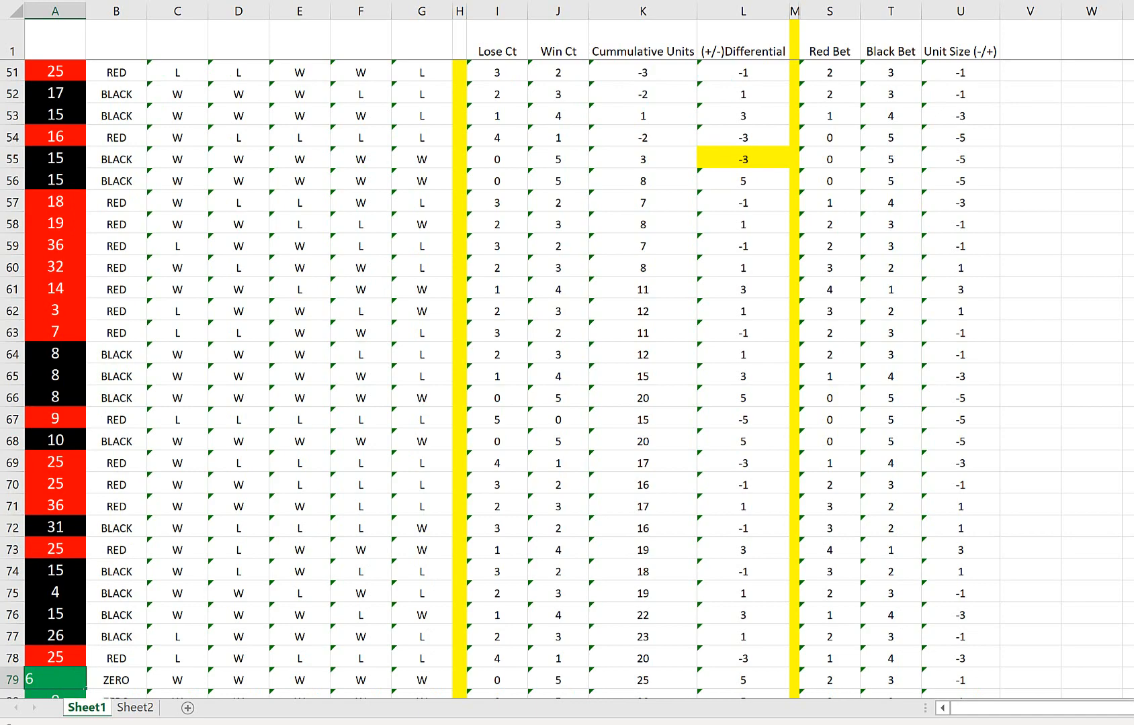
{"action": "scroll", "scroll_direction": "down", "scroll_amount": 3}
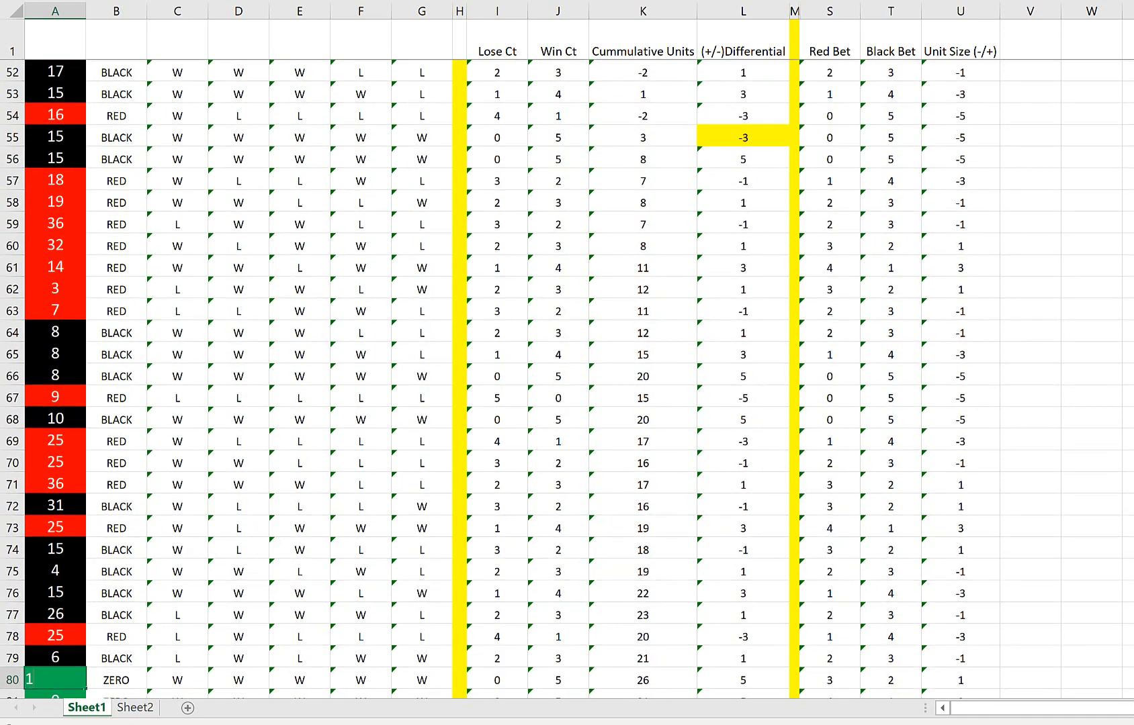
{"action": "scroll", "scroll_direction": "down", "scroll_amount": 3}
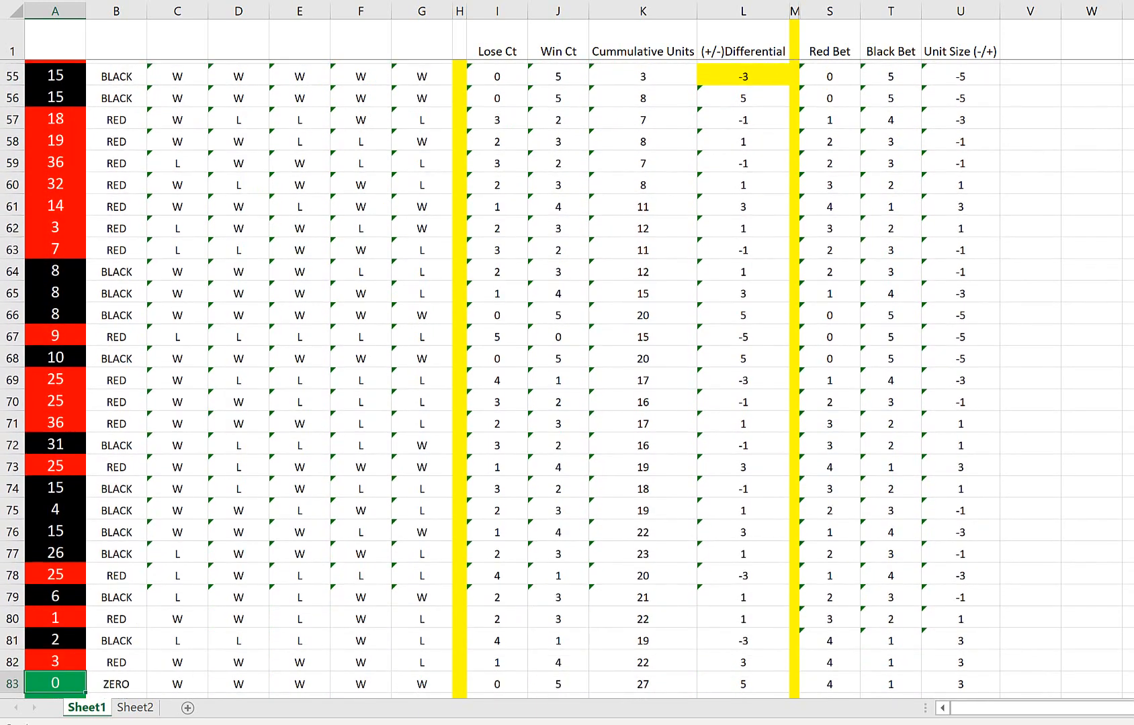
{"action": "scroll", "scroll_direction": "down", "scroll_amount": 3}
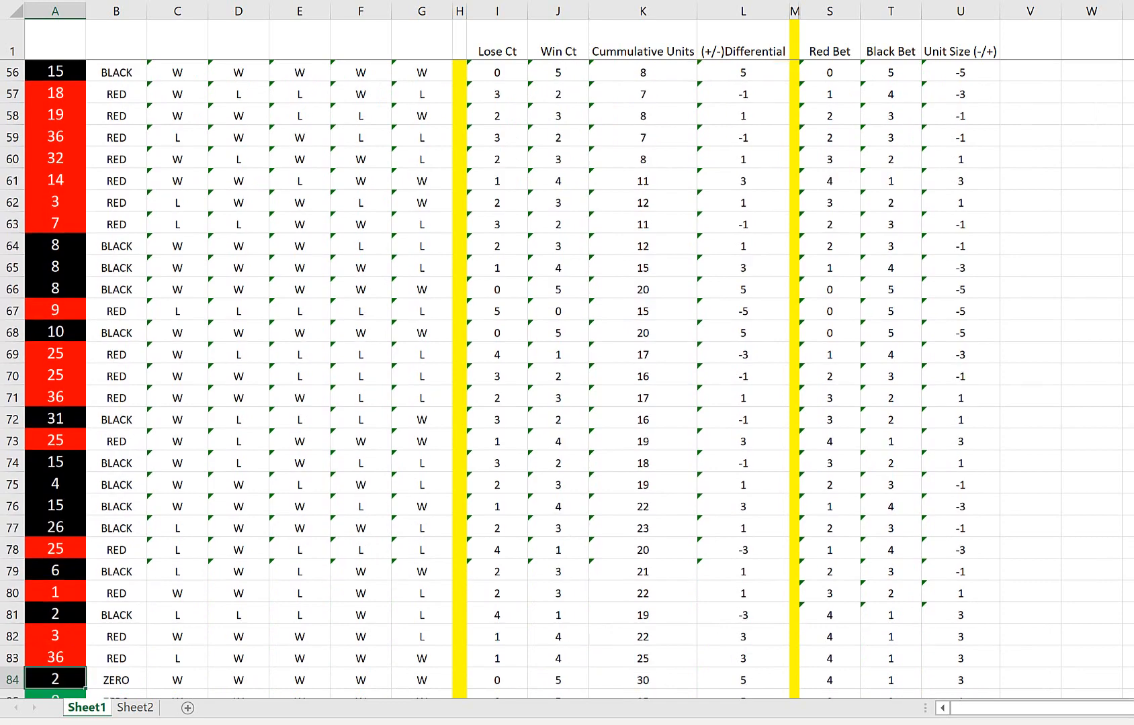
{"action": "scroll", "scroll_direction": "down", "scroll_amount": 3}
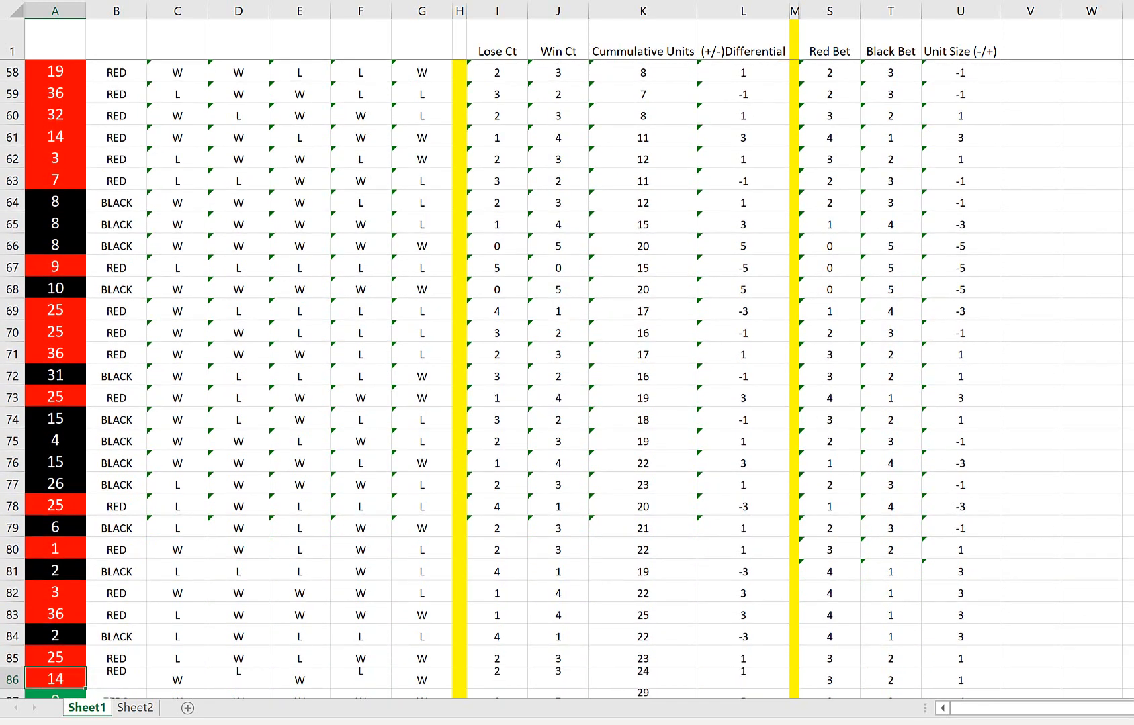
{"action": "scroll", "scroll_direction": "down", "scroll_amount": 3}
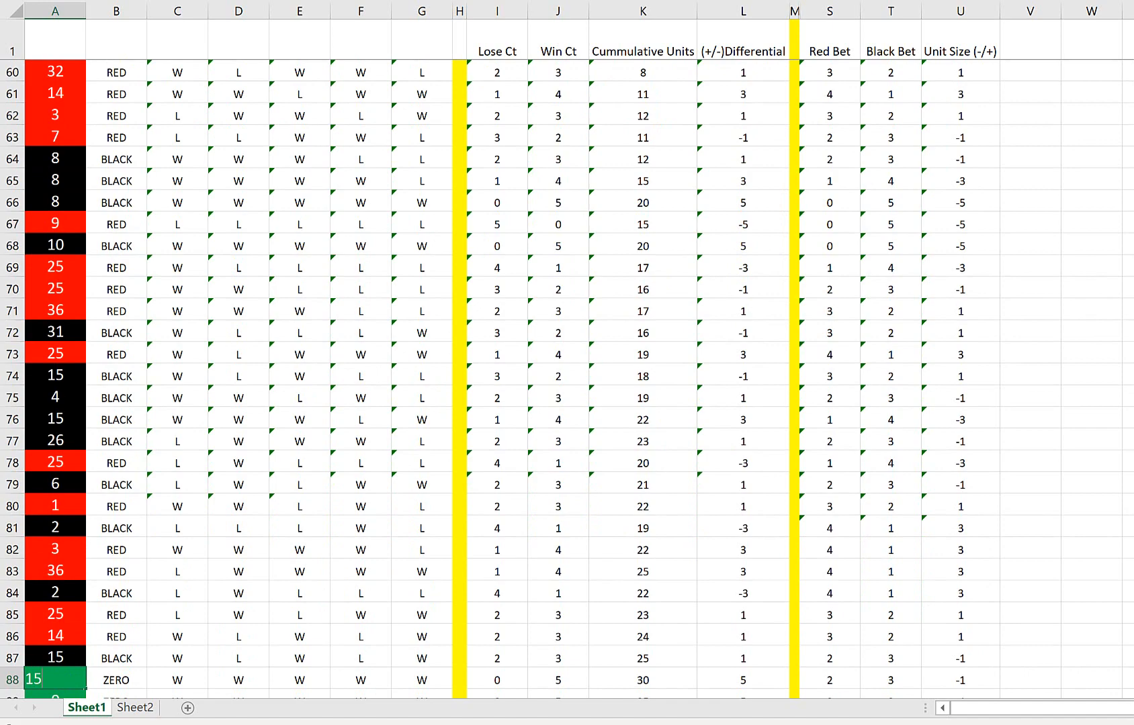
{"action": "scroll", "scroll_direction": "down", "scroll_amount": 3}
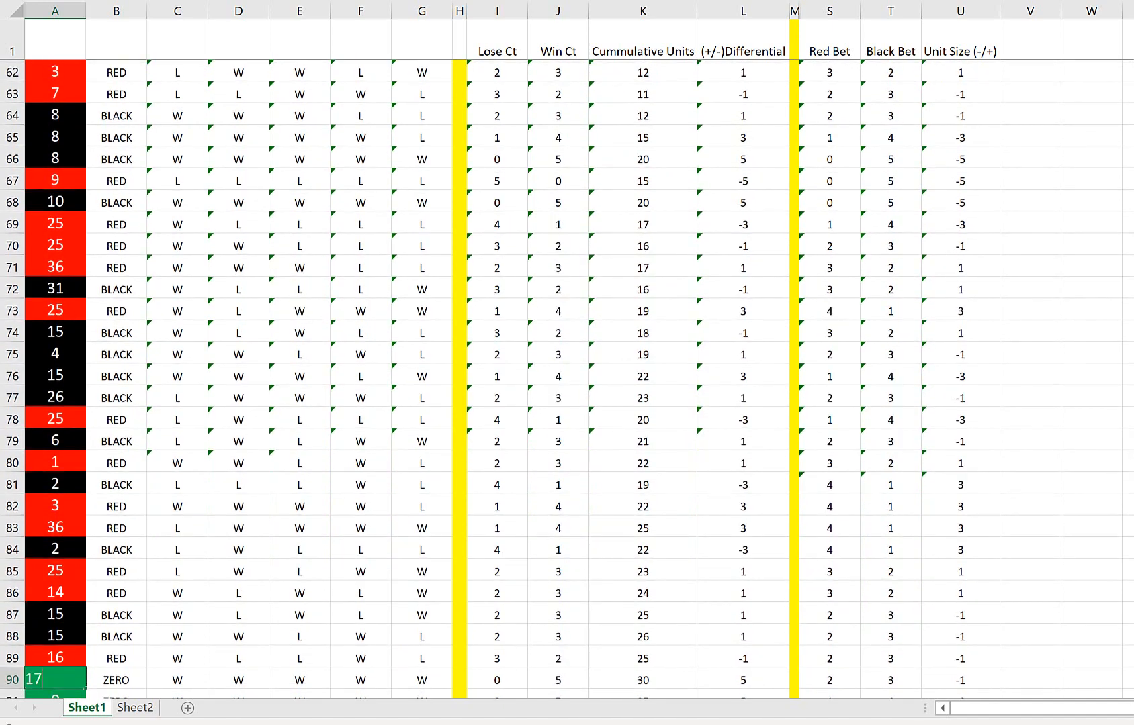
{"action": "scroll", "scroll_direction": "down", "scroll_amount": 3}
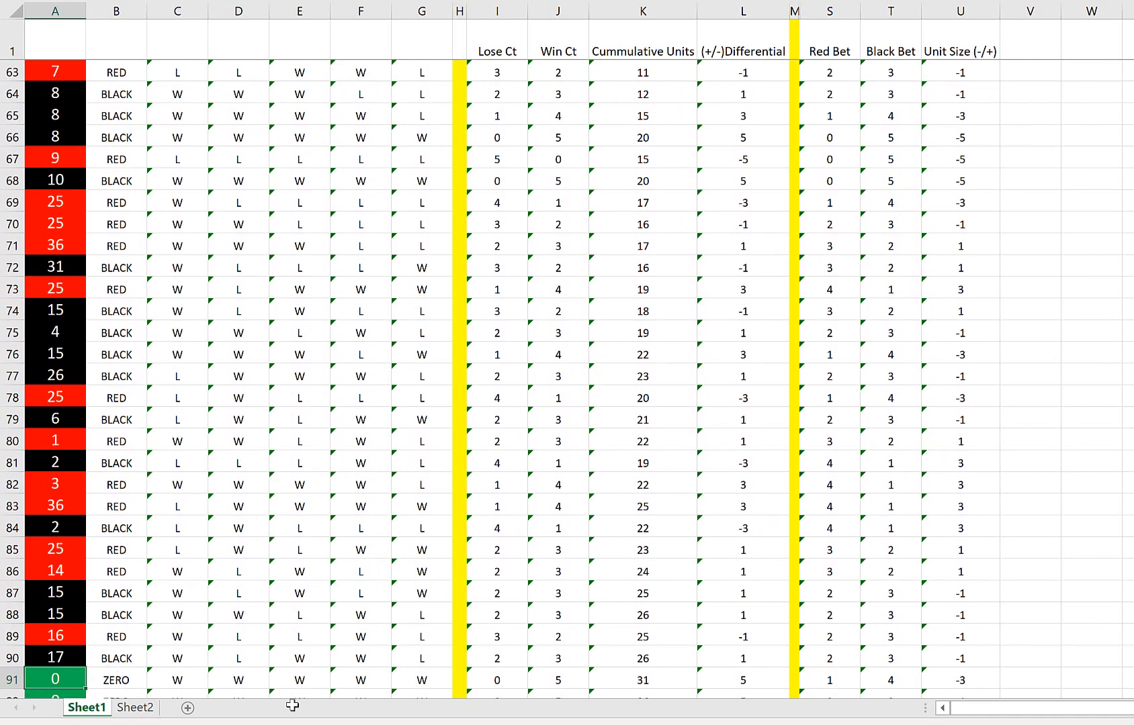
{"action": "left_click", "coordinate": [830, 657]}
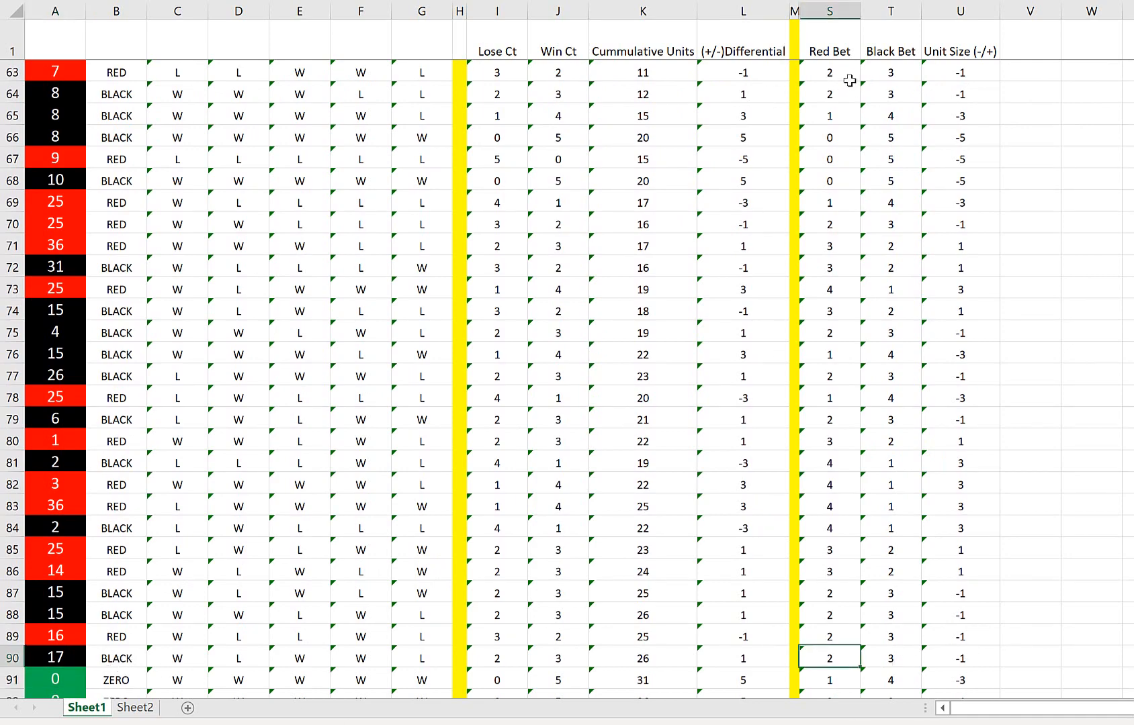
{"action": "scroll", "scroll_direction": "down", "scroll_amount": 3}
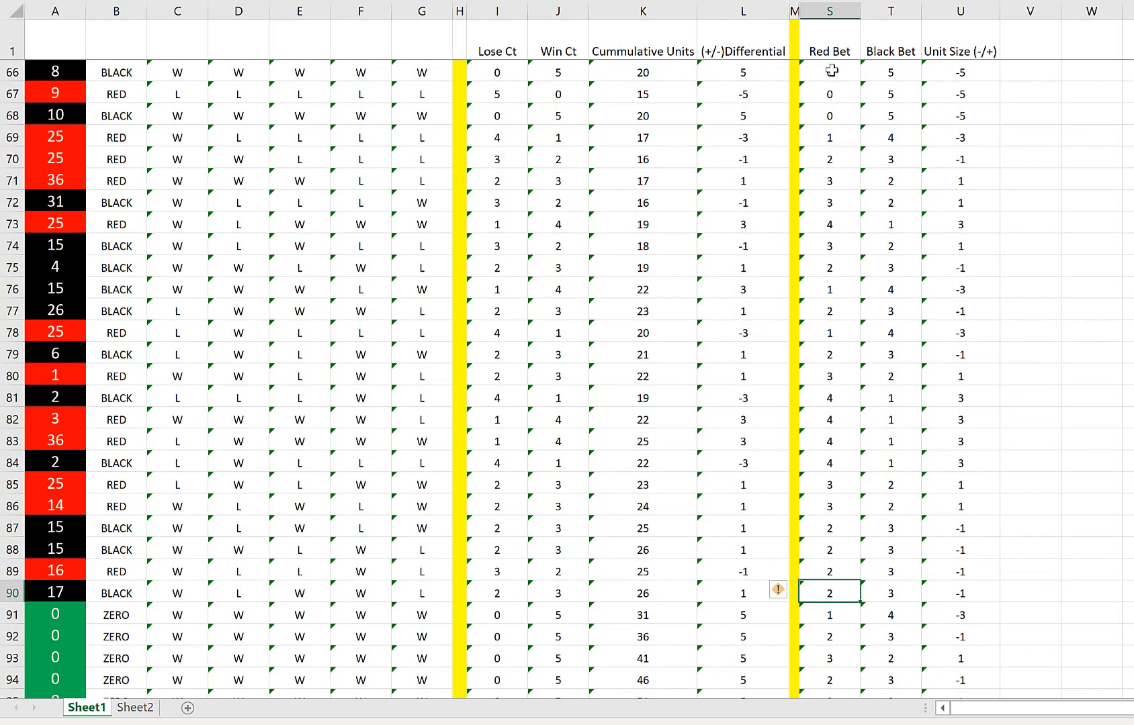
{"action": "scroll", "scroll_direction": "down", "scroll_amount": 3}
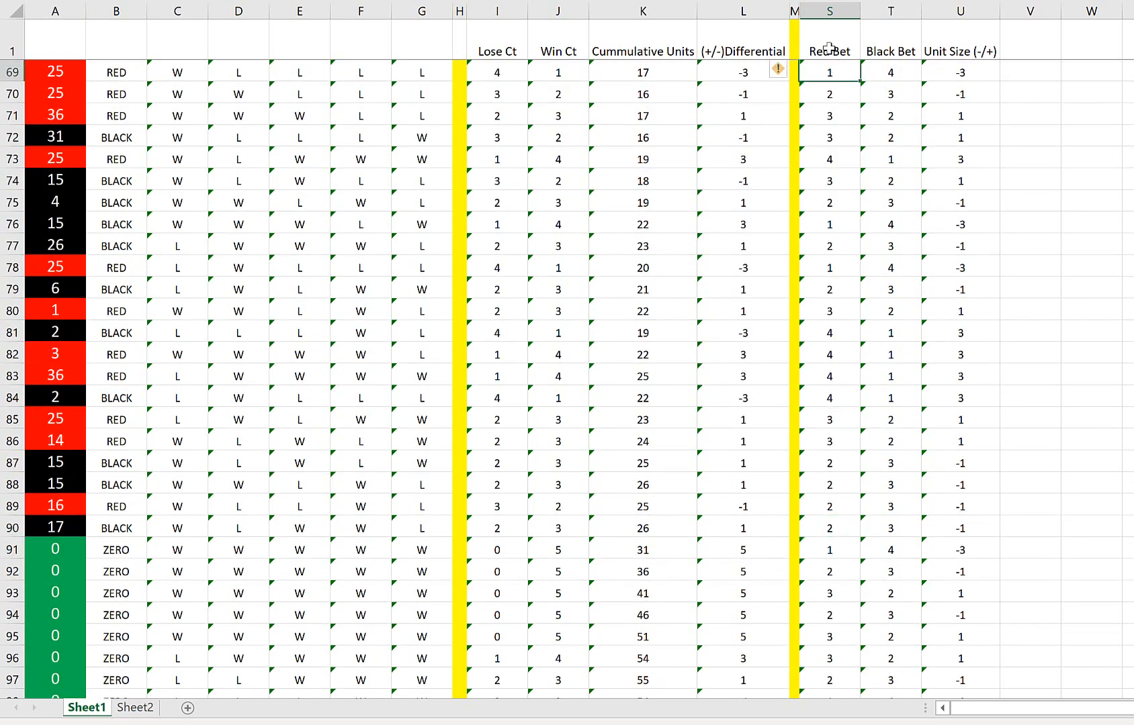
{"action": "mouse_move", "coordinate": [951, 37]}
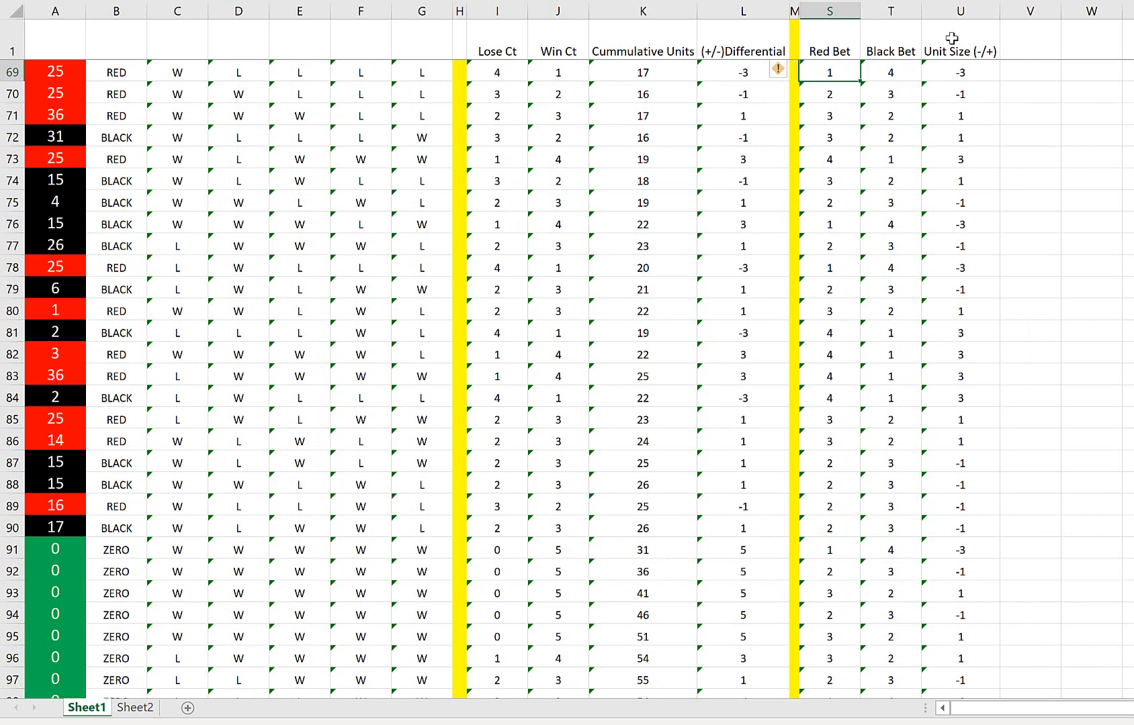
{"action": "left_click", "coordinate": [961, 71]}
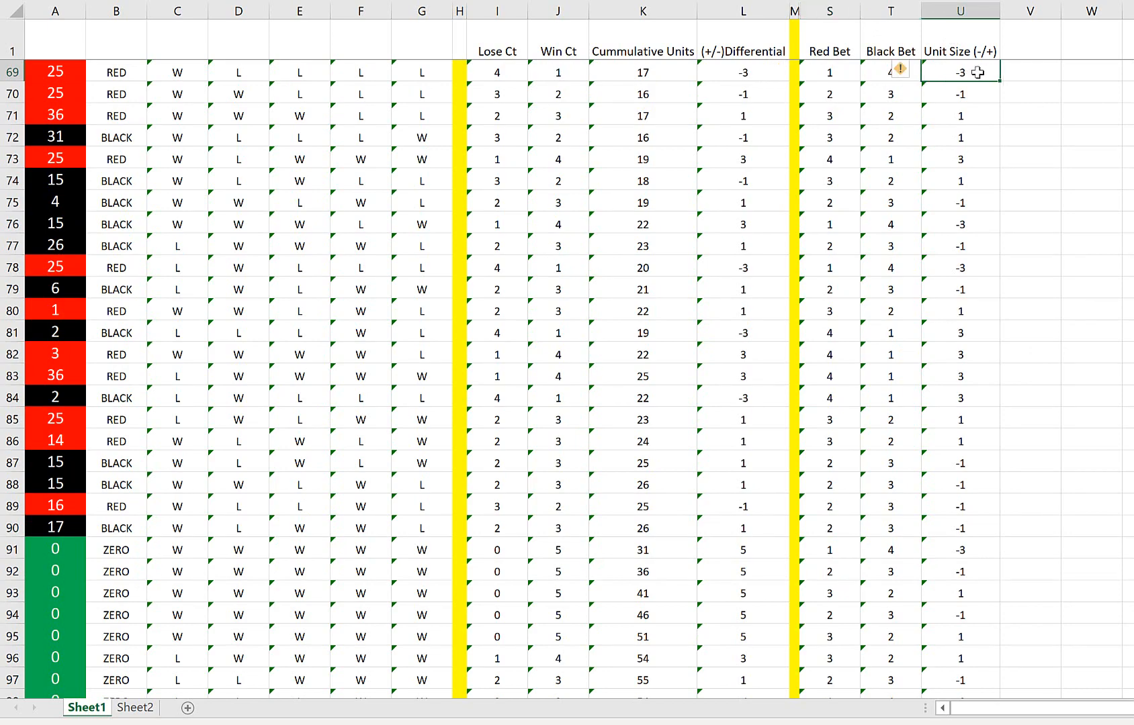
{"action": "key", "text": "Delete"}
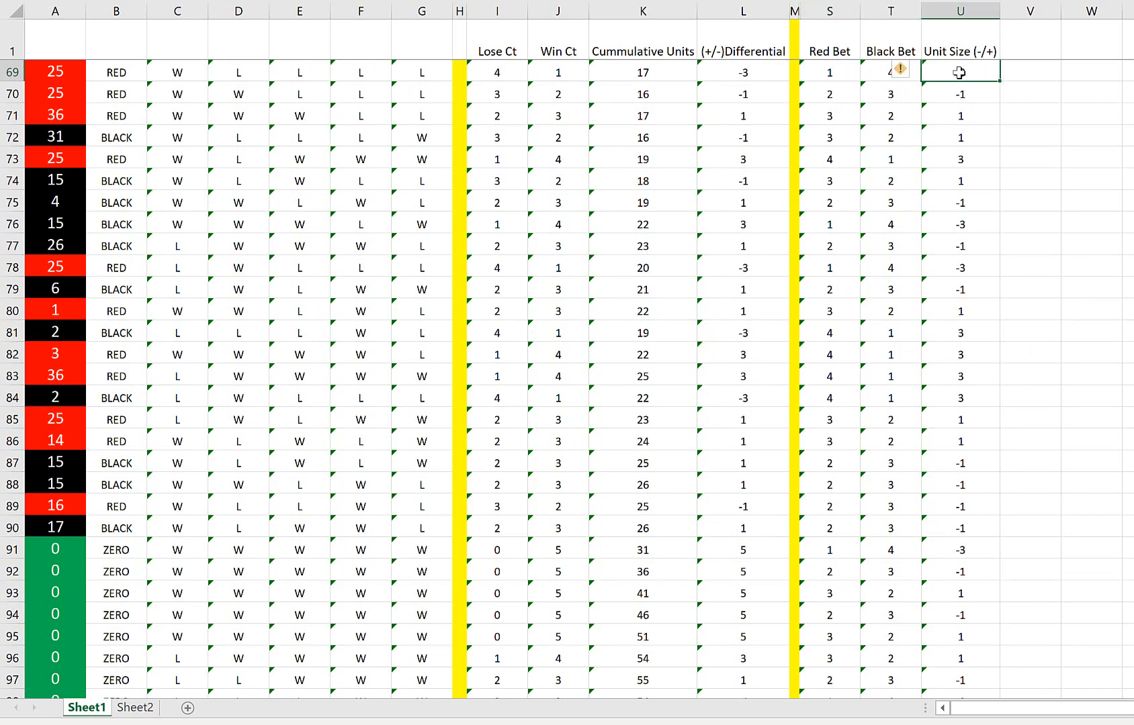
{"action": "left_click", "coordinate": [829, 71]}
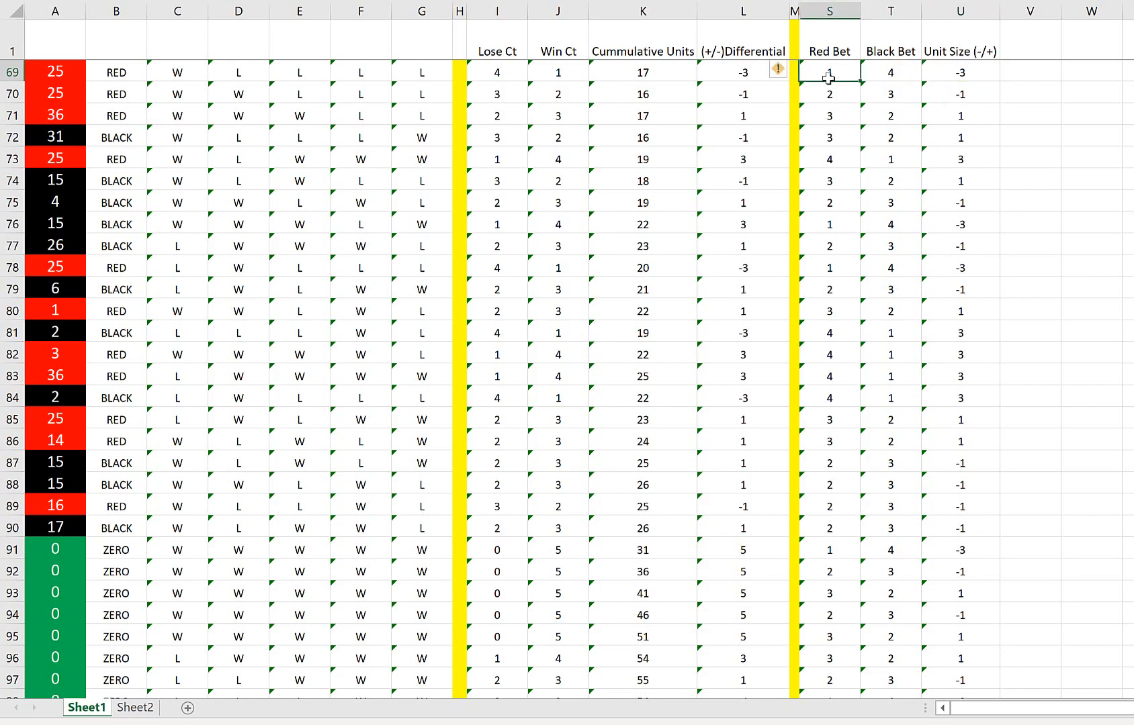
{"action": "mouse_move", "coordinate": [859, 71]}
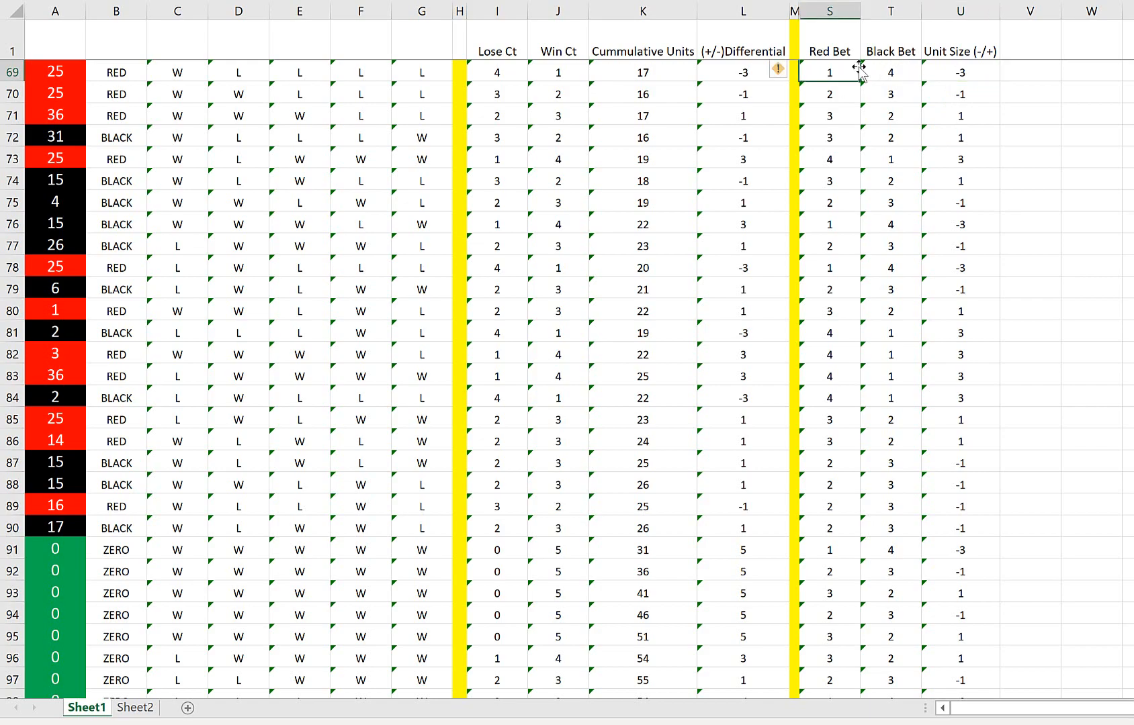
{"action": "mouse_move", "coordinate": [977, 70]}
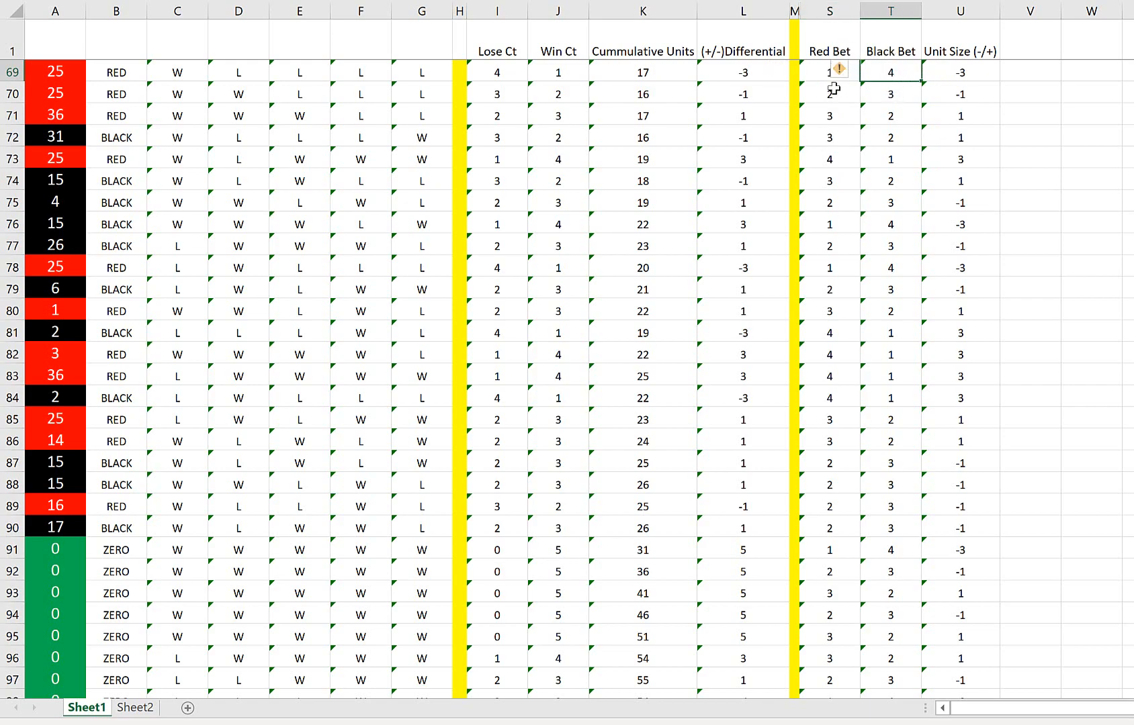
{"action": "left_click", "coordinate": [960, 71]}
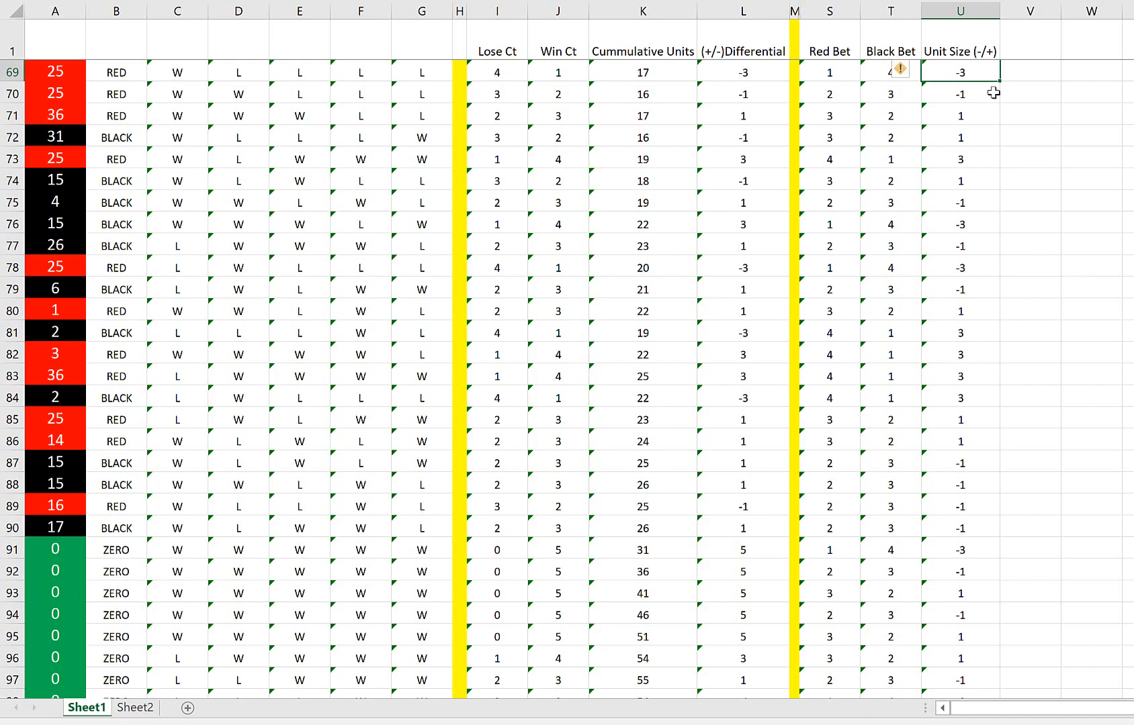
{"action": "mouse_move", "coordinate": [955, 72]}
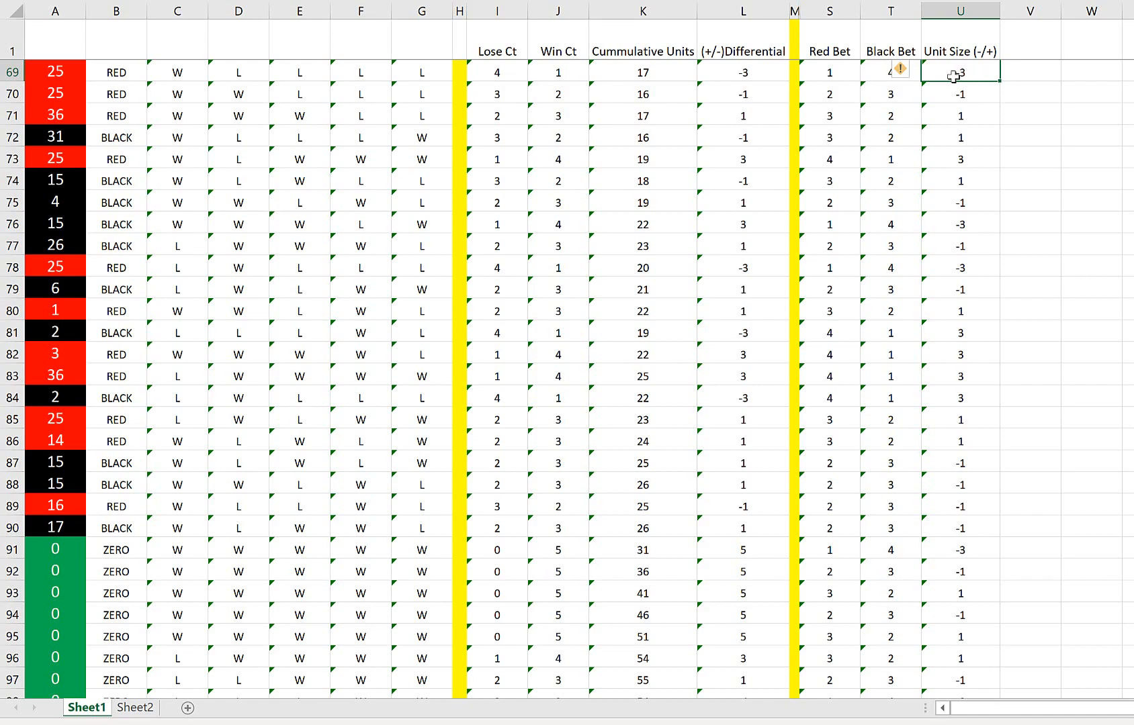
{"action": "mouse_move", "coordinate": [462, 78]}
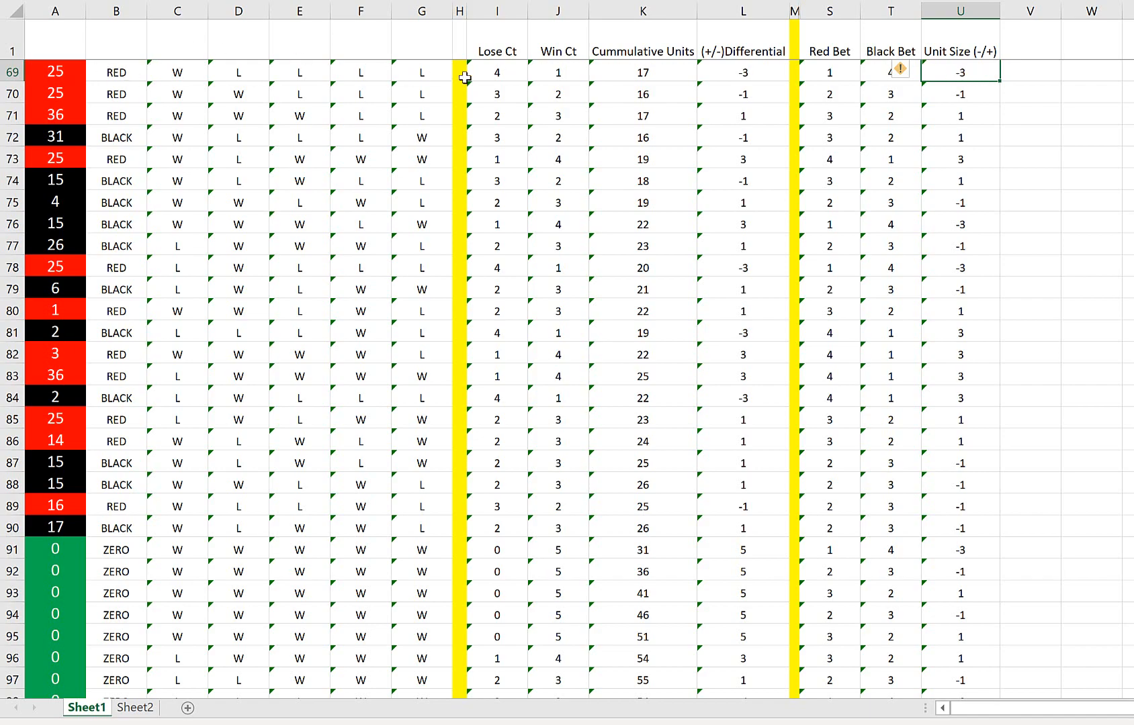
{"action": "left_click", "coordinate": [497, 71]}
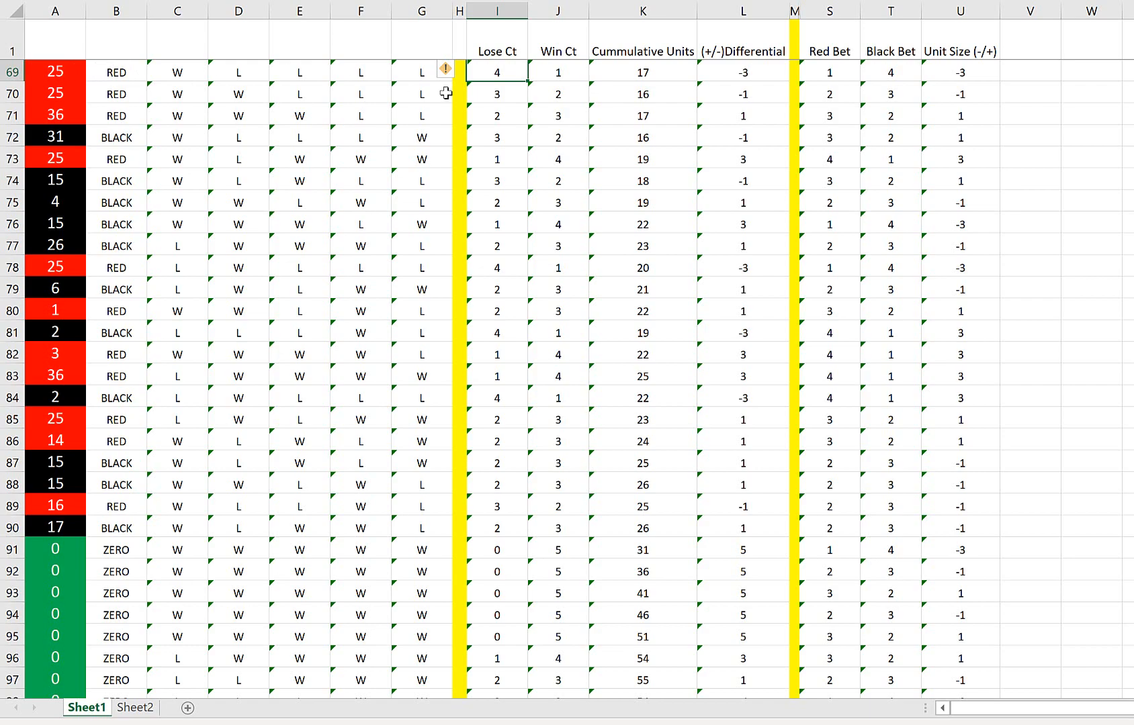
{"action": "left_click", "coordinate": [743, 71]}
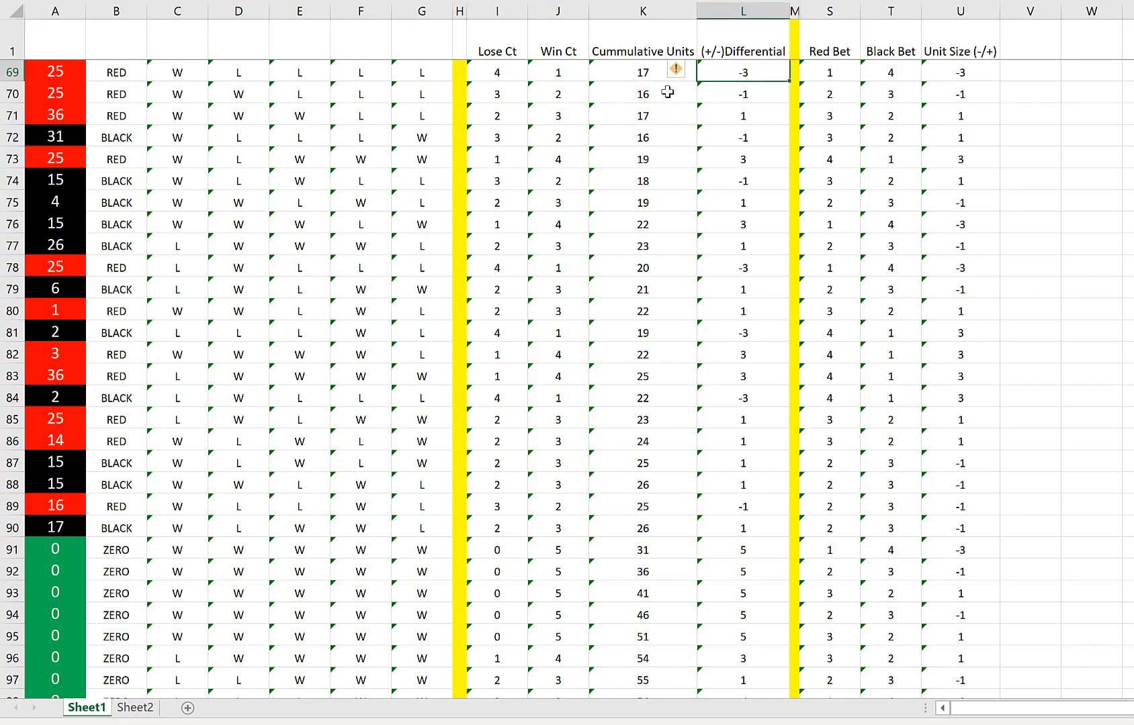
- Review the Cumulative Units running total in column K, climbing from -3 to 24 by row 86
{"action": "scroll", "scroll_direction": "up", "scroll_amount": 3}
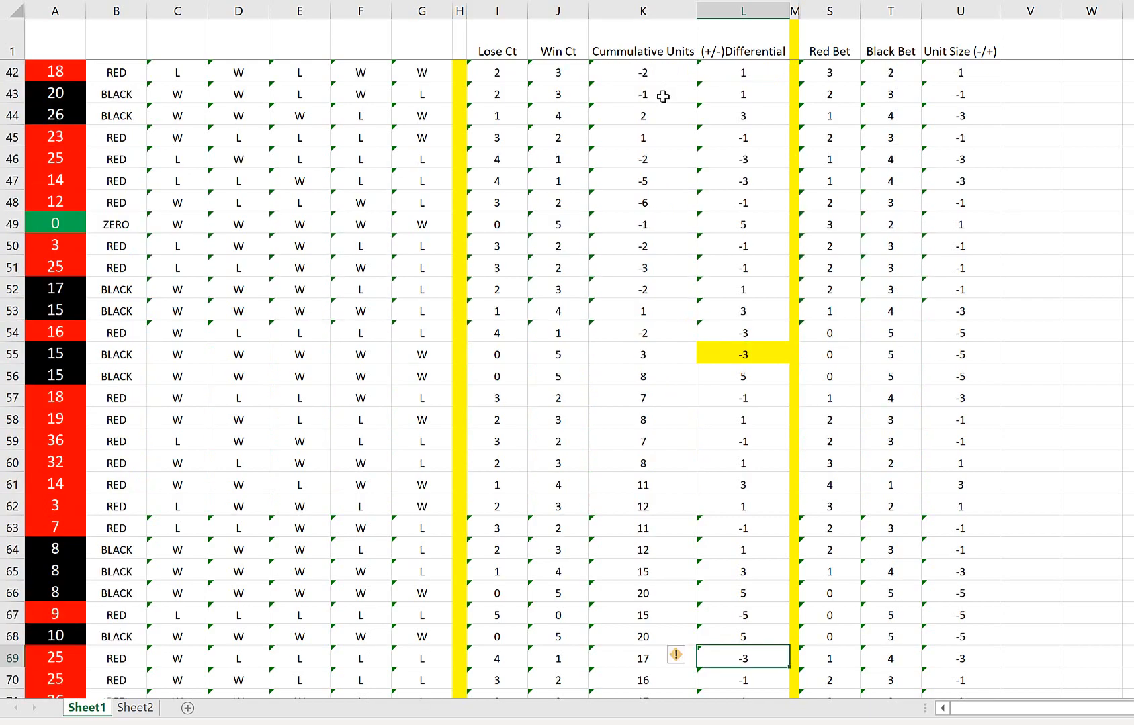
{"action": "scroll", "scroll_direction": "up", "scroll_amount": 3}
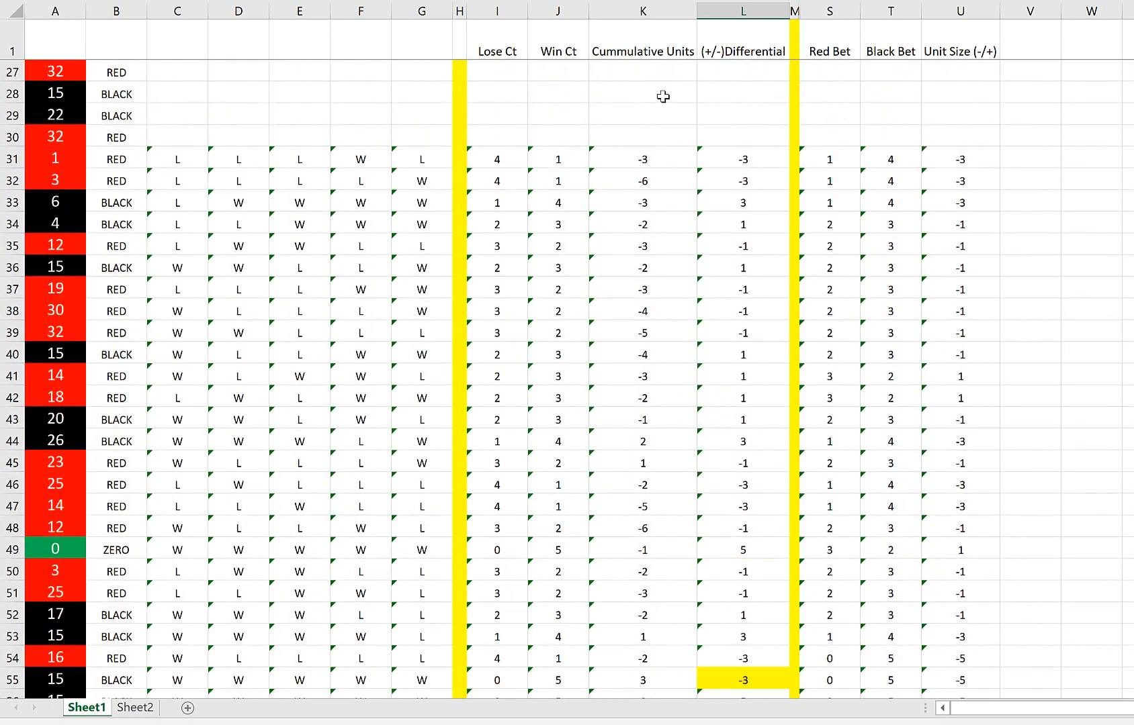
{"action": "mouse_move", "coordinate": [665, 160]}
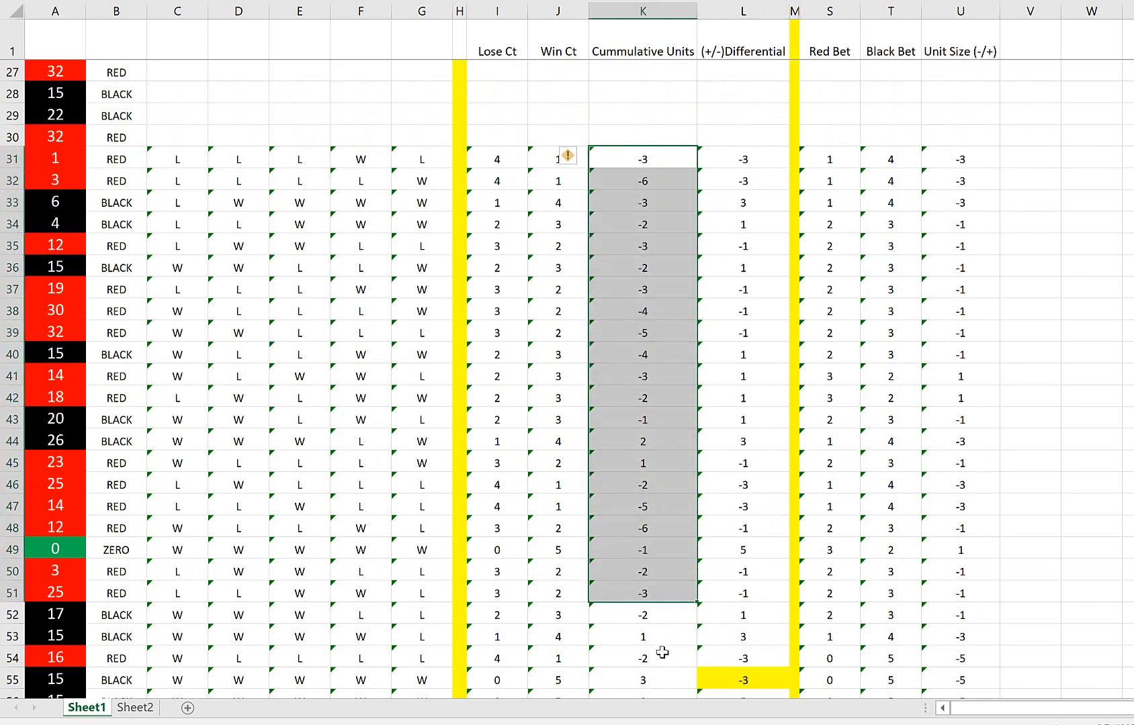
{"action": "scroll", "scroll_direction": "down", "scroll_amount": 3}
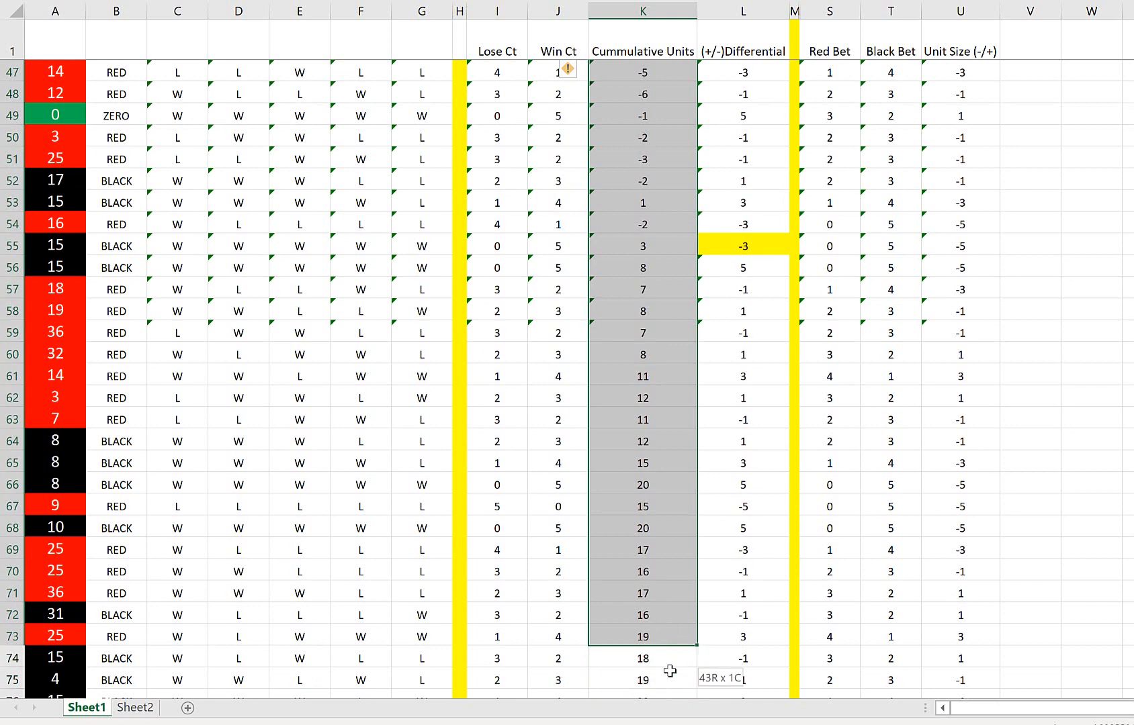
{"action": "scroll", "scroll_direction": "down", "scroll_amount": 3}
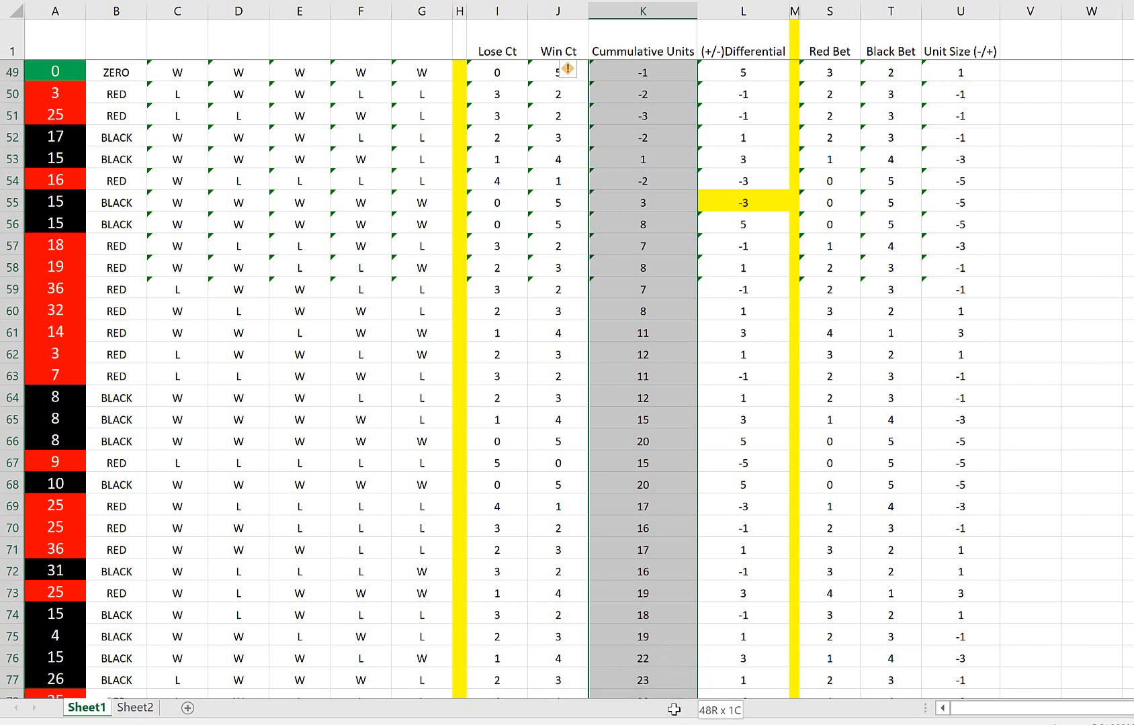
{"action": "scroll", "scroll_direction": "down", "scroll_amount": 3}
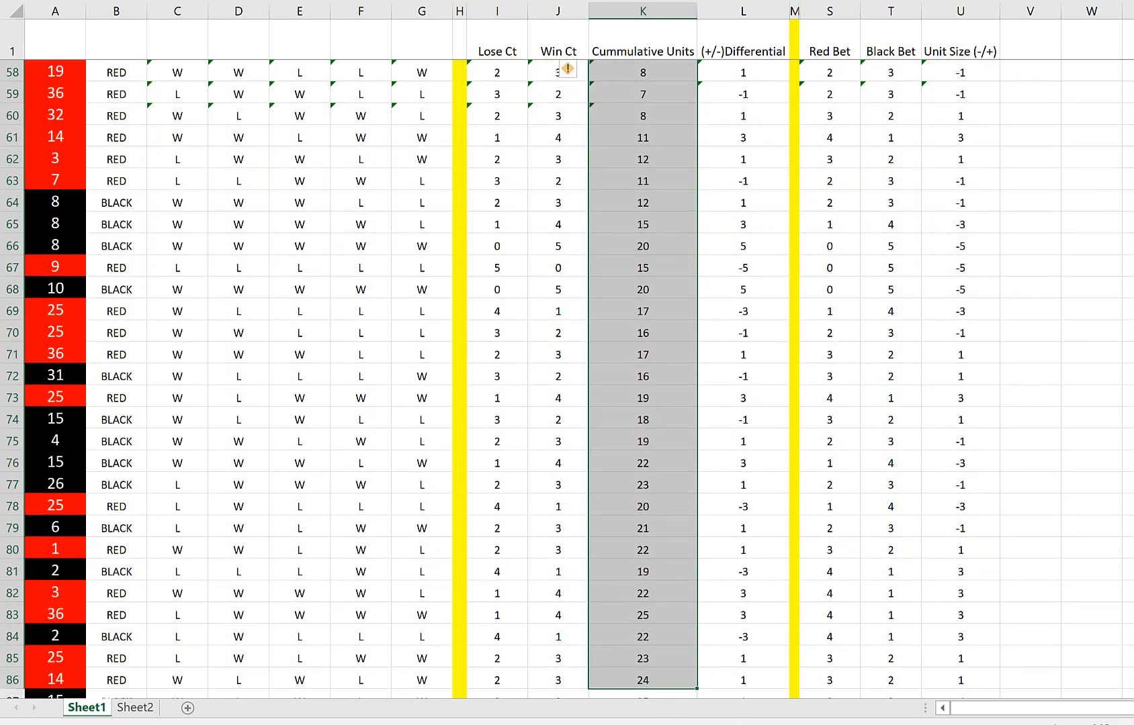
{"action": "left_click", "coordinate": [397, 5]}
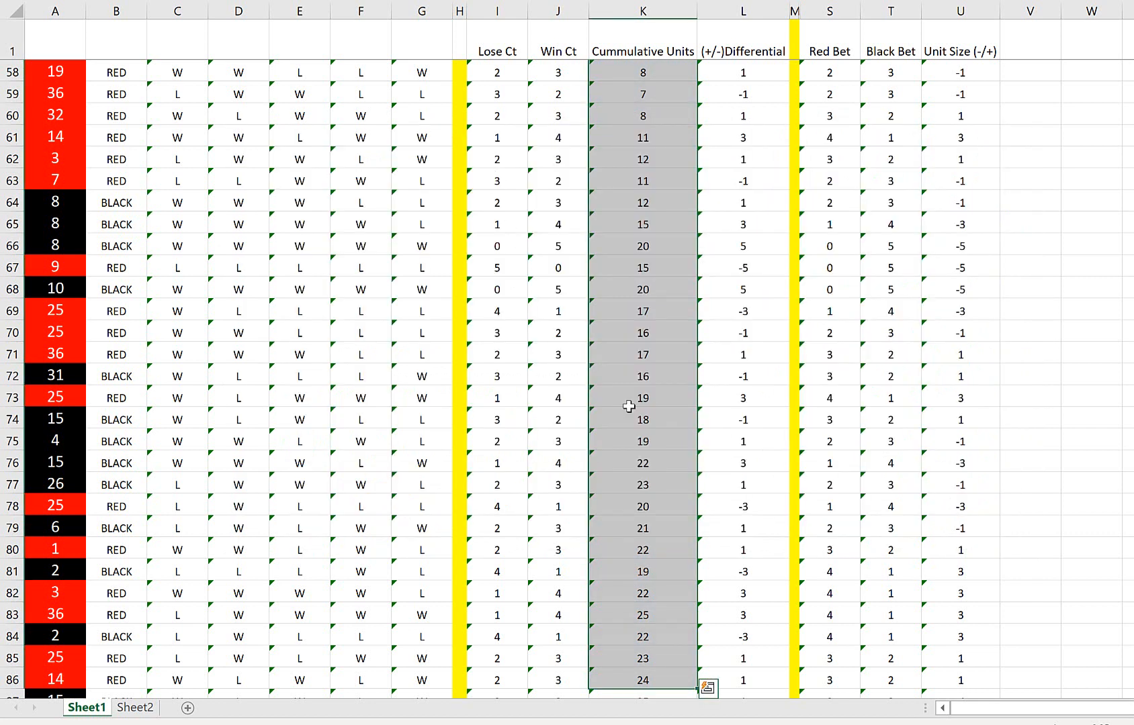
- Deselect the Cumulative Units cells and select the Differential values in column L for charting
{"action": "scroll", "scroll_direction": "down", "scroll_amount": 3}
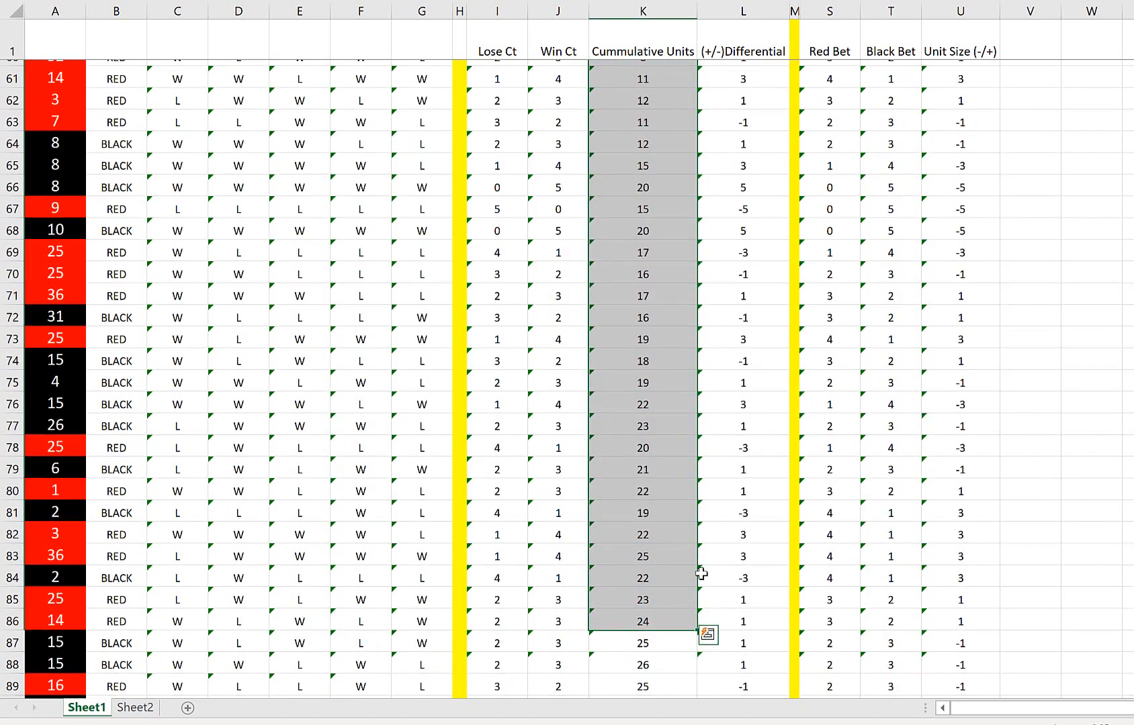
{"action": "left_click", "coordinate": [642, 614]}
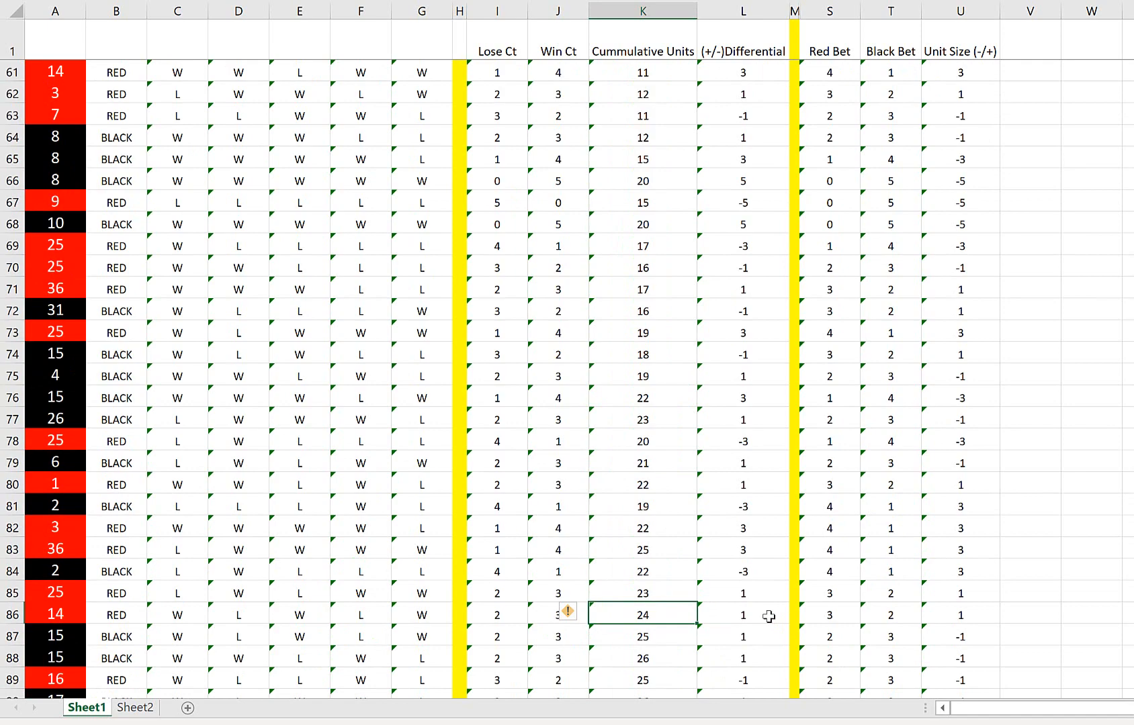
{"action": "mouse_move", "coordinate": [653, 614]}
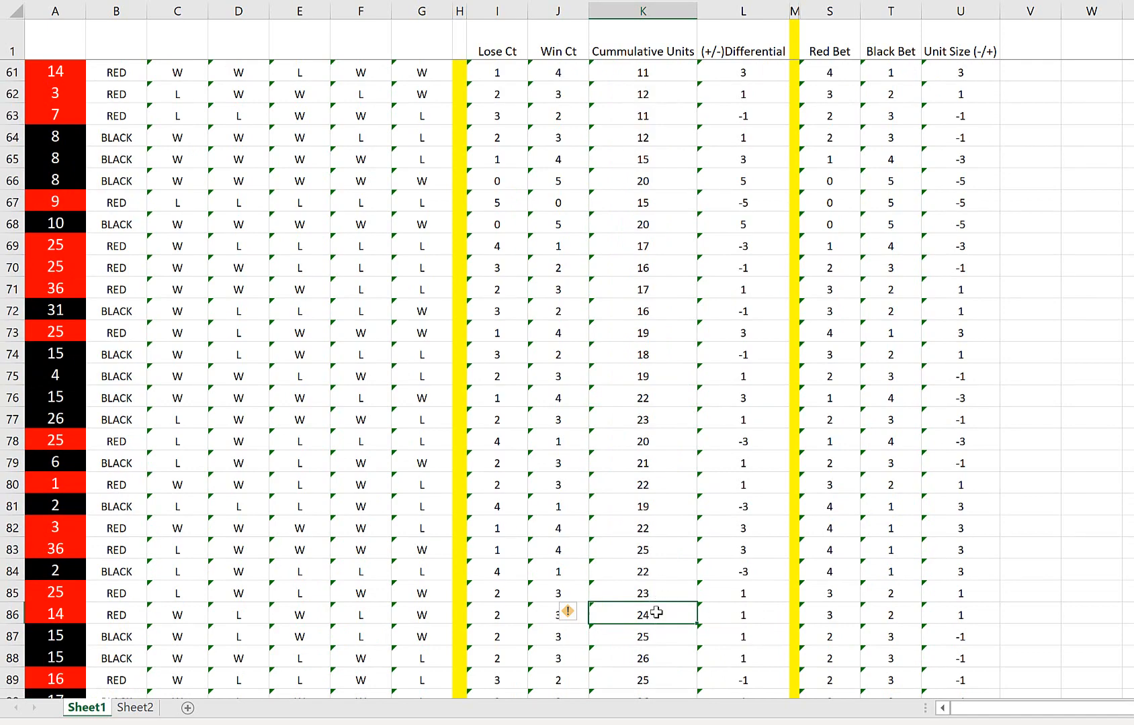
{"action": "mouse_move", "coordinate": [714, 606]}
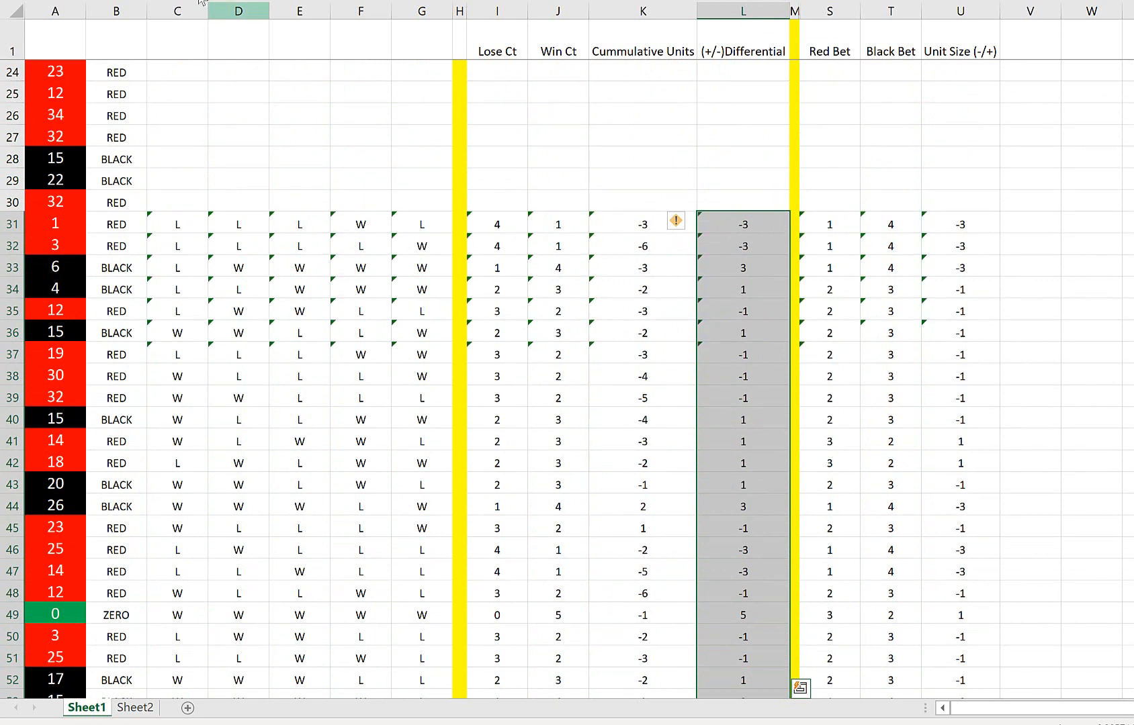
{"action": "mouse_move", "coordinate": [637, 245]}
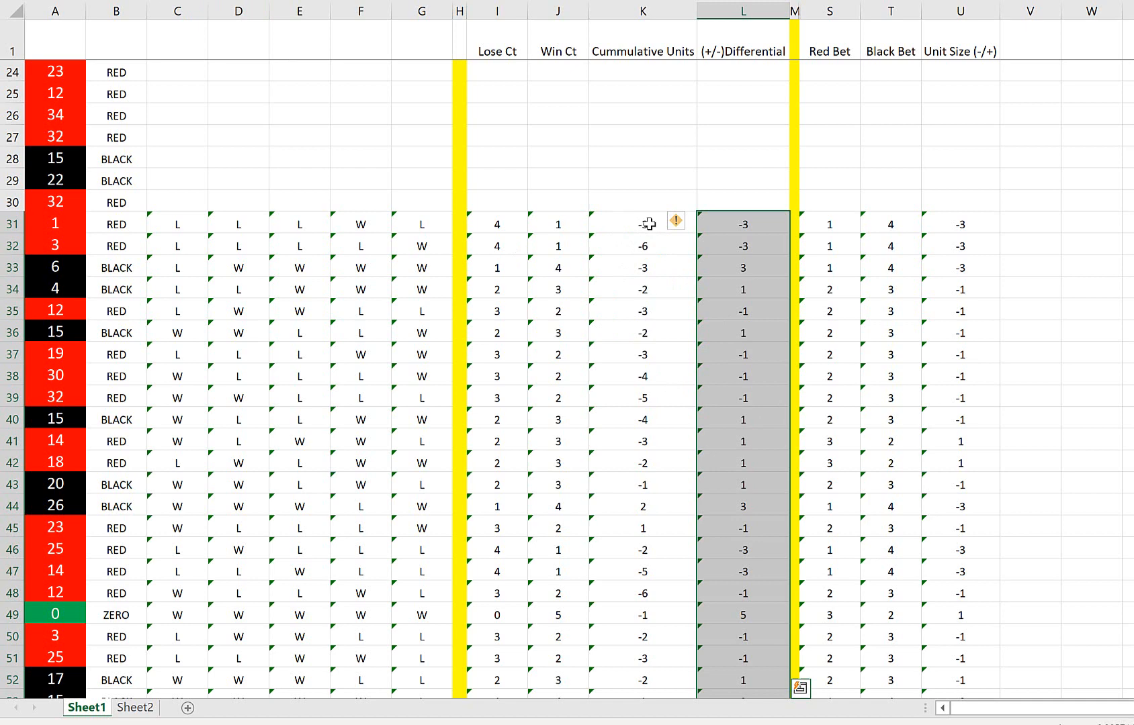
{"action": "mouse_move", "coordinate": [652, 246]}
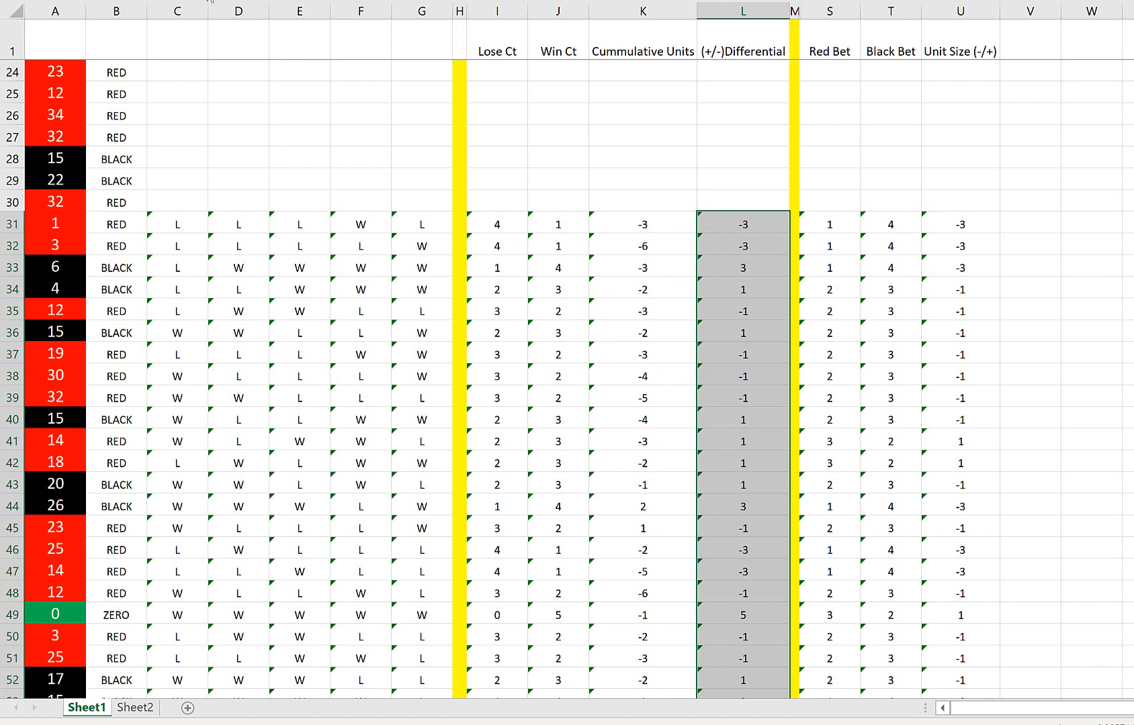
- Insert a Waterfall chart of the Differential values from the Waterfall/Stock chart list
{"action": "left_click", "coordinate": [679, 17]}
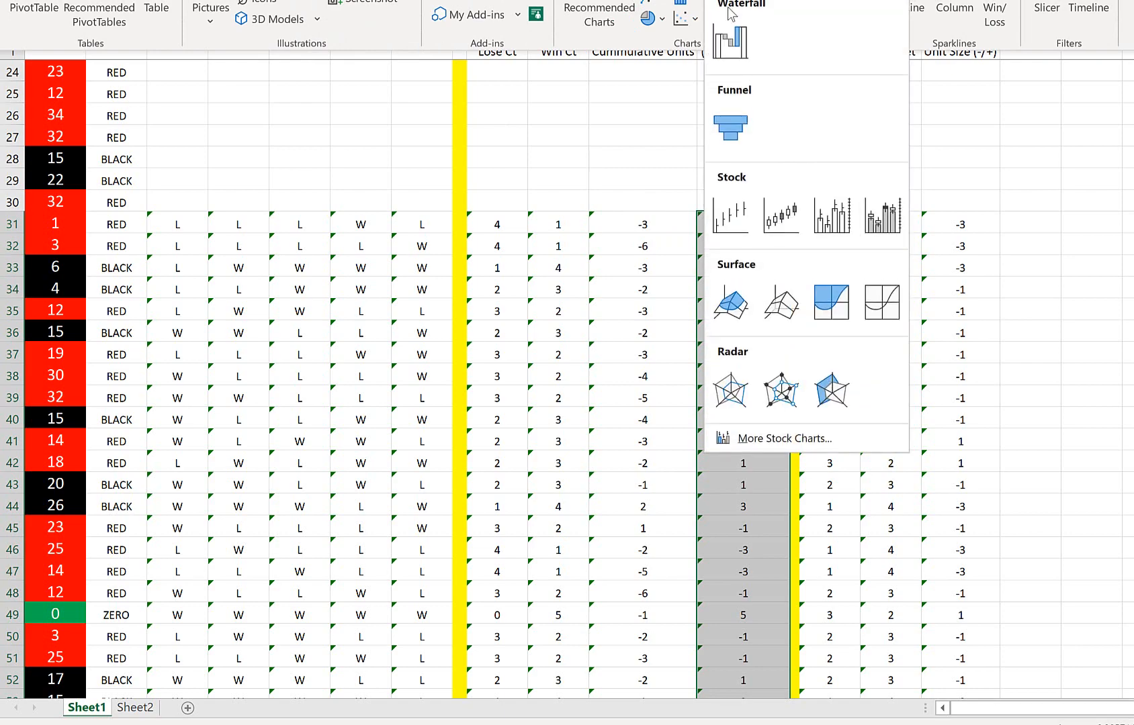
{"action": "left_click", "coordinate": [729, 35]}
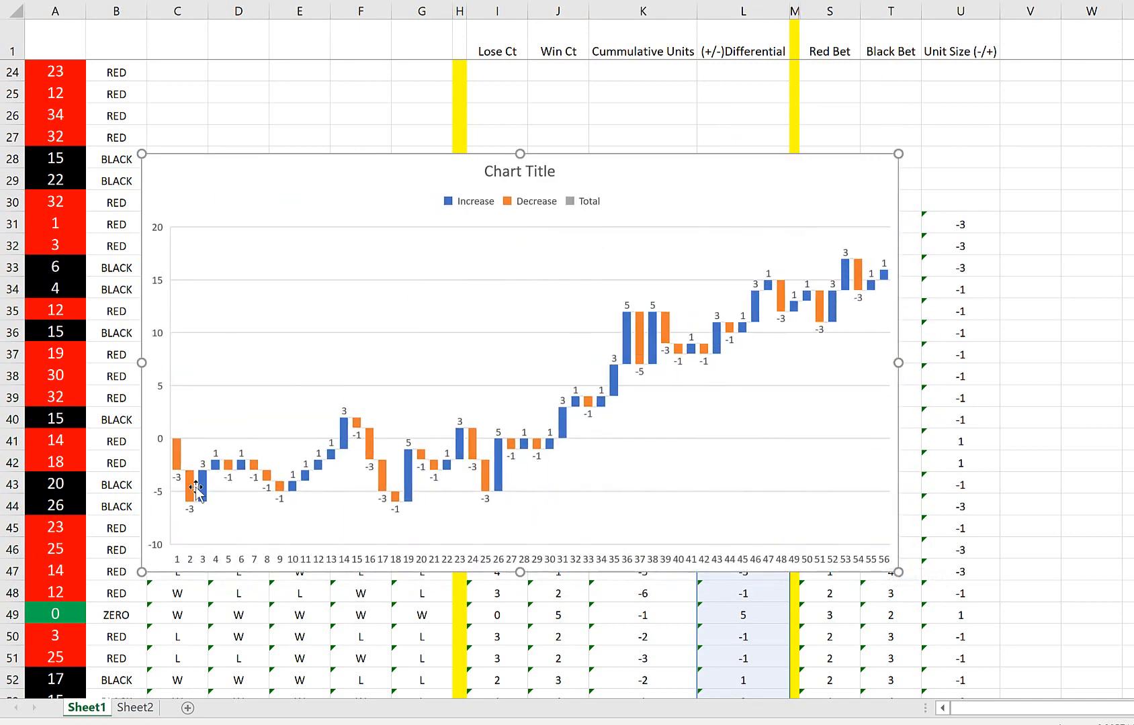
{"action": "mouse_move", "coordinate": [257, 452]}
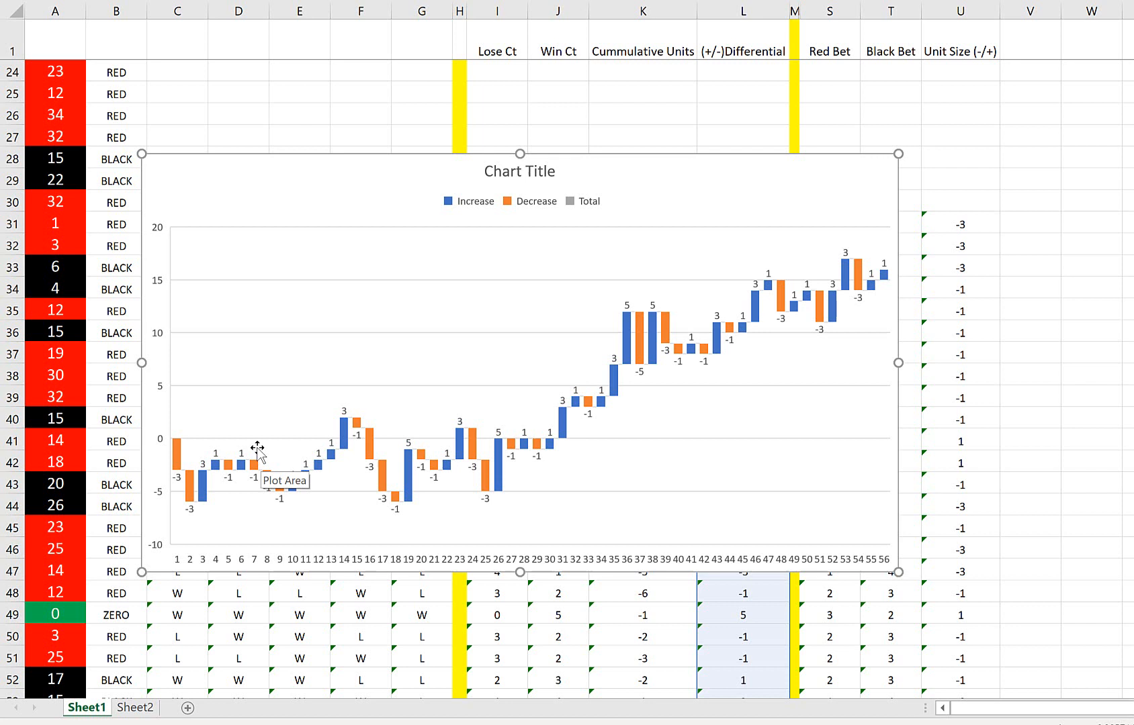
{"action": "mouse_move", "coordinate": [524, 450]}
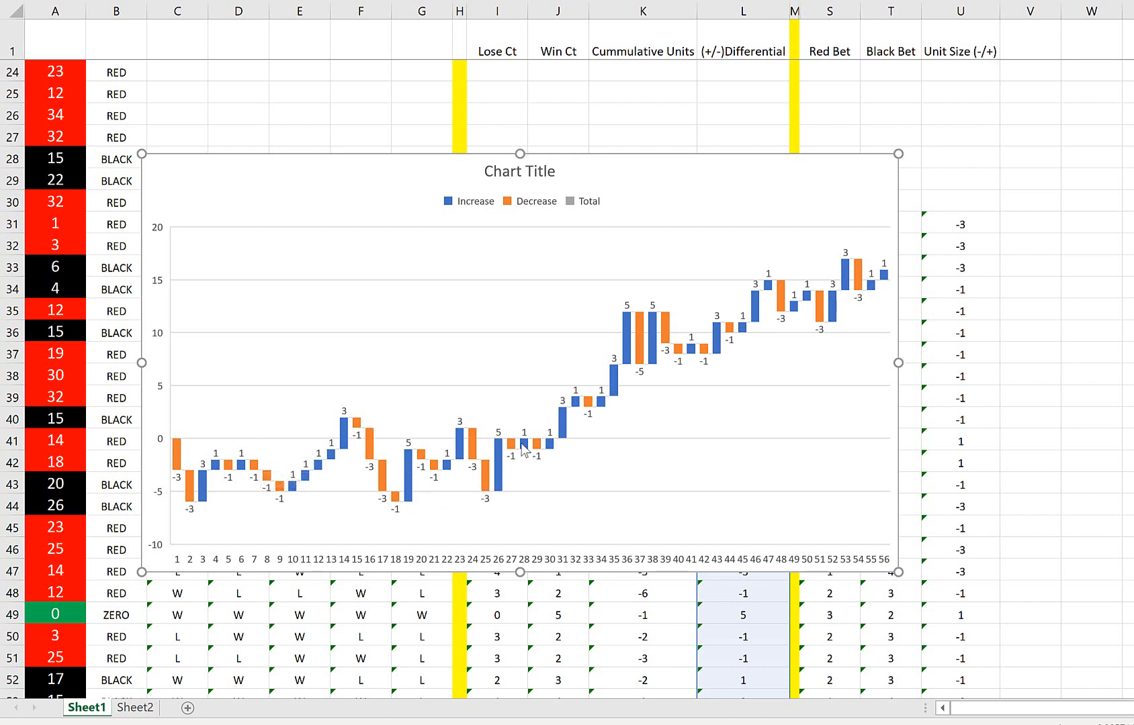
{"action": "mouse_move", "coordinate": [354, 355]}
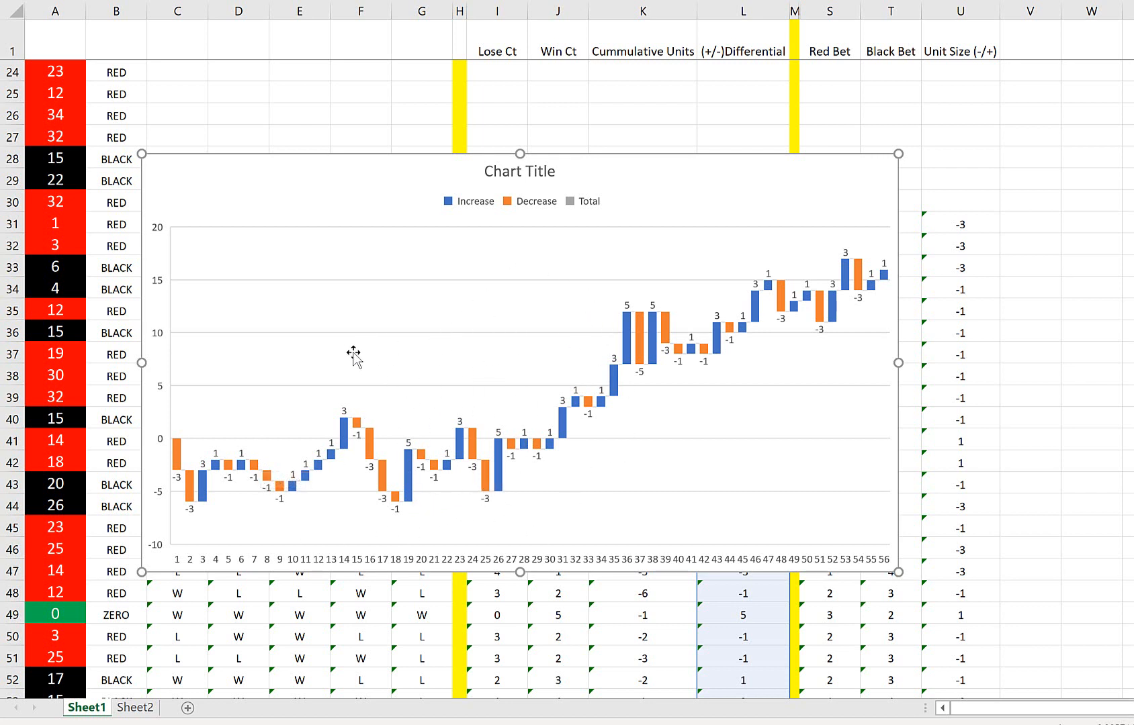
{"action": "mouse_move", "coordinate": [639, 323]}
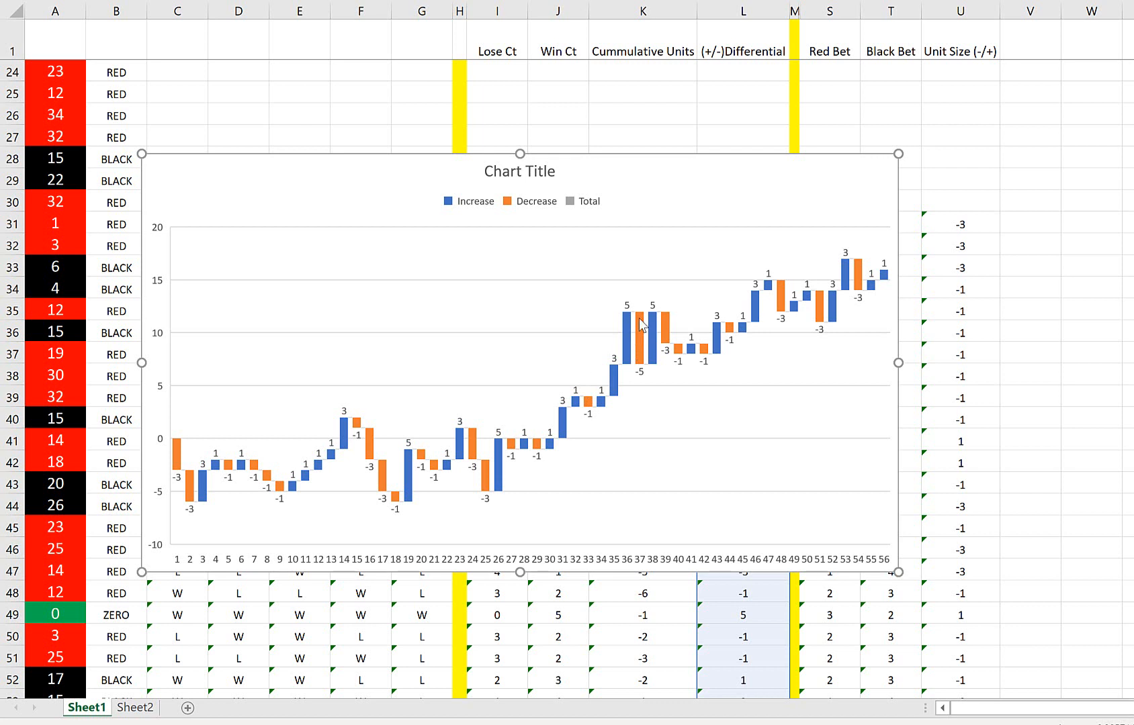
{"action": "mouse_move", "coordinate": [658, 275]}
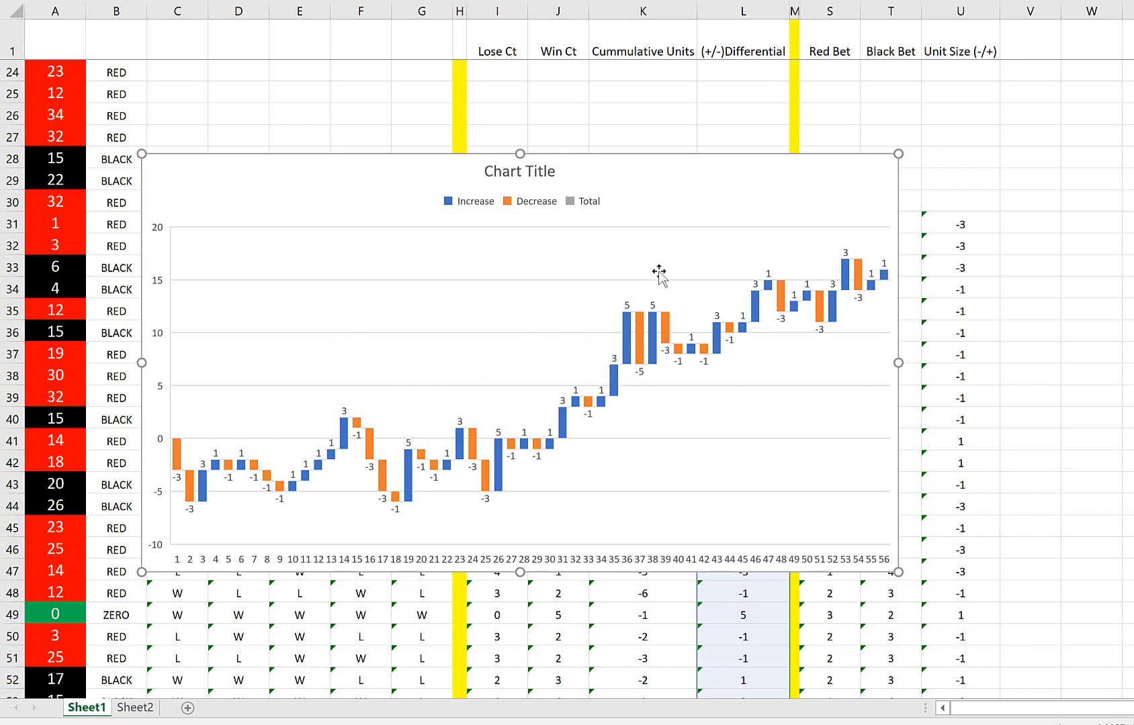
{"action": "mouse_move", "coordinate": [809, 268]}
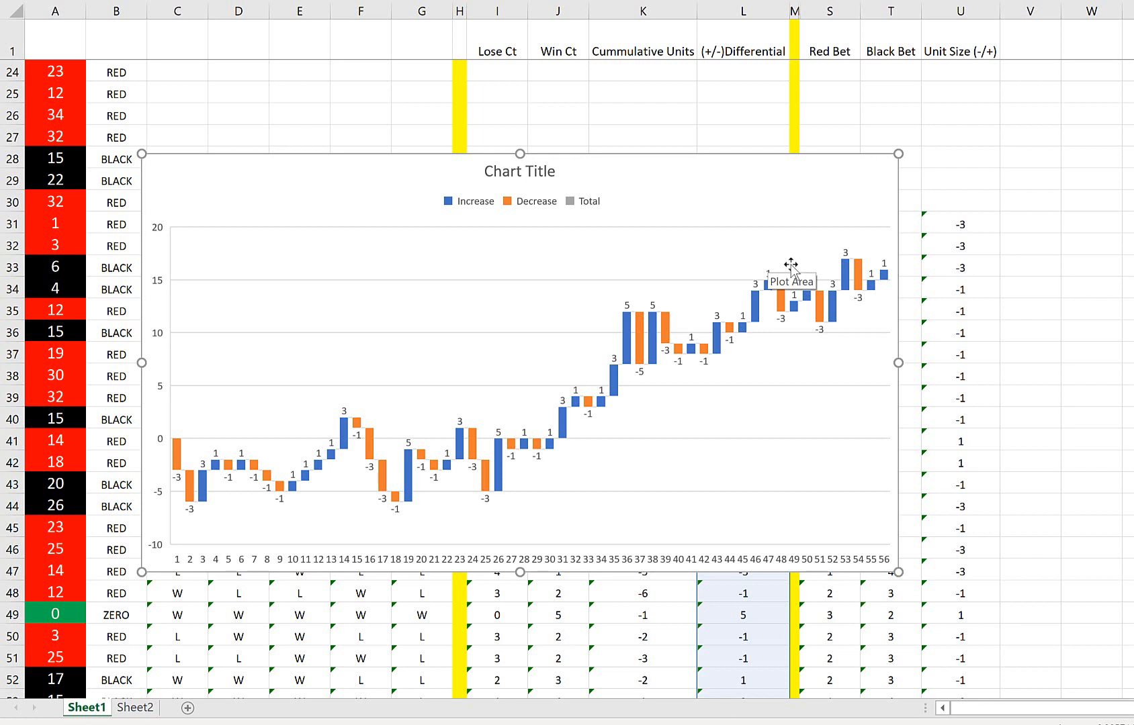
{"action": "mouse_move", "coordinate": [601, 233]}
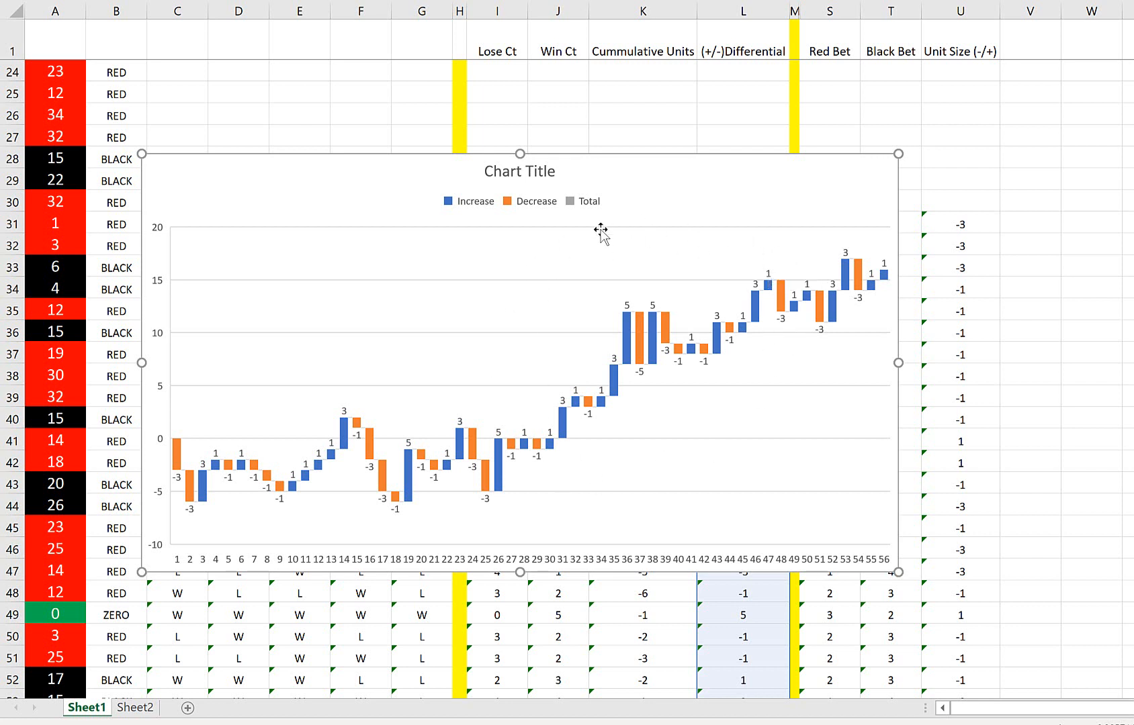
{"action": "mouse_move", "coordinate": [703, 386]}
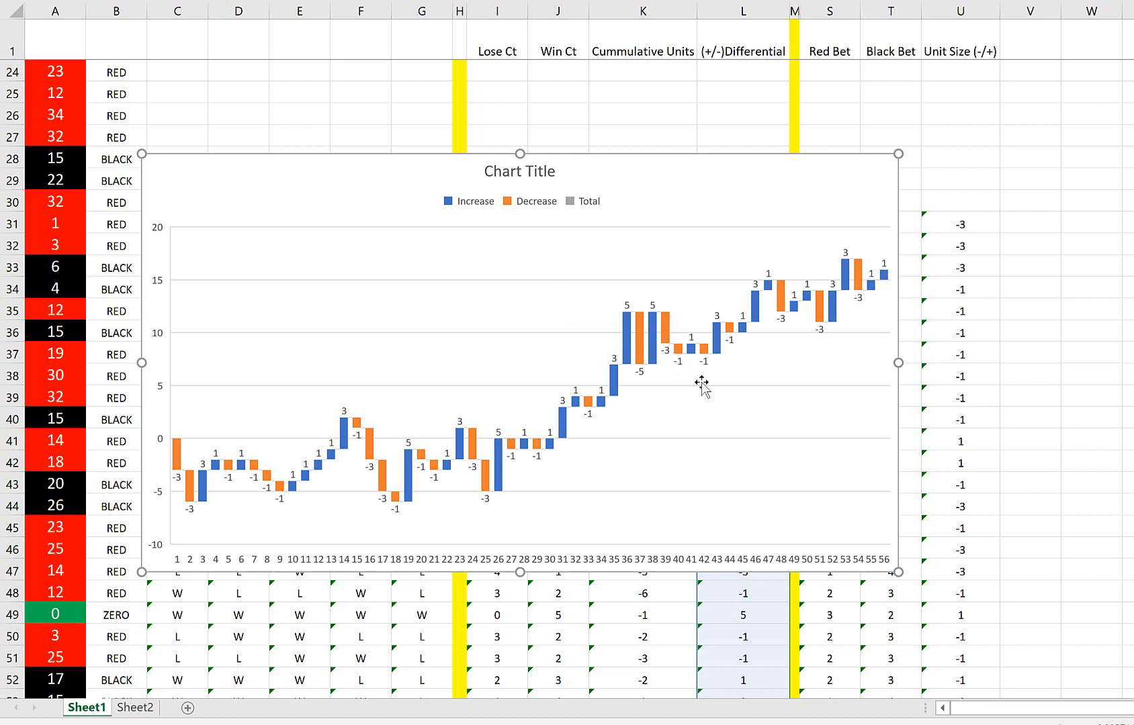
{"action": "mouse_move", "coordinate": [688, 212]}
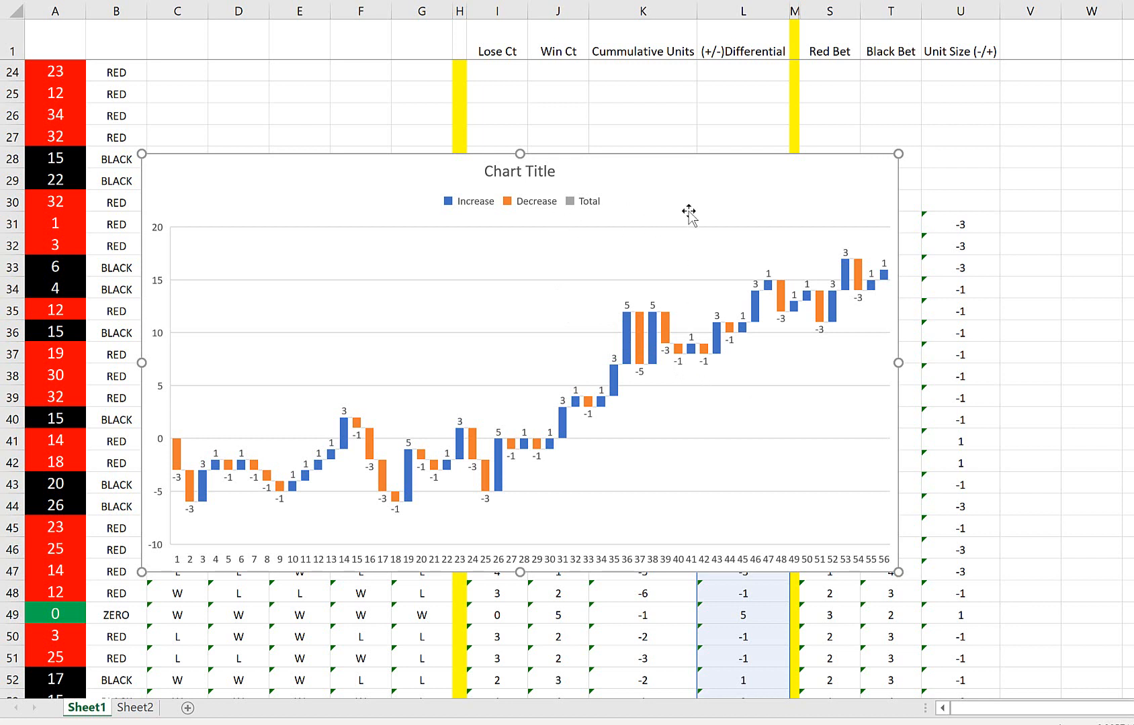
{"action": "scroll", "scroll_direction": "down", "scroll_amount": 3}
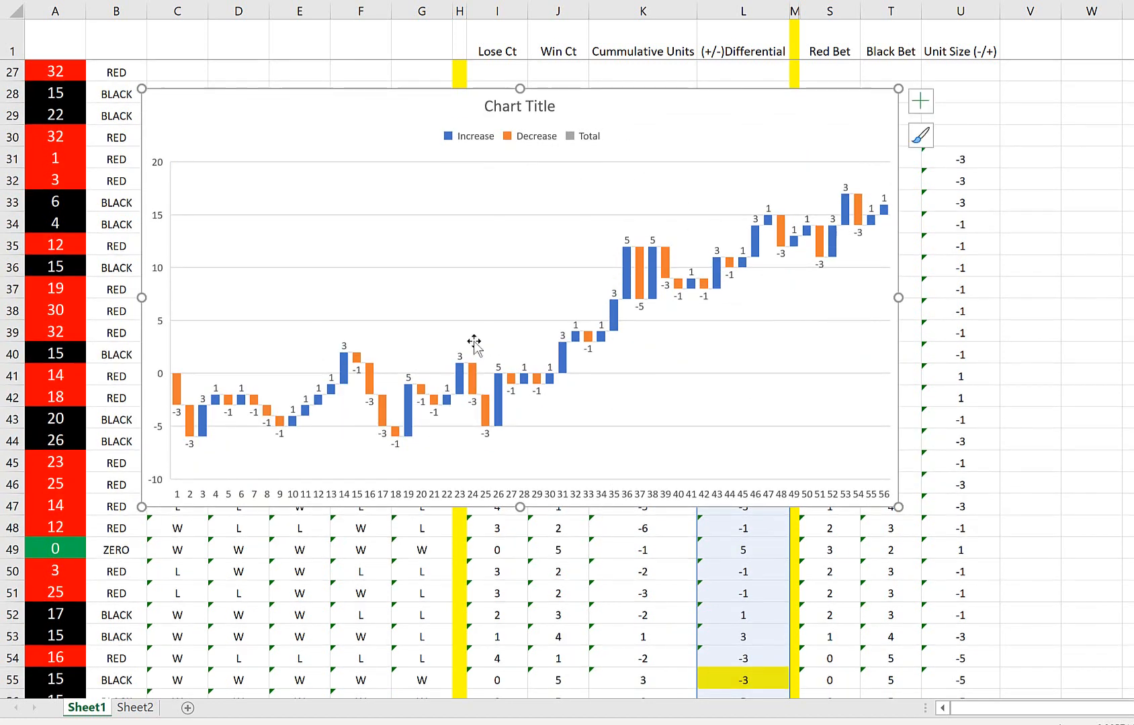
{"action": "mouse_move", "coordinate": [506, 307]}
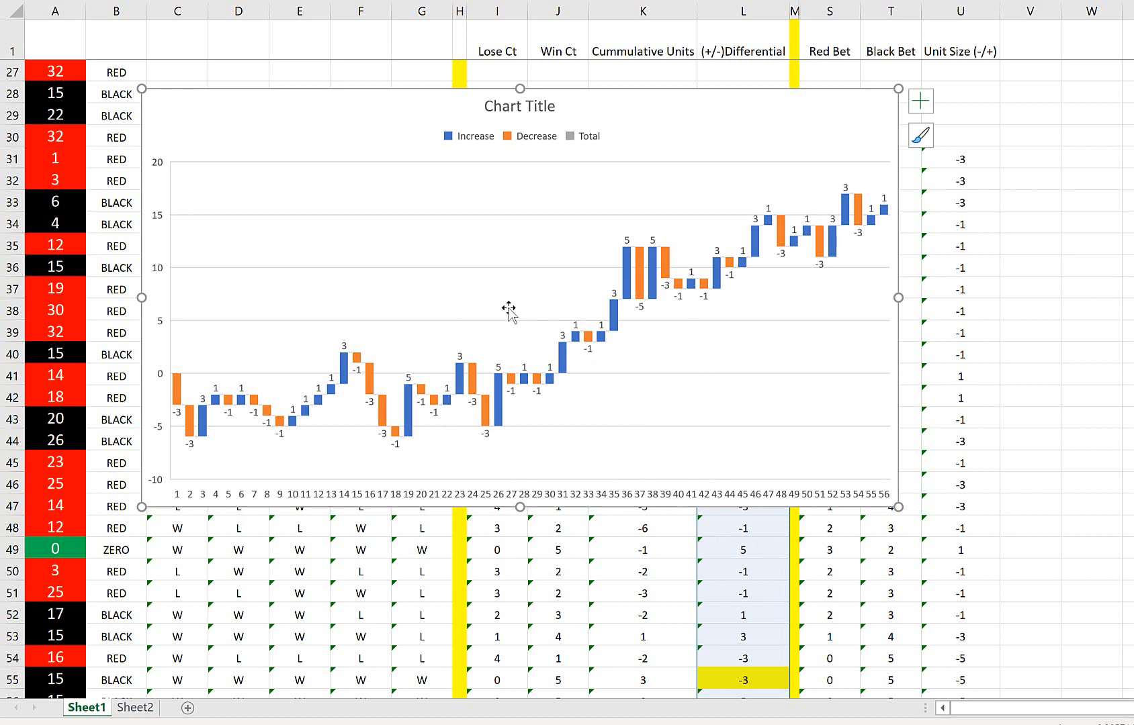
{"action": "mouse_move", "coordinate": [657, 297]}
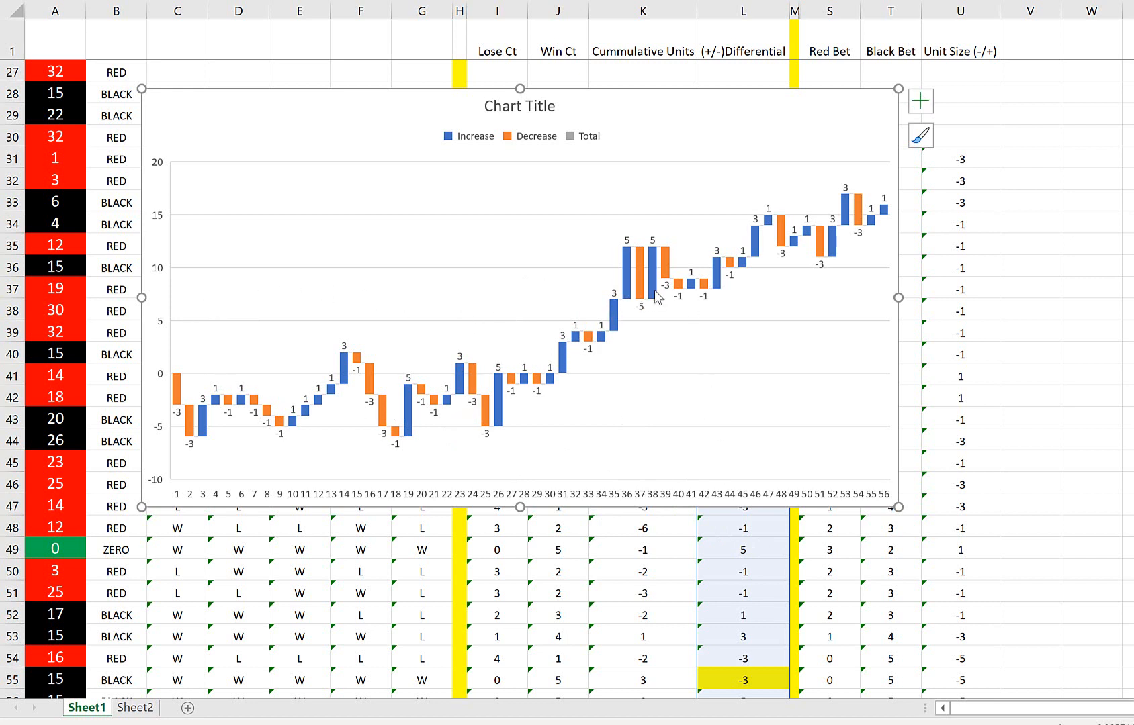
{"action": "mouse_move", "coordinate": [522, 359]}
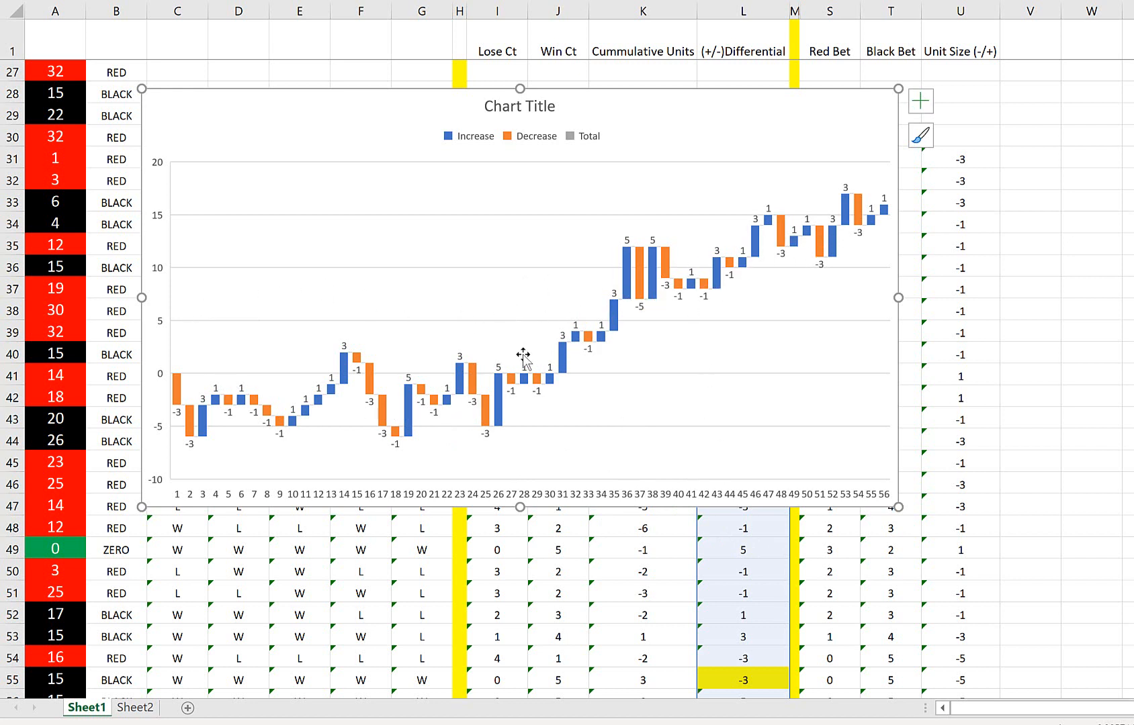
{"action": "mouse_move", "coordinate": [583, 354]}
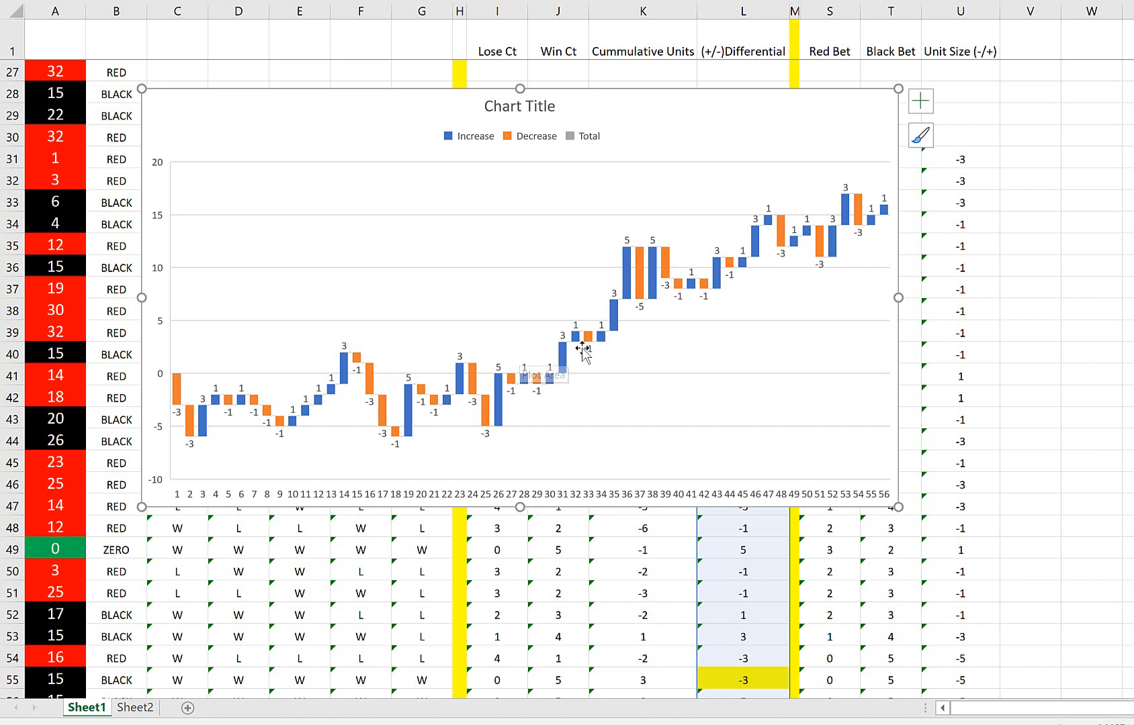
{"action": "mouse_move", "coordinate": [679, 281]}
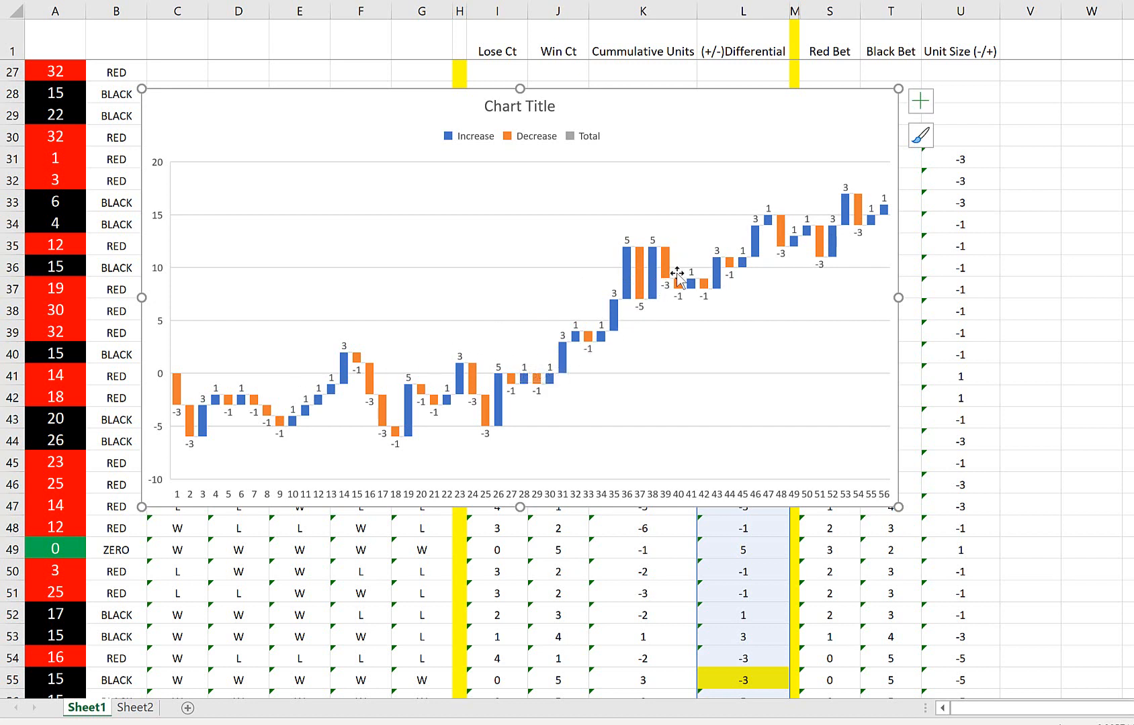
{"action": "mouse_move", "coordinate": [647, 266]}
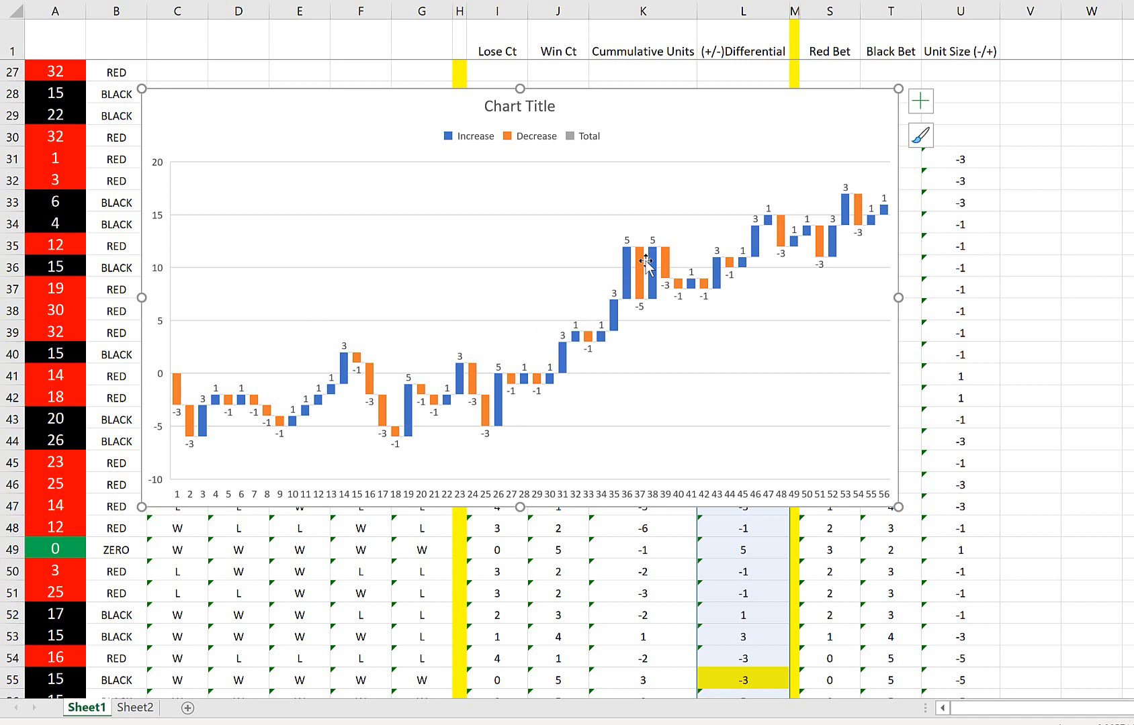
{"action": "mouse_move", "coordinate": [736, 266]}
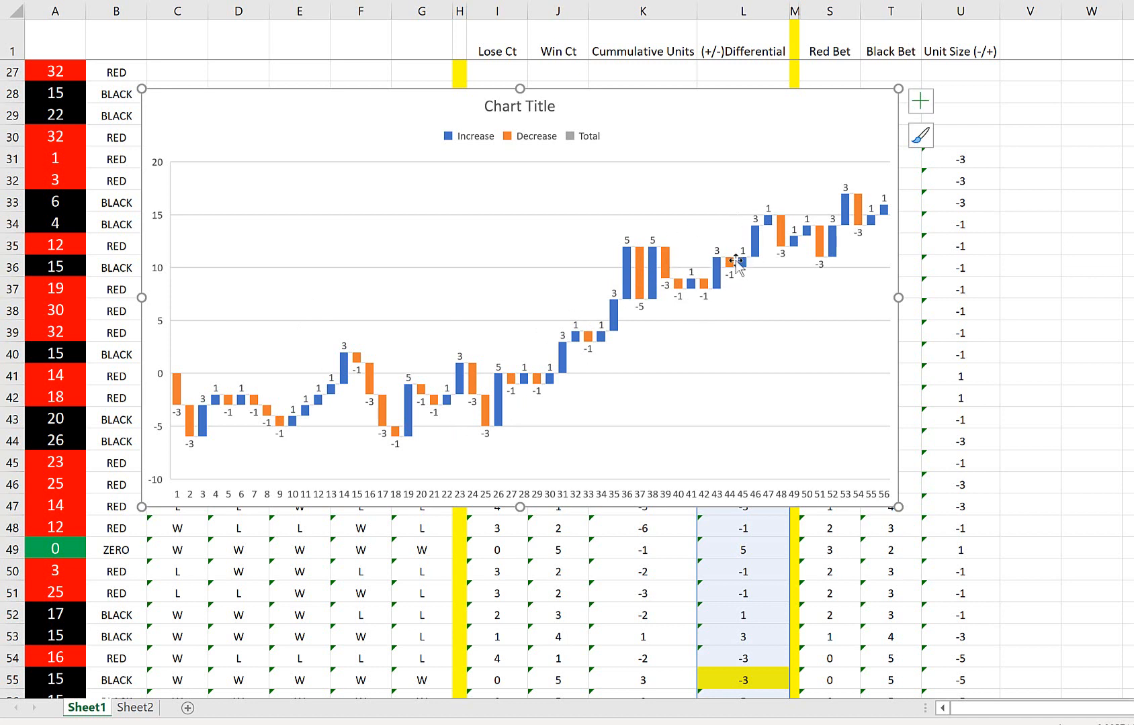
{"action": "mouse_move", "coordinate": [673, 259]}
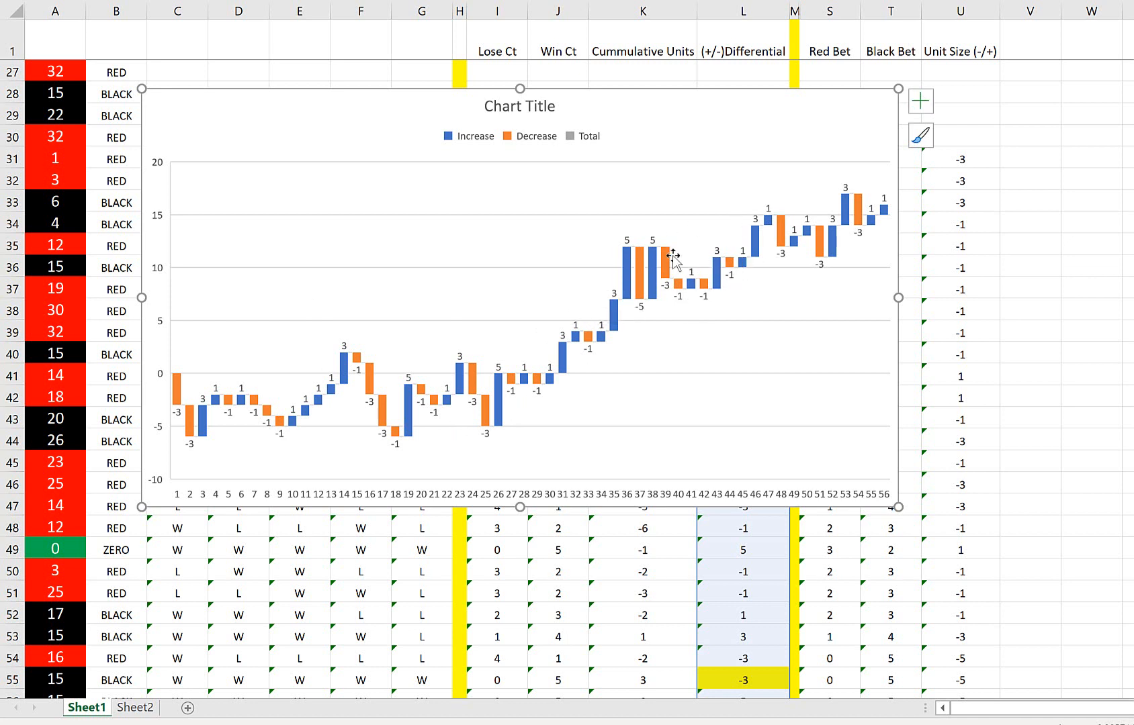
{"action": "mouse_move", "coordinate": [784, 229]}
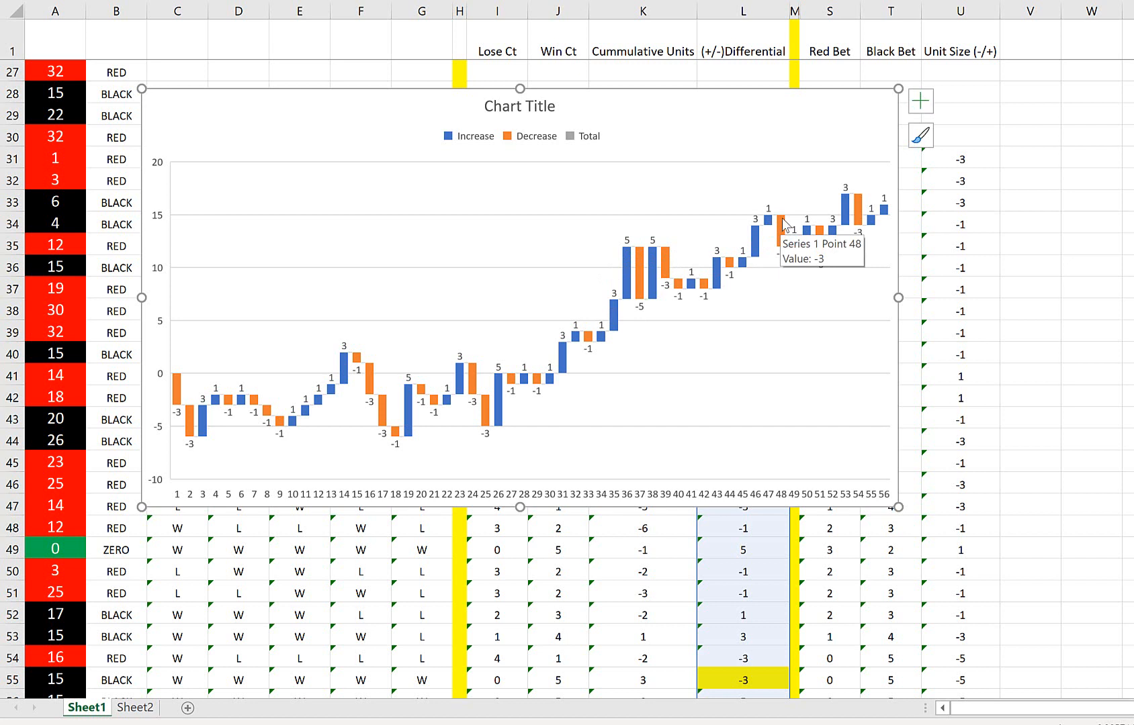
{"action": "mouse_move", "coordinate": [768, 219]}
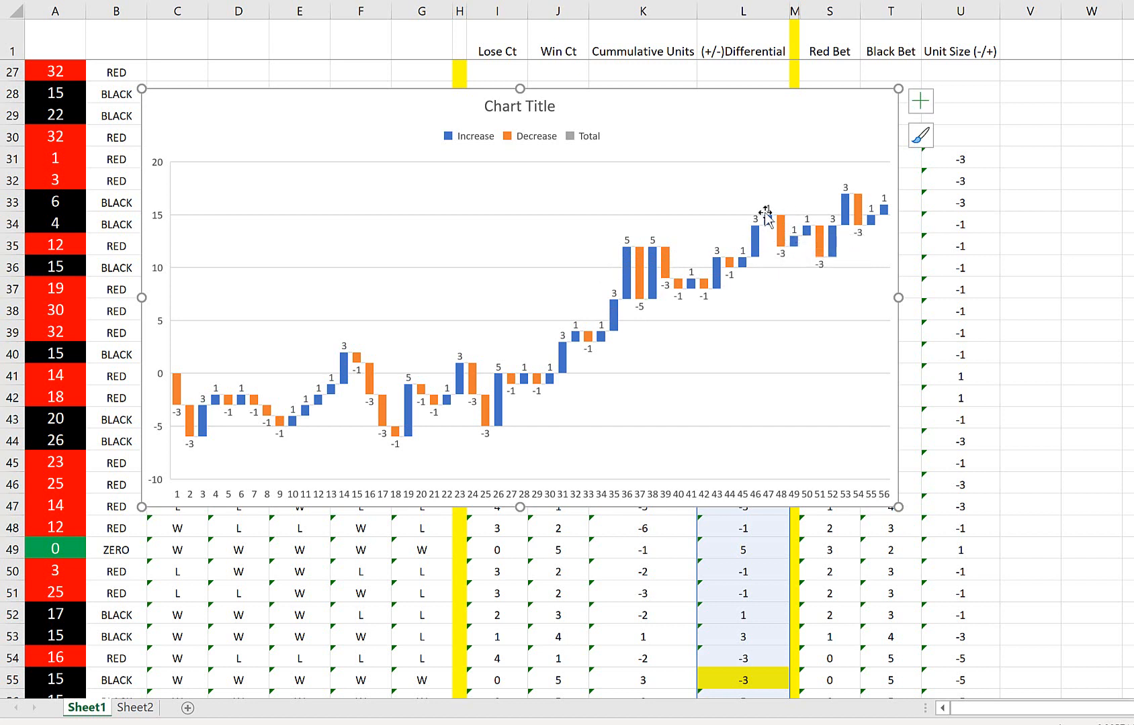
{"action": "mouse_move", "coordinate": [767, 221]}
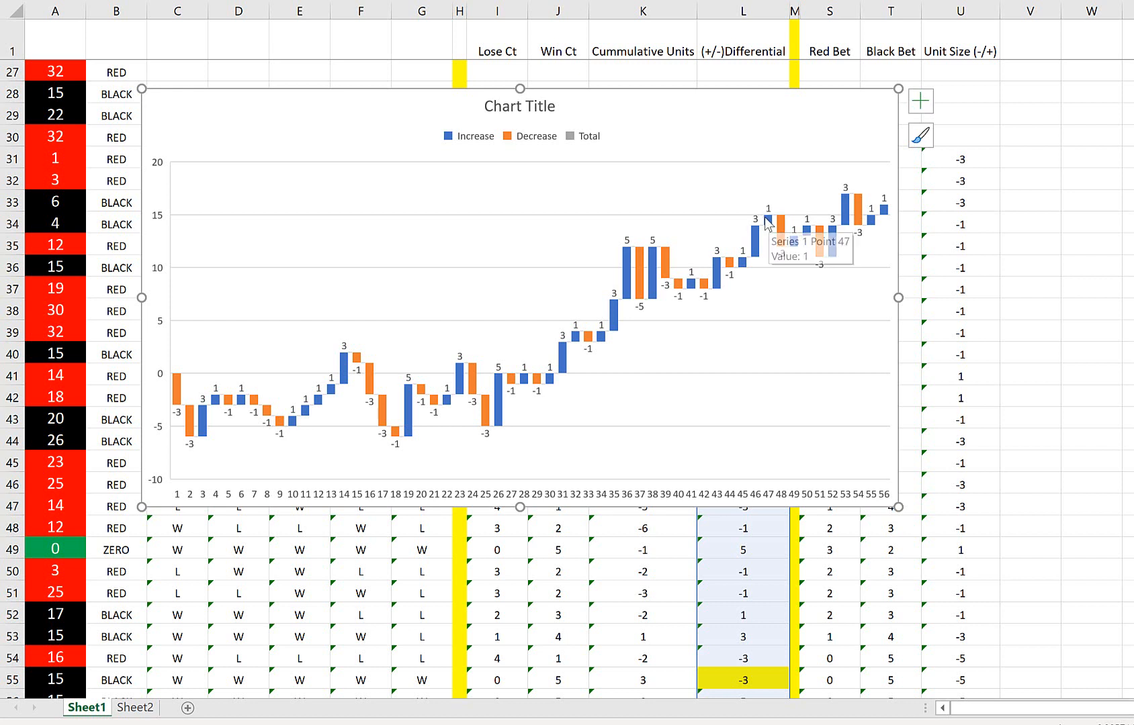
{"action": "mouse_move", "coordinate": [186, 446]}
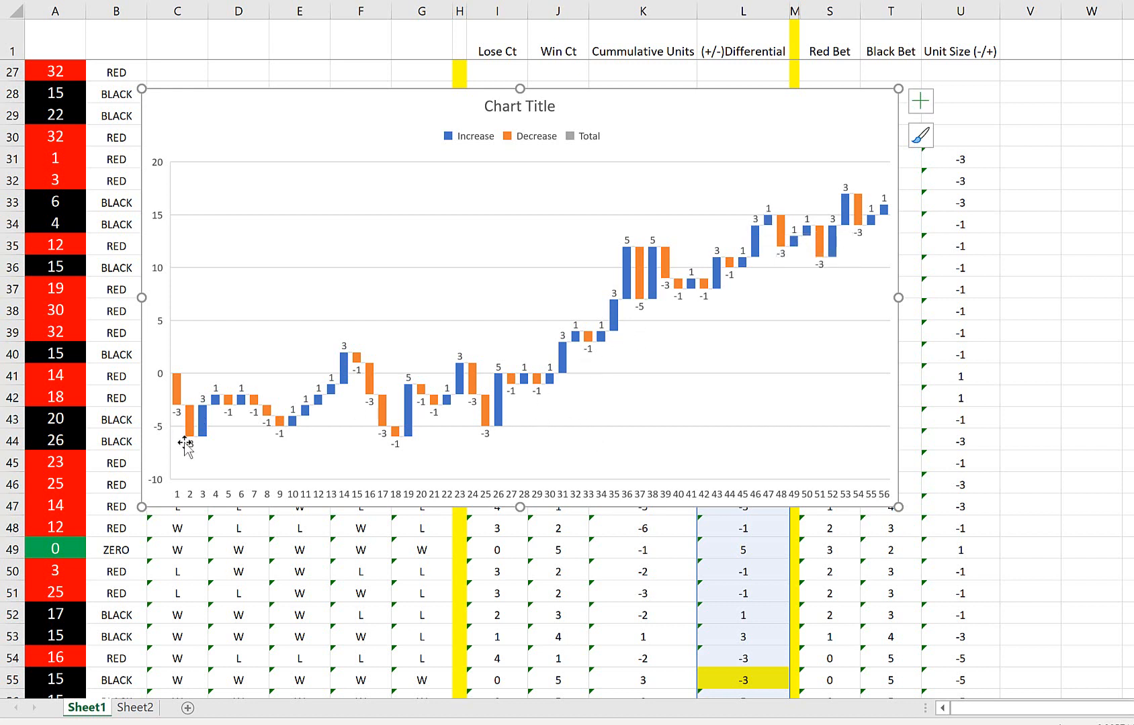
{"action": "mouse_move", "coordinate": [191, 433]}
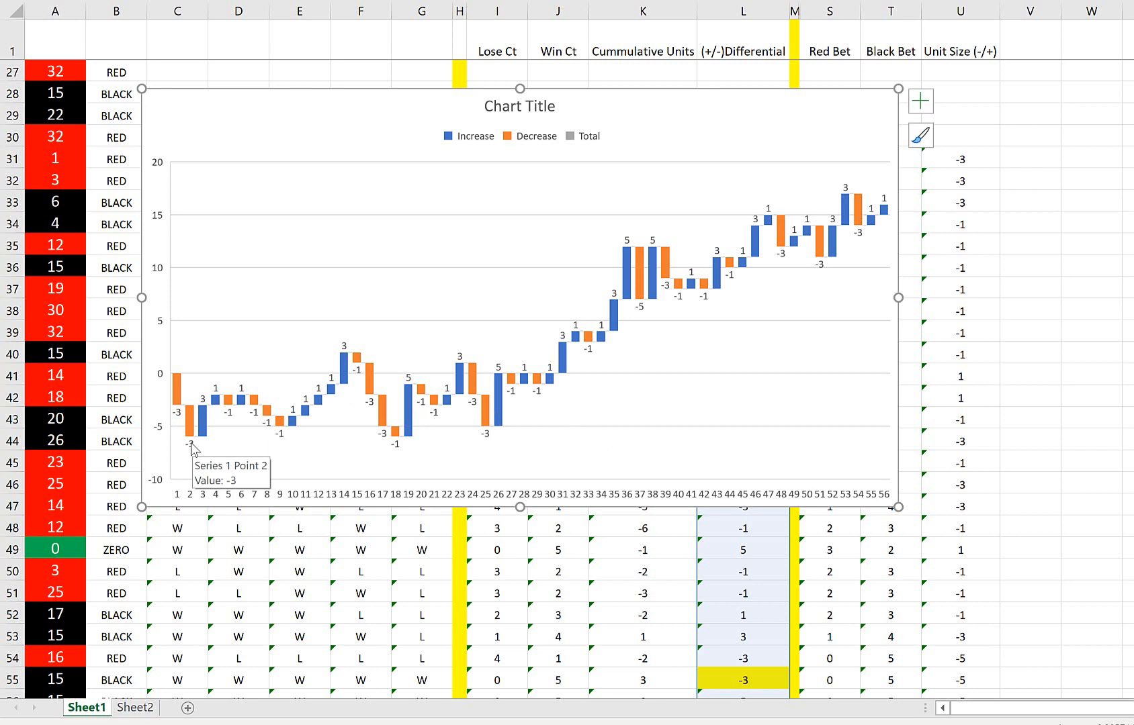
{"action": "mouse_move", "coordinate": [491, 362]}
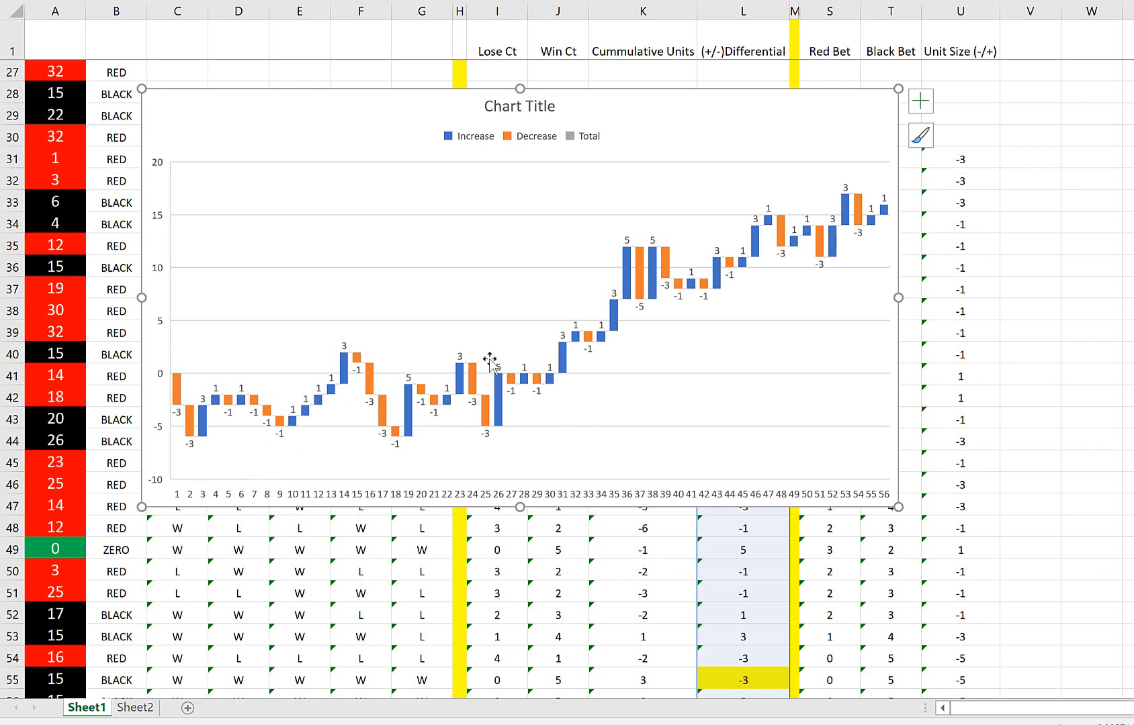
{"action": "mouse_move", "coordinate": [610, 458]}
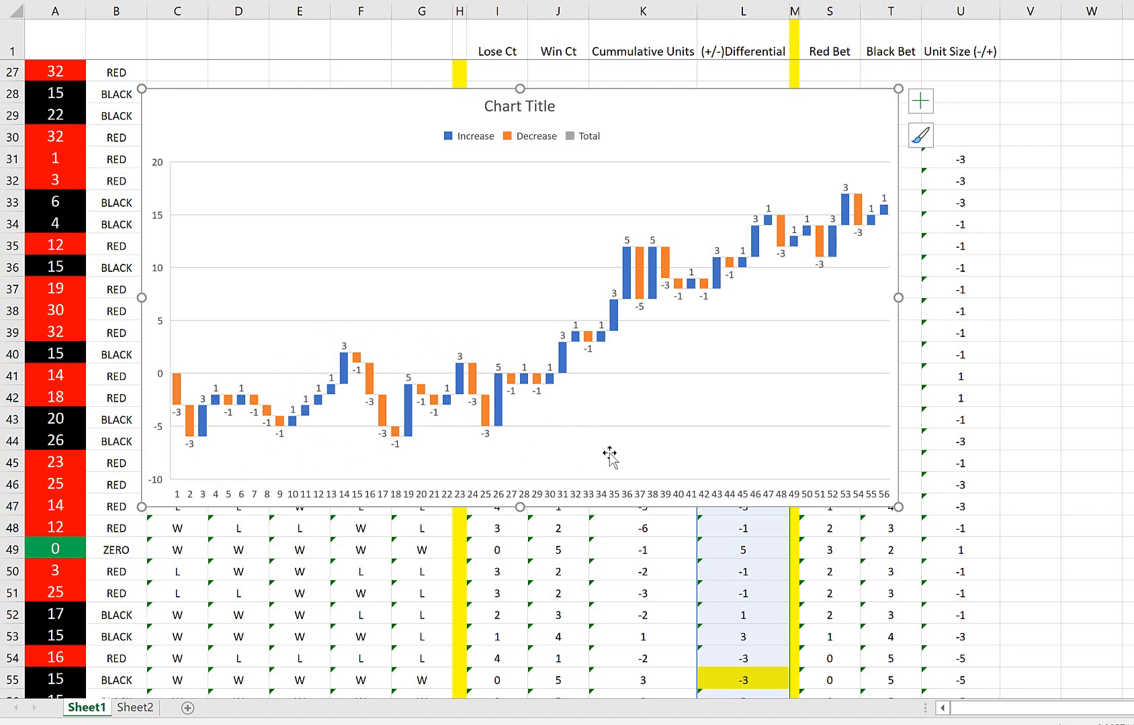
{"action": "mouse_move", "coordinate": [564, 461]}
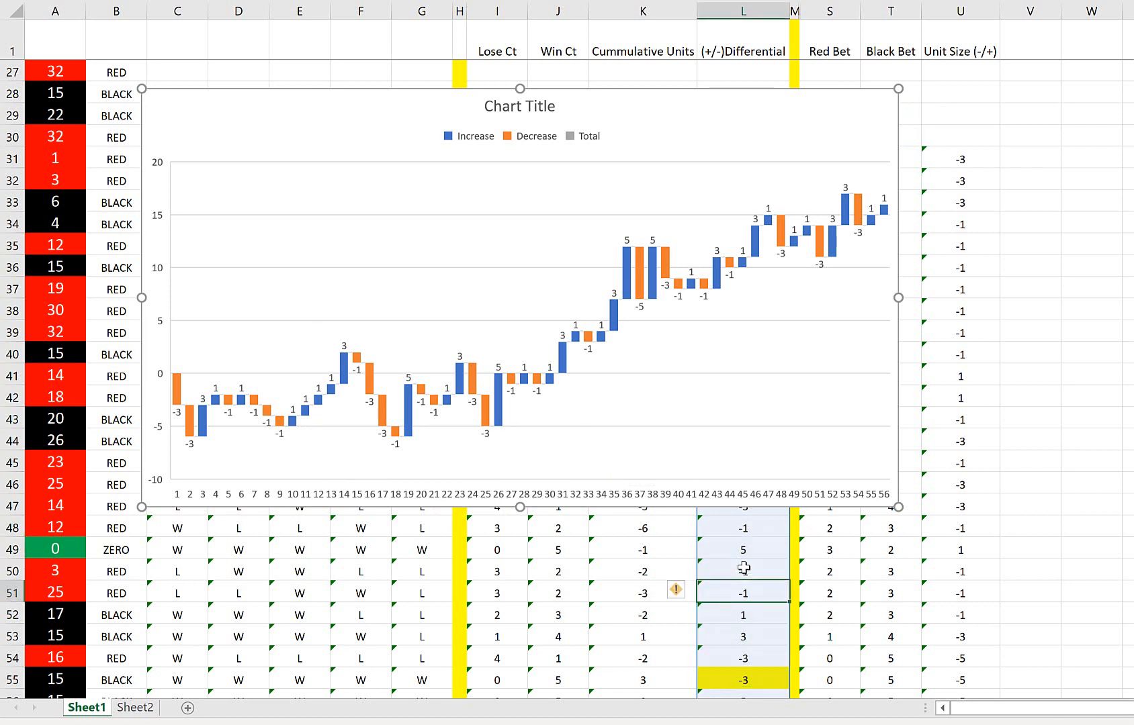
{"action": "left_click", "coordinate": [961, 657]}
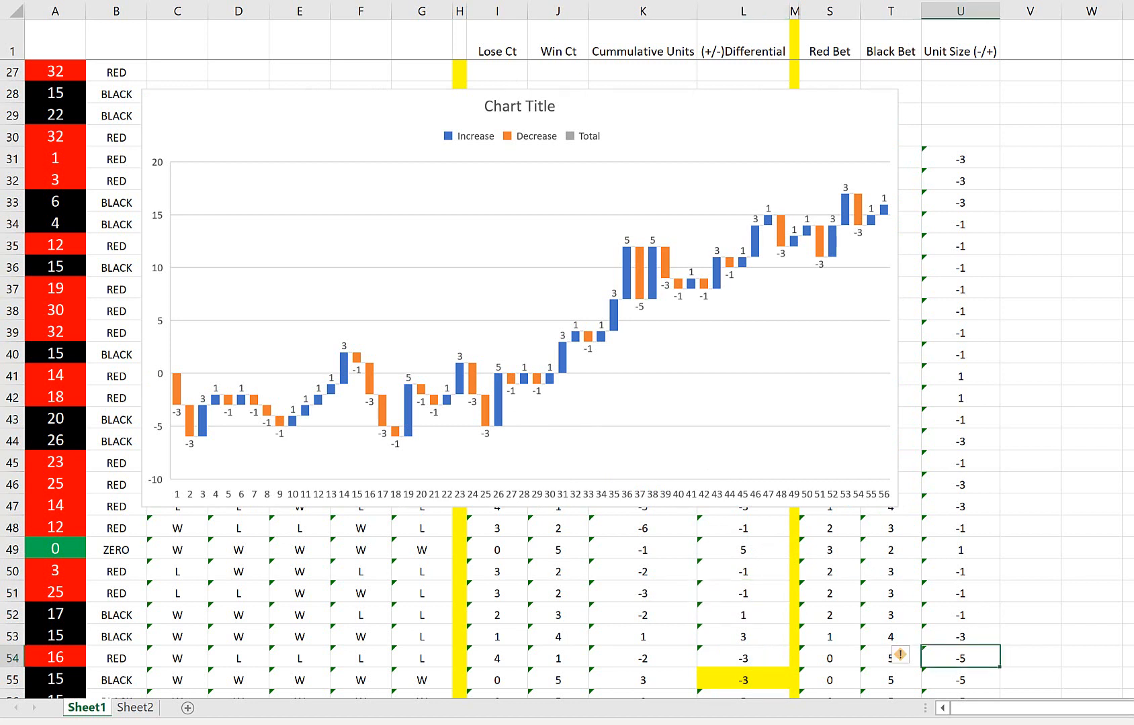
{"action": "left_click", "coordinate": [891, 657]}
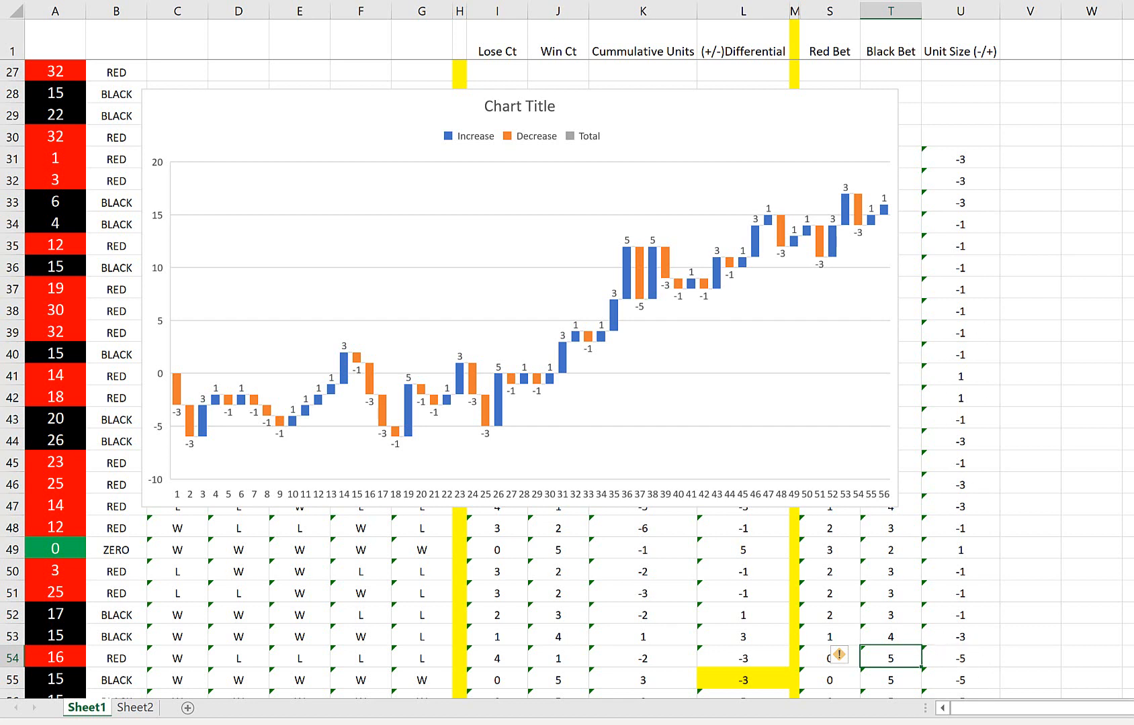
{"action": "left_click", "coordinate": [558, 657]}
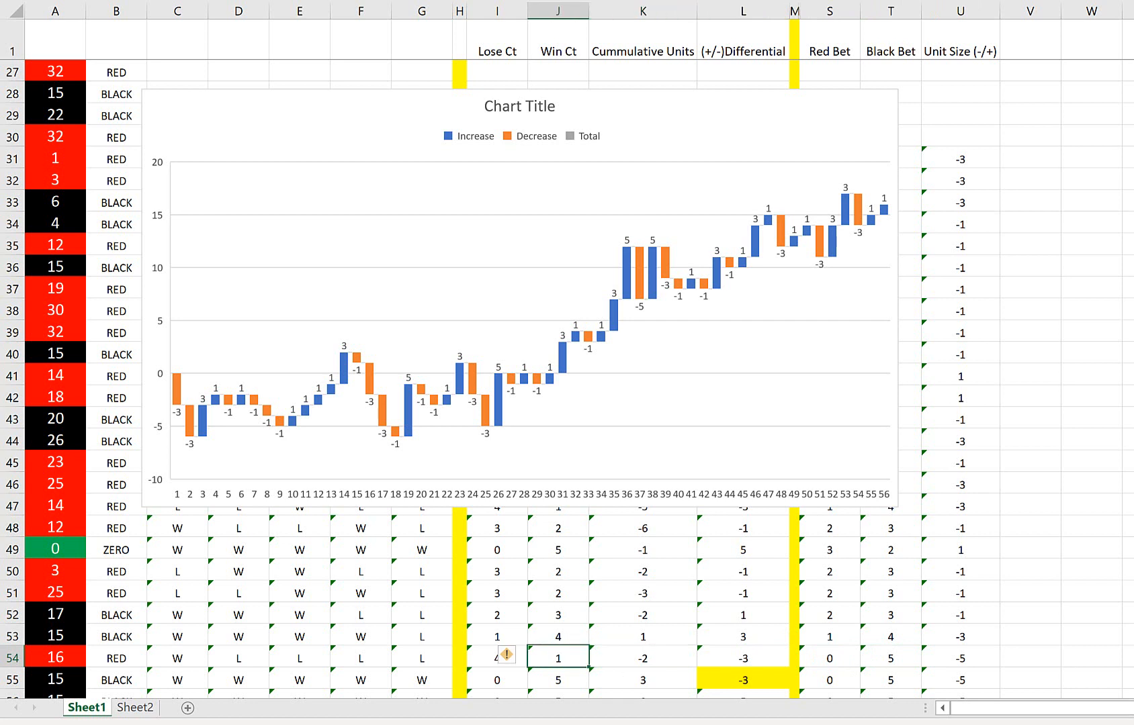
{"action": "left_click", "coordinate": [497, 657]}
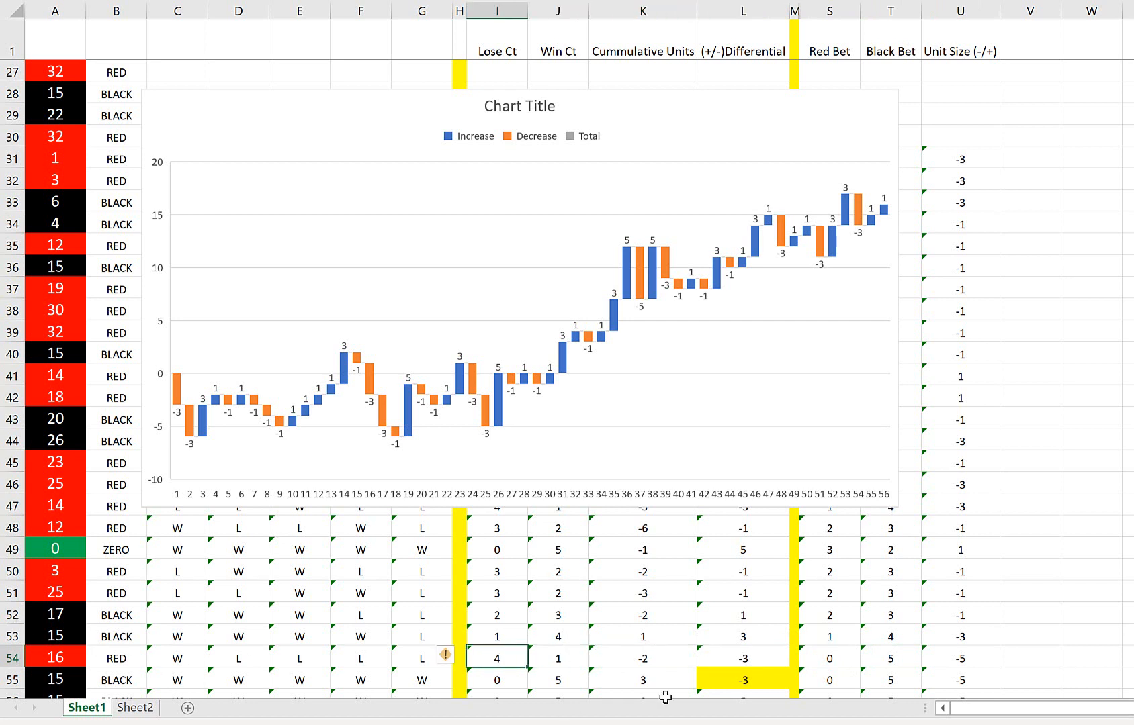
{"action": "left_click", "coordinate": [742, 657]}
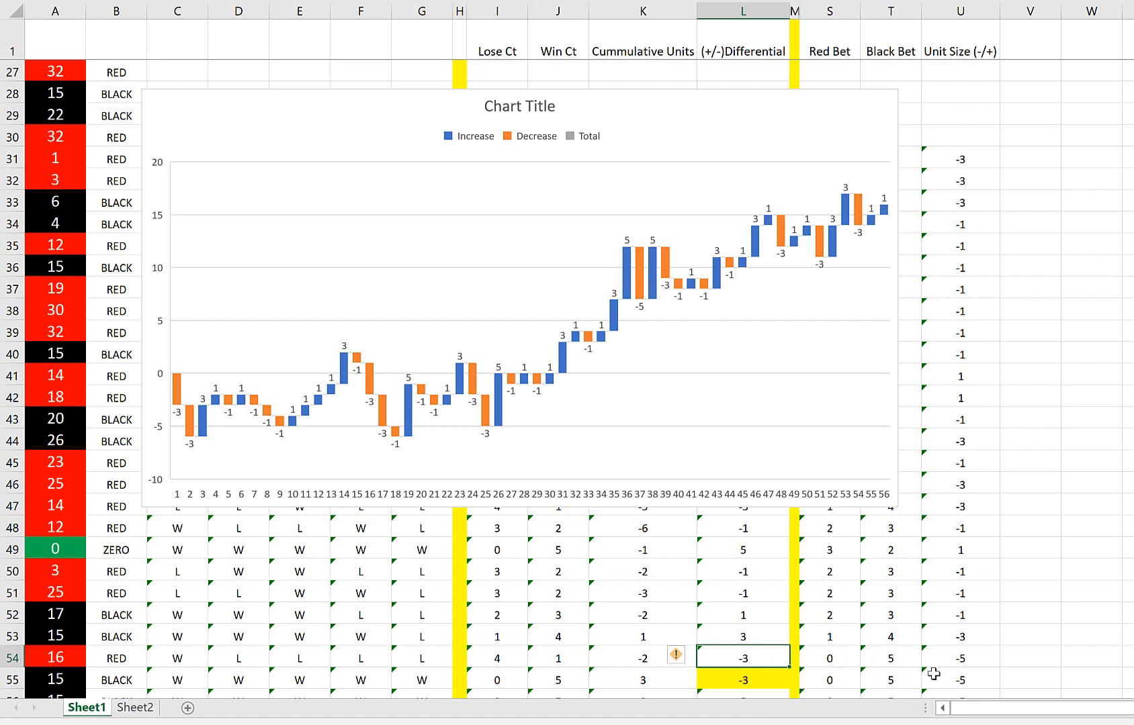
{"action": "mouse_move", "coordinate": [1041, 647]}
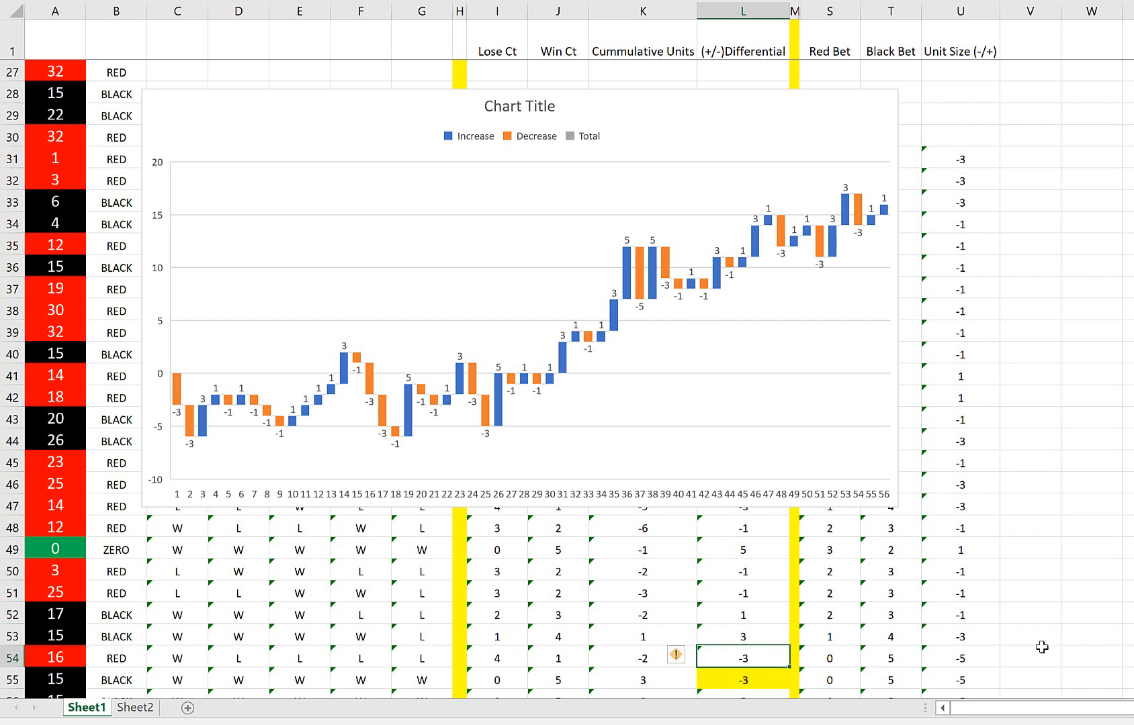
{"action": "left_click", "coordinate": [960, 658]}
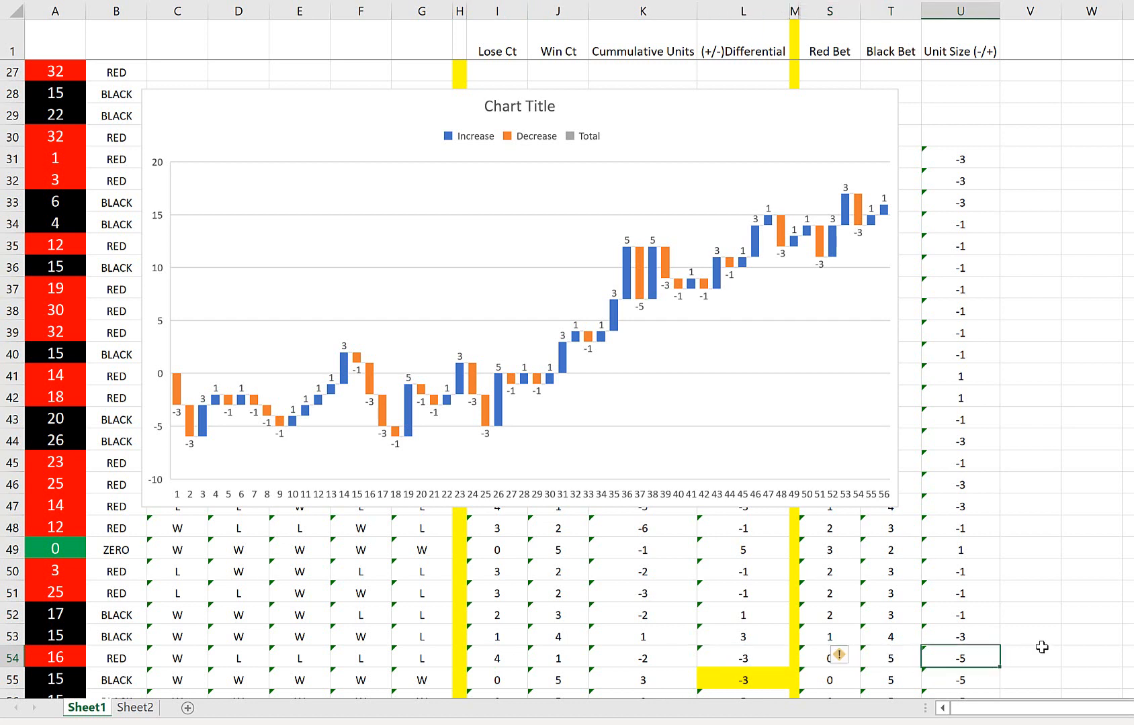
{"action": "left_click", "coordinate": [891, 658]}
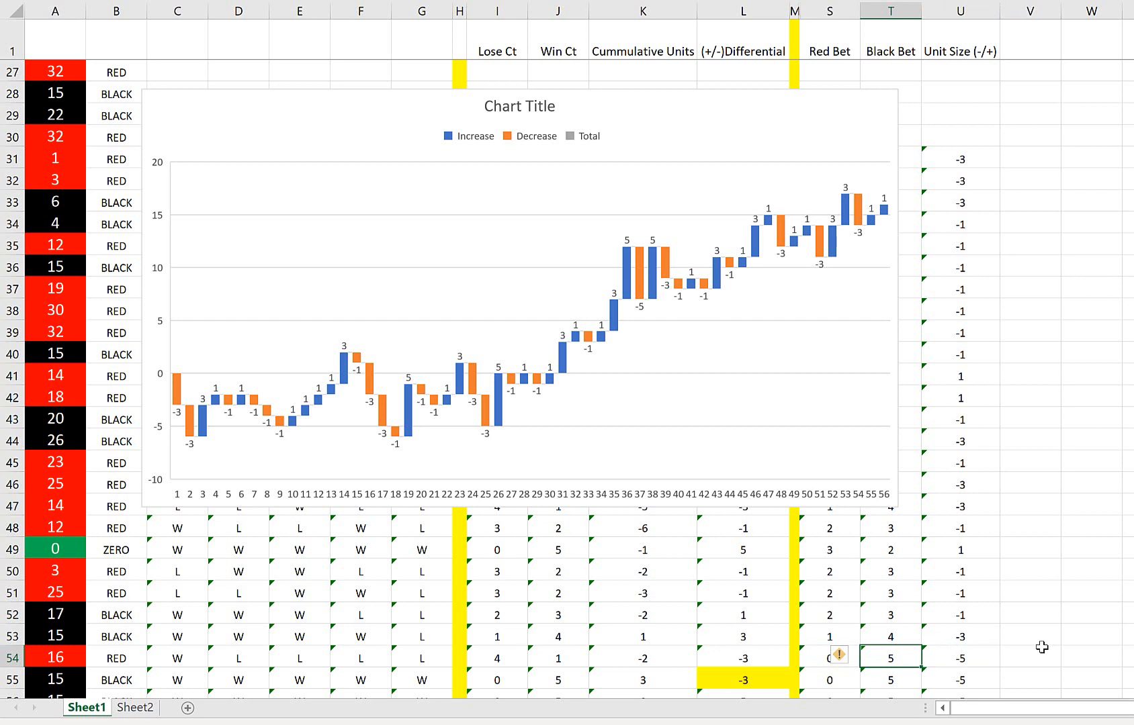
{"action": "left_click", "coordinate": [829, 656]}
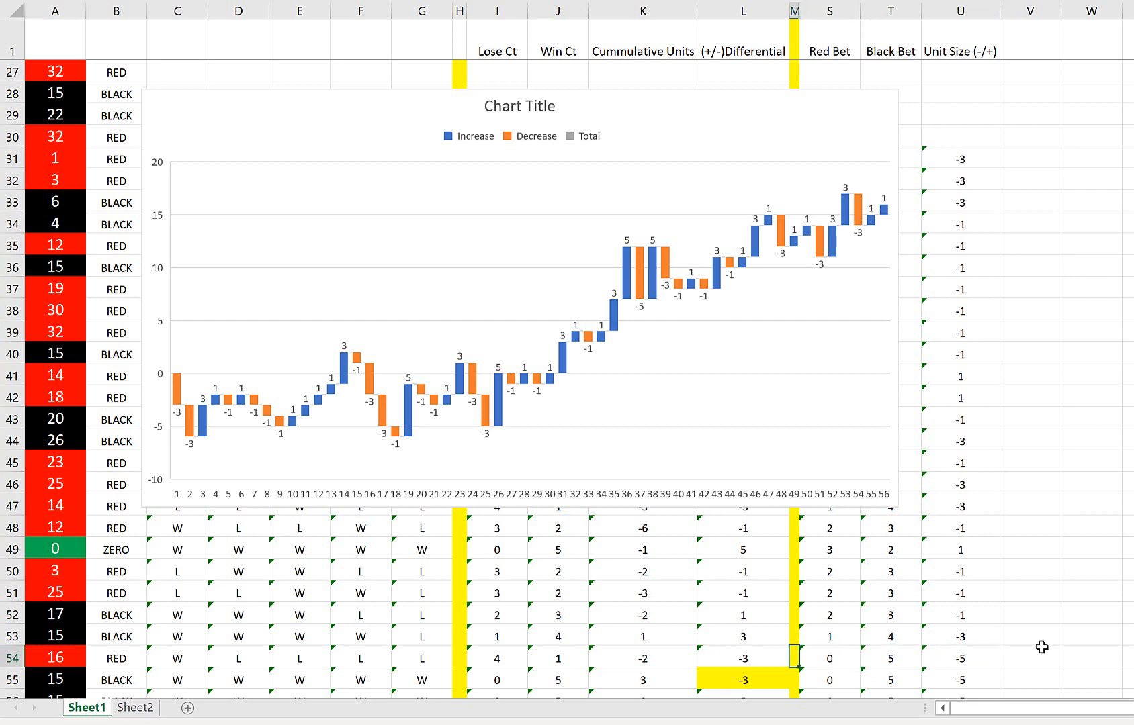
{"action": "mouse_move", "coordinate": [763, 652]}
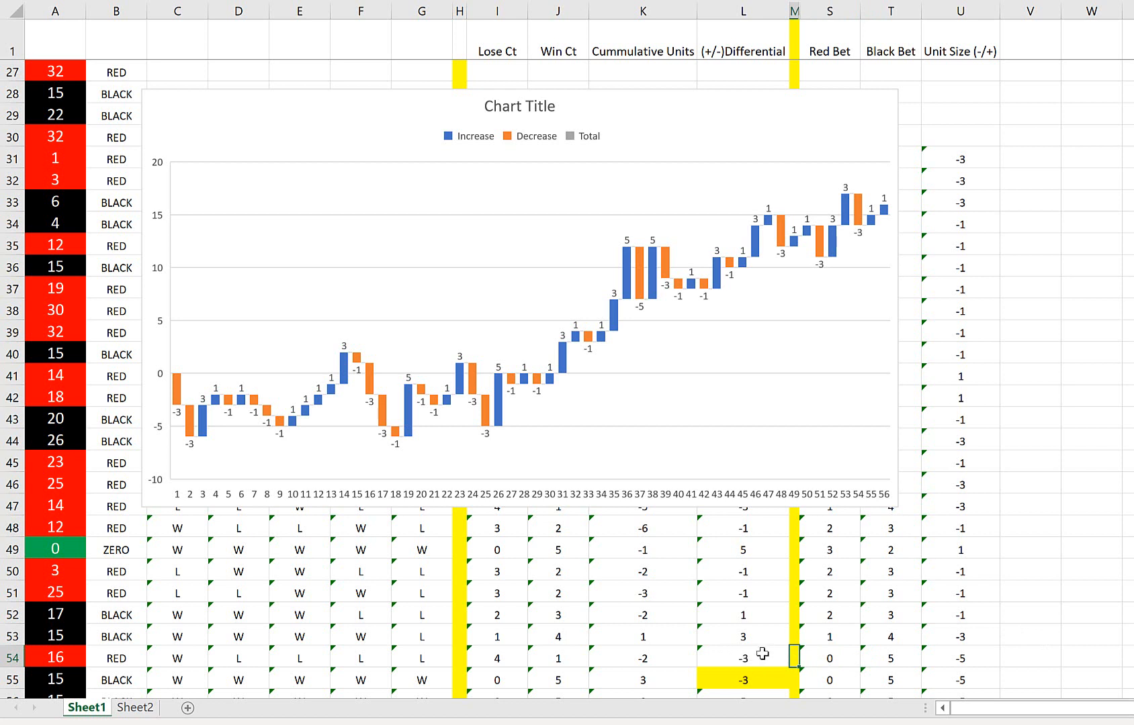
{"action": "left_click", "coordinate": [743, 658]}
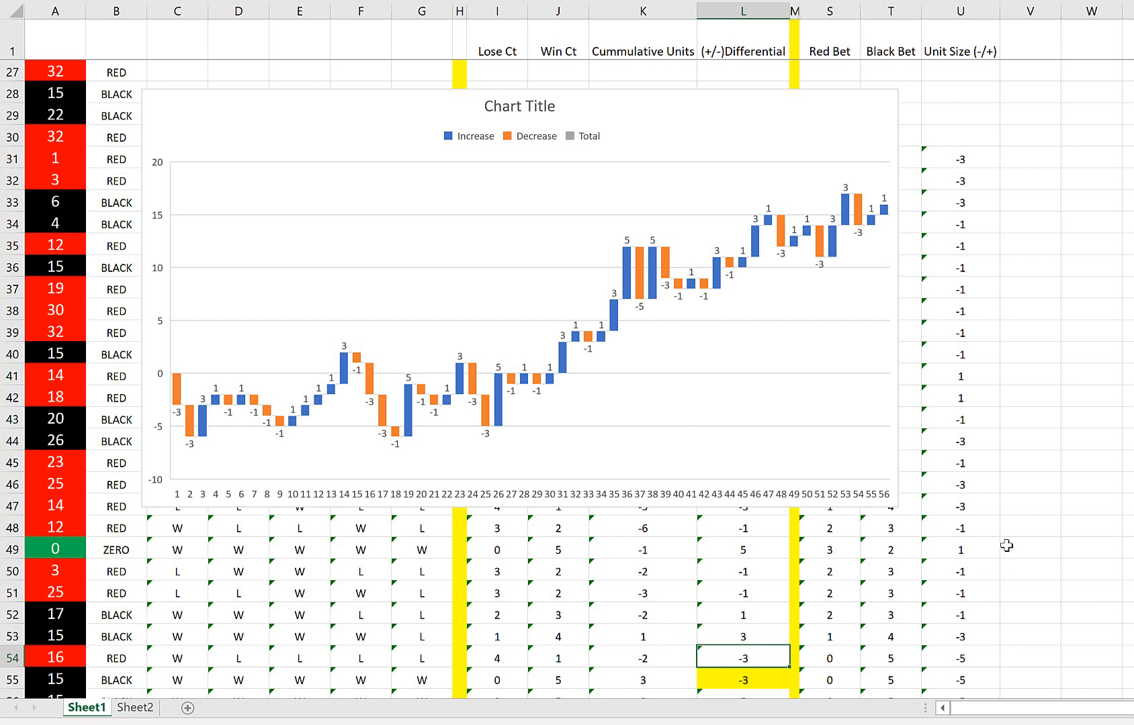
{"action": "scroll", "scroll_direction": "down", "scroll_amount": 3}
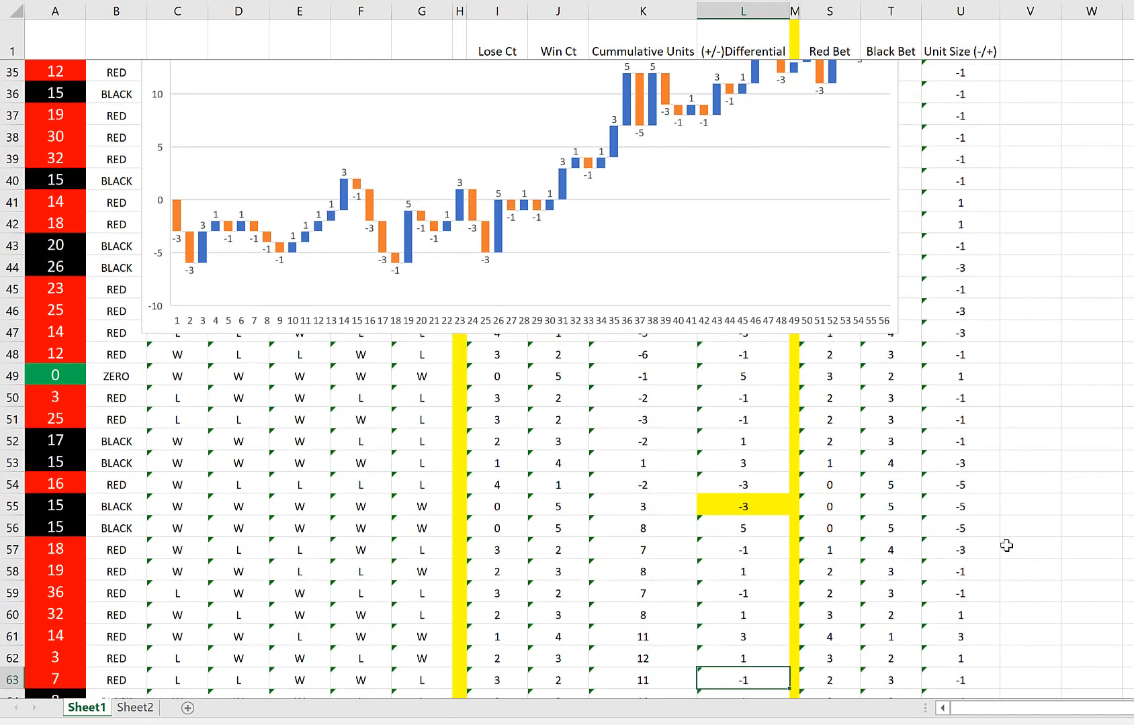
{"action": "scroll", "scroll_direction": "down", "scroll_amount": 3}
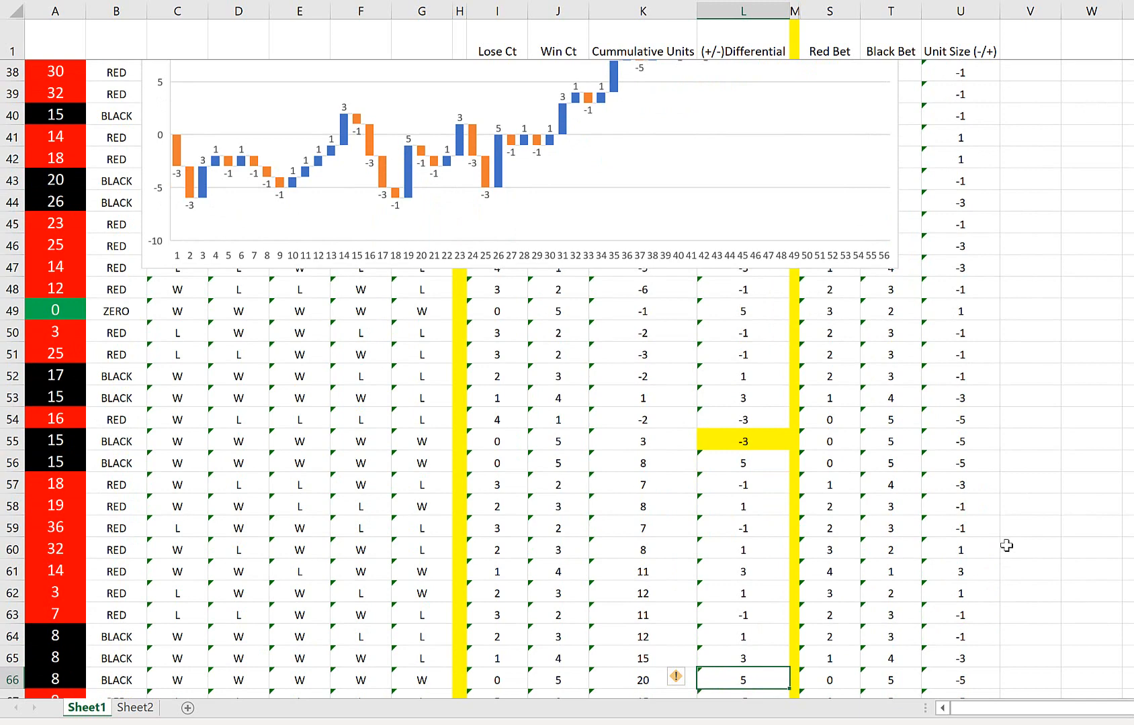
{"action": "left_click", "coordinate": [961, 680]}
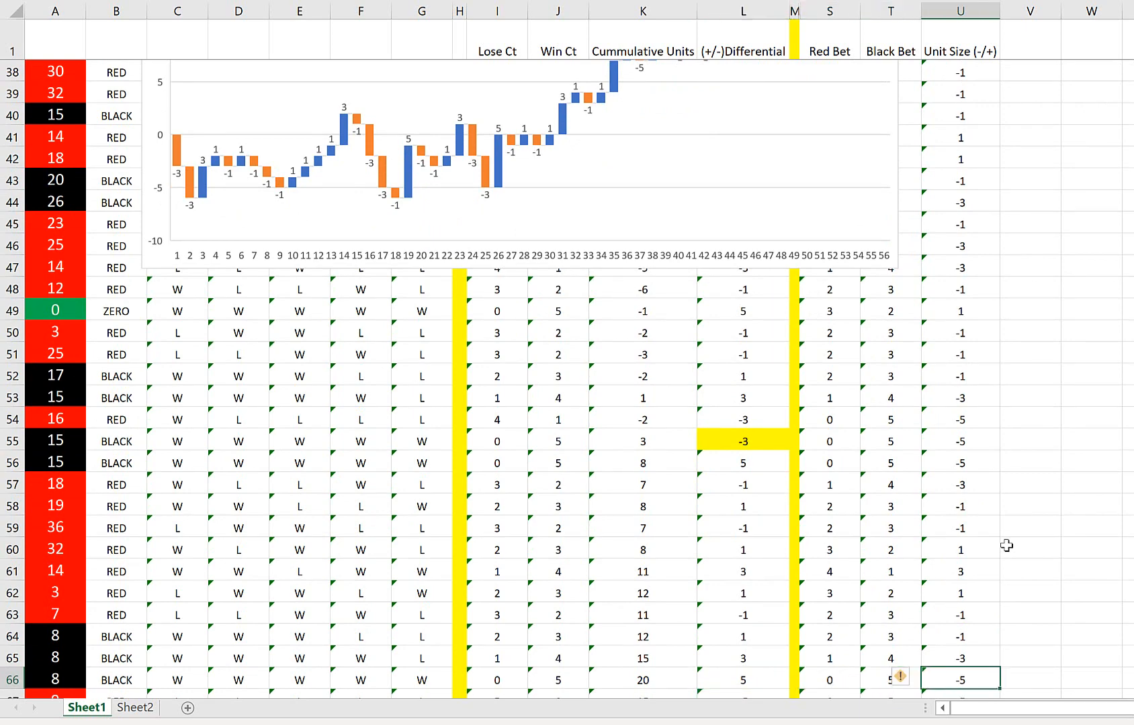
{"action": "mouse_move", "coordinate": [513, 682]}
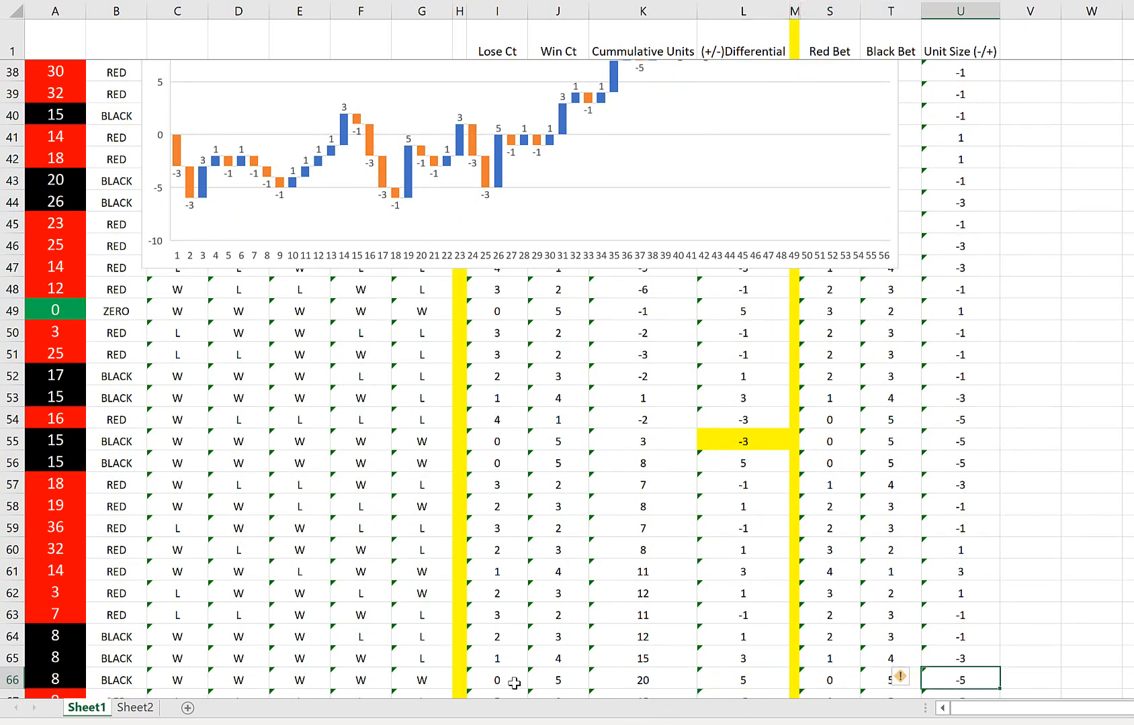
{"action": "mouse_move", "coordinate": [875, 682]}
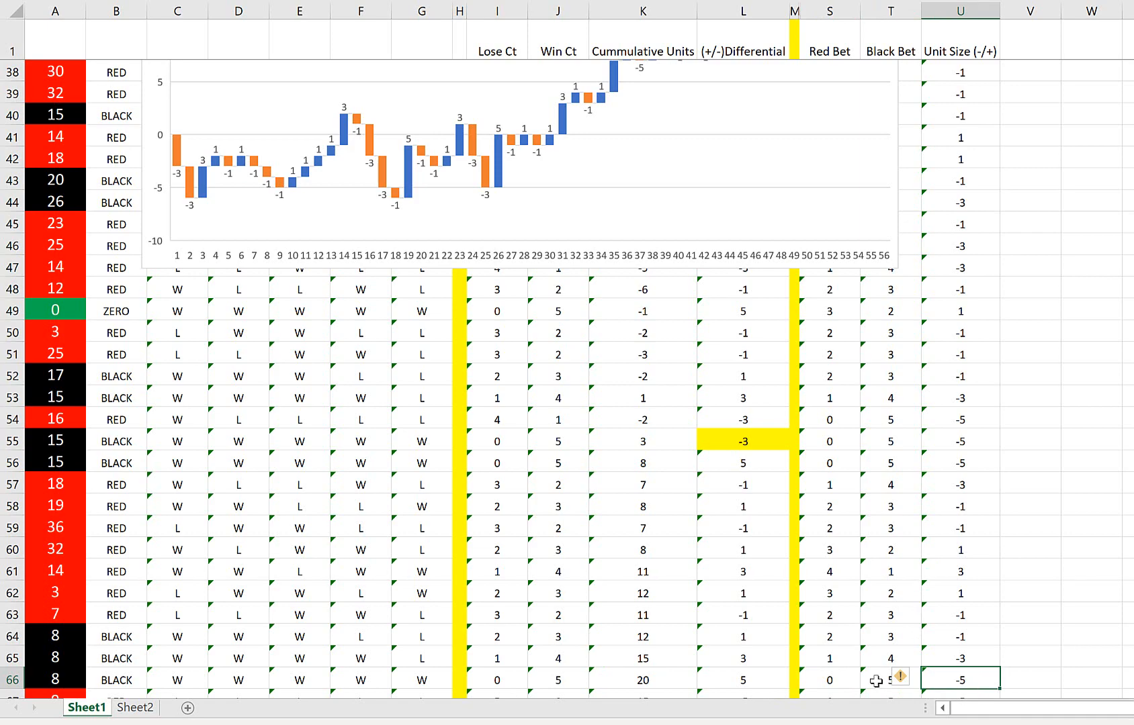
{"action": "mouse_move", "coordinate": [393, 674]}
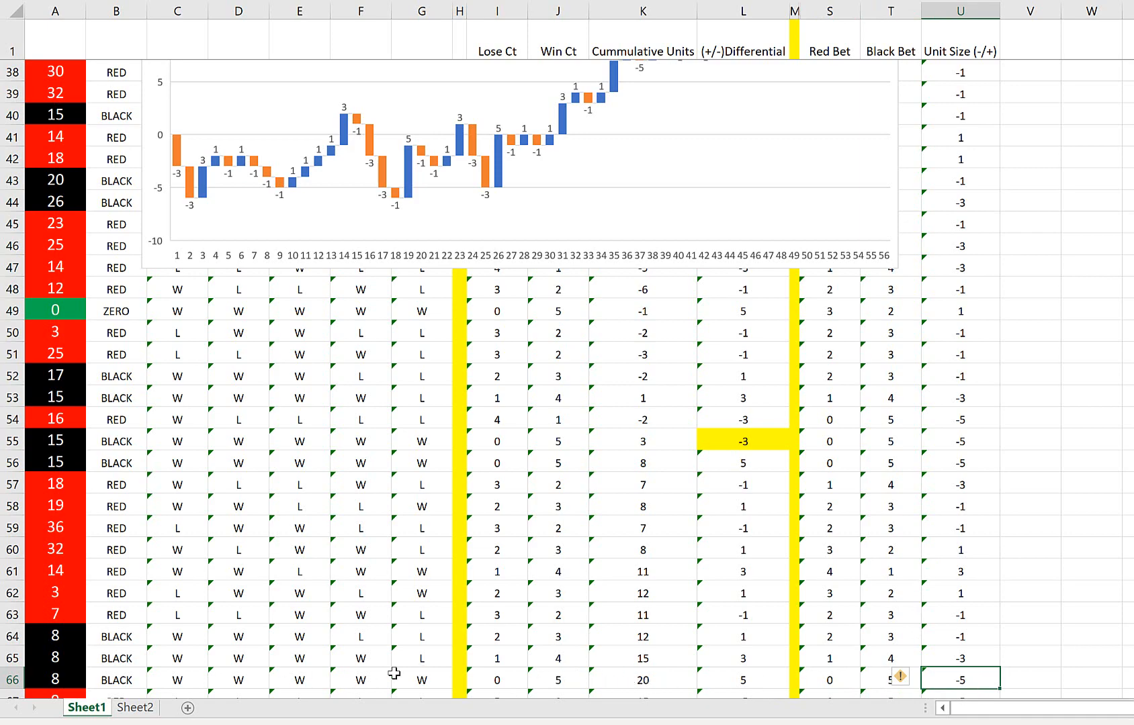
{"action": "left_click", "coordinate": [558, 680]}
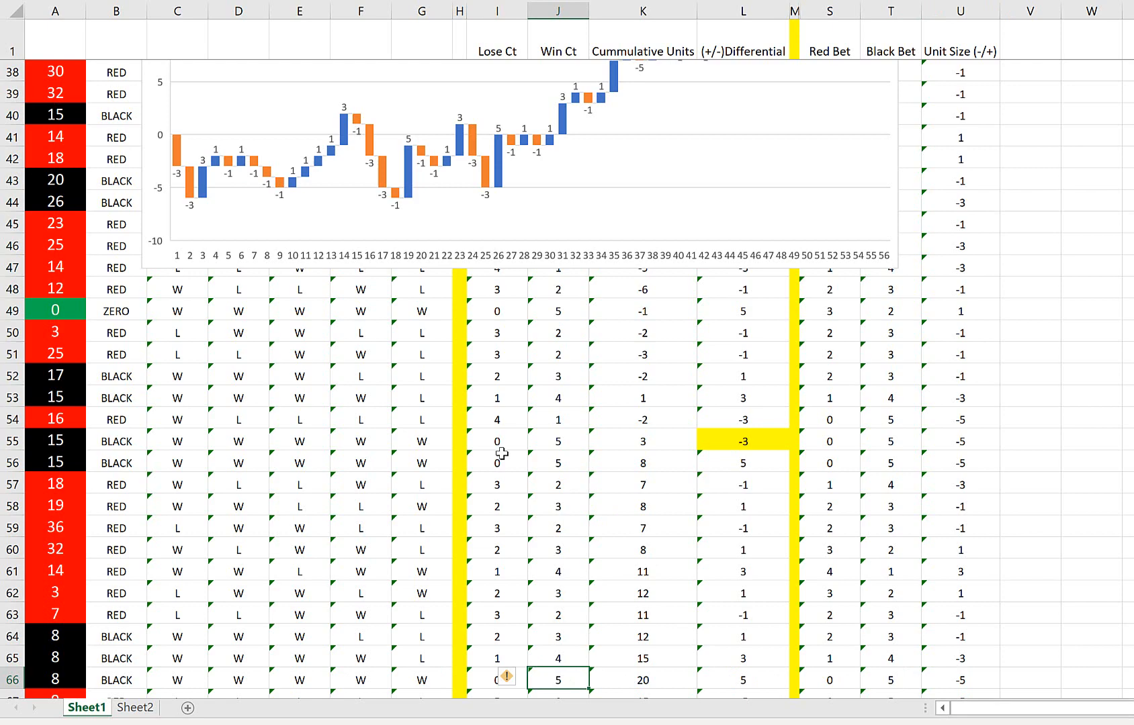
{"action": "mouse_move", "coordinate": [461, 335]}
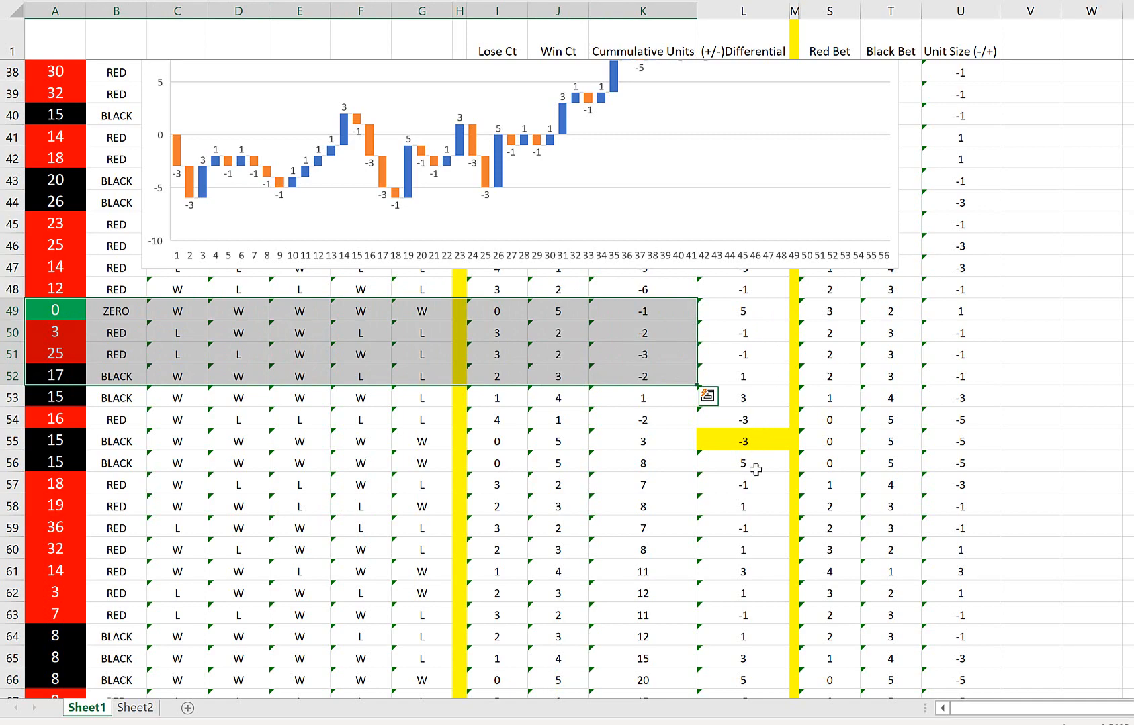
{"action": "left_click", "coordinate": [742, 463]}
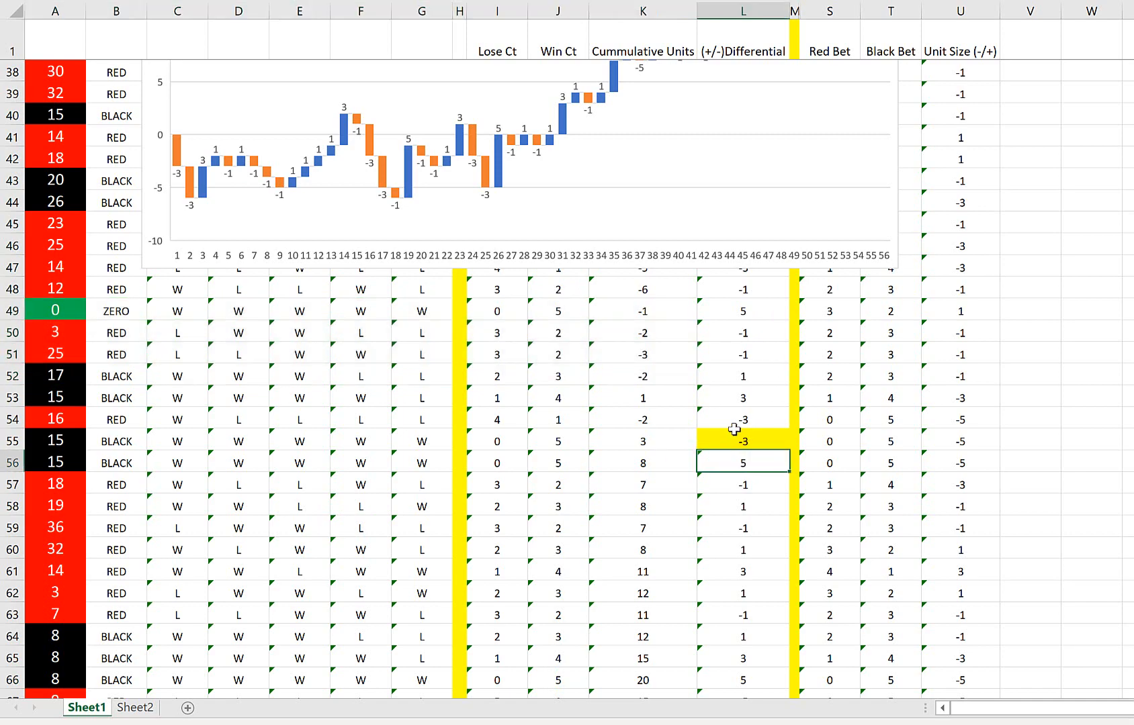
{"action": "scroll", "scroll_direction": "down", "scroll_amount": 3}
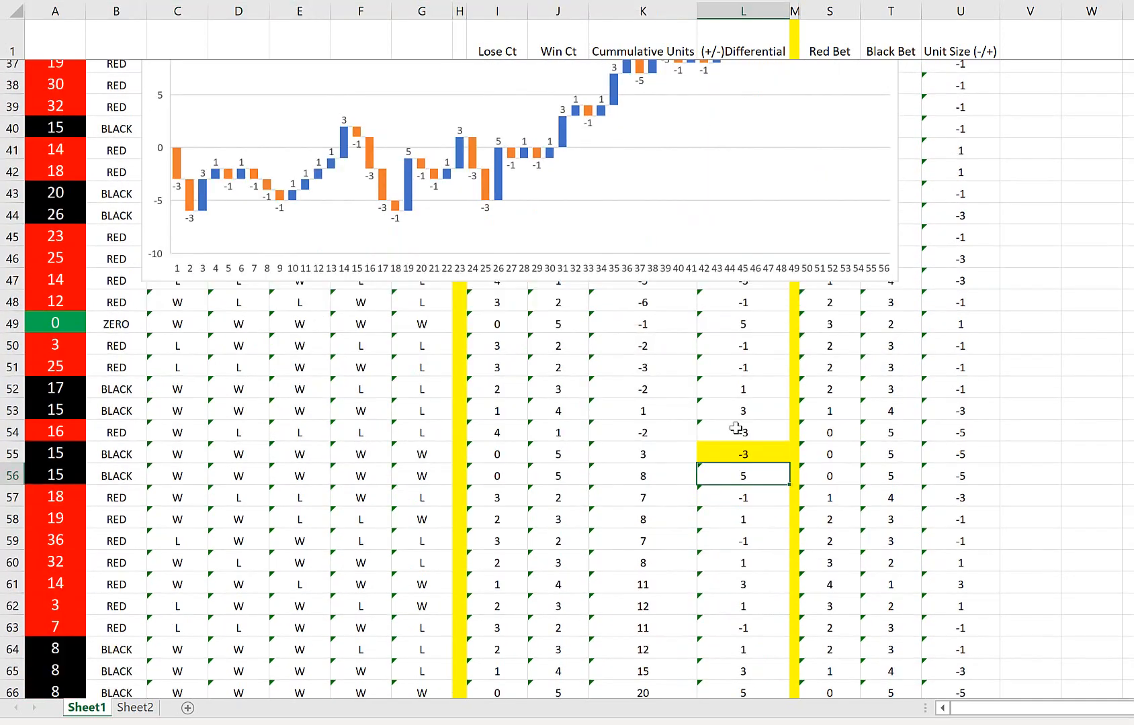
{"action": "scroll", "scroll_direction": "down", "scroll_amount": 3}
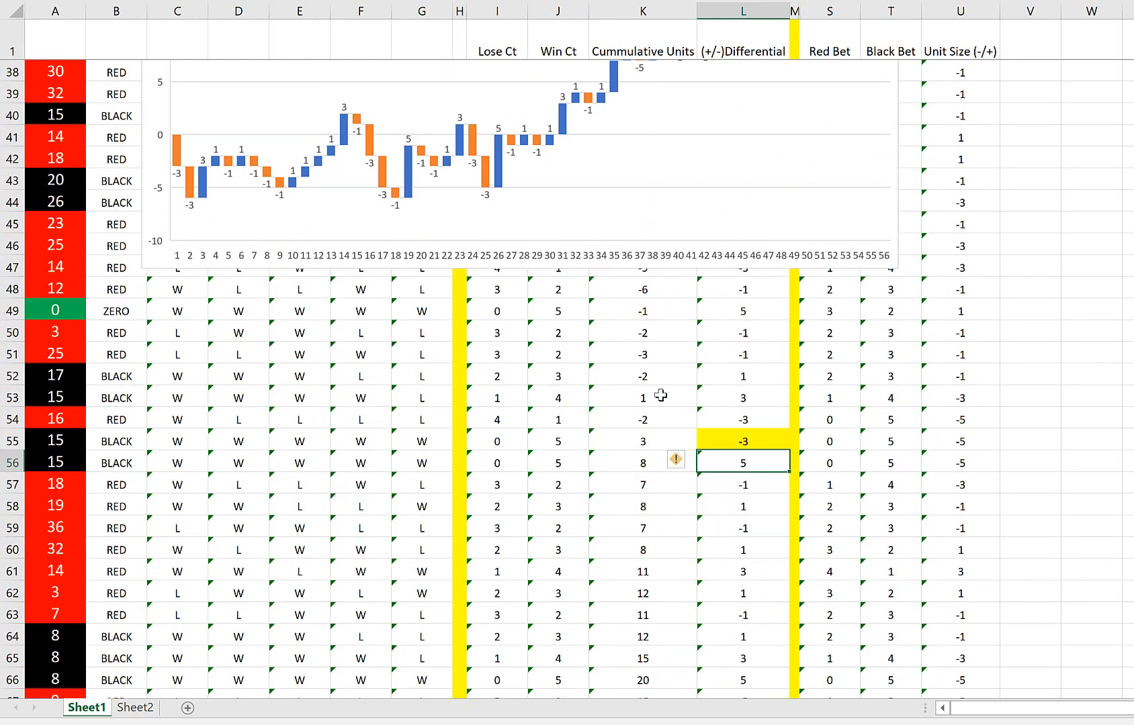
{"action": "scroll", "scroll_direction": "up", "scroll_amount": 3}
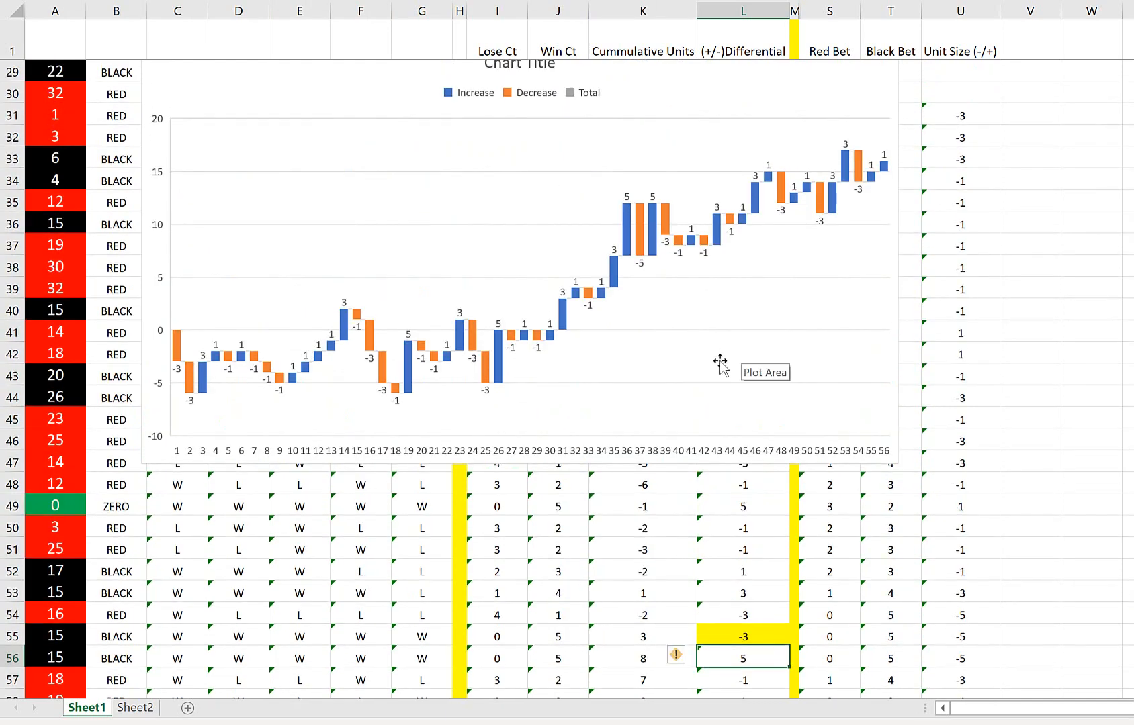
{"action": "mouse_move", "coordinate": [966, 615]}
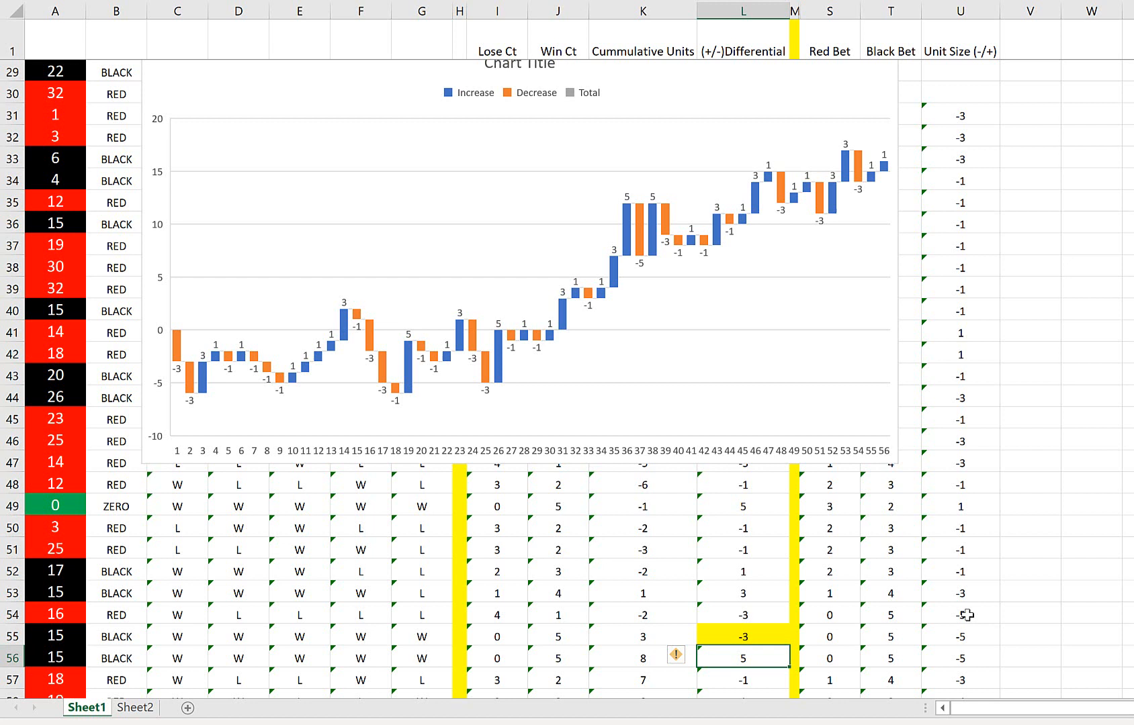
{"action": "left_click", "coordinate": [960, 614]}
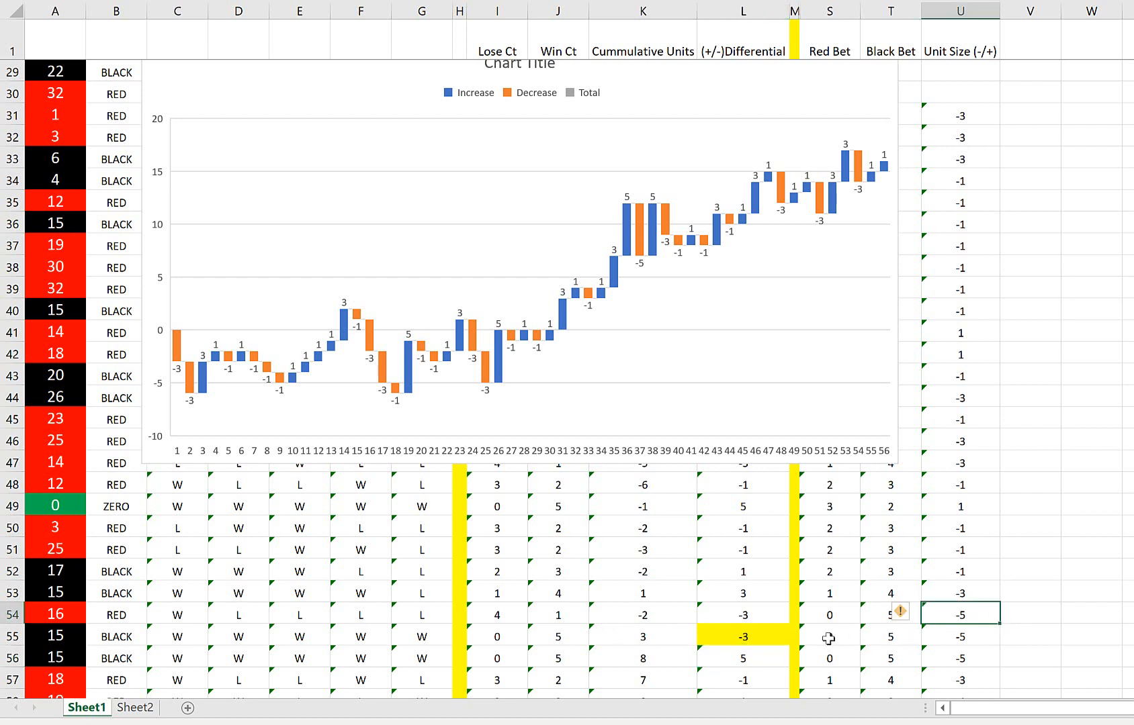
{"action": "left_click", "coordinate": [556, 614]}
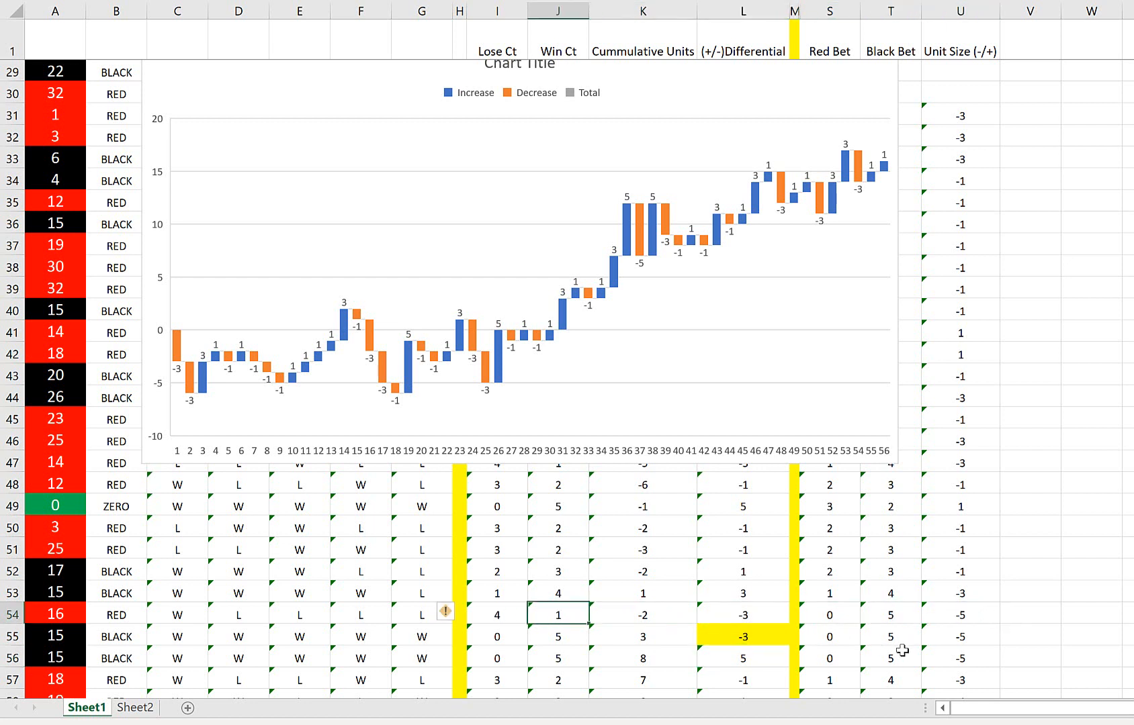
{"action": "left_click", "coordinate": [54, 614]}
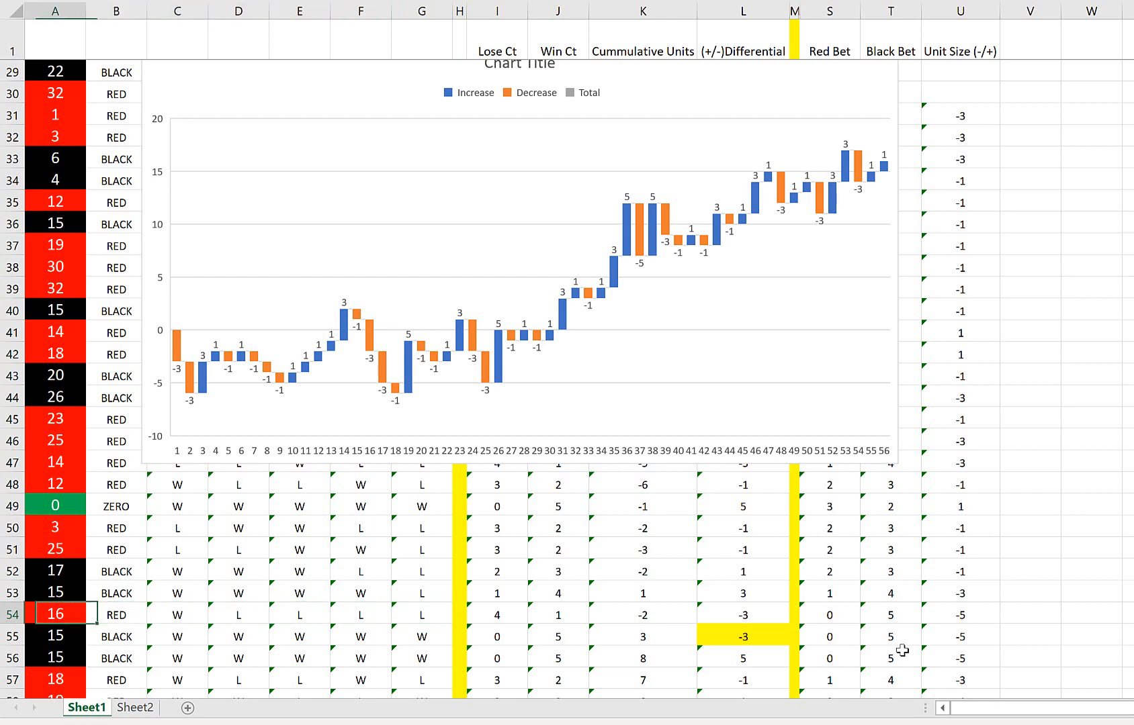
{"action": "left_click", "coordinate": [556, 614]}
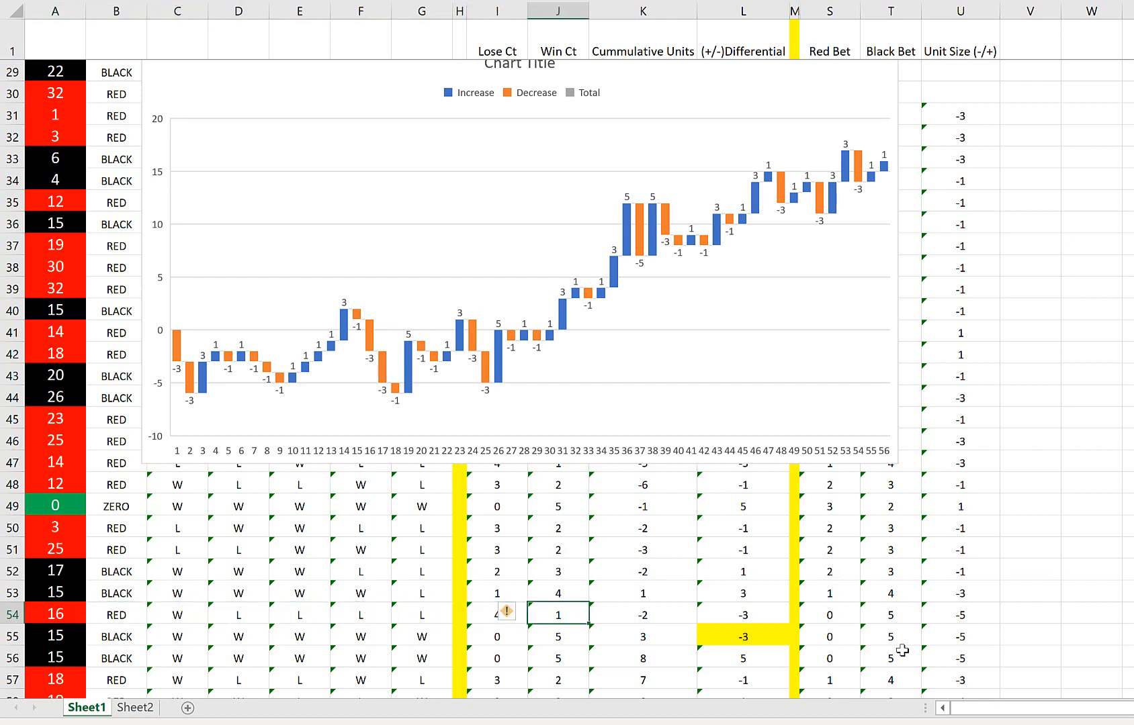
{"action": "left_click", "coordinate": [960, 614]}
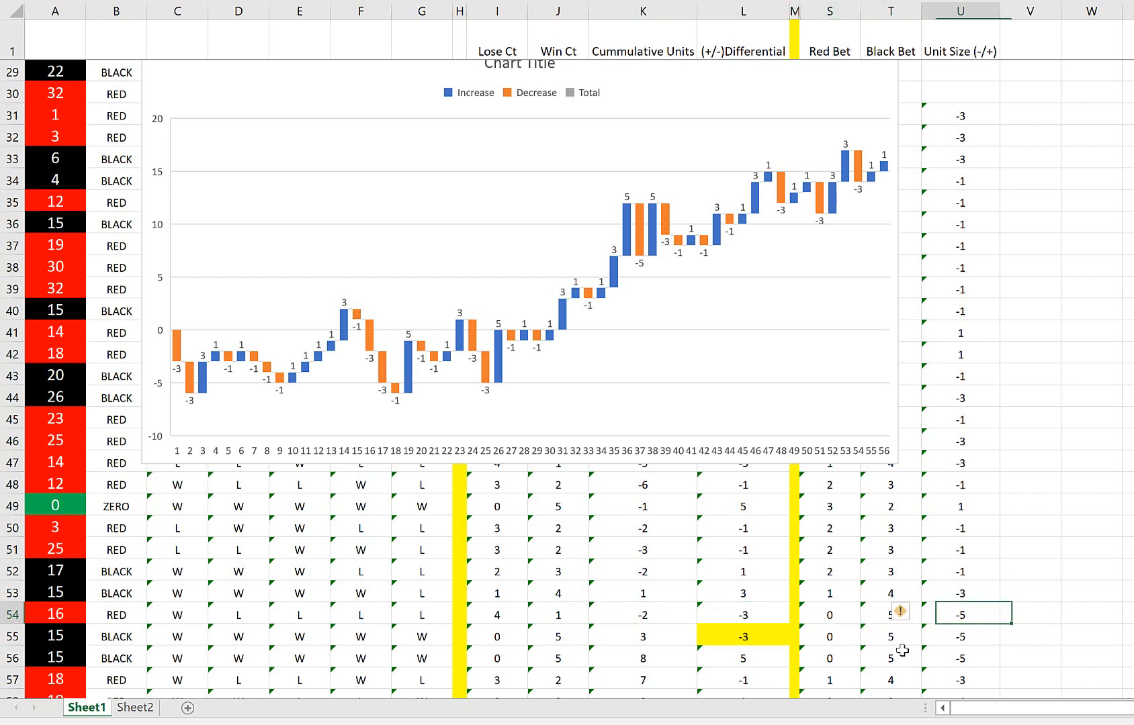
{"action": "left_click", "coordinate": [495, 614]}
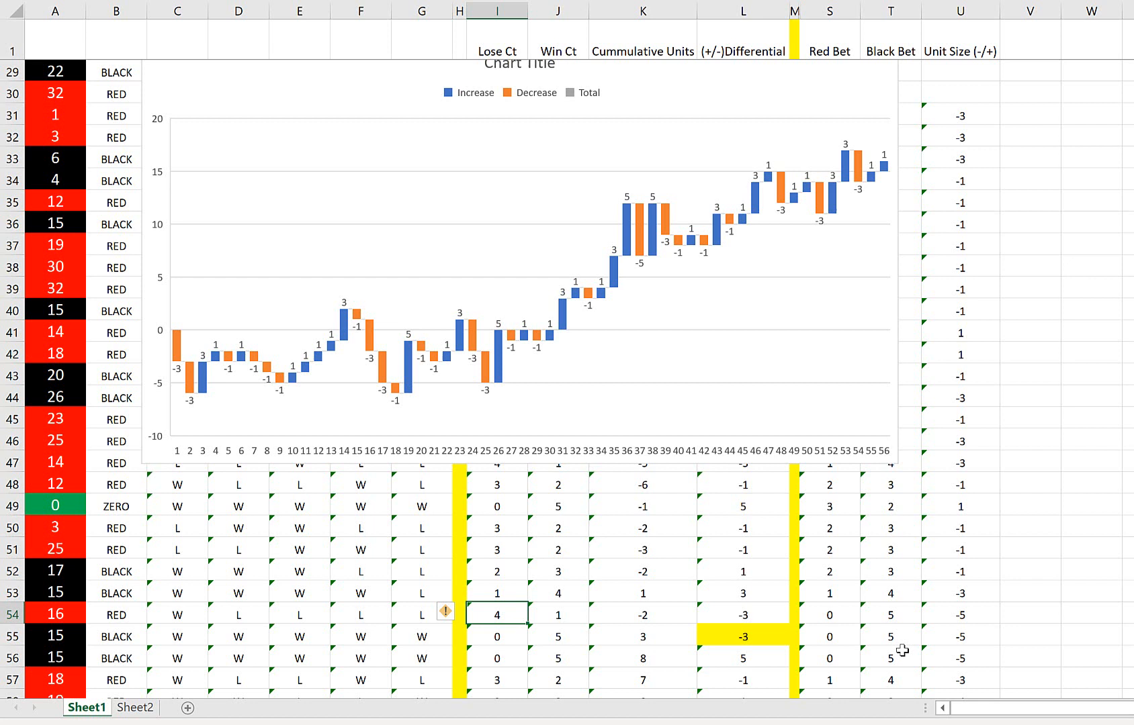
{"action": "left_click", "coordinate": [642, 614]}
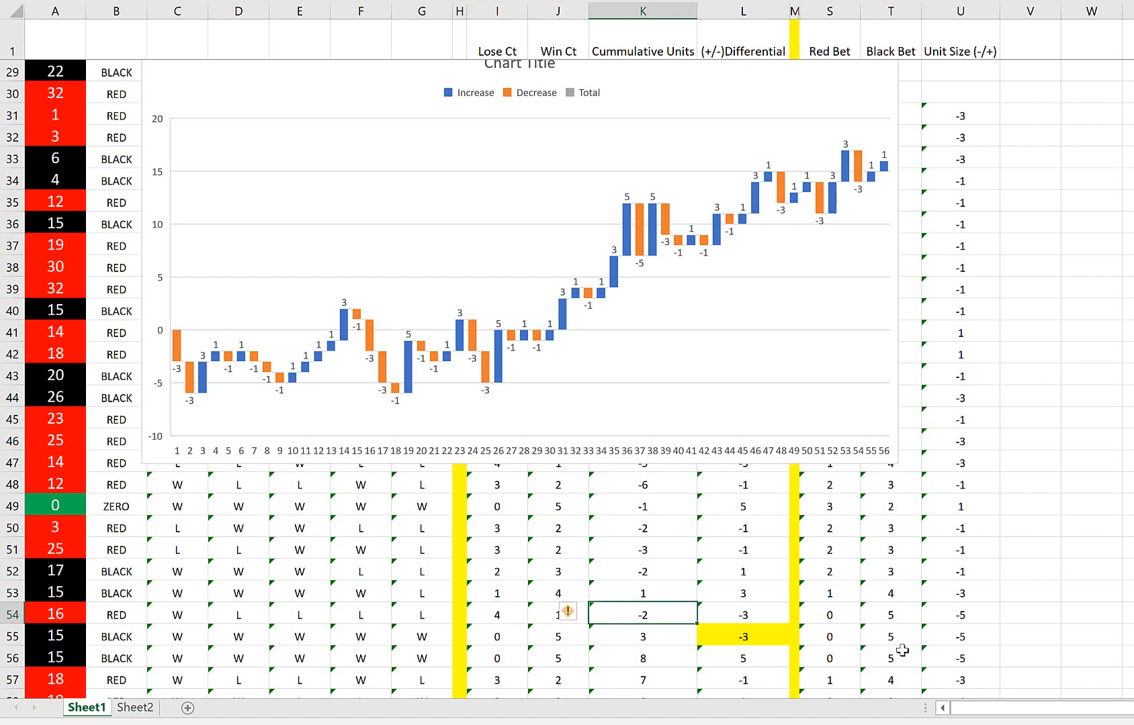
{"action": "mouse_move", "coordinate": [1114, 447]}
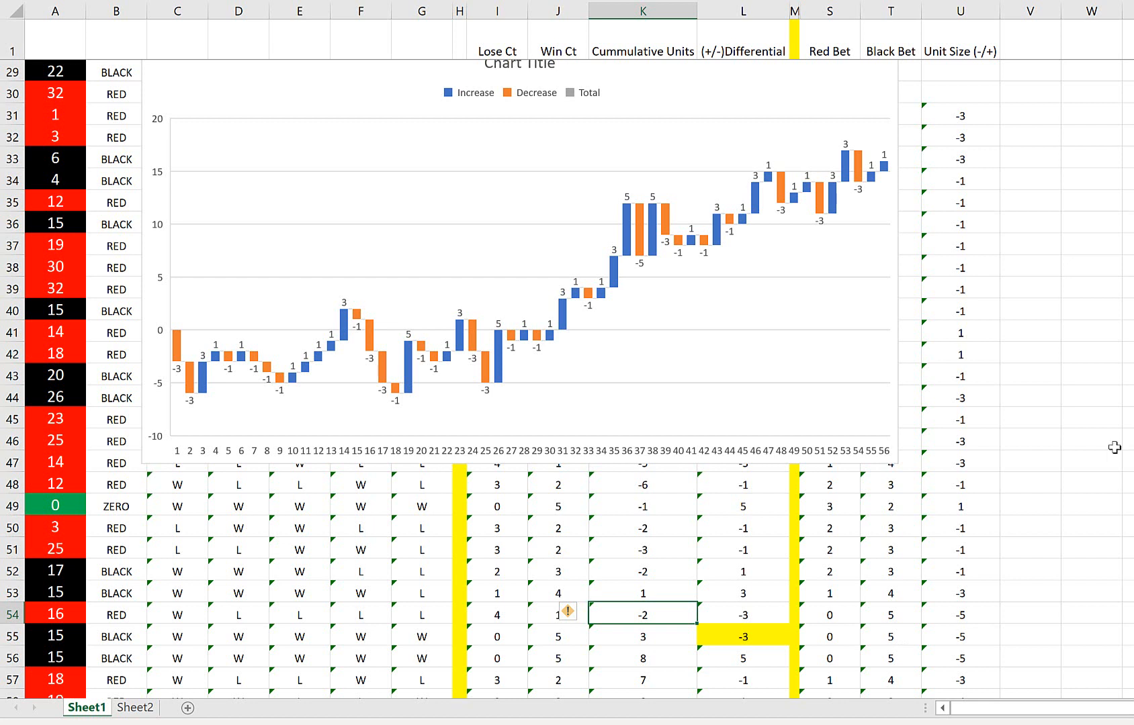
{"action": "mouse_move", "coordinate": [1088, 454]}
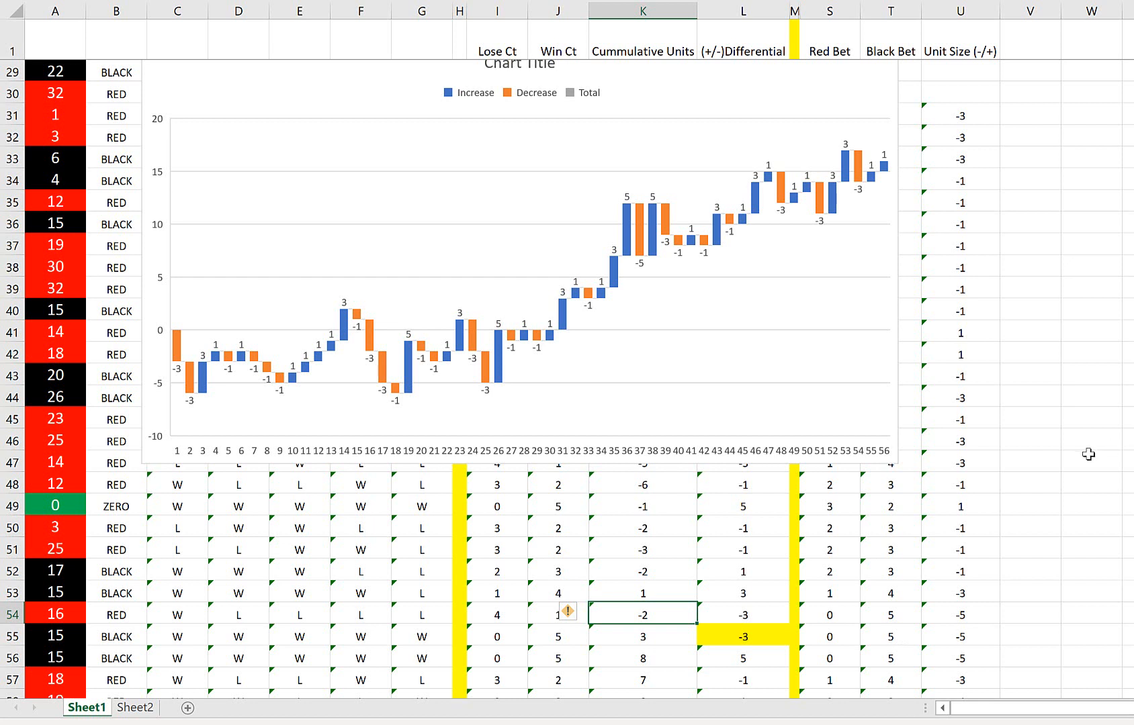
{"action": "left_click", "coordinate": [115, 614]}
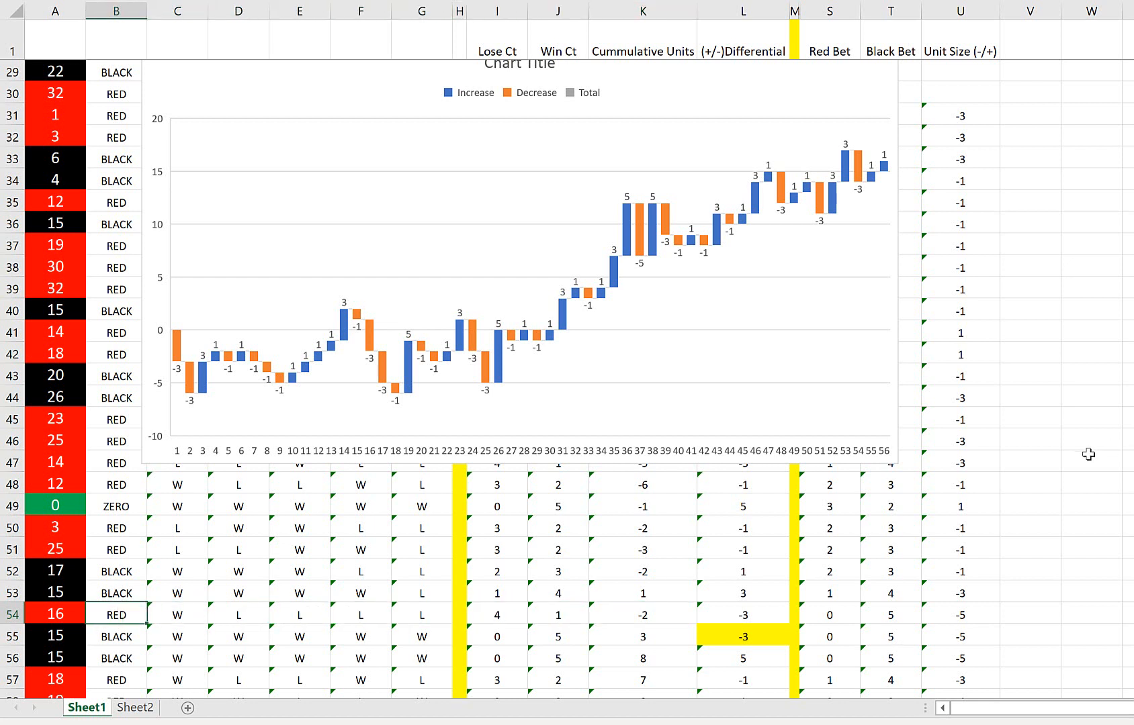
{"action": "left_click", "coordinate": [54, 505]}
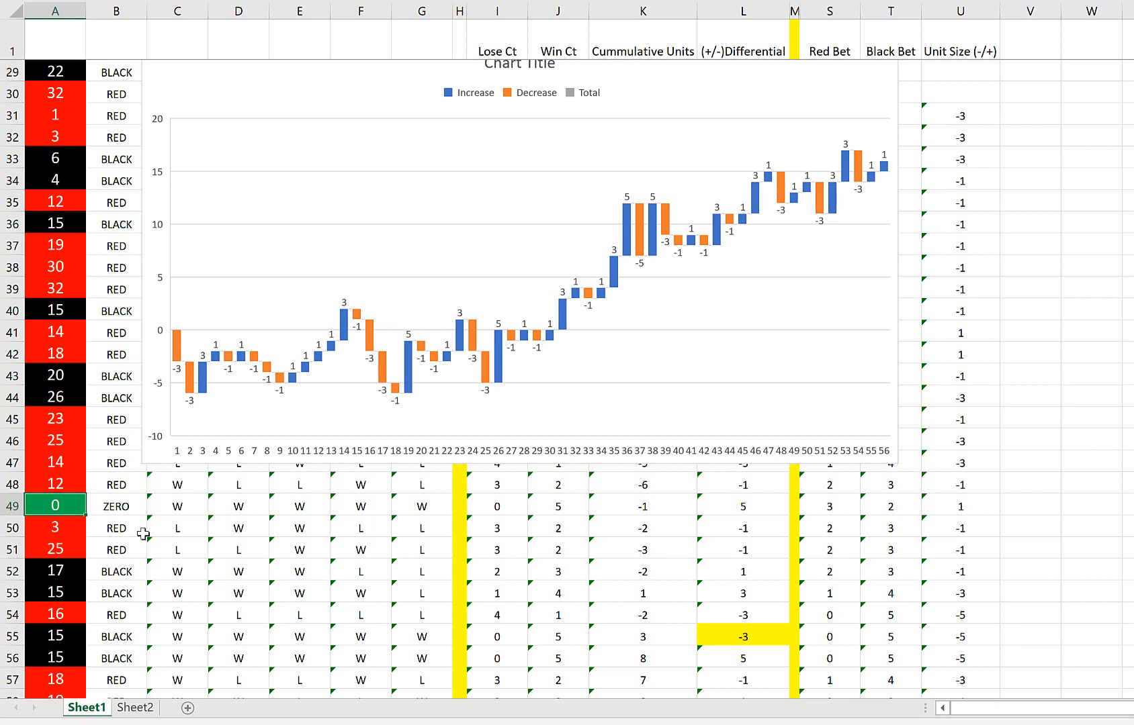
{"action": "mouse_move", "coordinate": [322, 407]}
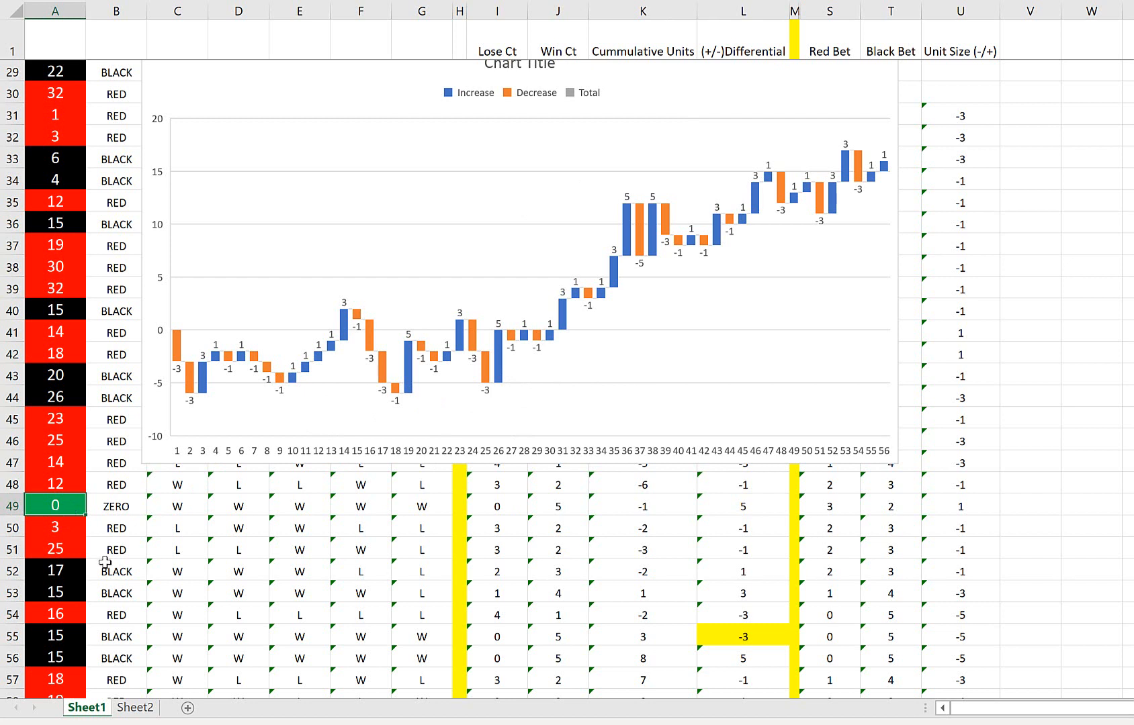
{"action": "left_click", "coordinate": [115, 526]}
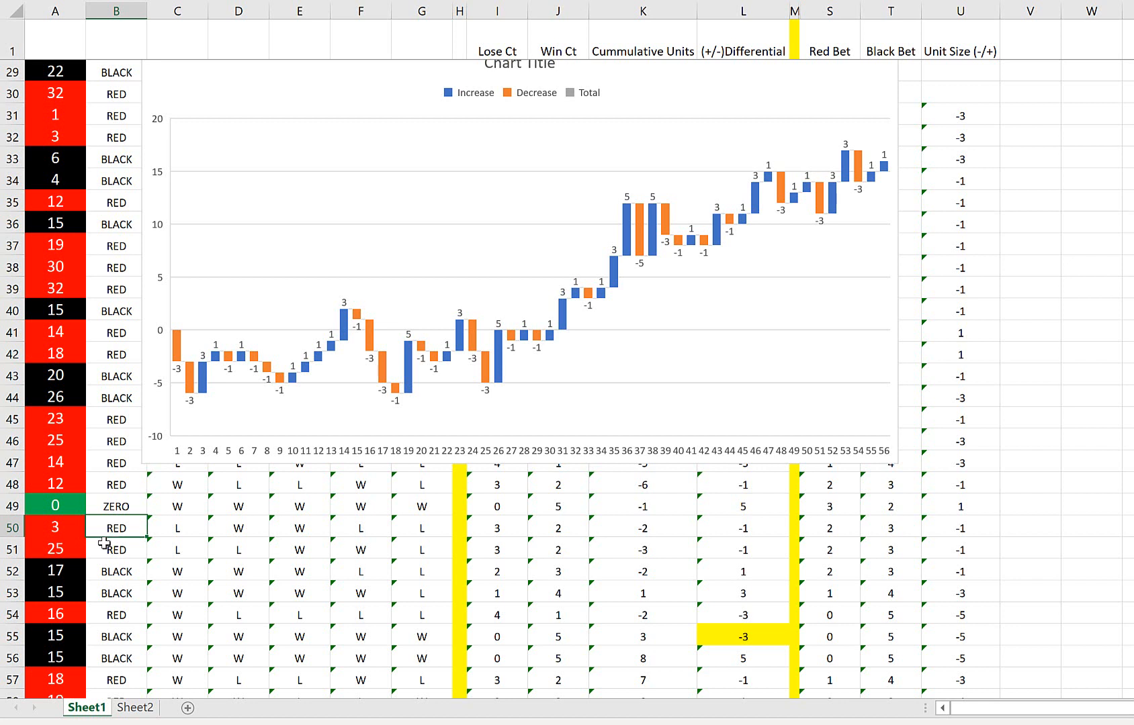
{"action": "mouse_move", "coordinate": [307, 603]}
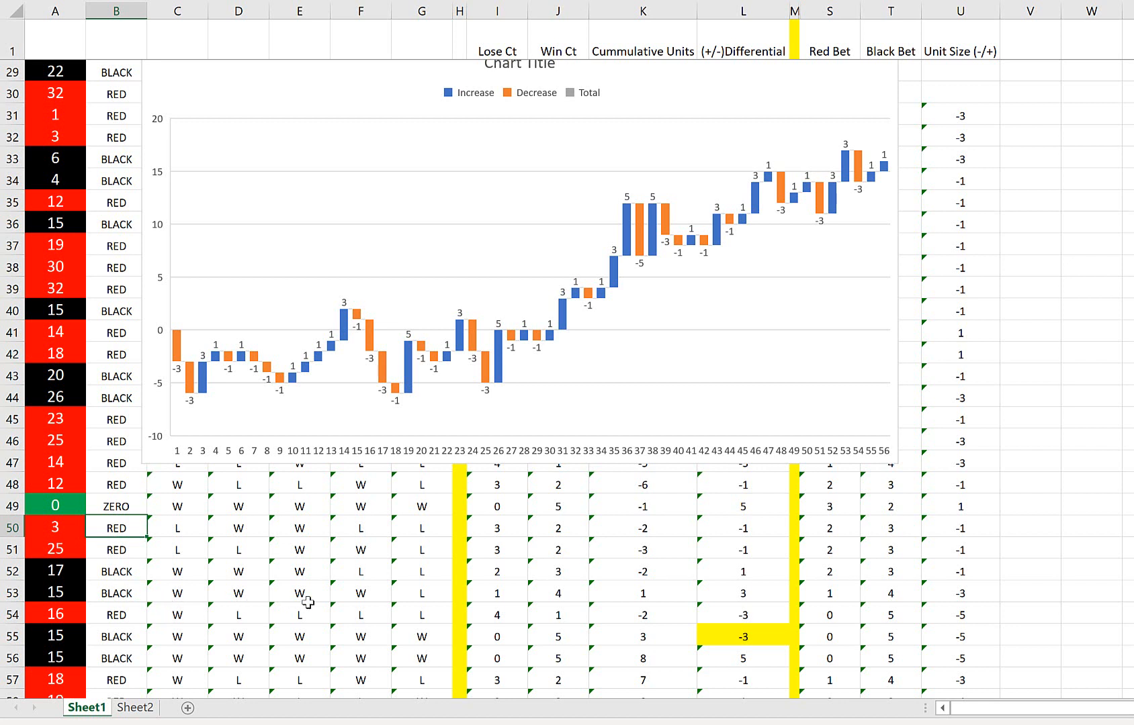
{"action": "left_click", "coordinate": [176, 550]}
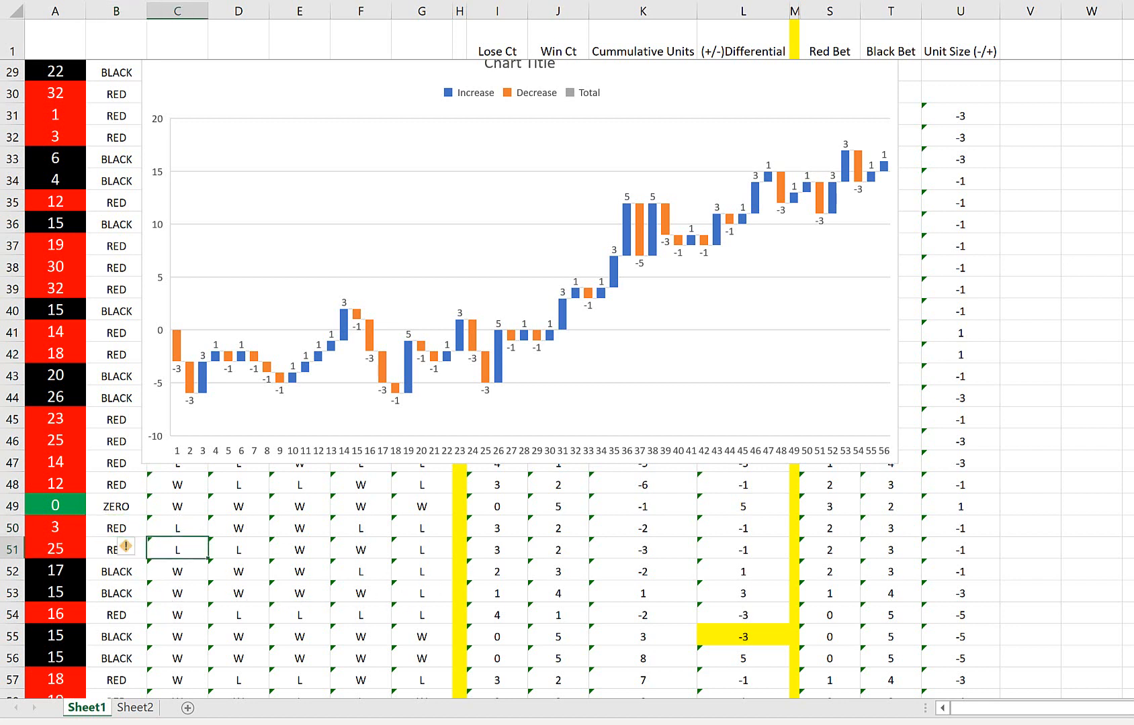
{"action": "left_click", "coordinate": [362, 528]}
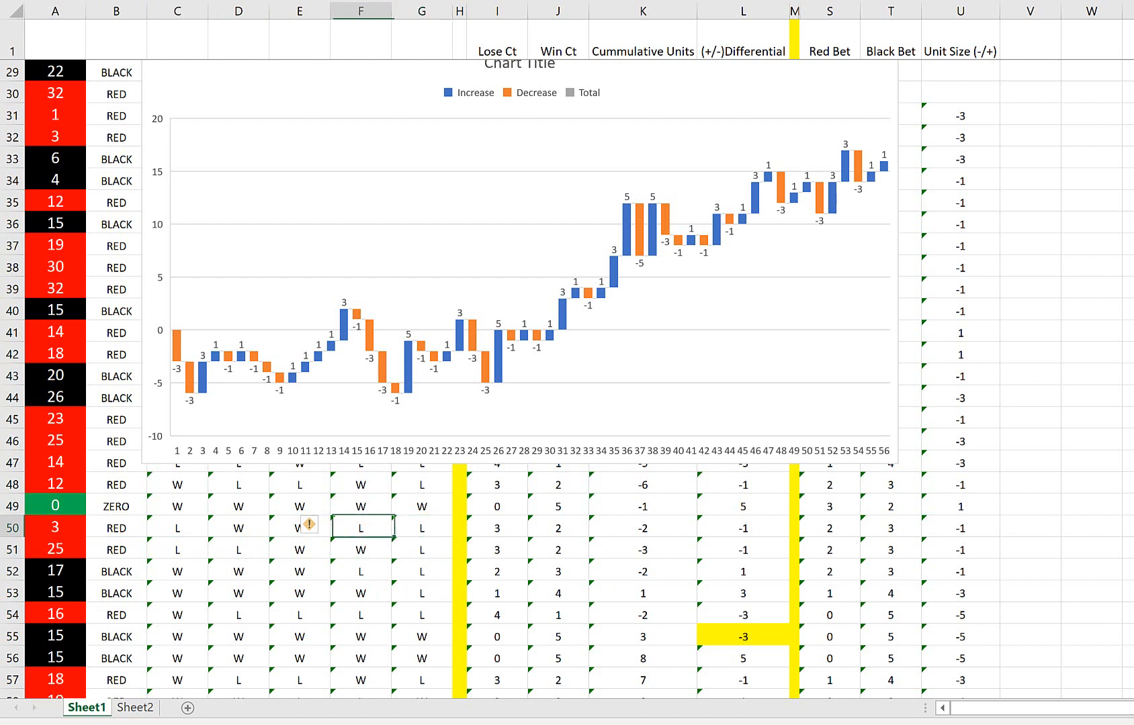
{"action": "left_click", "coordinate": [495, 526]}
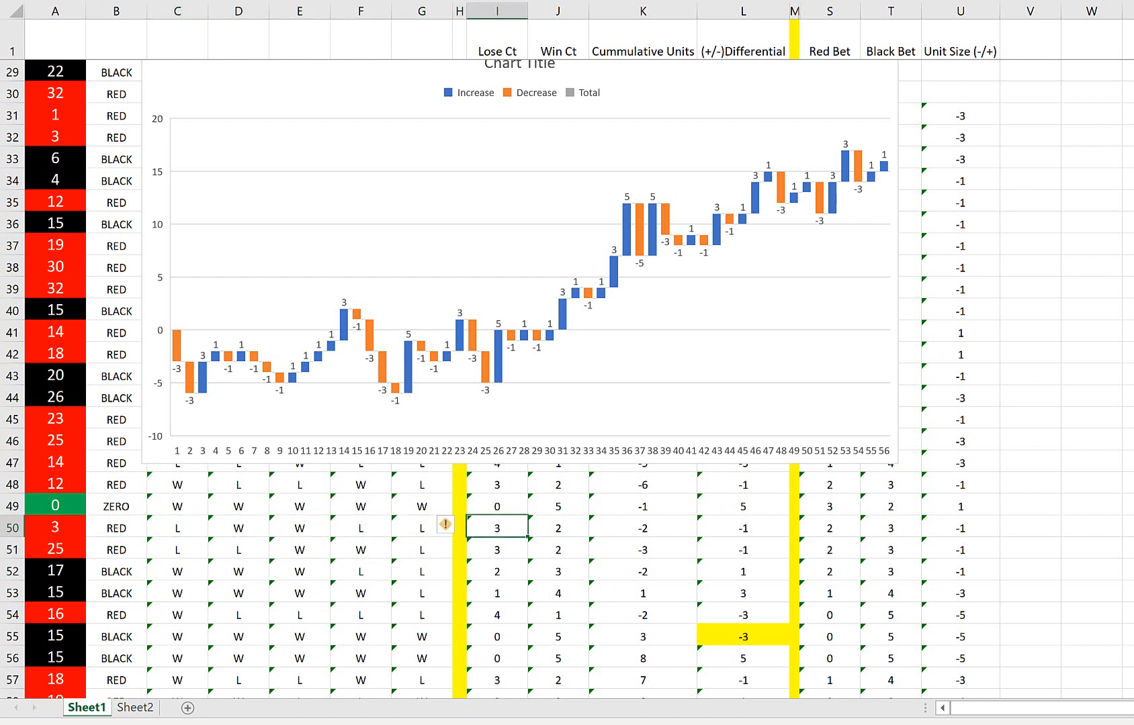
{"action": "left_click", "coordinate": [1029, 526]}
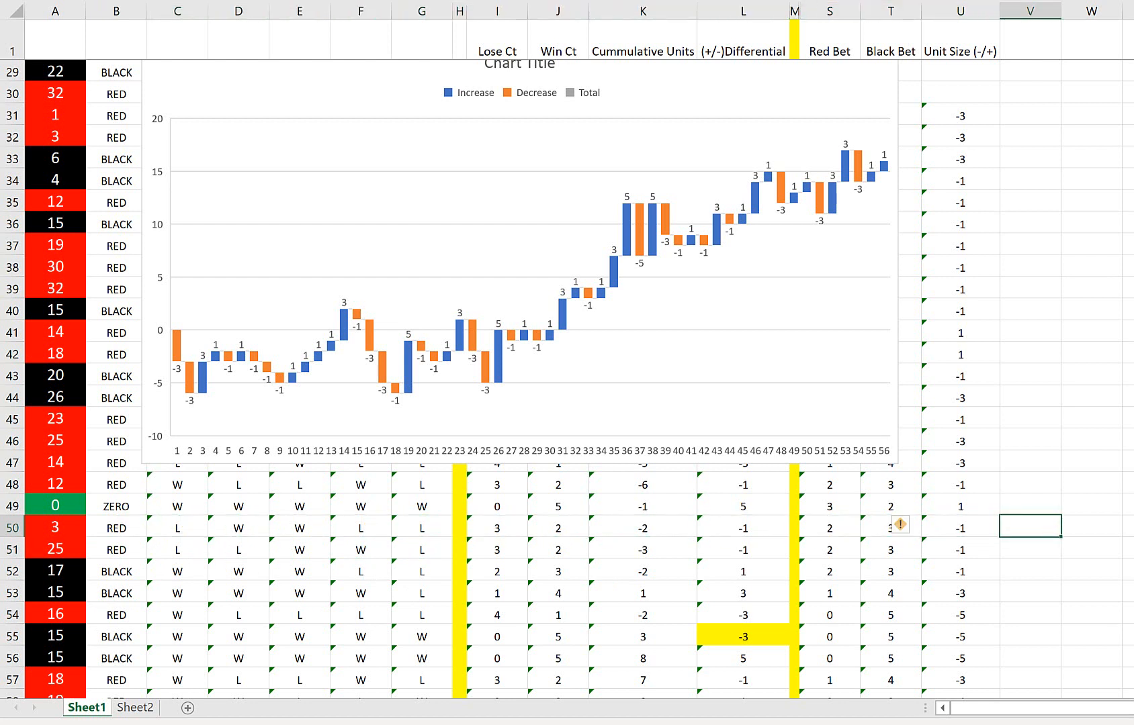
{"action": "left_click", "coordinate": [742, 527]}
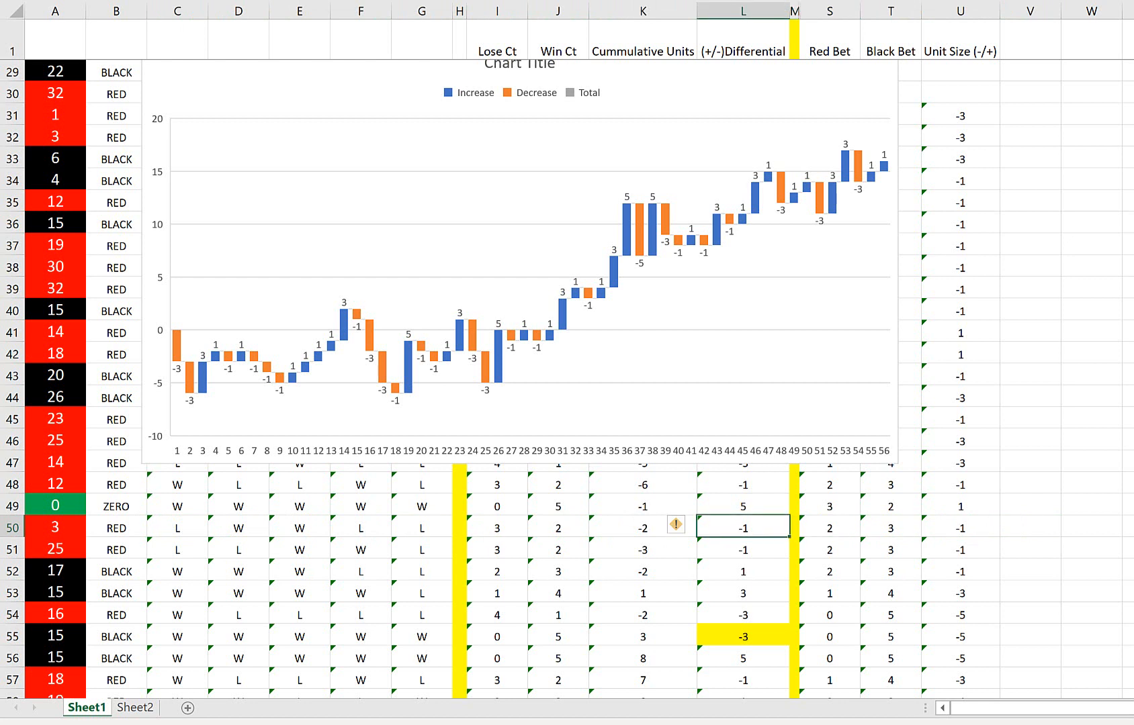
{"action": "left_click", "coordinate": [556, 550]}
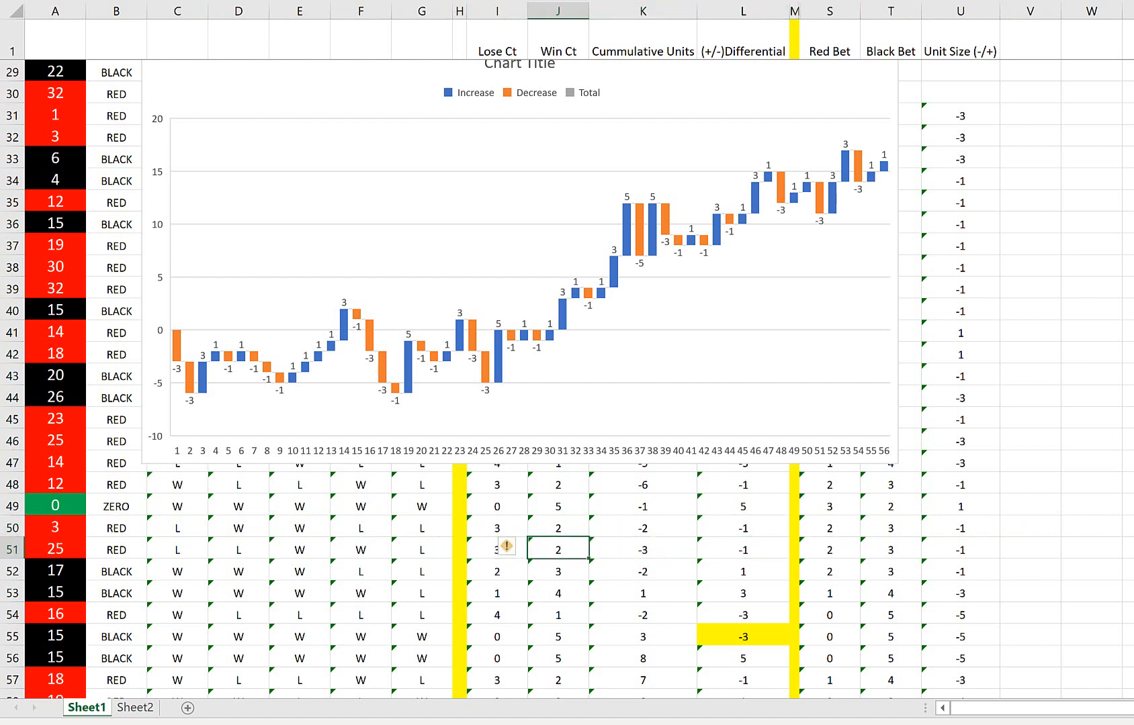
{"action": "left_click", "coordinate": [959, 549]}
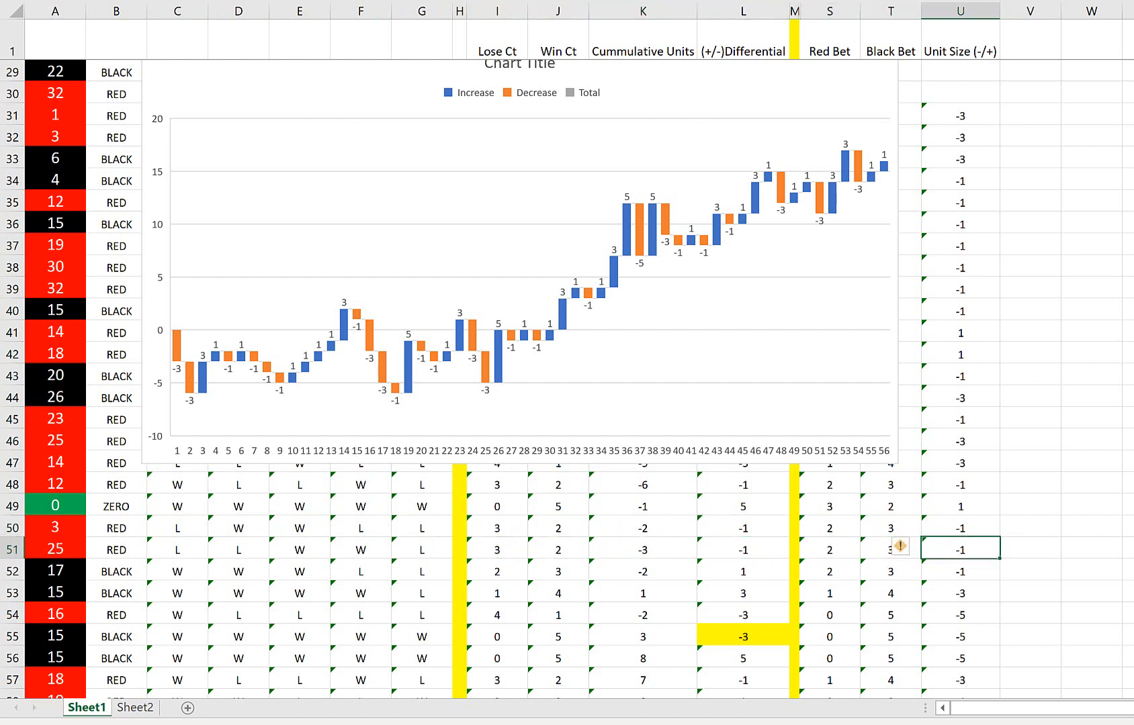
{"action": "left_click", "coordinate": [643, 549]}
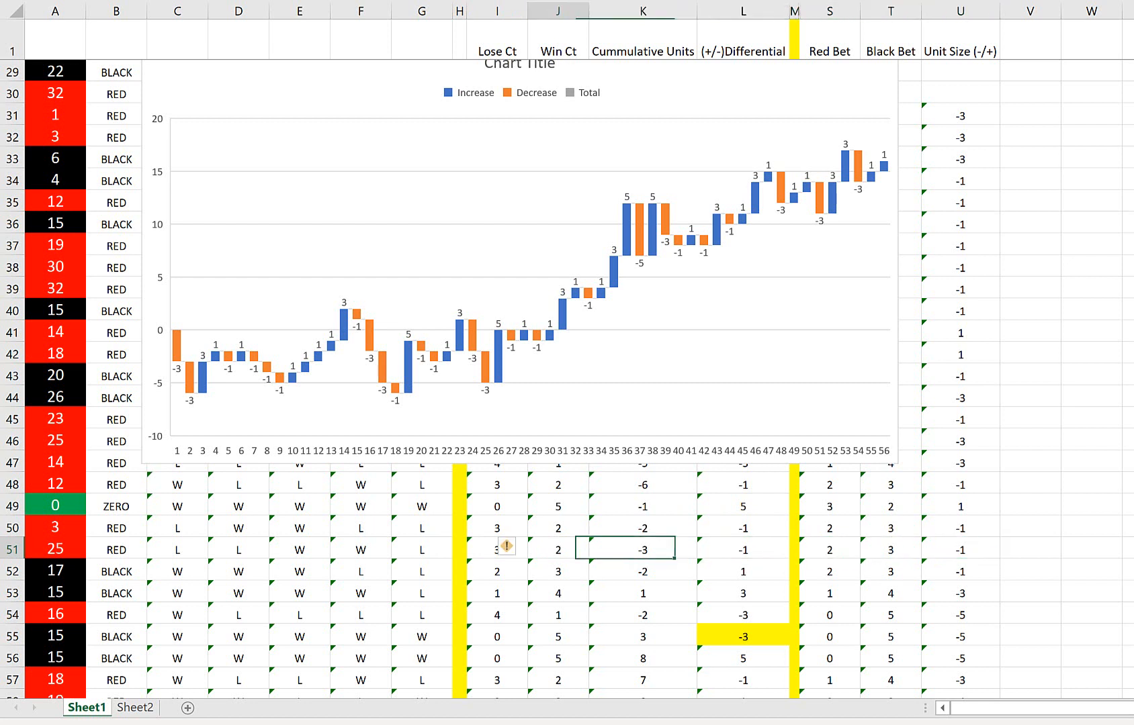
{"action": "left_click", "coordinate": [557, 549]}
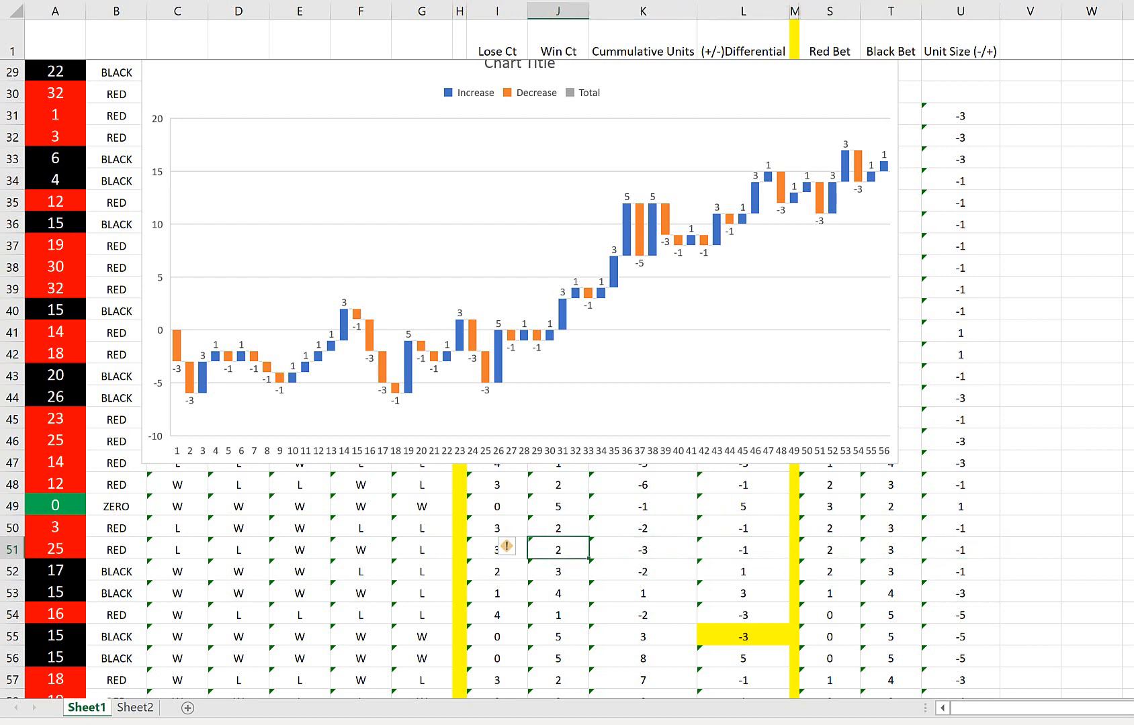
{"action": "left_click", "coordinate": [497, 550]}
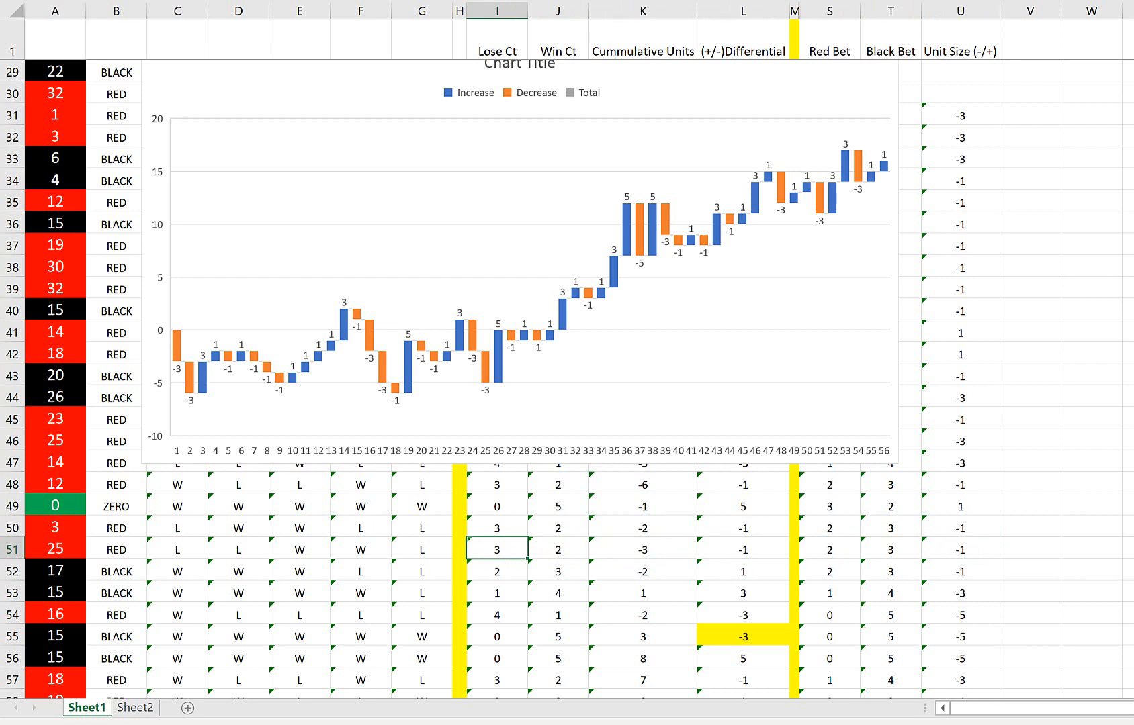
{"action": "left_click", "coordinate": [742, 549]}
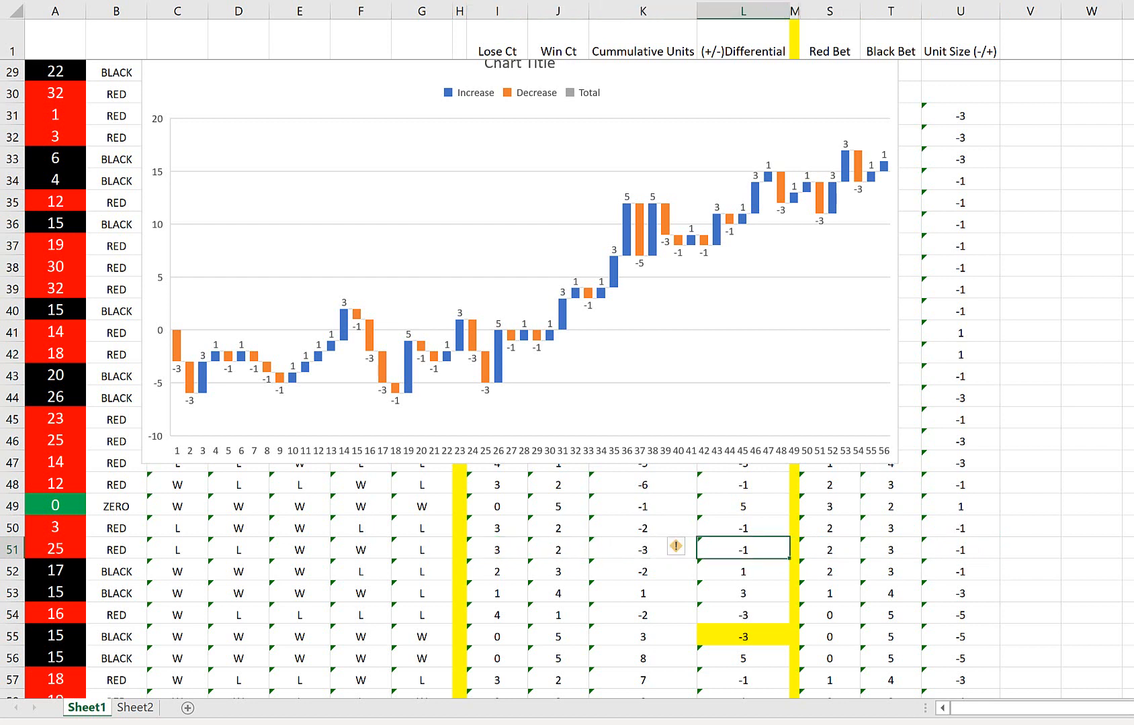
{"action": "left_click", "coordinate": [792, 591]}
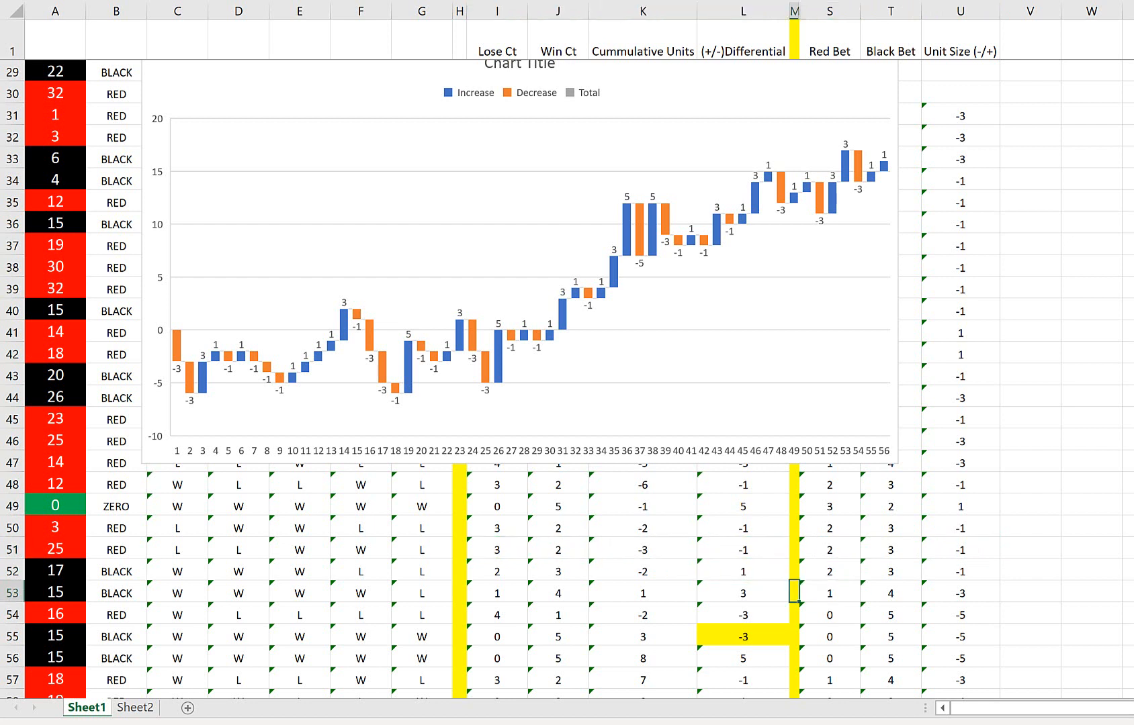
{"action": "left_click", "coordinate": [890, 615]}
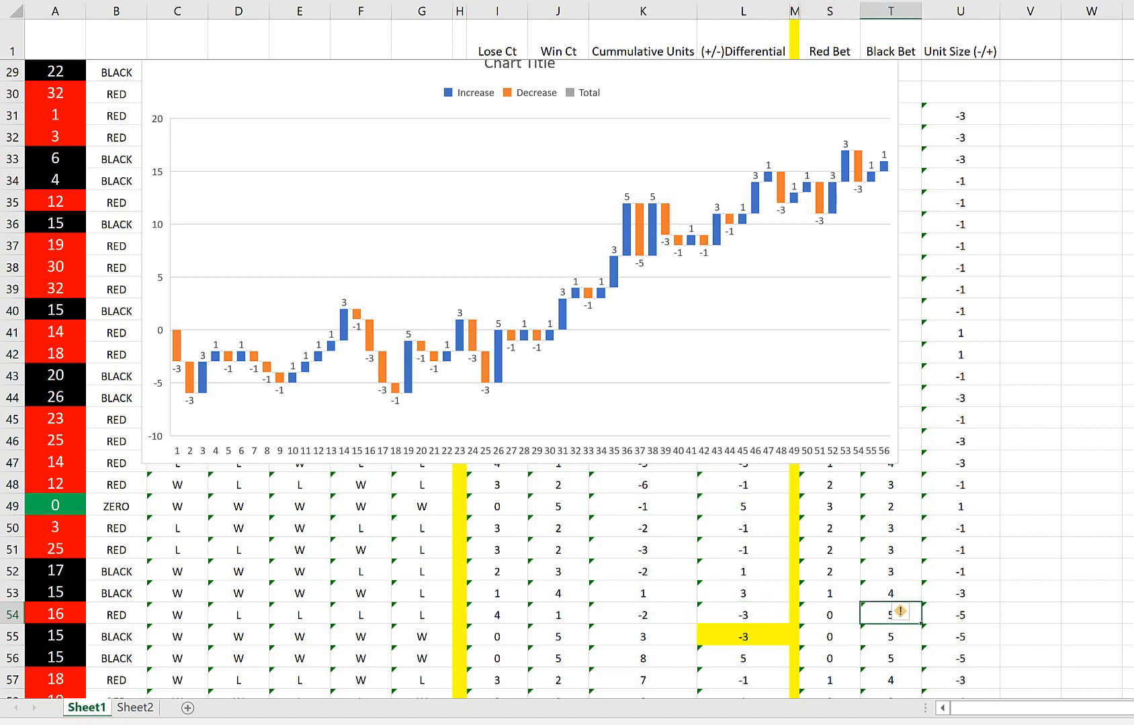
{"action": "left_click", "coordinate": [742, 614]}
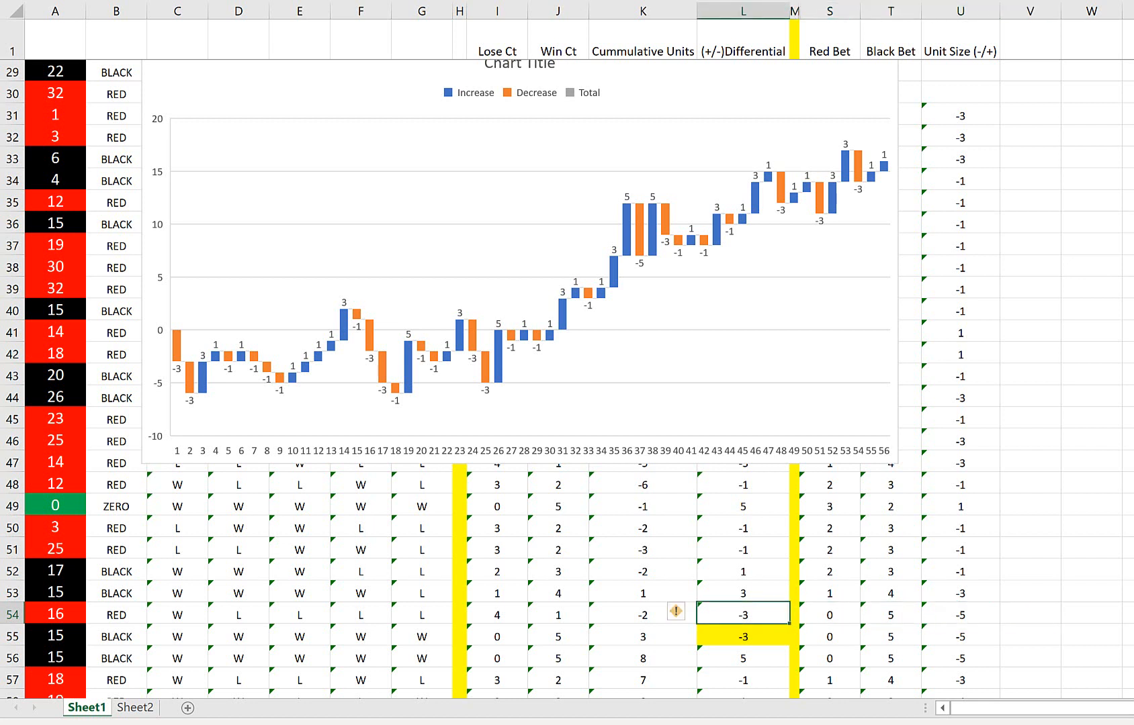
{"action": "left_click", "coordinate": [891, 637]}
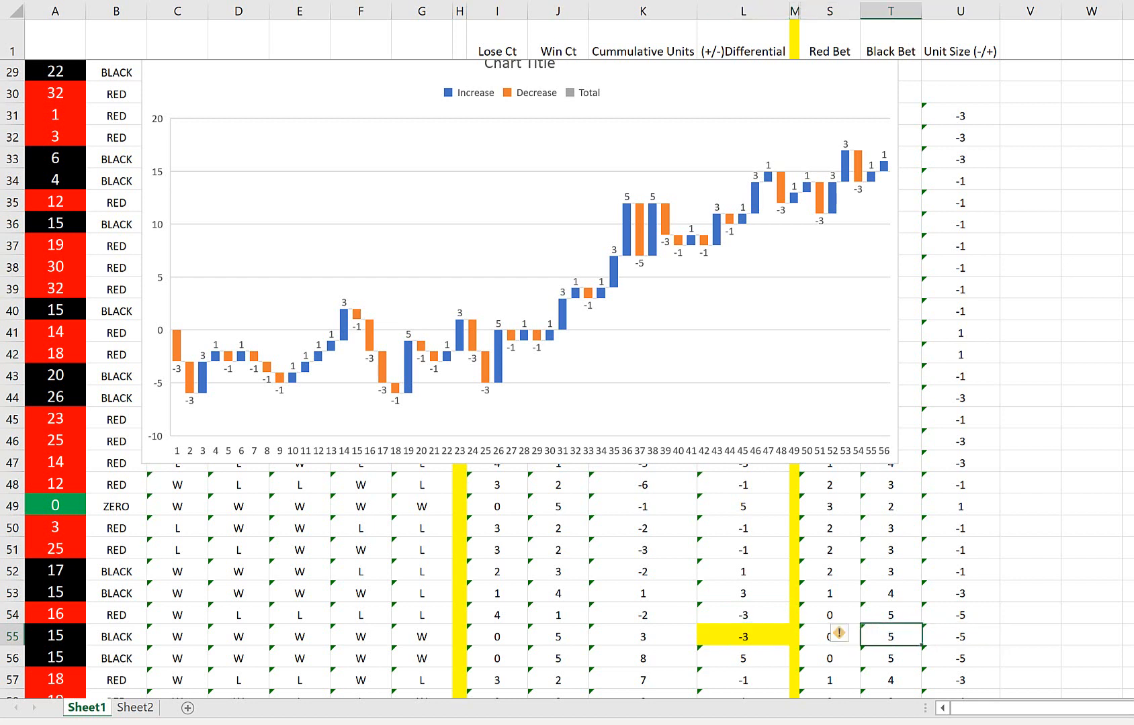
{"action": "left_click", "coordinate": [741, 636]}
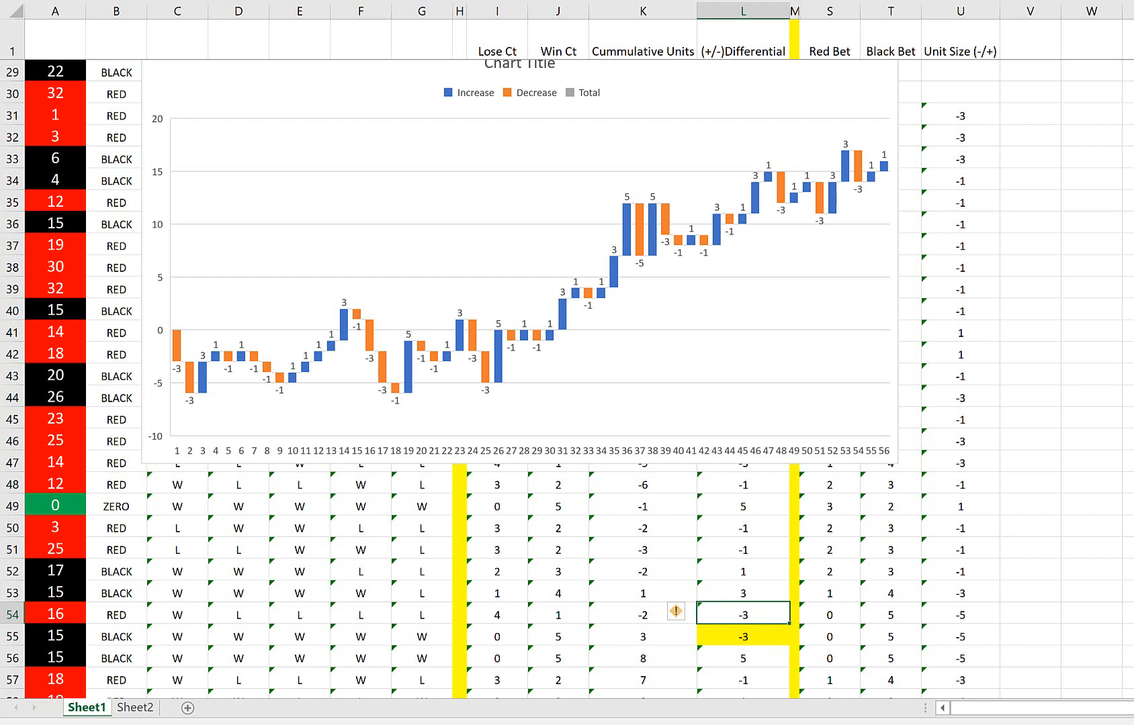
{"action": "scroll", "scroll_direction": "down", "scroll_amount": 3}
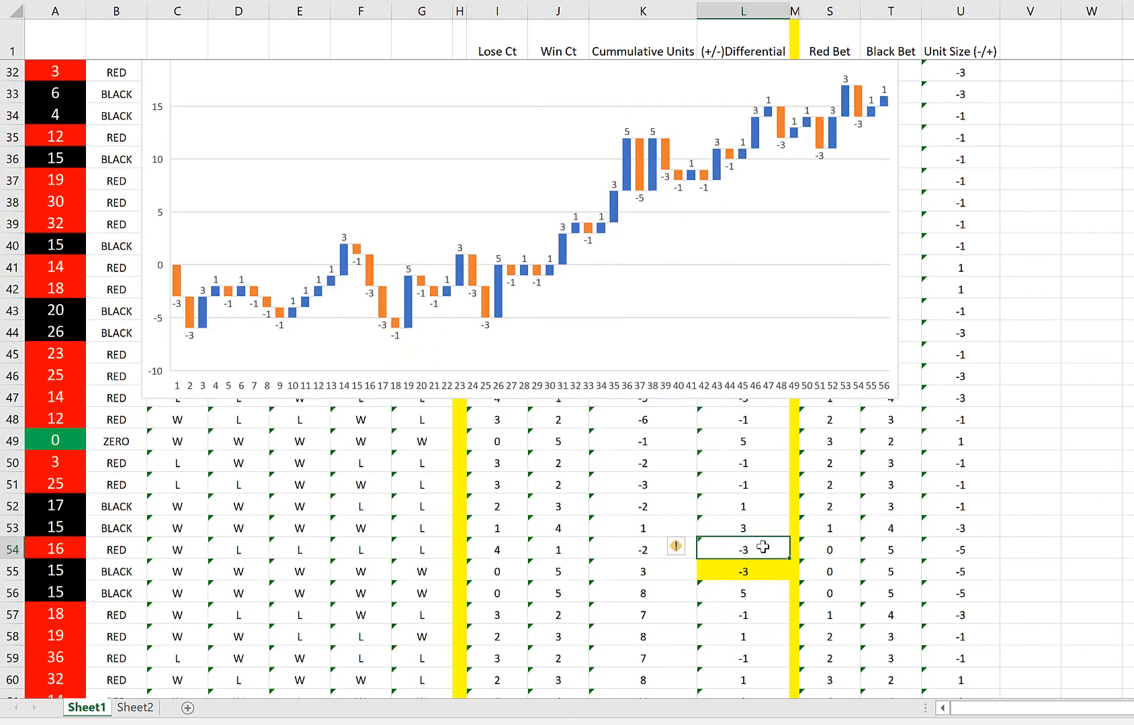
{"action": "left_click", "coordinate": [743, 571]}
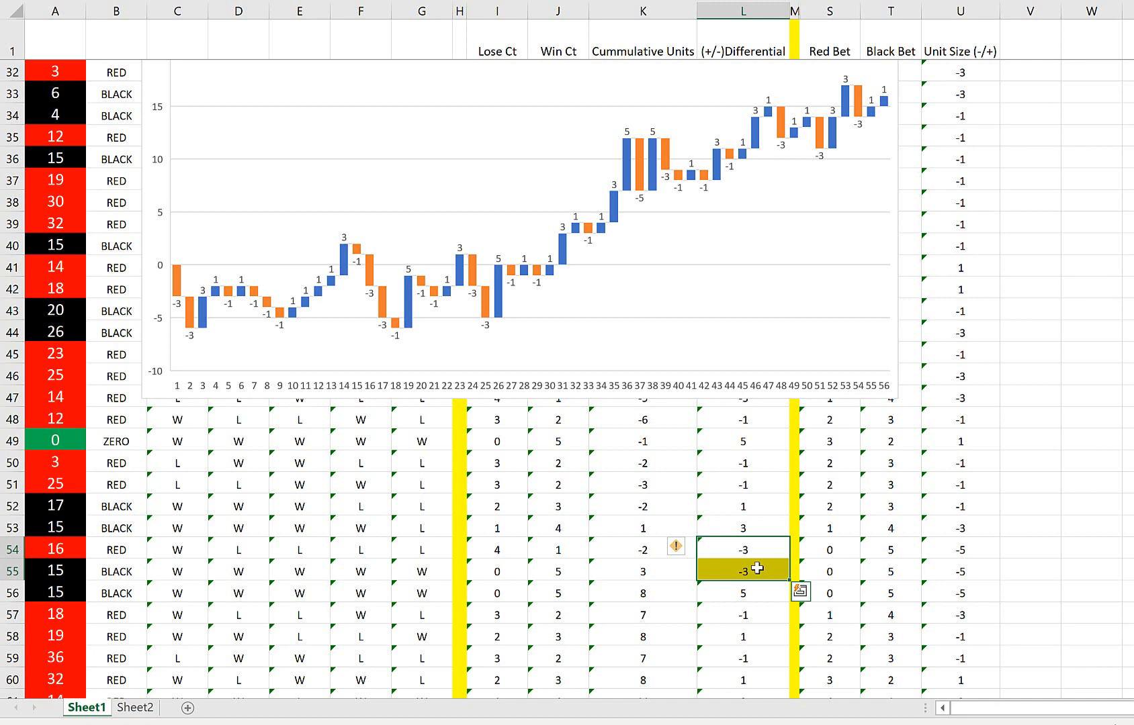
{"action": "mouse_move", "coordinate": [952, 546]}
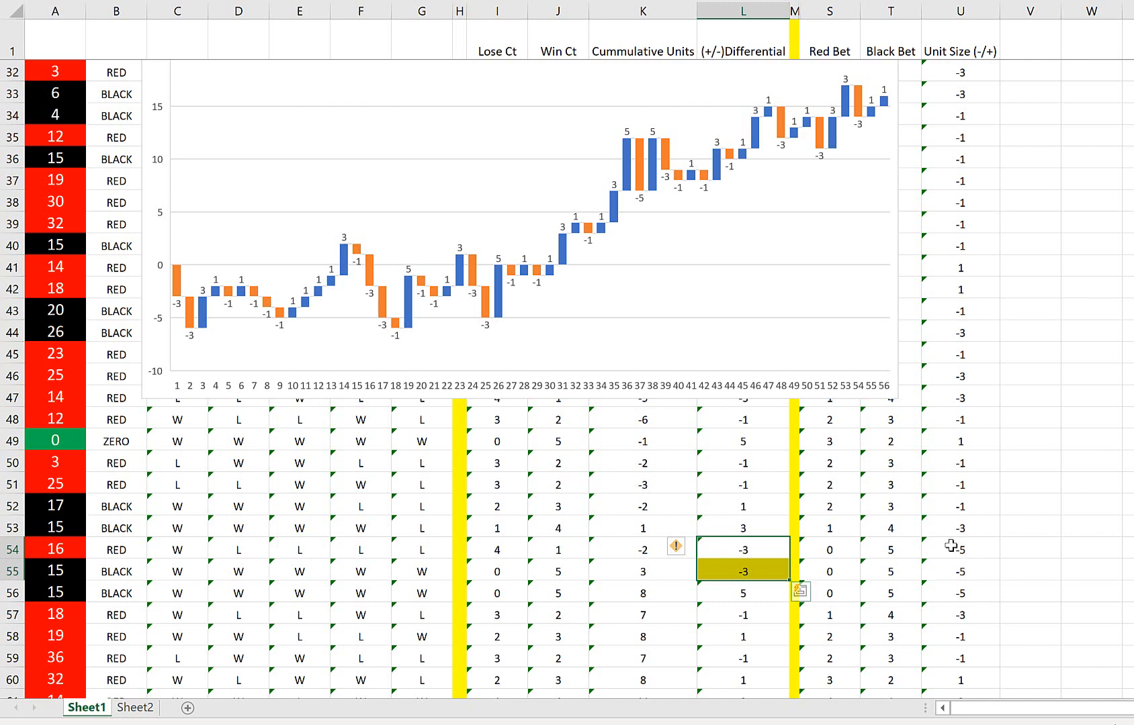
{"action": "left_click", "coordinate": [891, 571]}
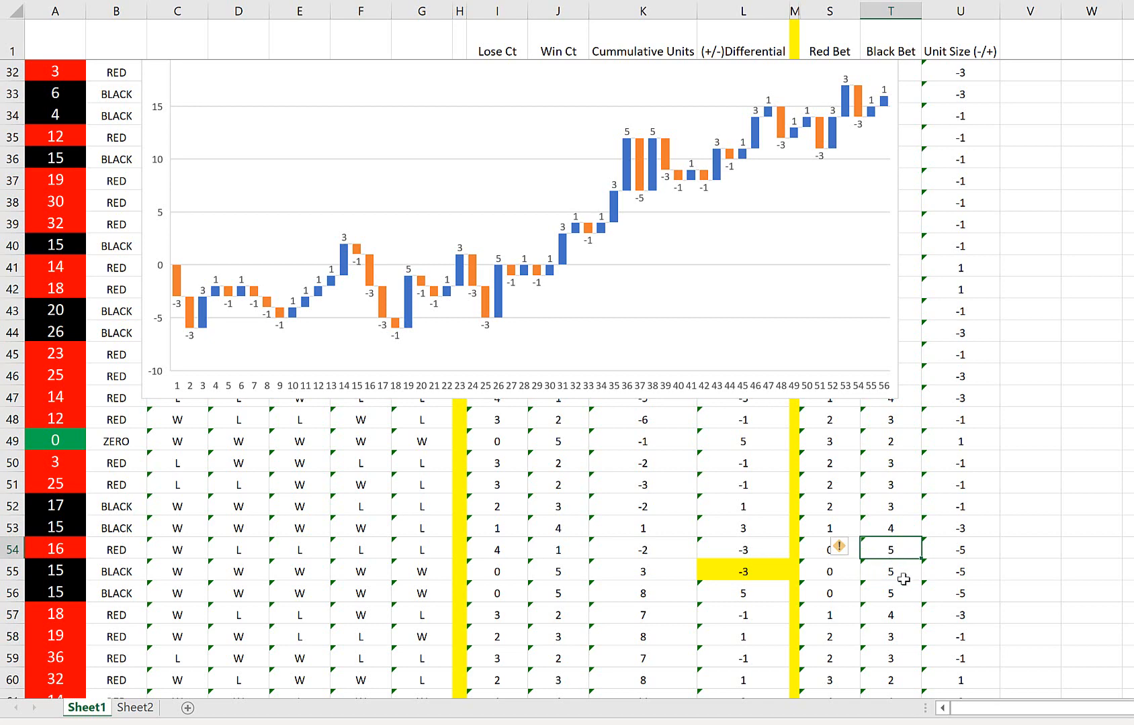
{"action": "left_click", "coordinate": [743, 571]}
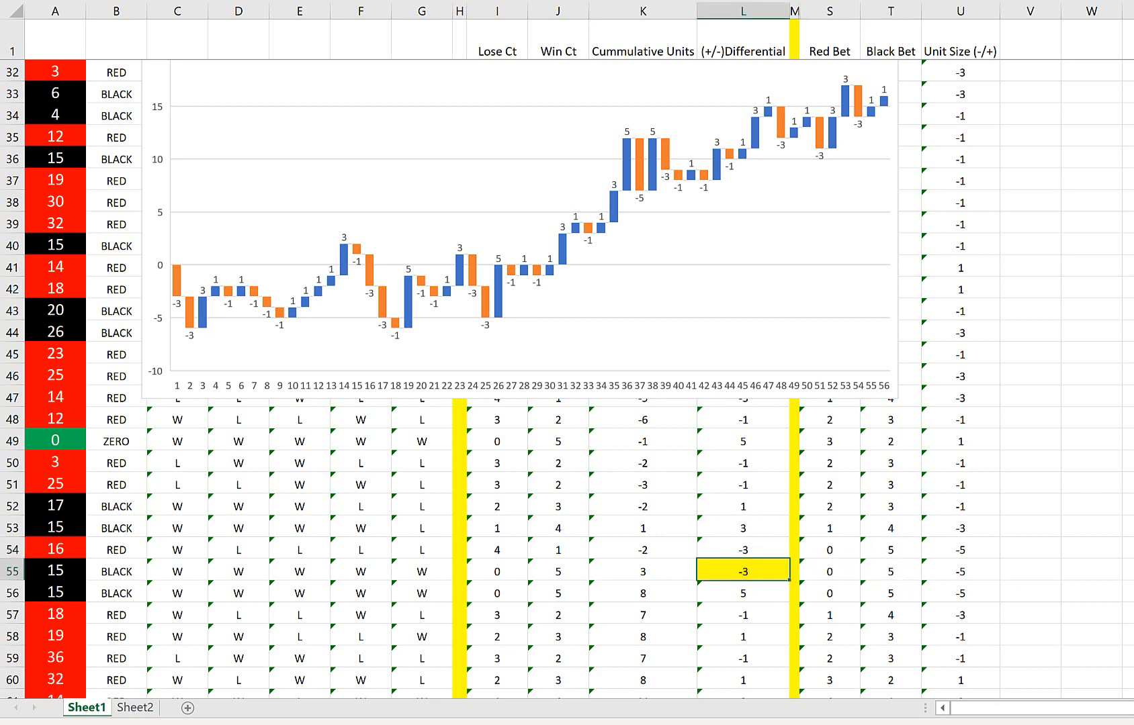
{"action": "left_click", "coordinate": [742, 593]}
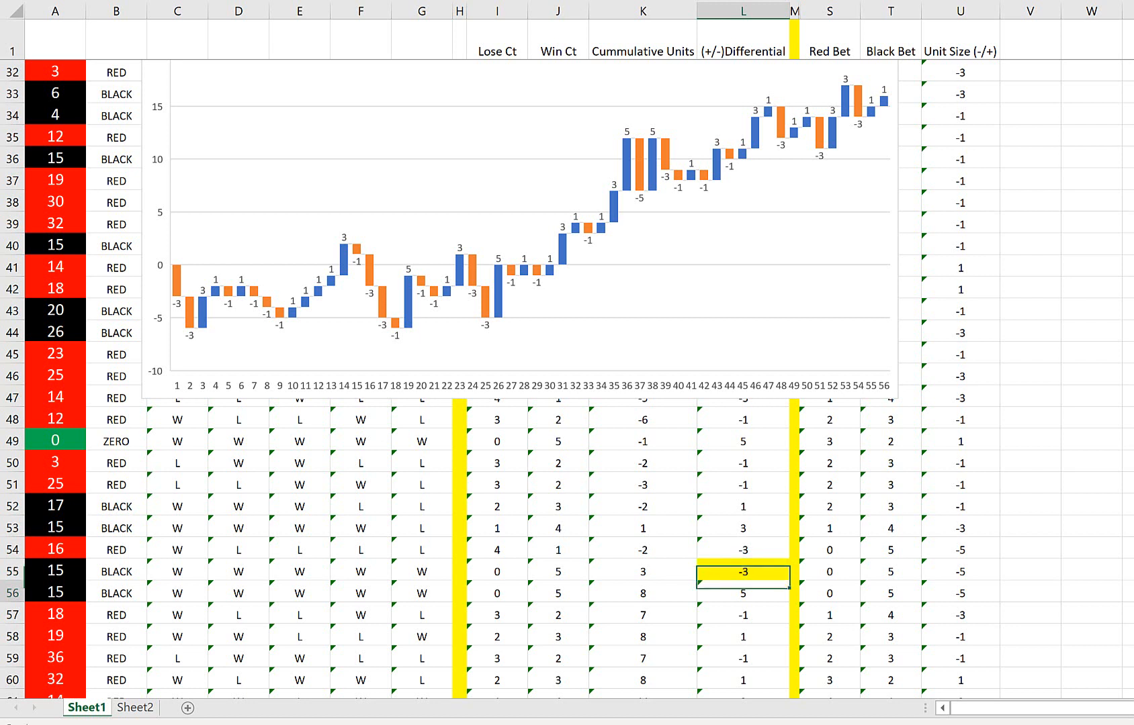
{"action": "left_click", "coordinate": [961, 571]}
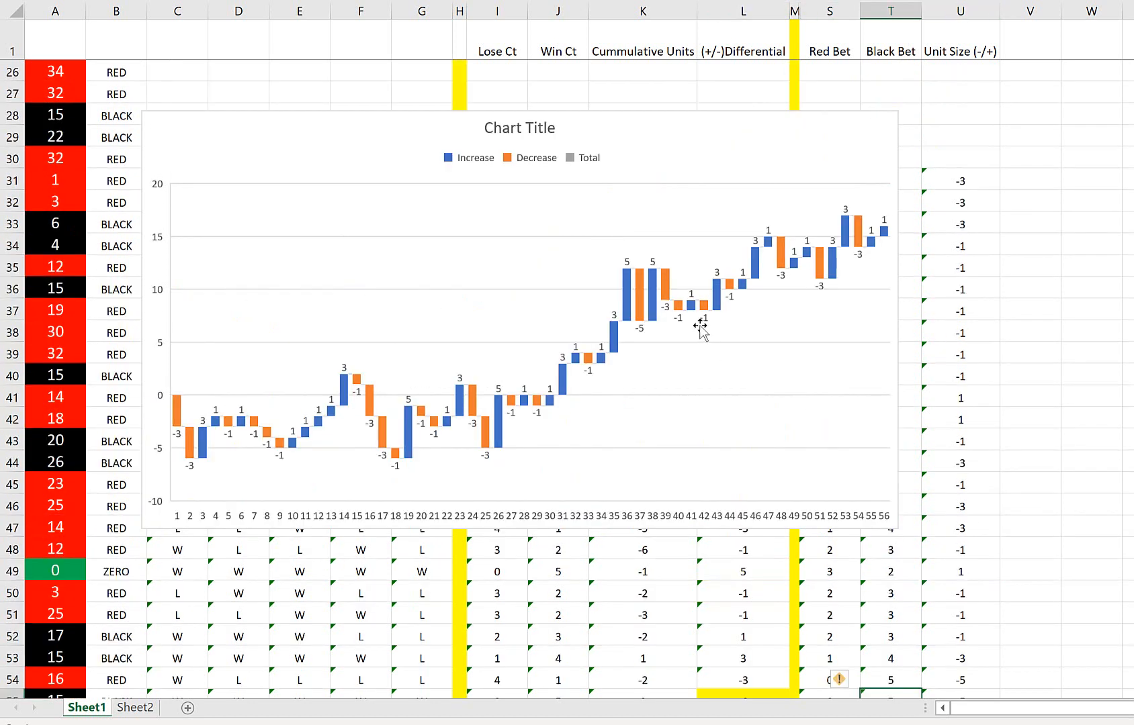
{"action": "scroll", "scroll_direction": "down", "scroll_amount": 3}
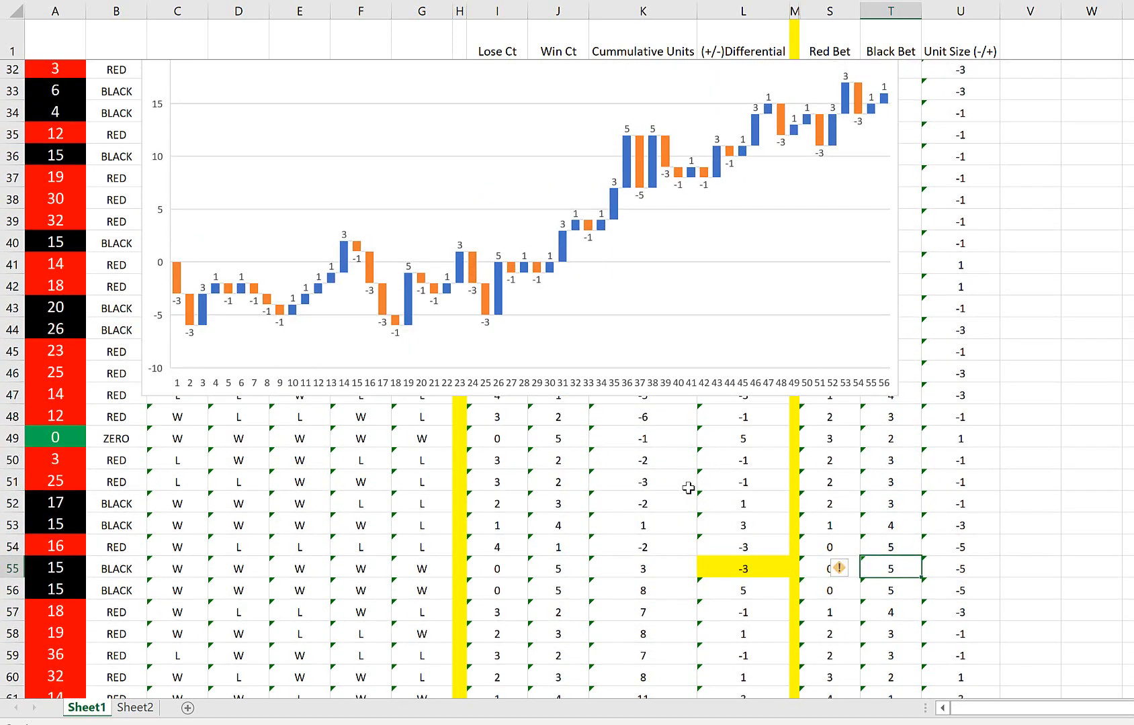
{"action": "scroll", "scroll_direction": "up", "scroll_amount": 3}
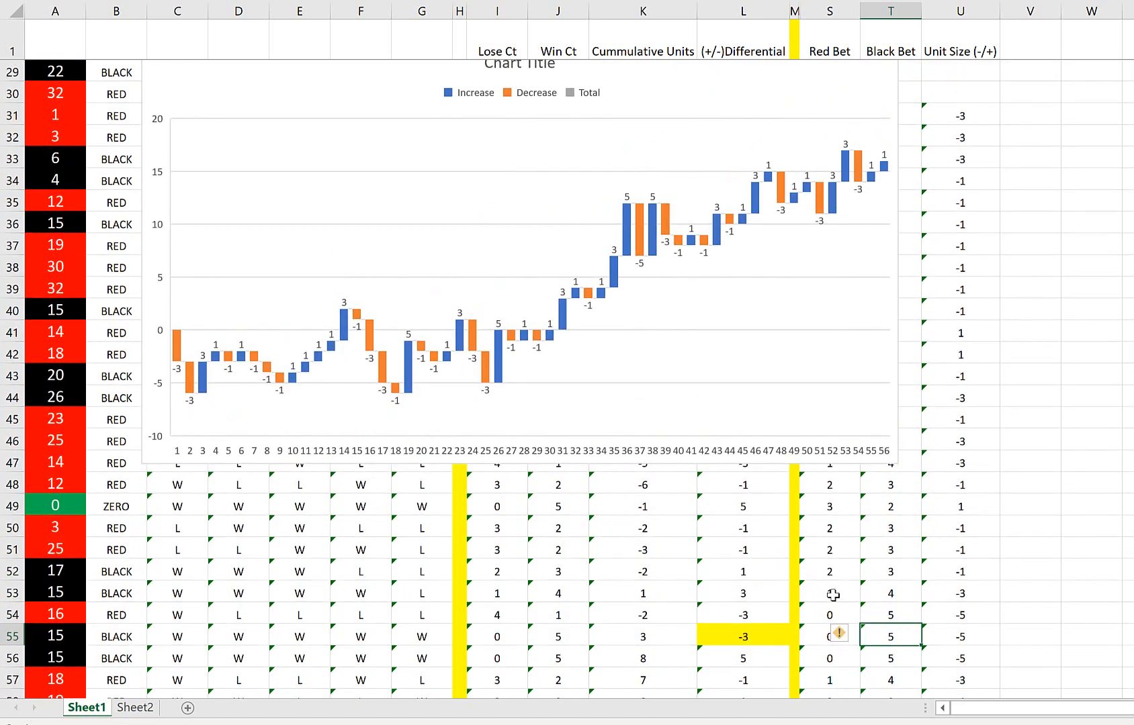
{"action": "scroll", "scroll_direction": "down", "scroll_amount": 3}
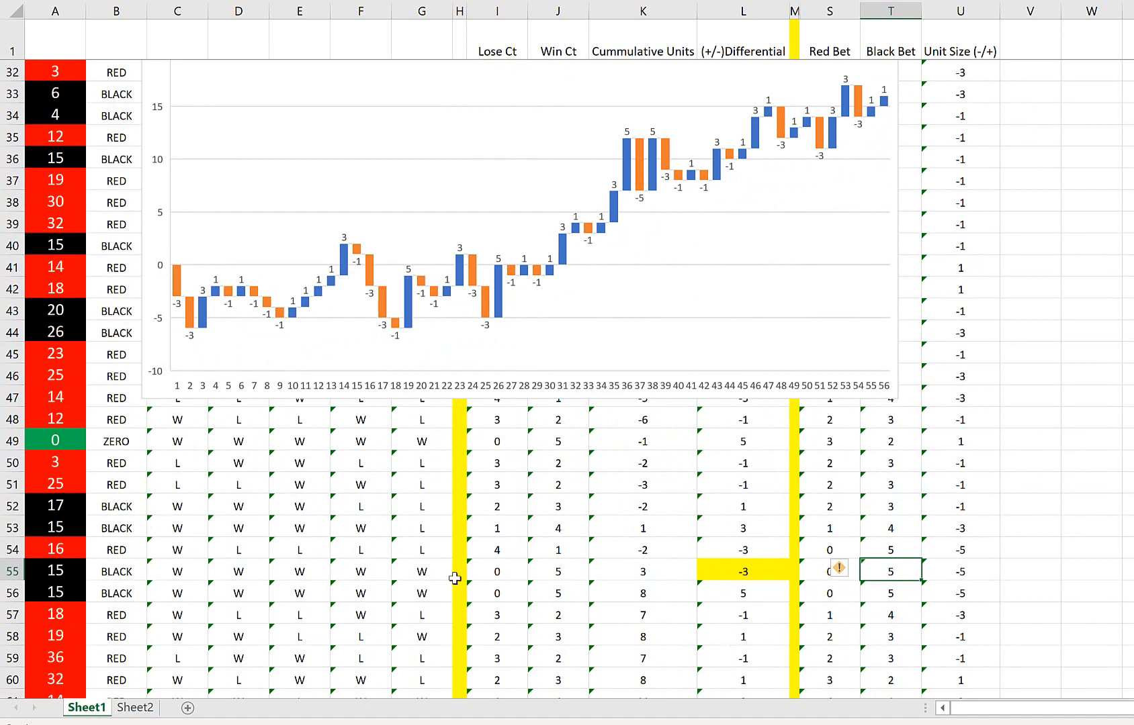
{"action": "mouse_move", "coordinate": [268, 534]}
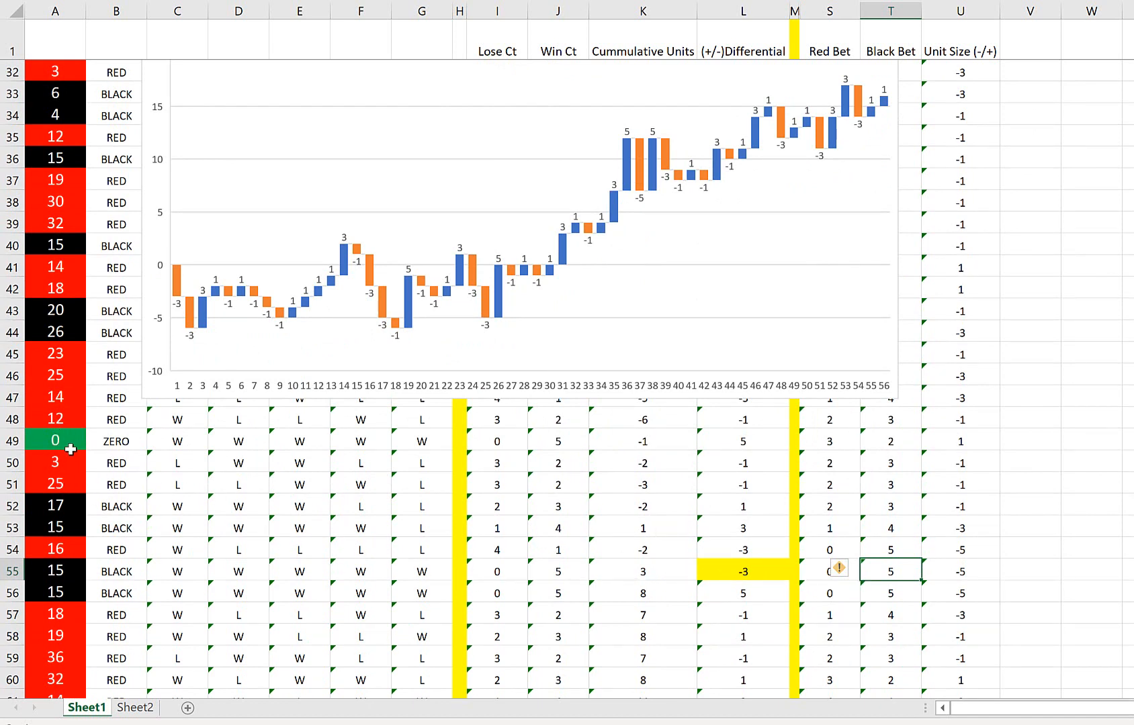
{"action": "mouse_move", "coordinate": [94, 435]}
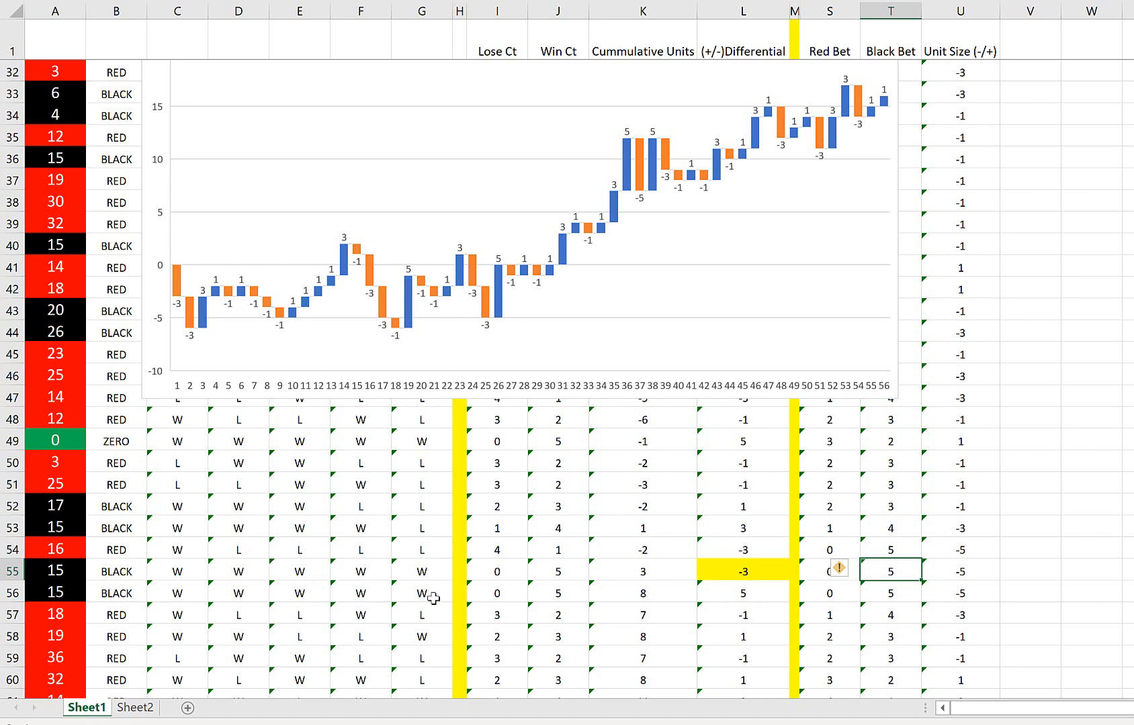
{"action": "mouse_move", "coordinate": [598, 522]}
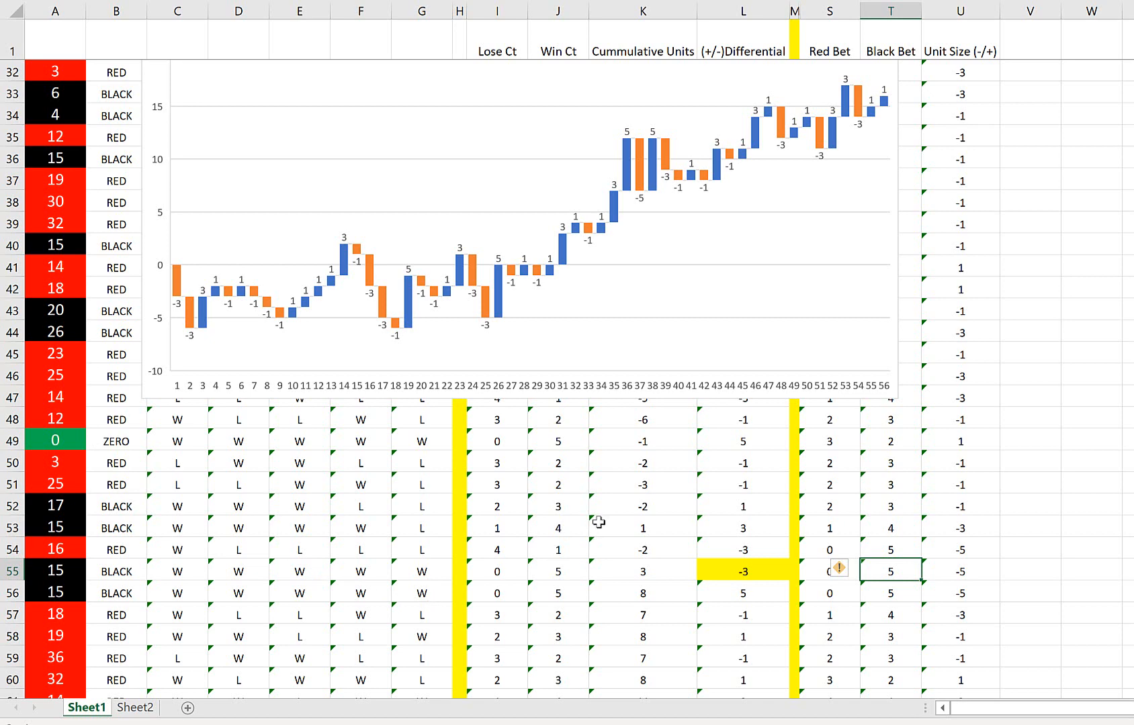
{"action": "mouse_move", "coordinate": [765, 548]}
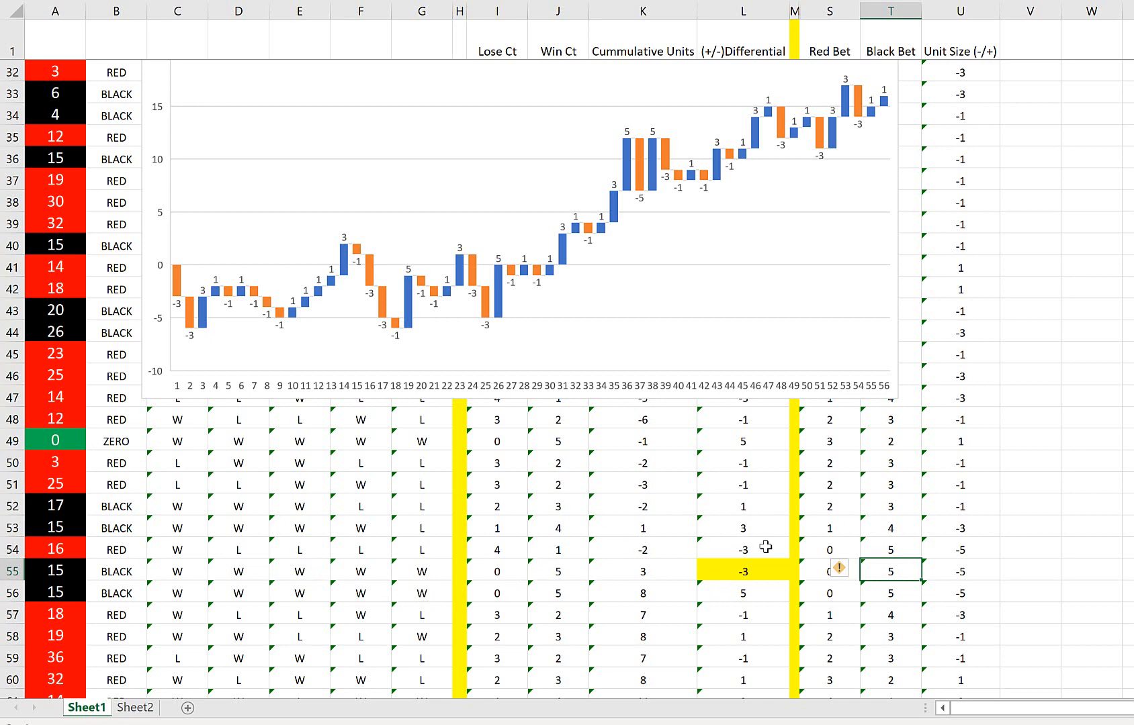
{"action": "scroll", "scroll_direction": "down", "scroll_amount": 3}
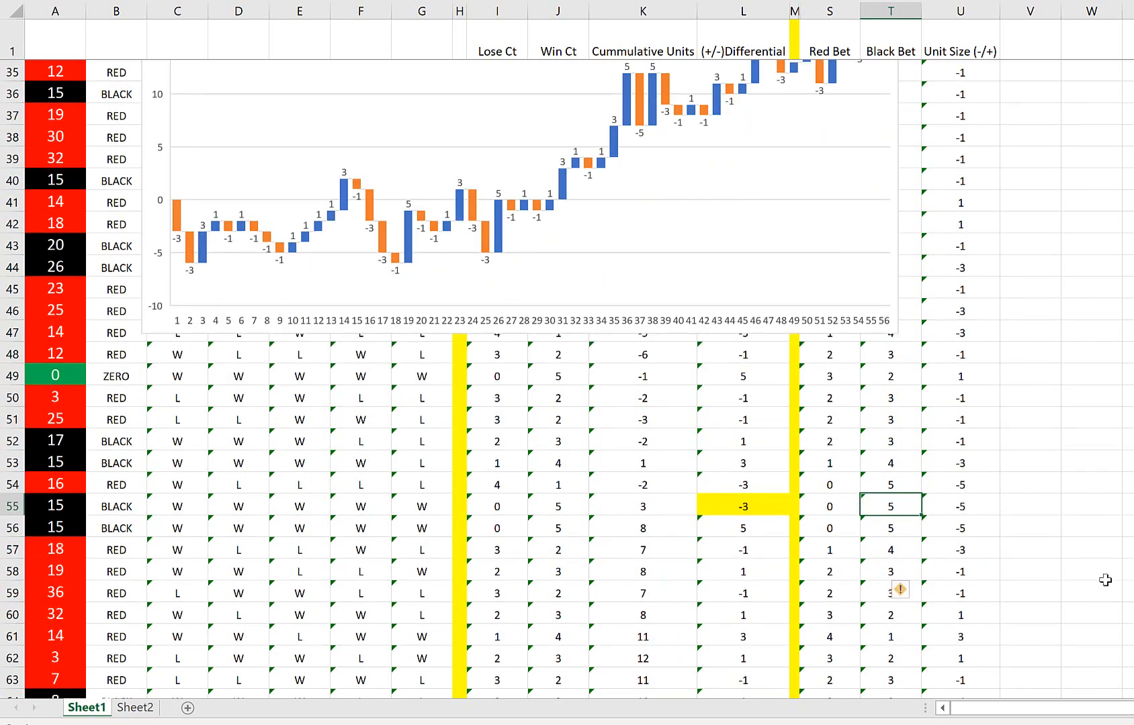
{"action": "left_click", "coordinate": [743, 614]}
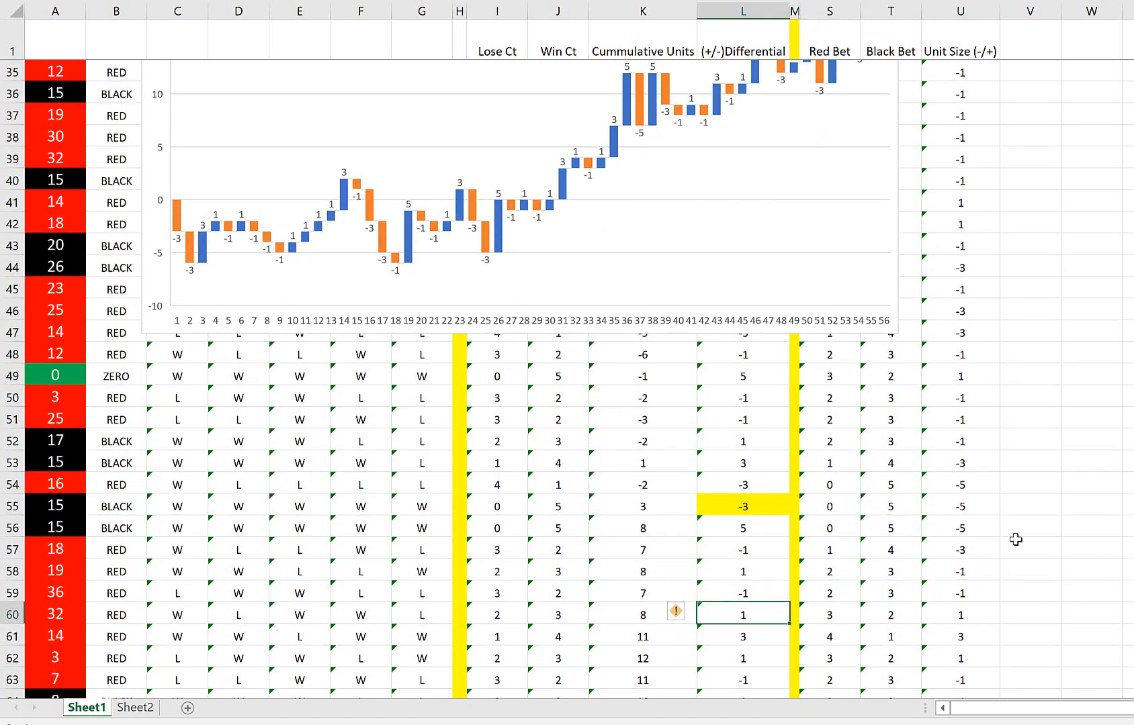
{"action": "scroll", "scroll_direction": "down", "scroll_amount": 3}
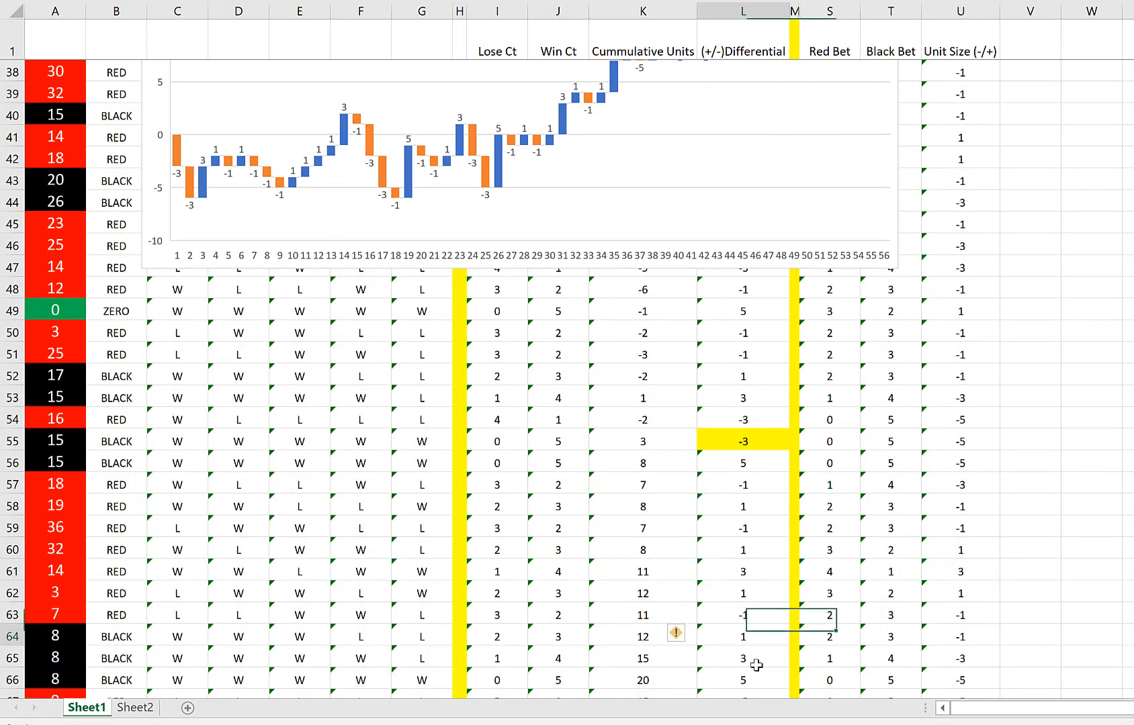
{"action": "left_click", "coordinate": [960, 680]}
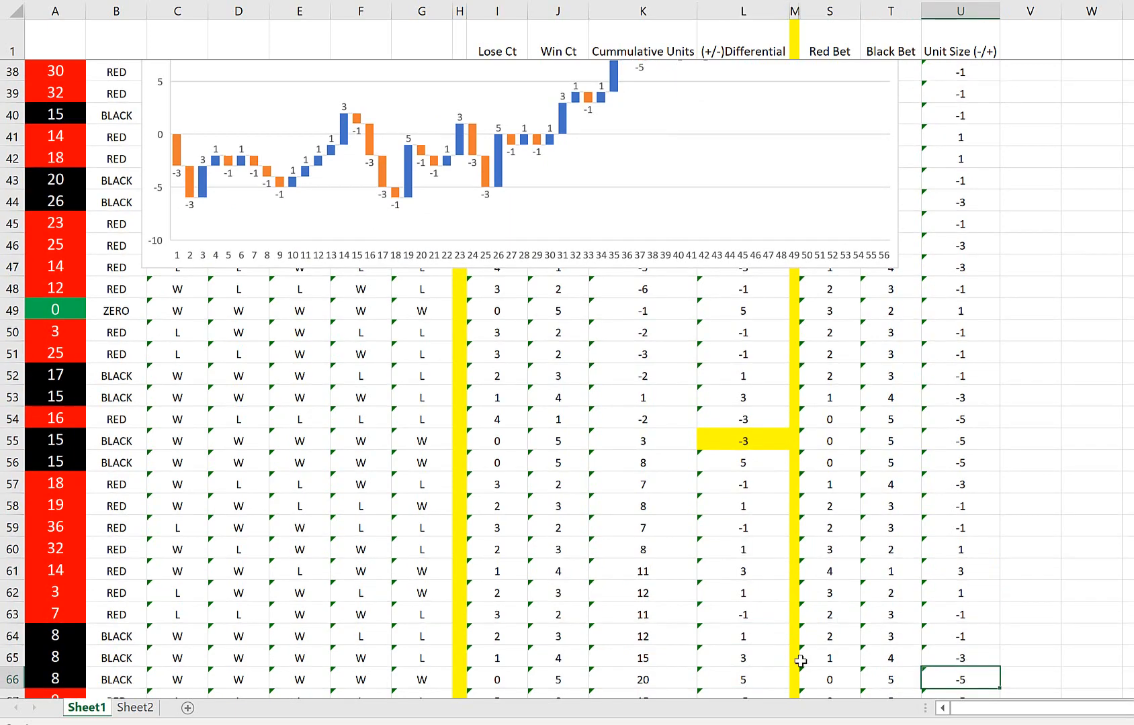
{"action": "scroll", "scroll_direction": "down", "scroll_amount": 3}
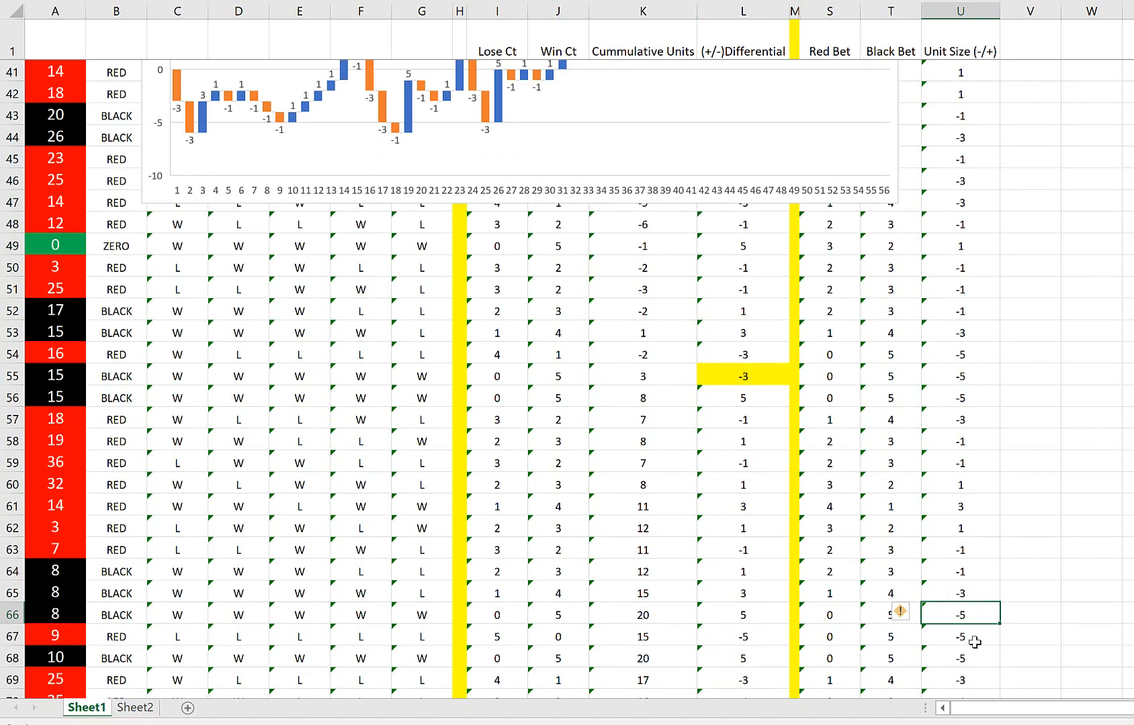
{"action": "mouse_move", "coordinate": [979, 533]}
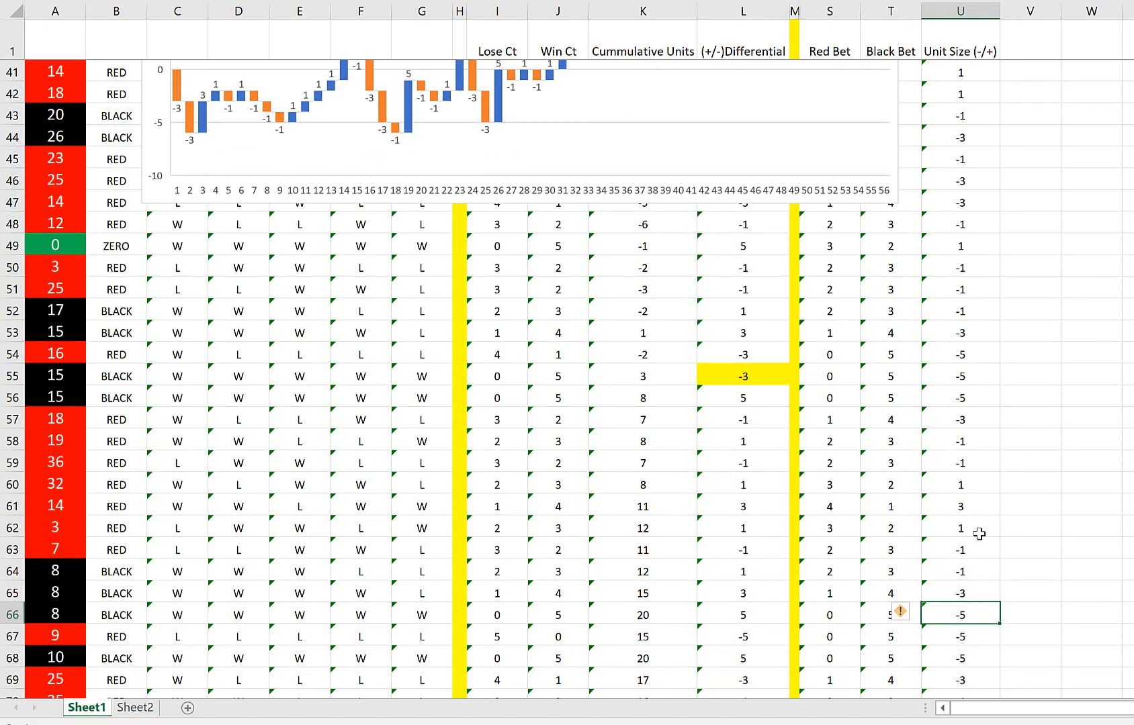
{"action": "mouse_move", "coordinate": [960, 563]}
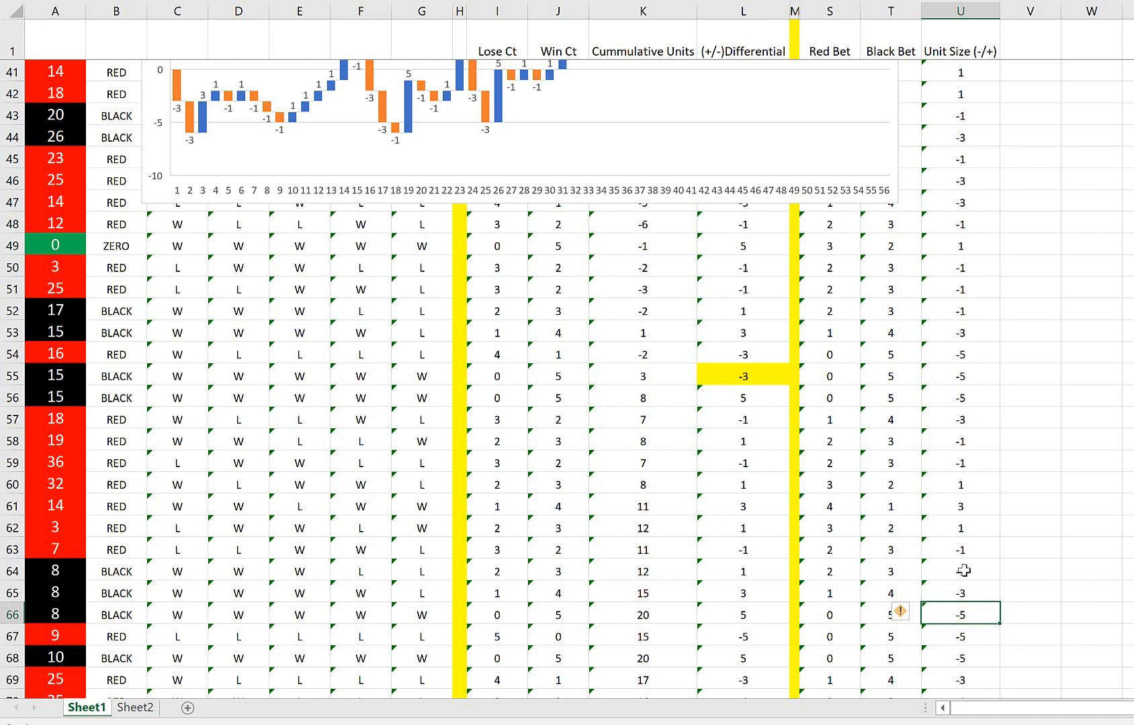
{"action": "mouse_move", "coordinate": [882, 590]}
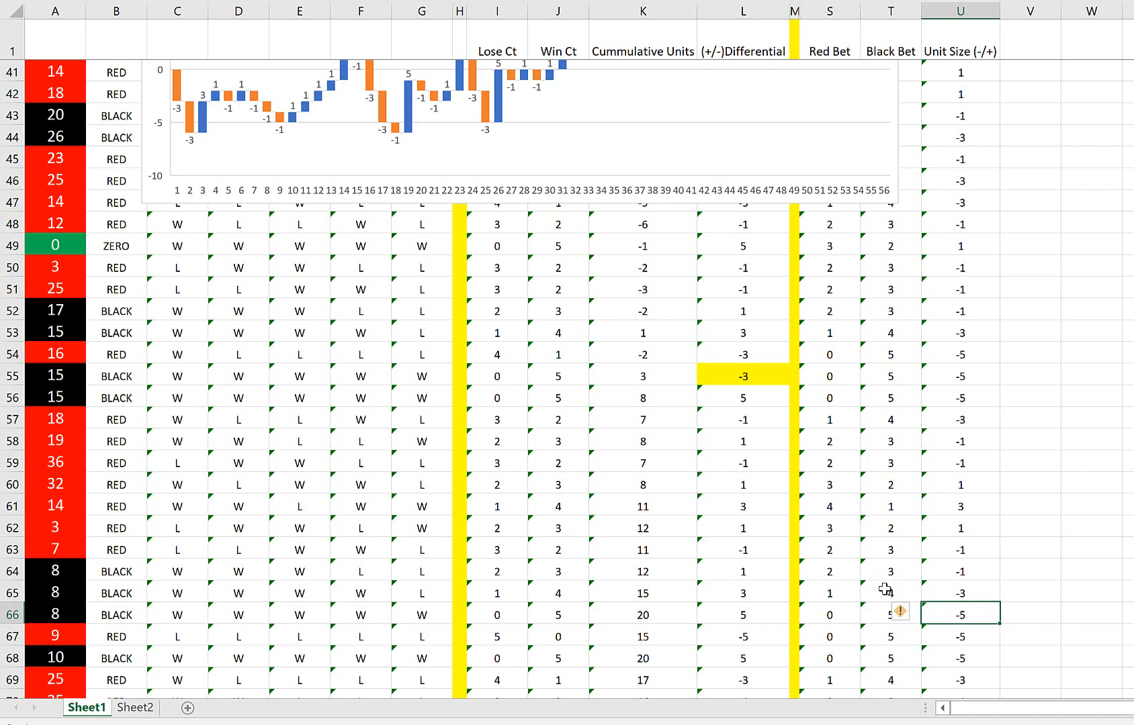
{"action": "left_click", "coordinate": [891, 593]}
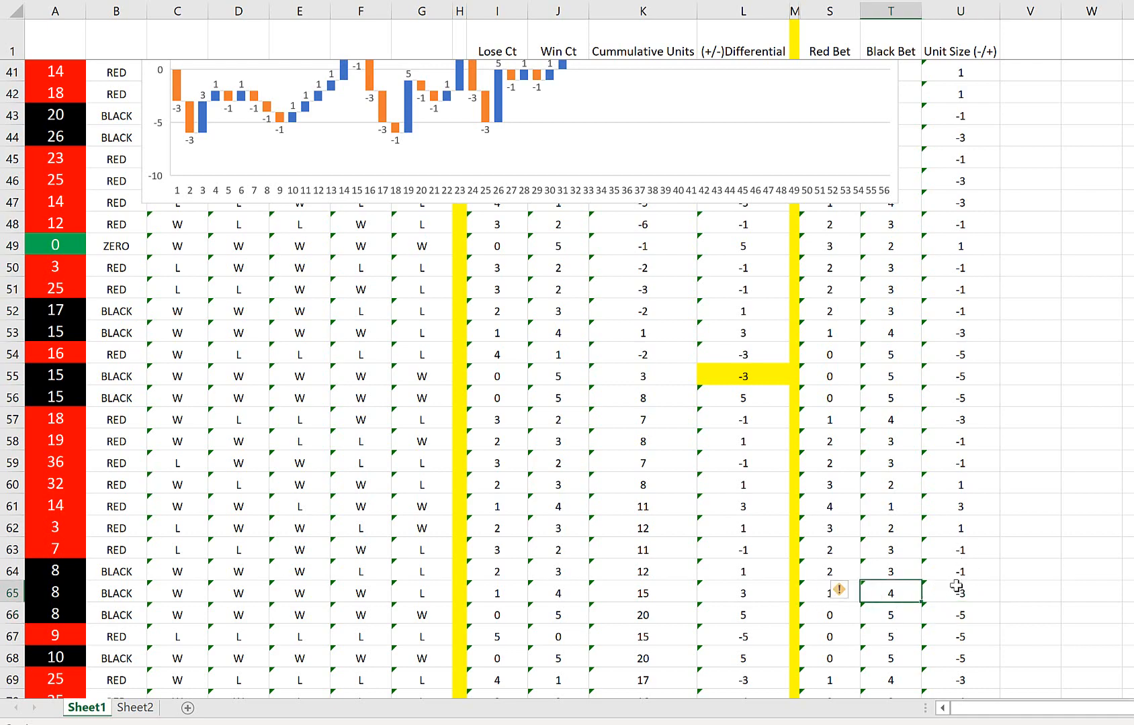
{"action": "left_click", "coordinate": [961, 592]}
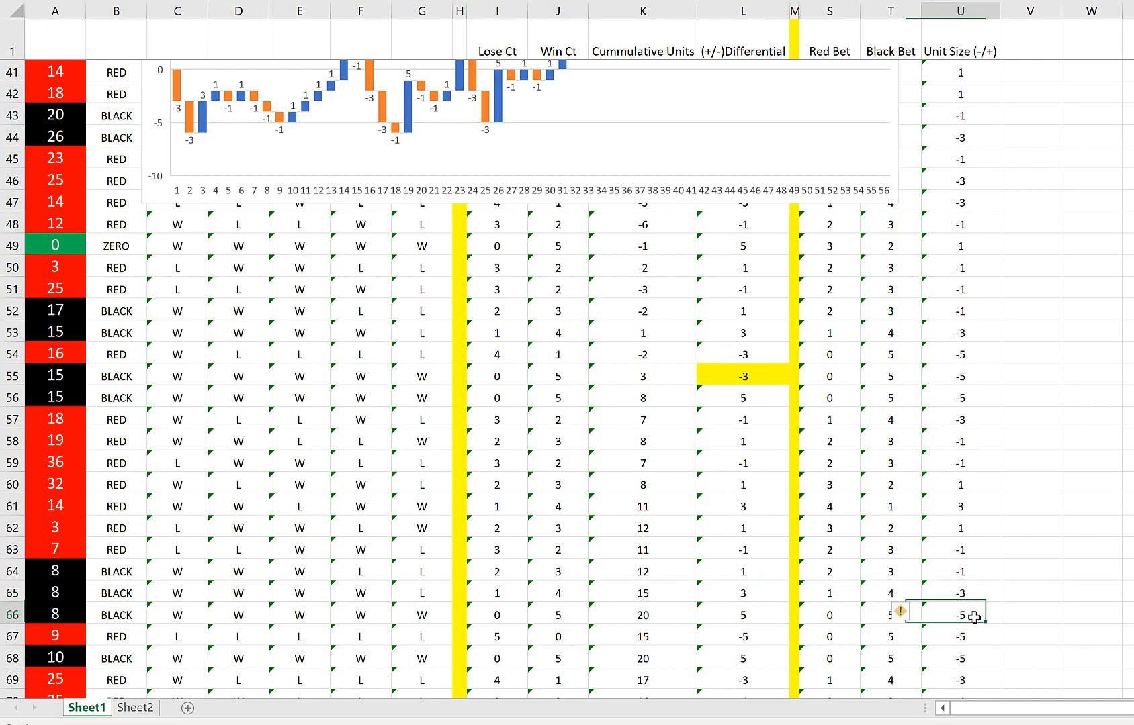
{"action": "left_click", "coordinate": [741, 615]}
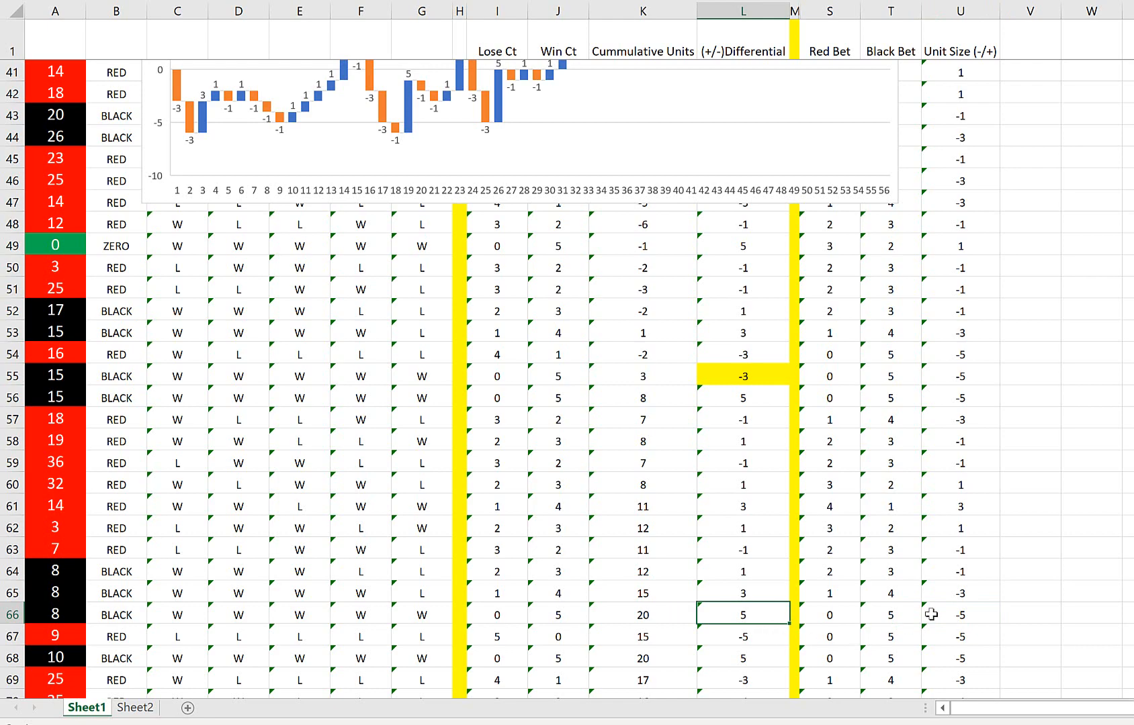
{"action": "scroll", "scroll_direction": "down", "scroll_amount": 3}
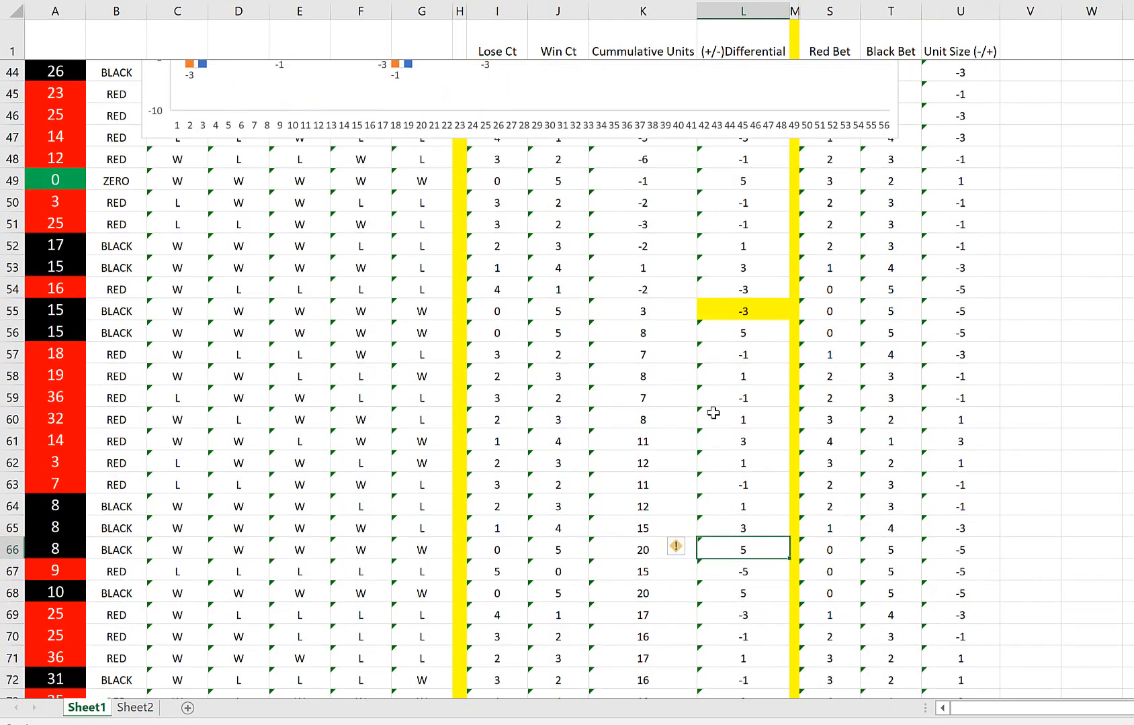
- Drag the waterfall chart up and right over columns F–W, uncovering rows 31–51
{"action": "scroll", "scroll_direction": "up", "scroll_amount": 3}
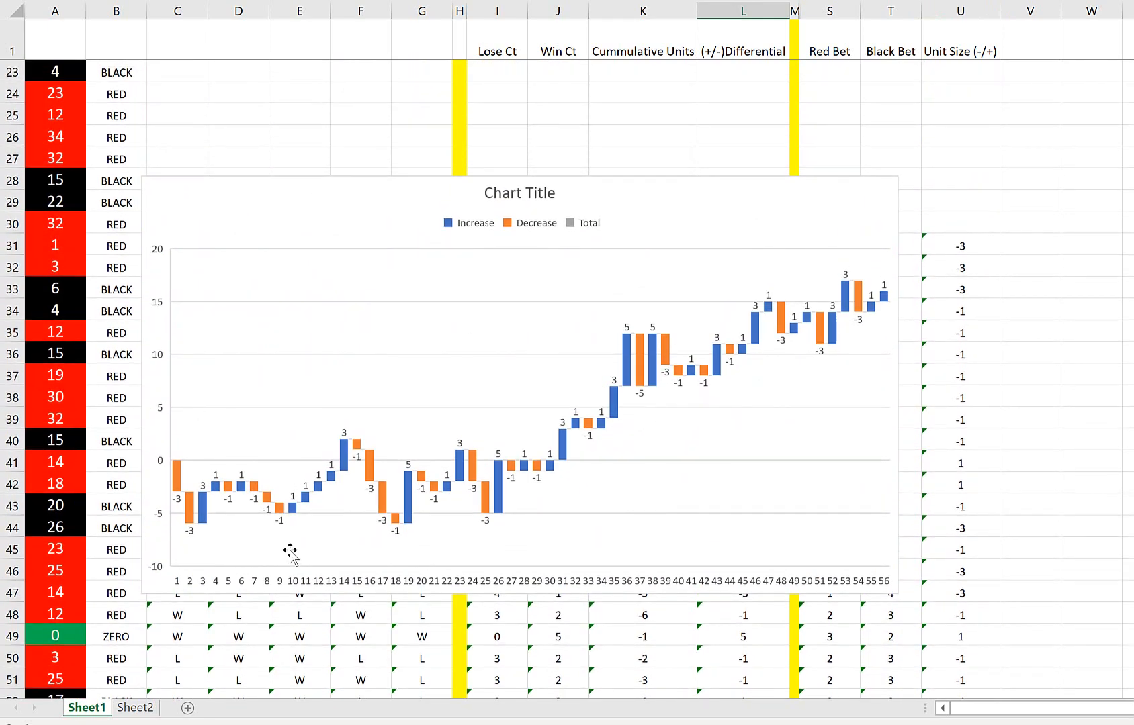
{"action": "mouse_move", "coordinate": [556, 524]}
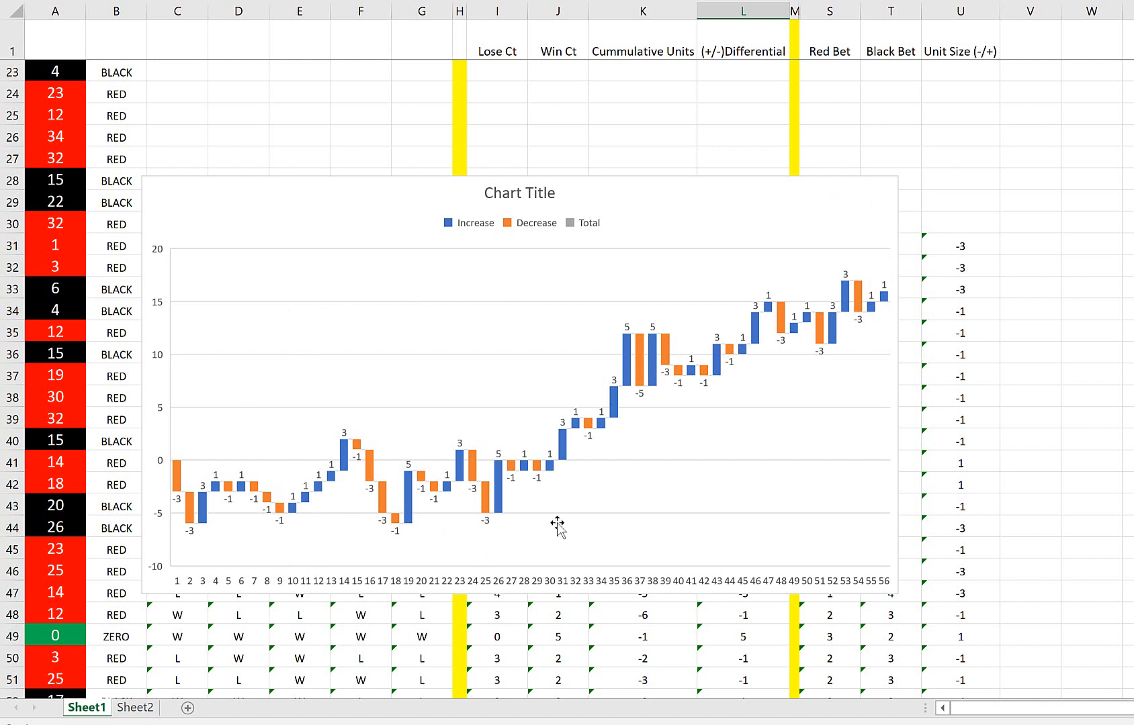
{"action": "mouse_move", "coordinate": [589, 361]}
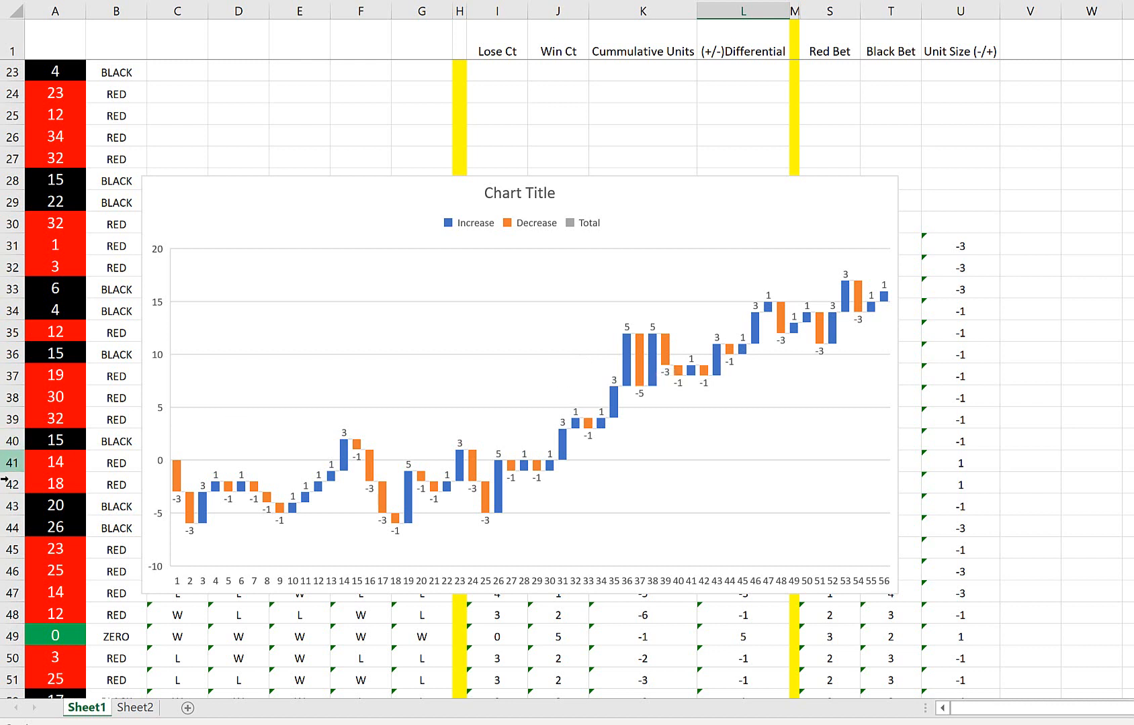
{"action": "scroll", "scroll_direction": "down", "scroll_amount": 3}
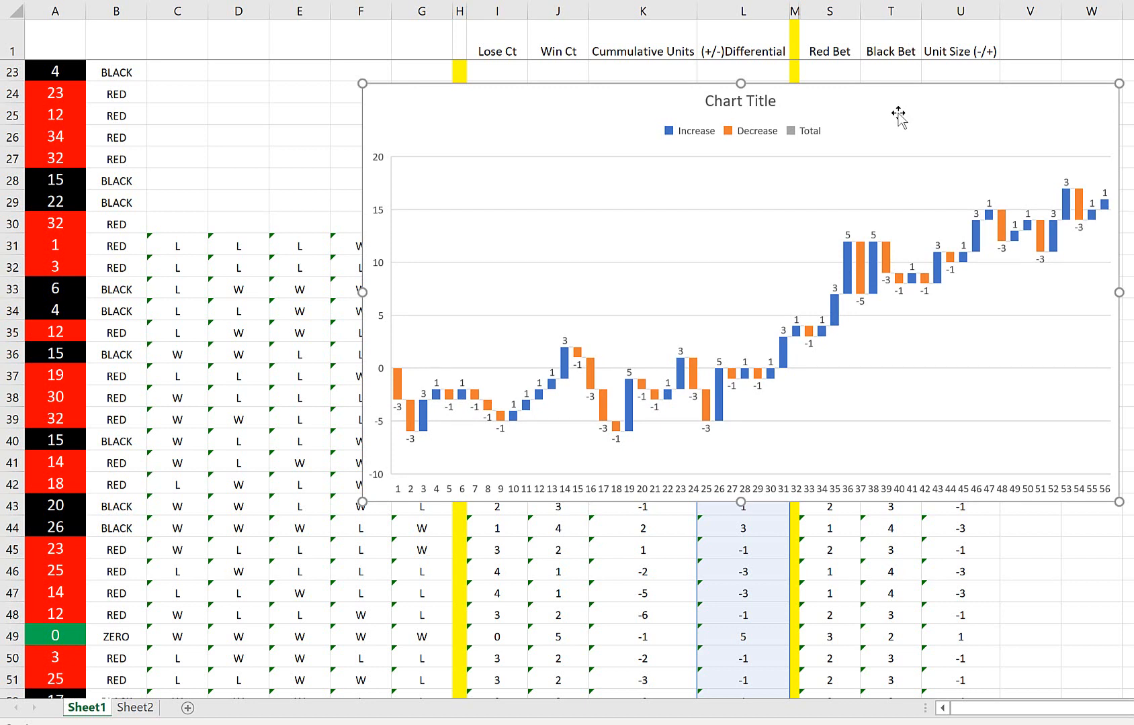
{"action": "mouse_move", "coordinate": [389, 517]}
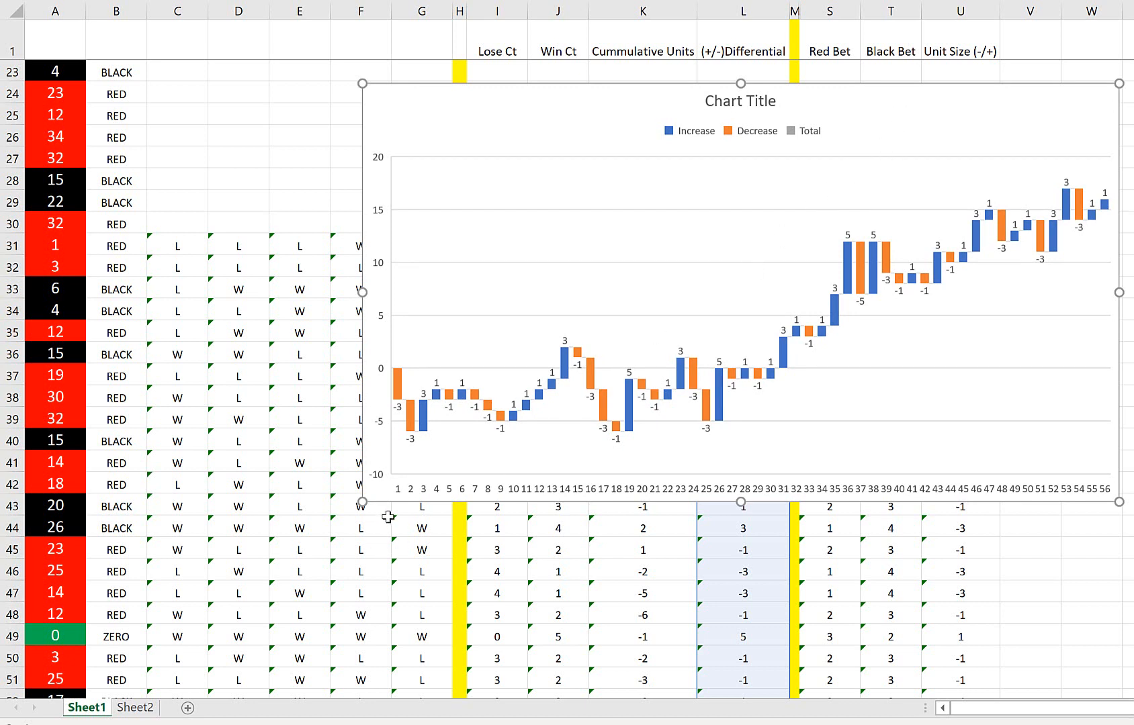
{"action": "mouse_move", "coordinate": [319, 559]}
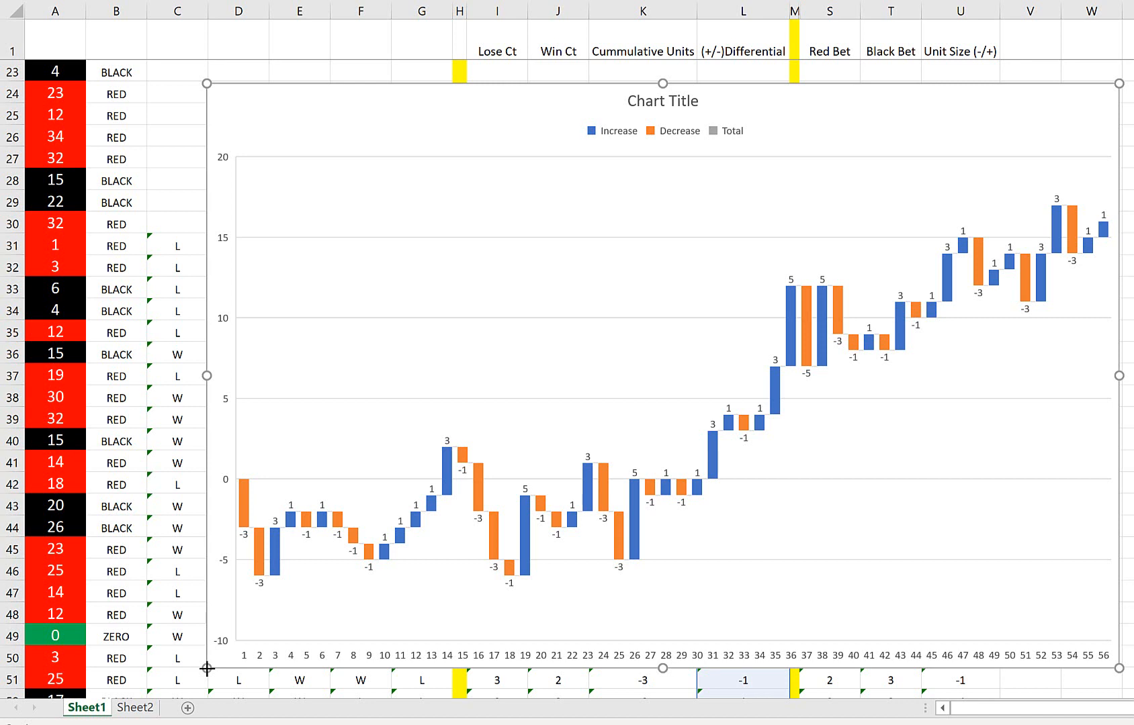
{"action": "mouse_move", "coordinate": [927, 143]}
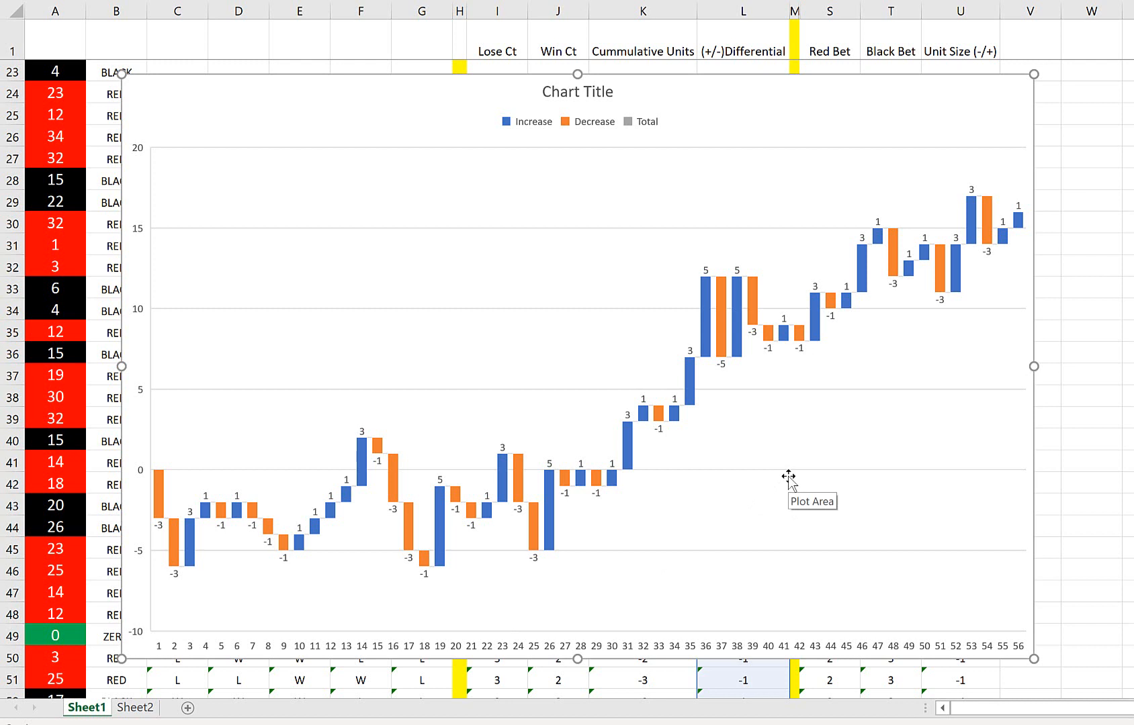
{"action": "mouse_move", "coordinate": [589, 554]}
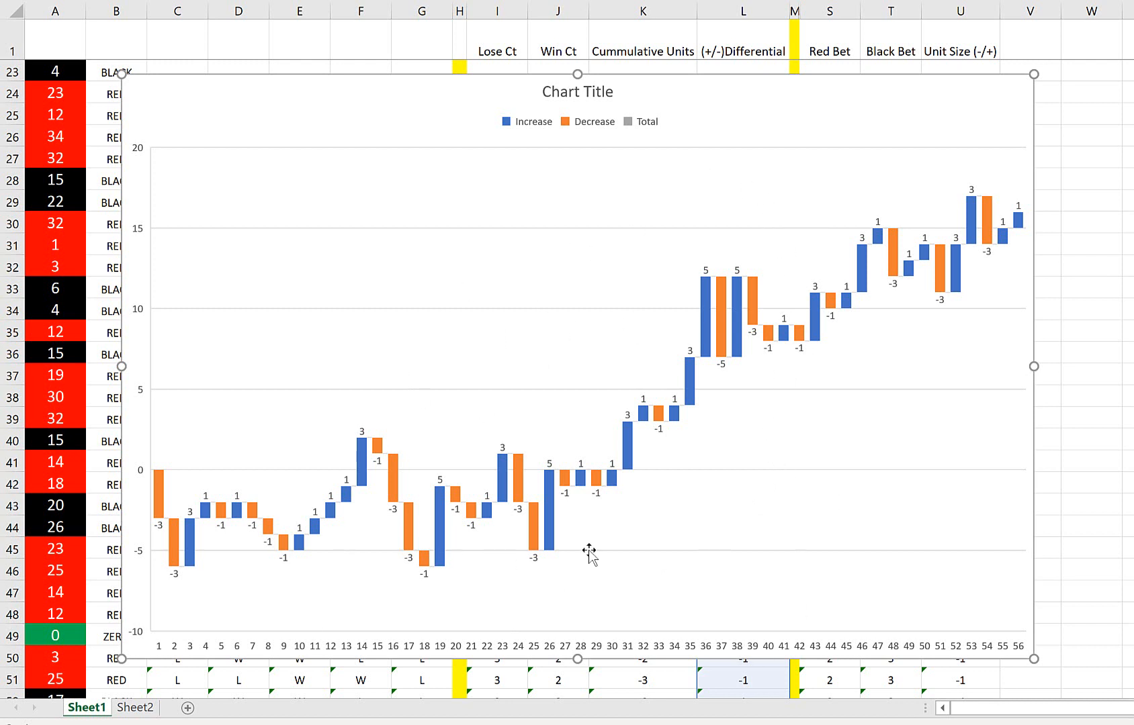
{"action": "mouse_move", "coordinate": [717, 480]}
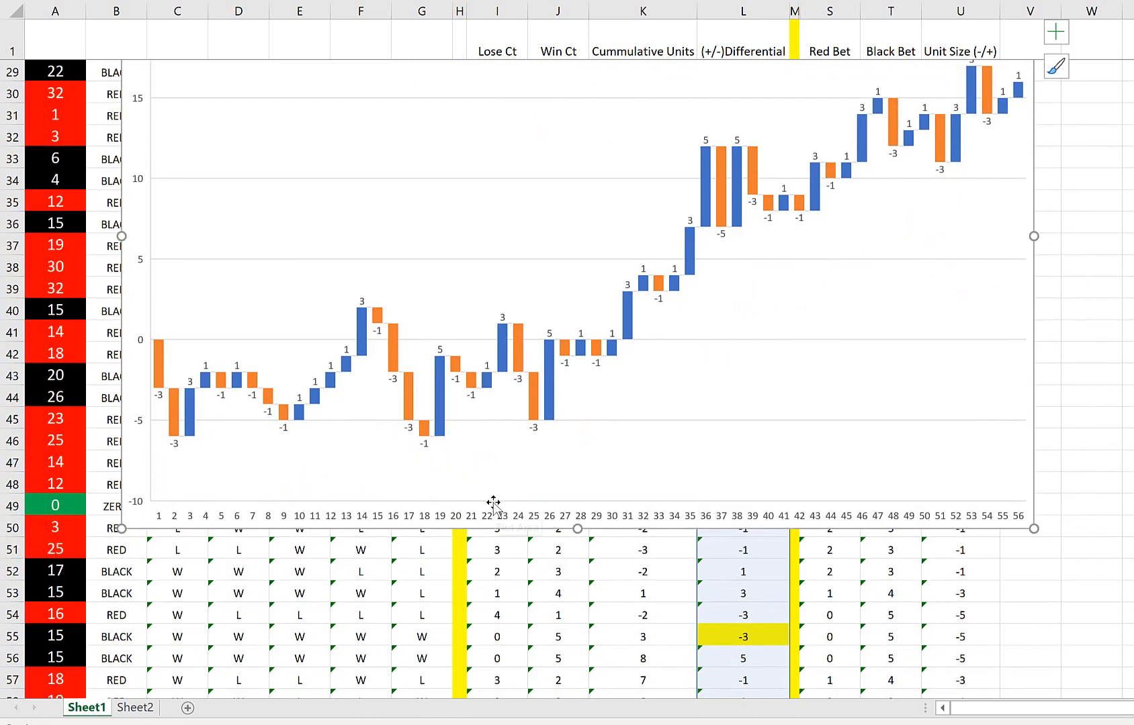
{"action": "scroll", "scroll_direction": "down", "scroll_amount": 3}
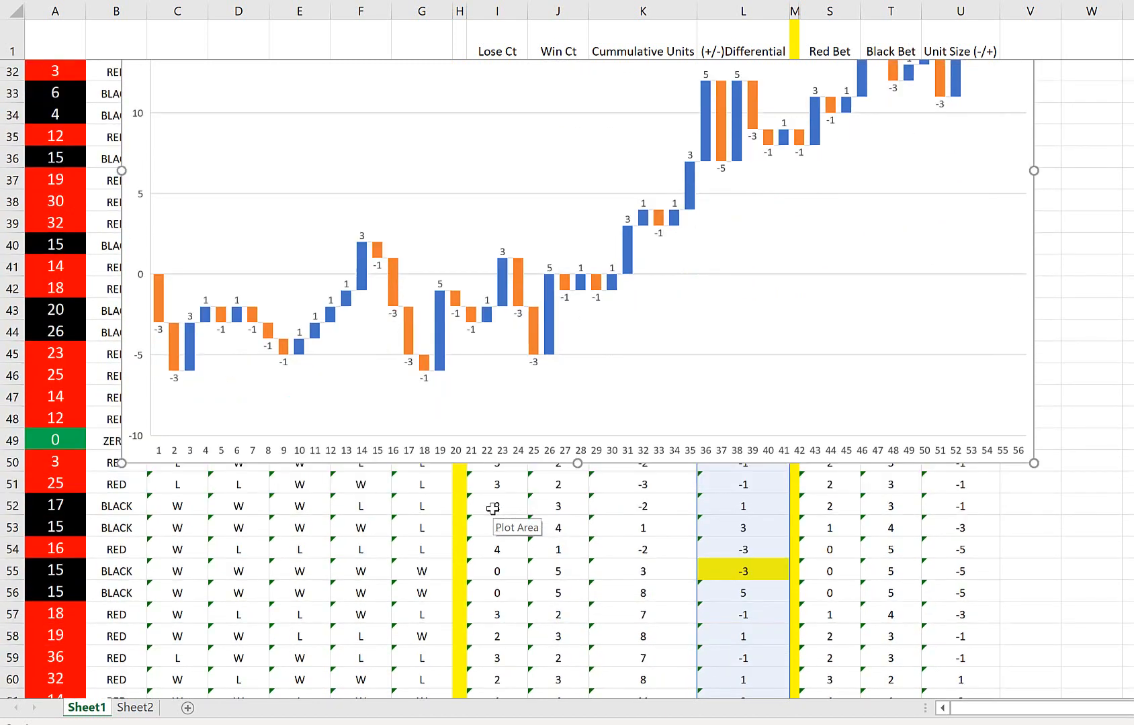
{"action": "scroll", "scroll_direction": "down", "scroll_amount": 3}
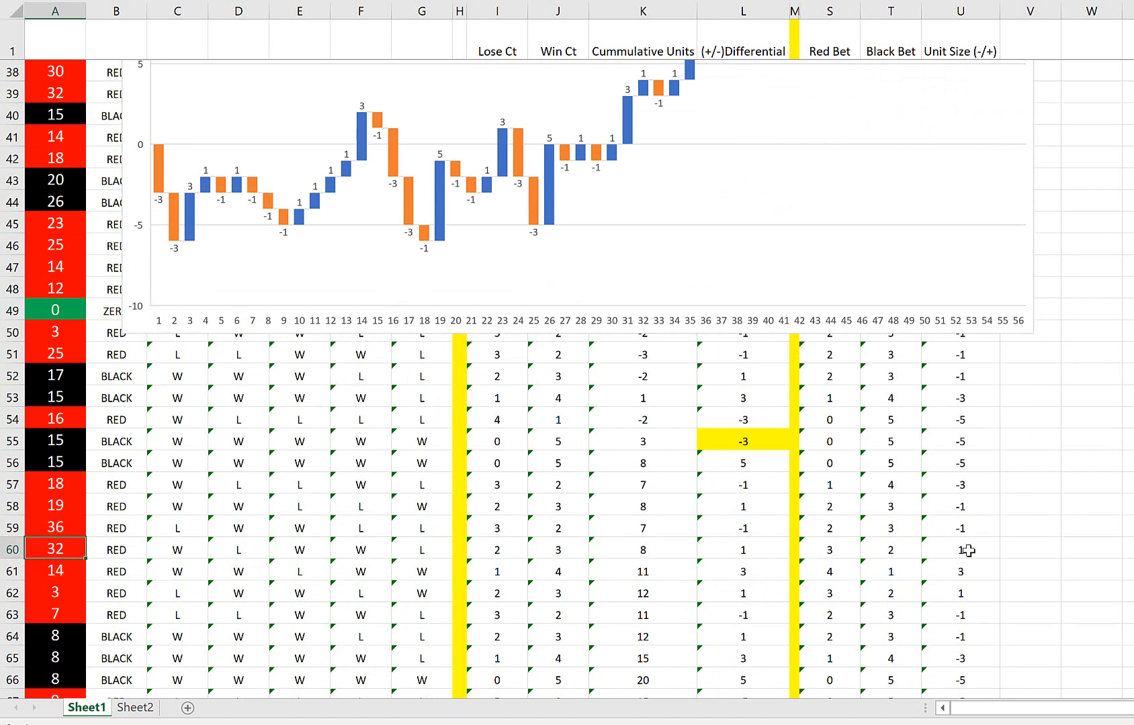
{"action": "left_click", "coordinate": [960, 550]}
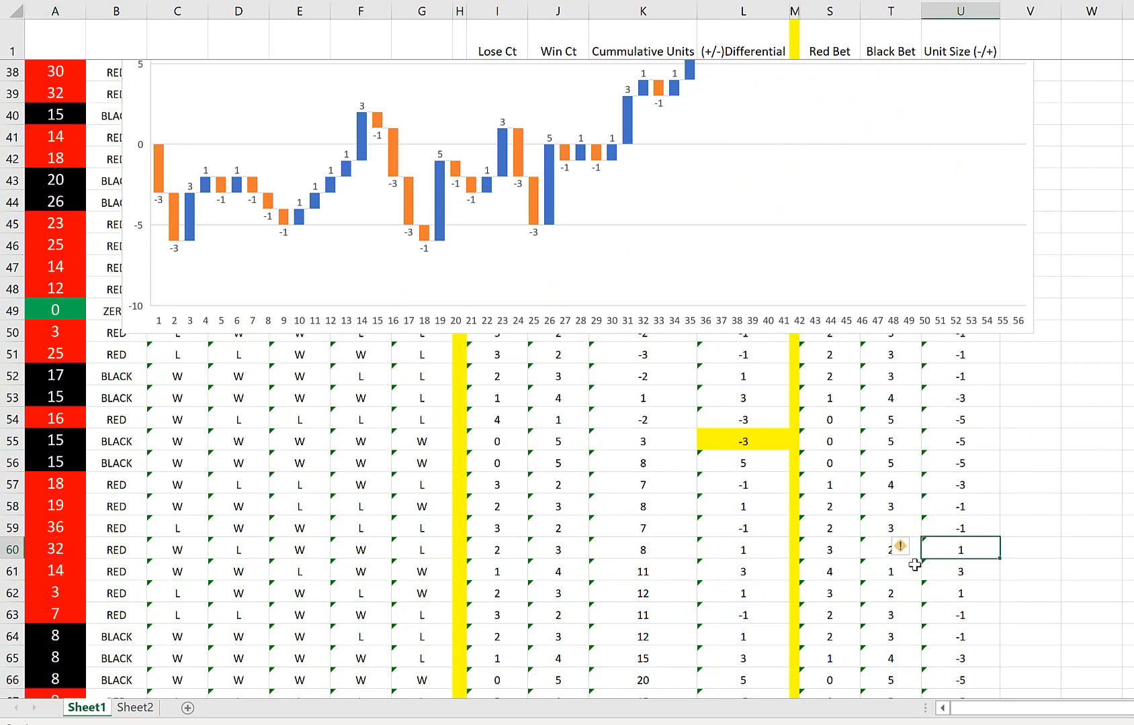
{"action": "mouse_move", "coordinate": [849, 535]}
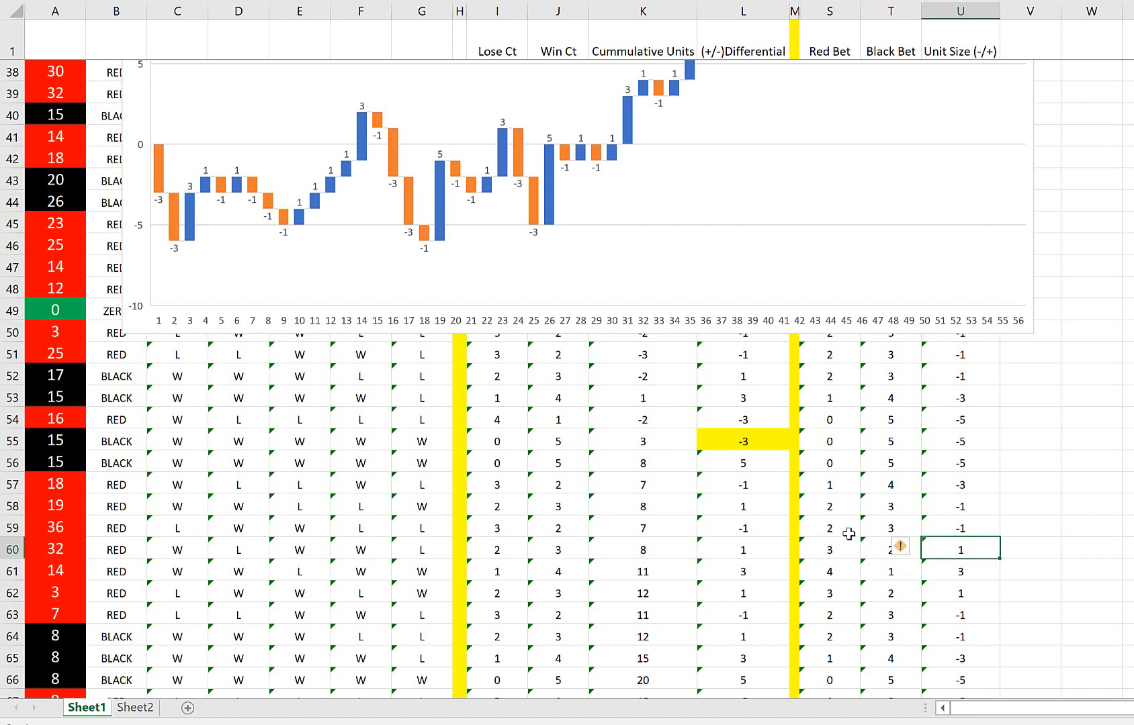
{"action": "scroll", "scroll_direction": "up", "scroll_amount": 3}
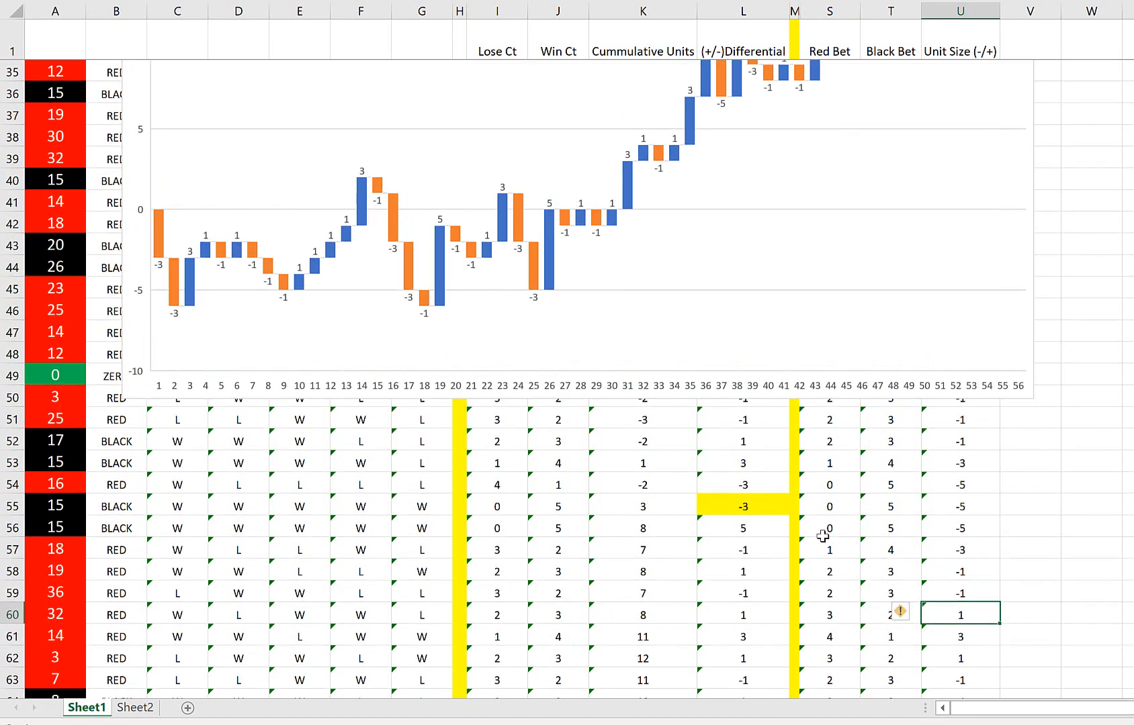
{"action": "mouse_move", "coordinate": [439, 235]}
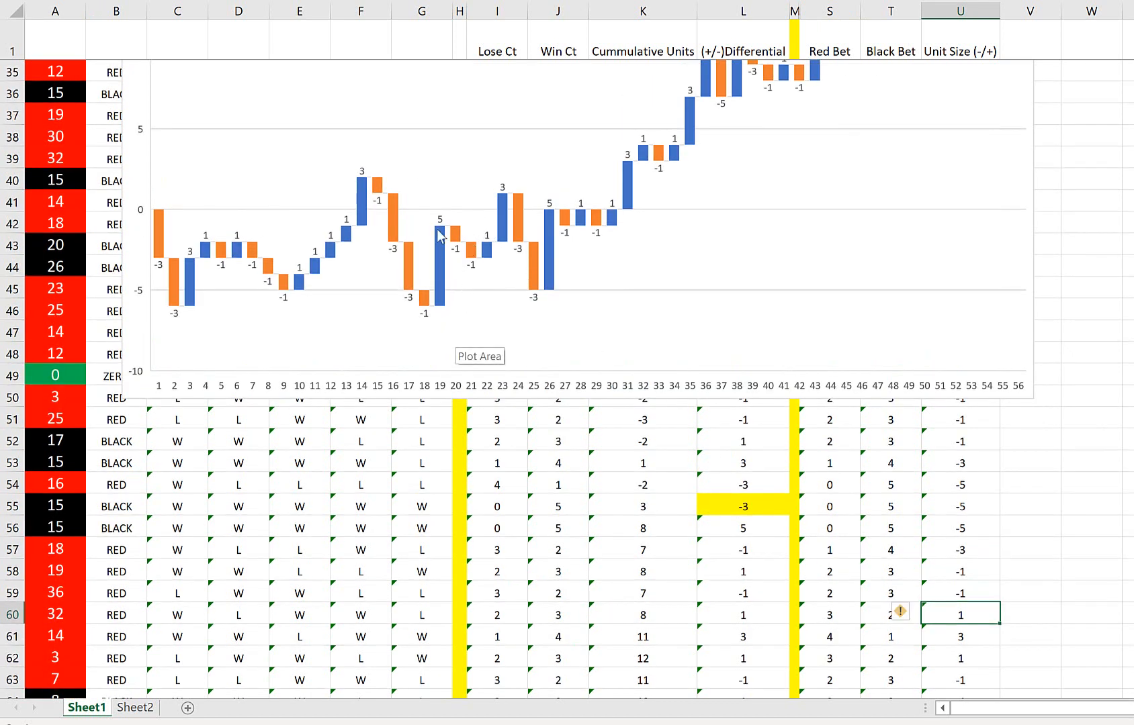
{"action": "scroll", "scroll_direction": "down", "scroll_amount": 3}
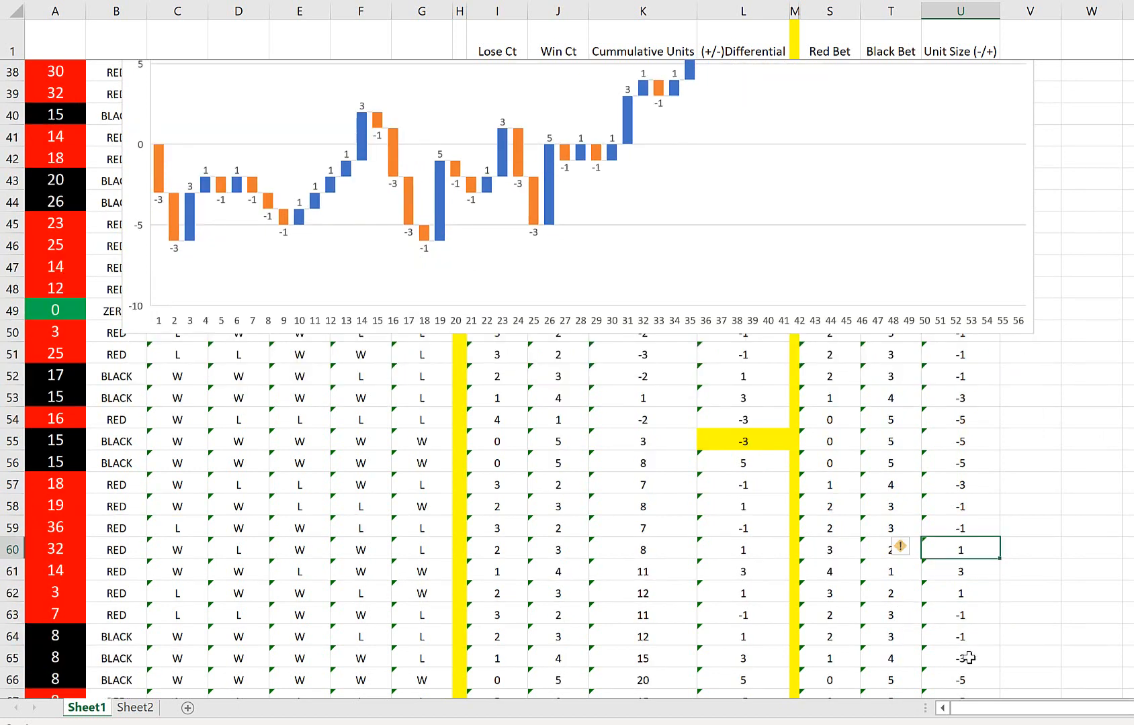
{"action": "left_click", "coordinate": [961, 658]}
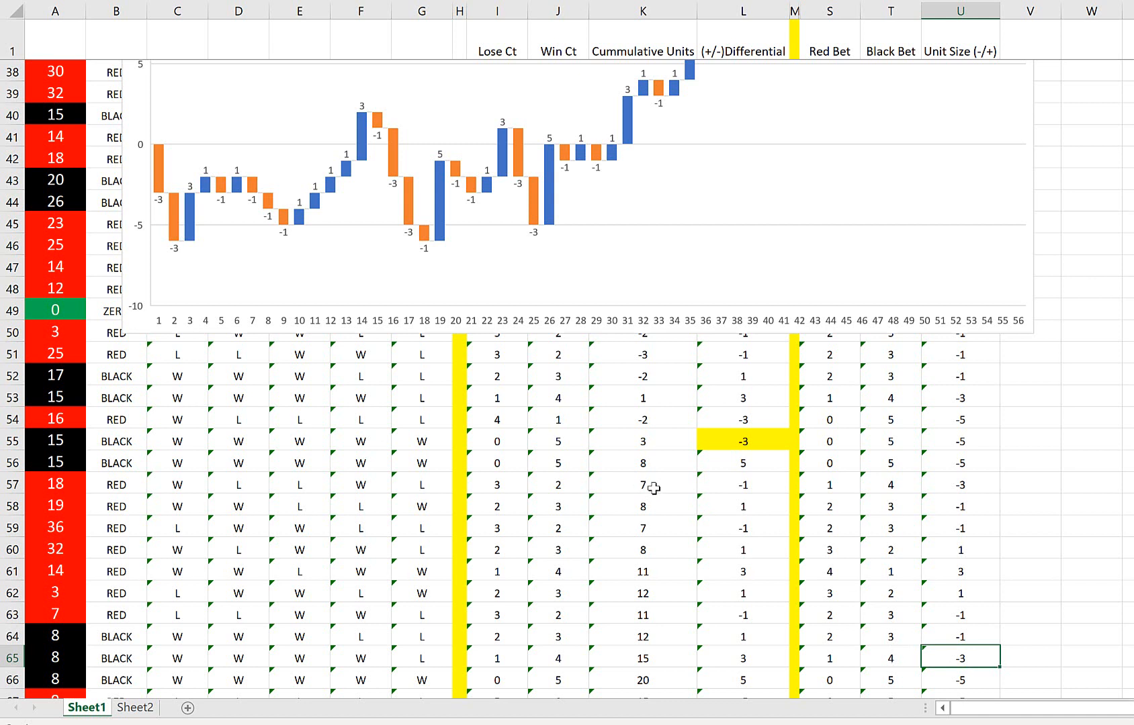
{"action": "scroll", "scroll_direction": "up", "scroll_amount": 3}
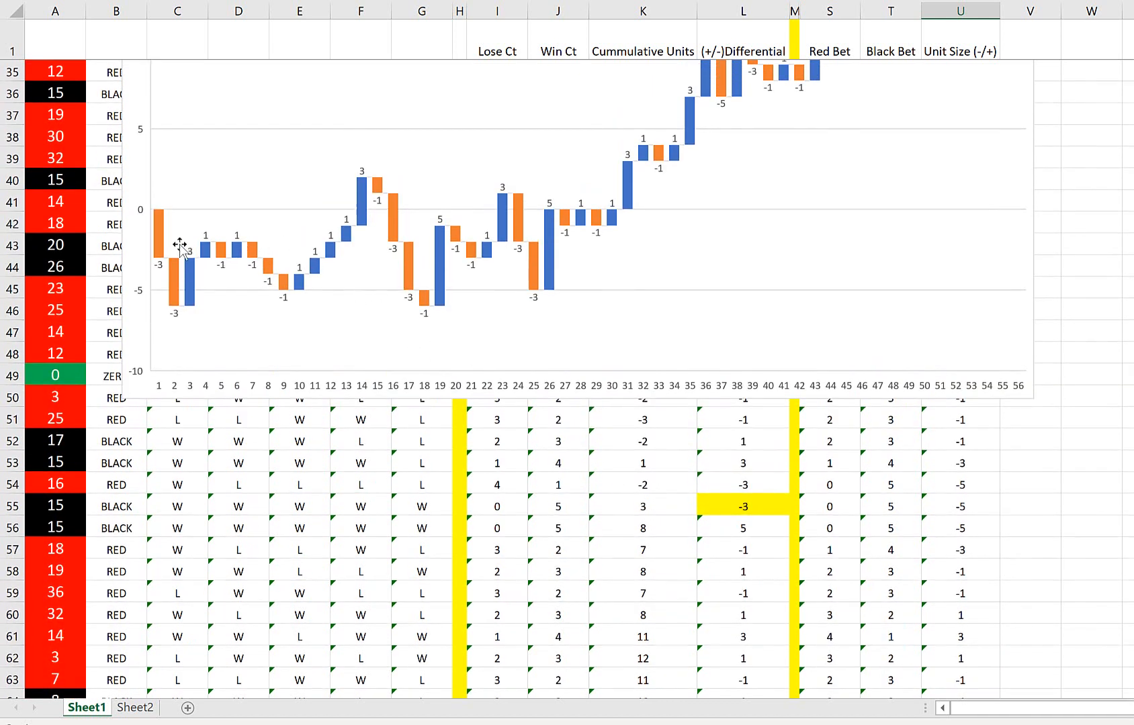
{"action": "mouse_move", "coordinate": [510, 280]}
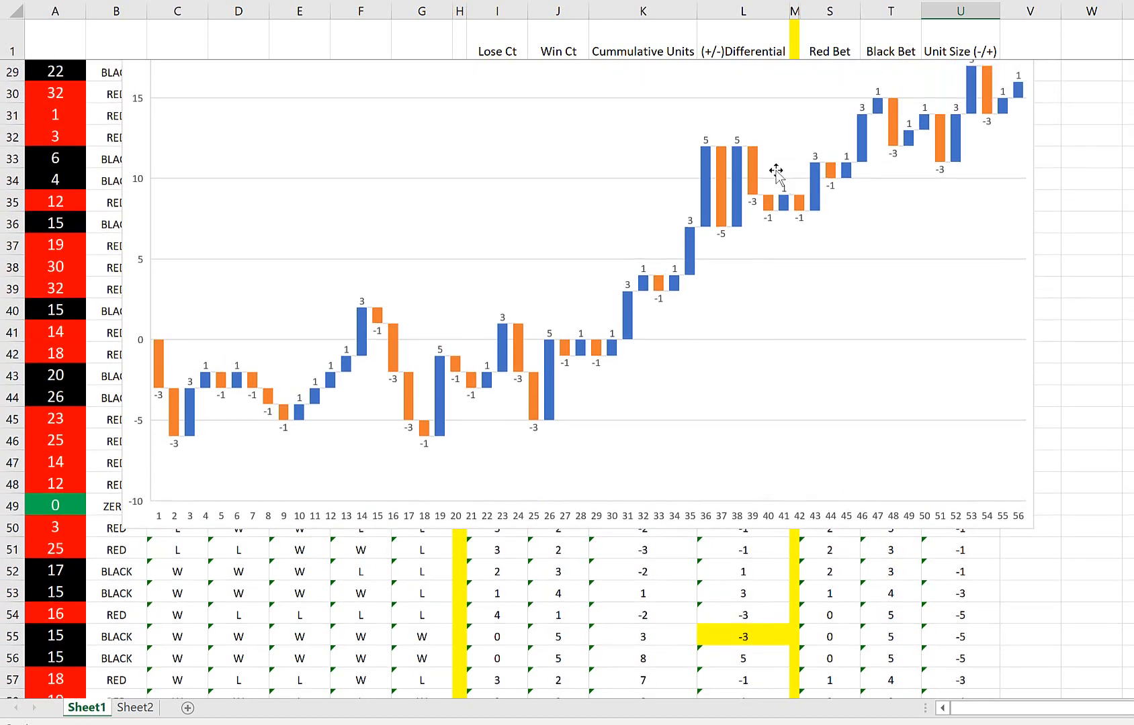
{"action": "mouse_move", "coordinate": [847, 241]}
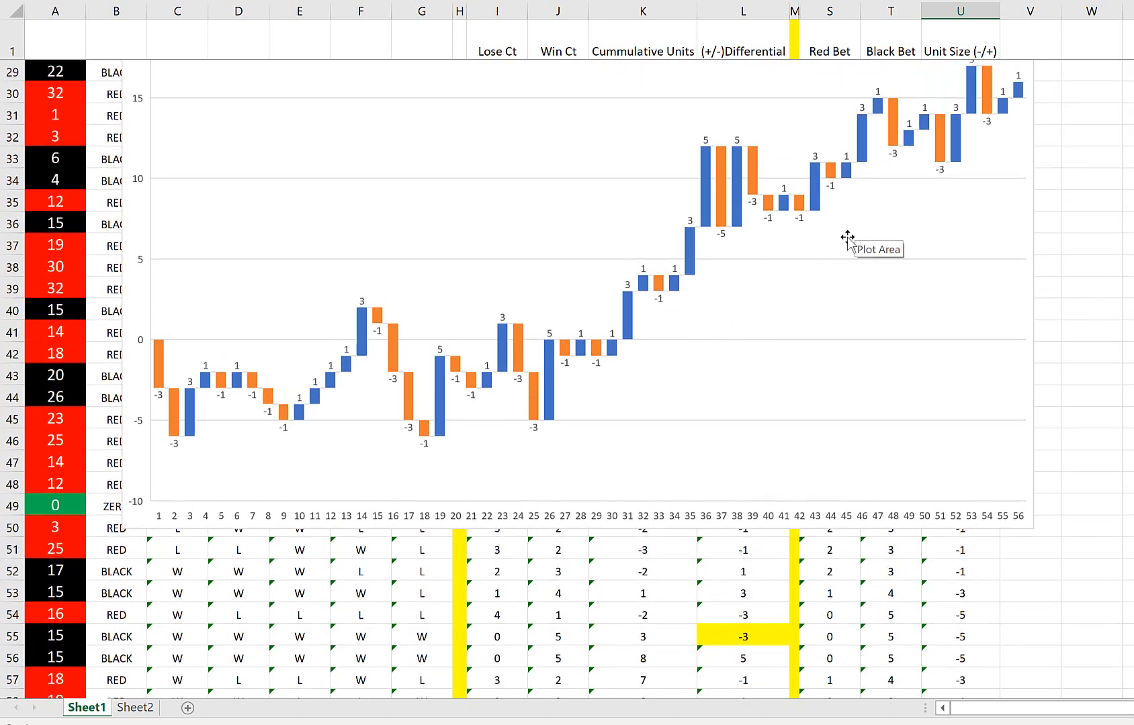
{"action": "mouse_move", "coordinate": [789, 262]}
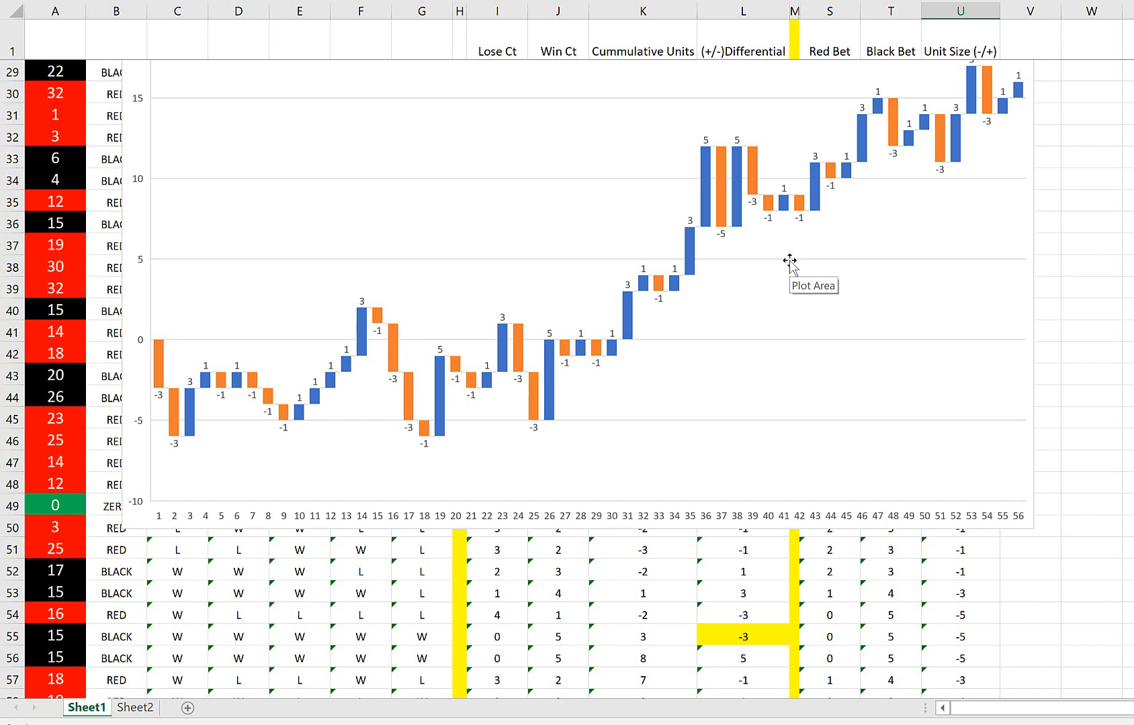
{"action": "mouse_move", "coordinate": [752, 292]}
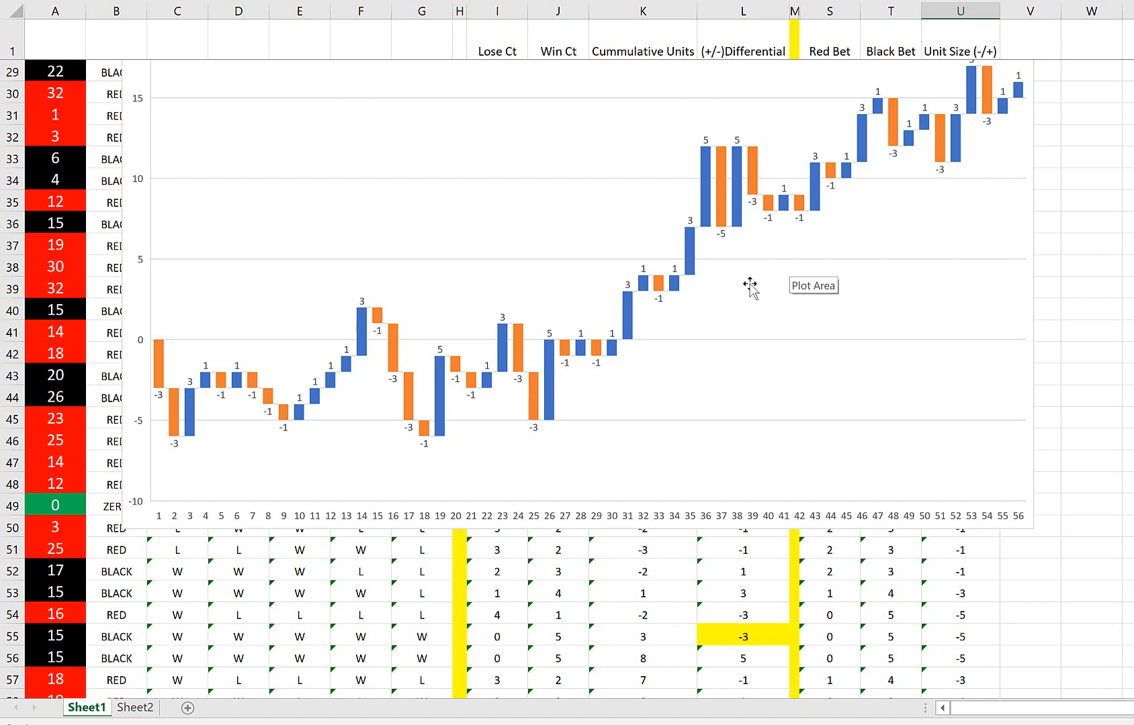
{"action": "mouse_move", "coordinate": [690, 605]}
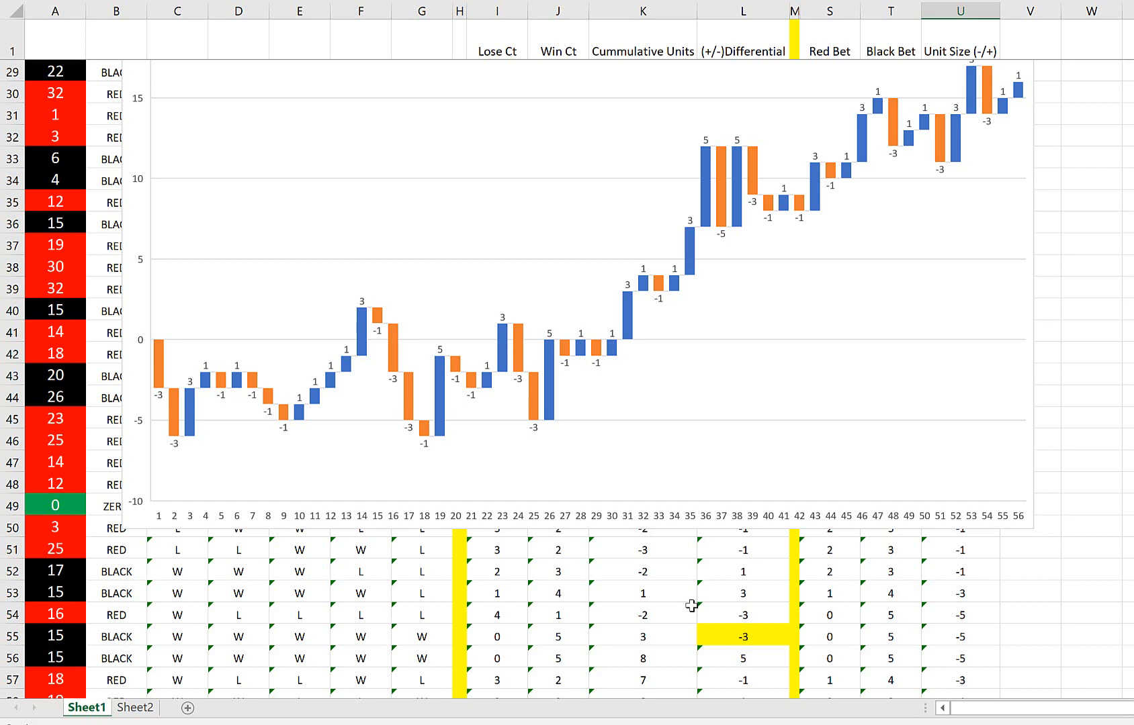
{"action": "mouse_move", "coordinate": [1119, 56]}
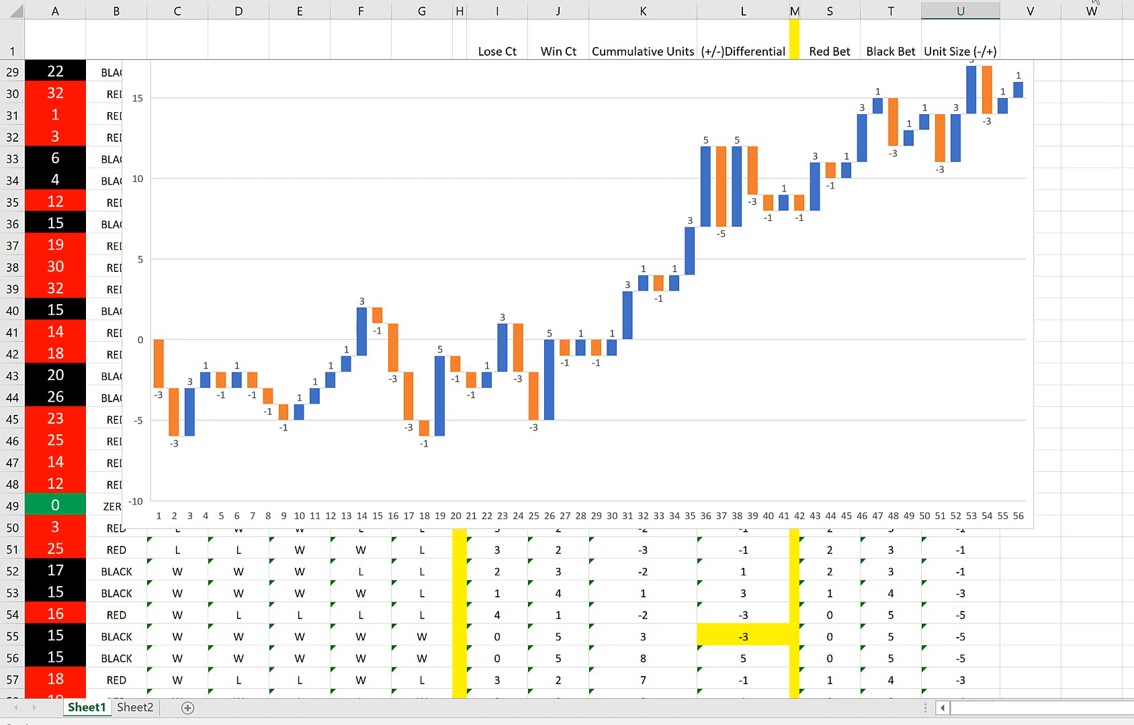
{"action": "scroll", "scroll_direction": "up", "scroll_amount": 3}
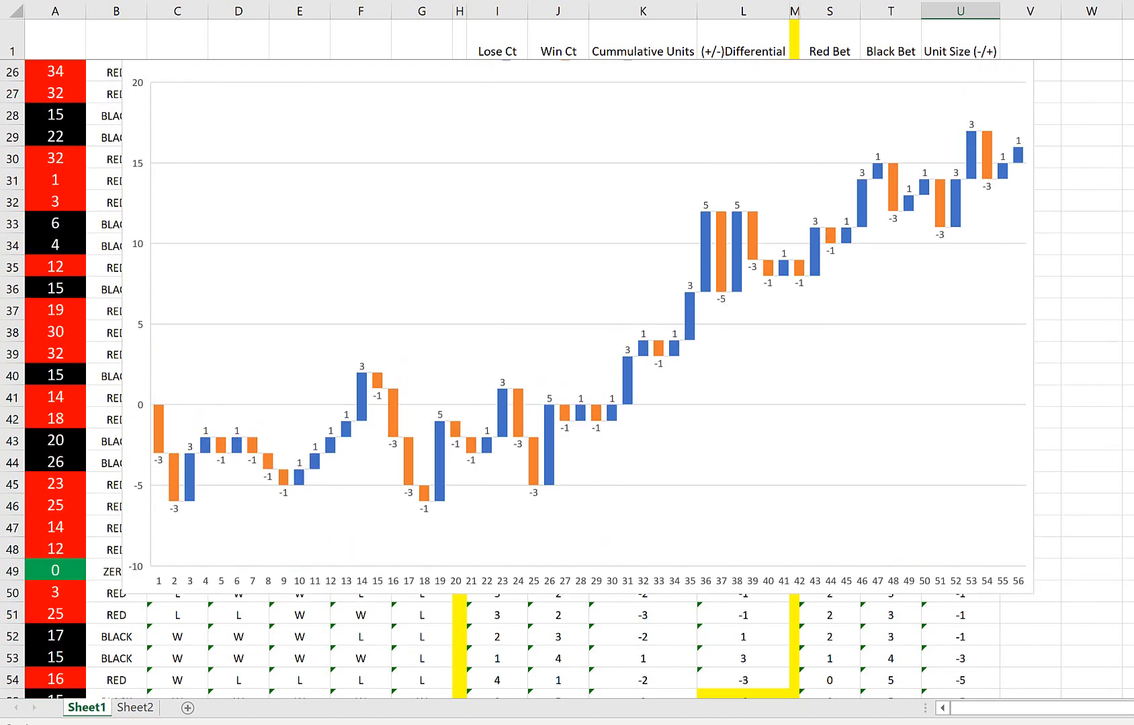